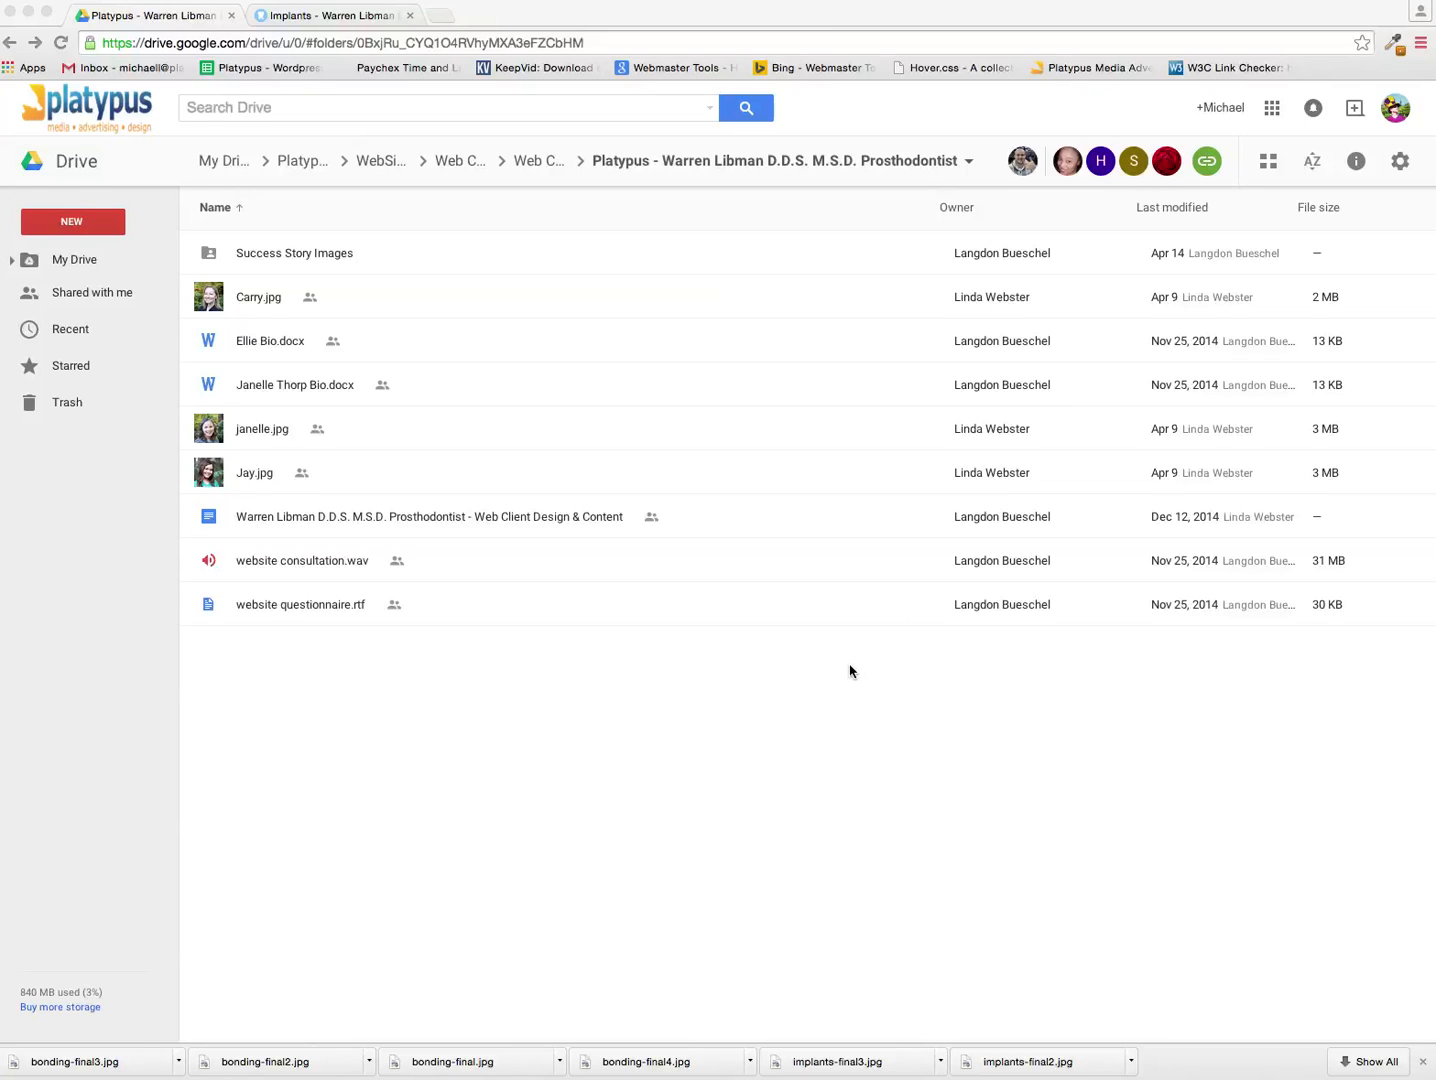
mouse_move(524, 322)
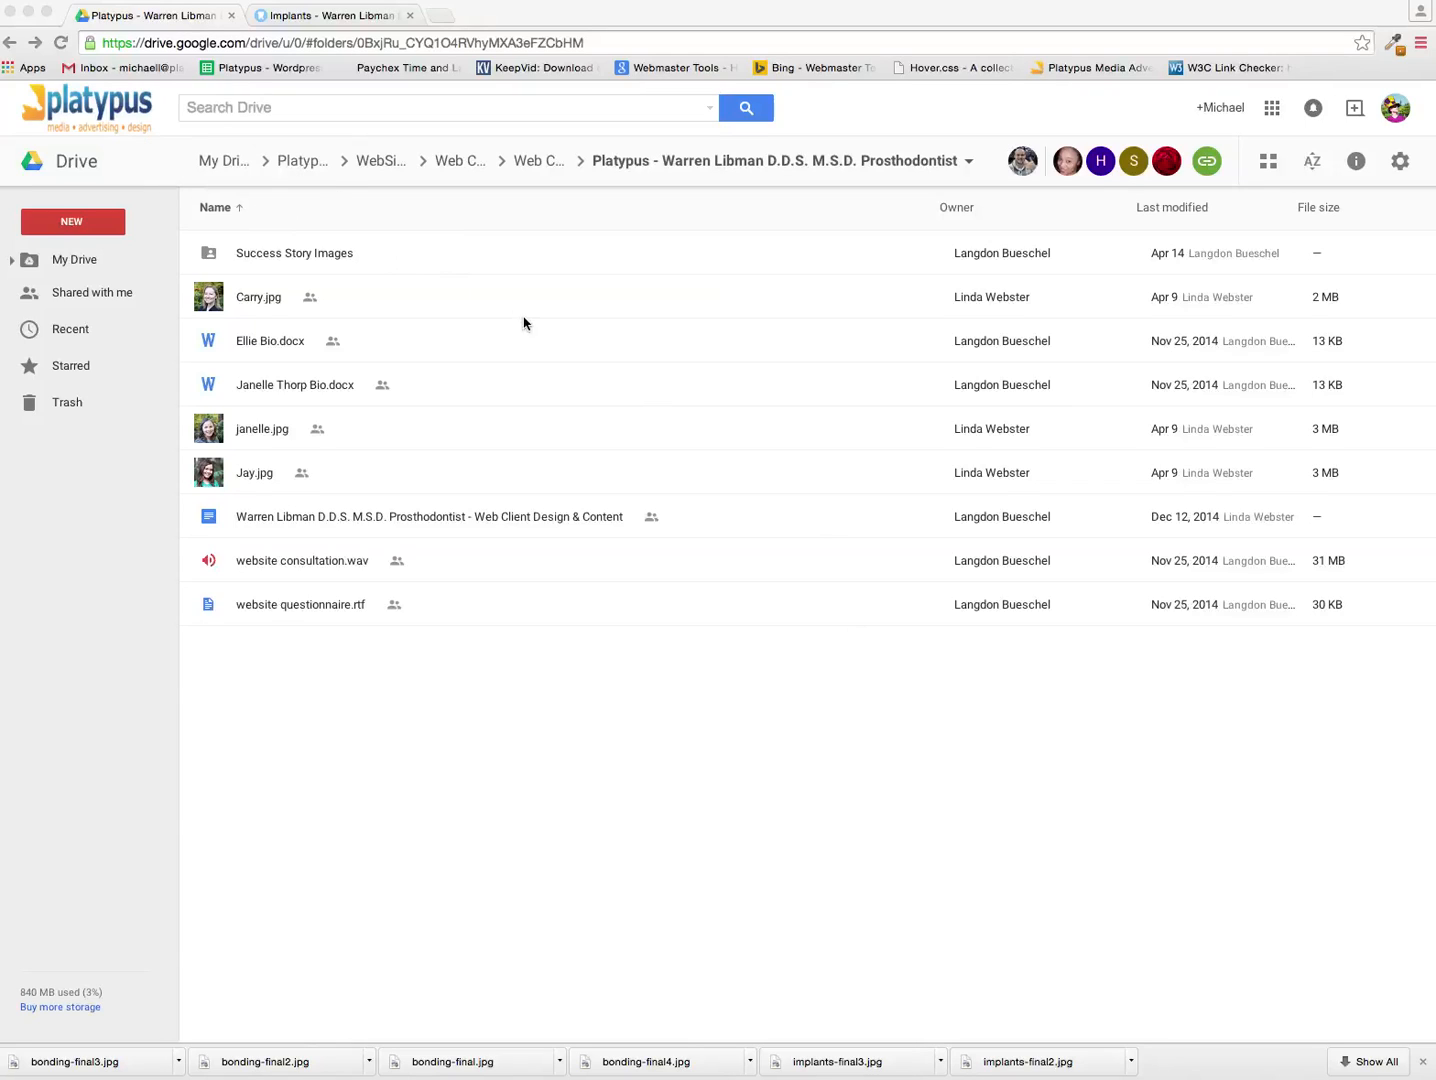
mouse_move(68, 8)
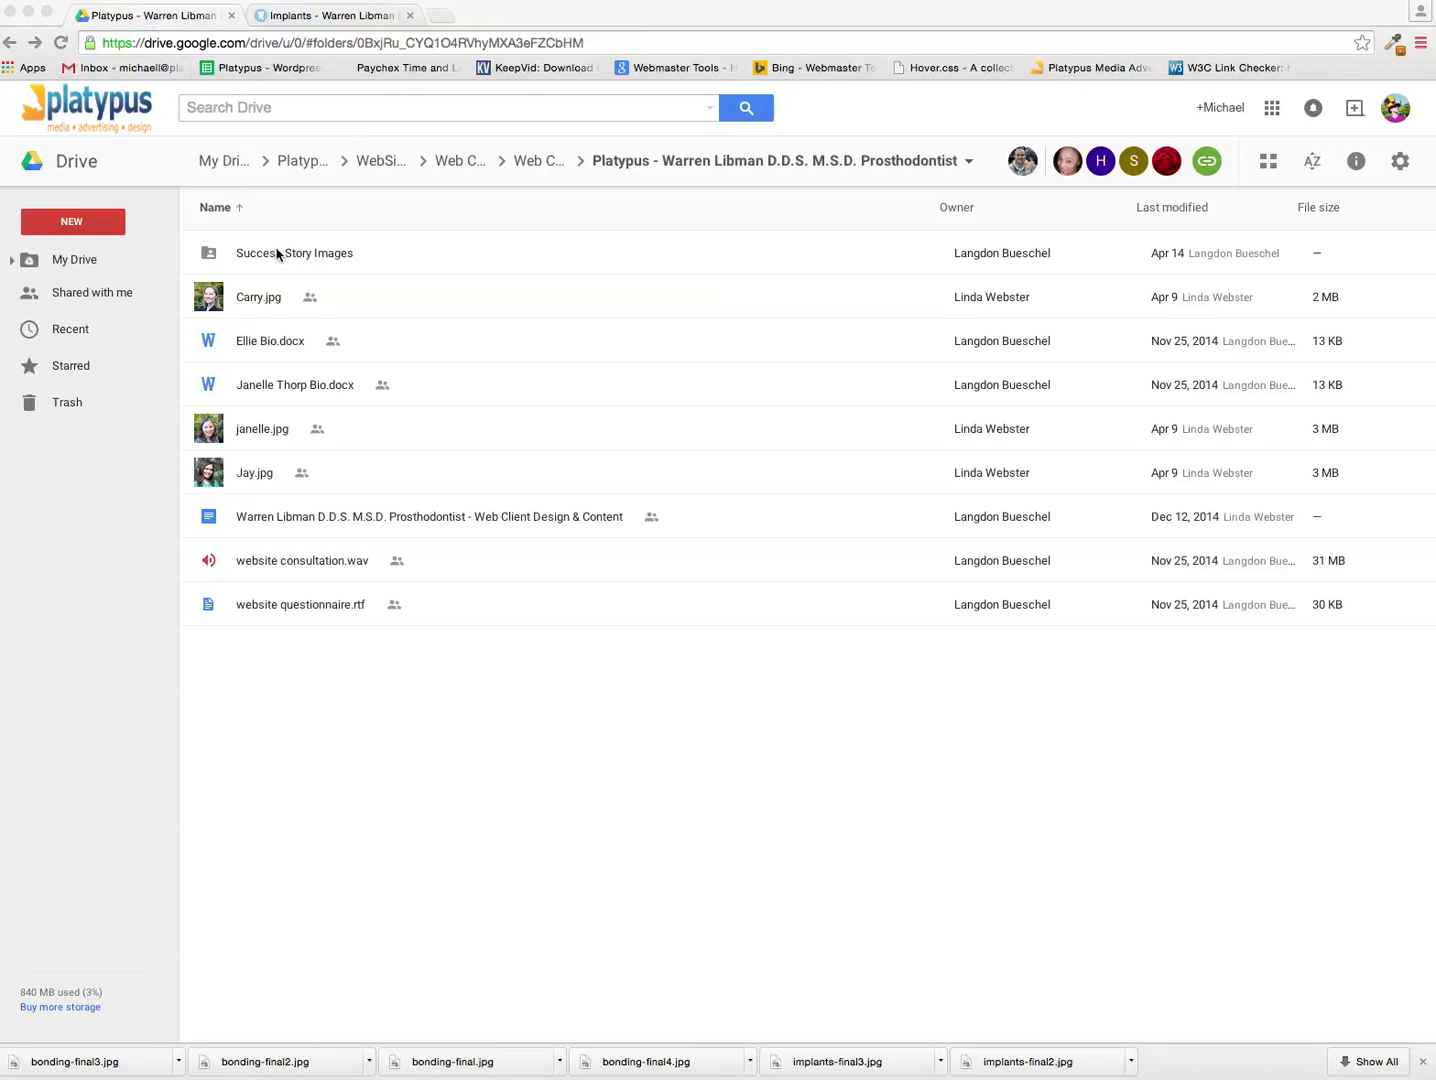
Navigate Success Story Images > Crowns > Page1 and preview crowns-final1.jpg
double_click(294, 252)
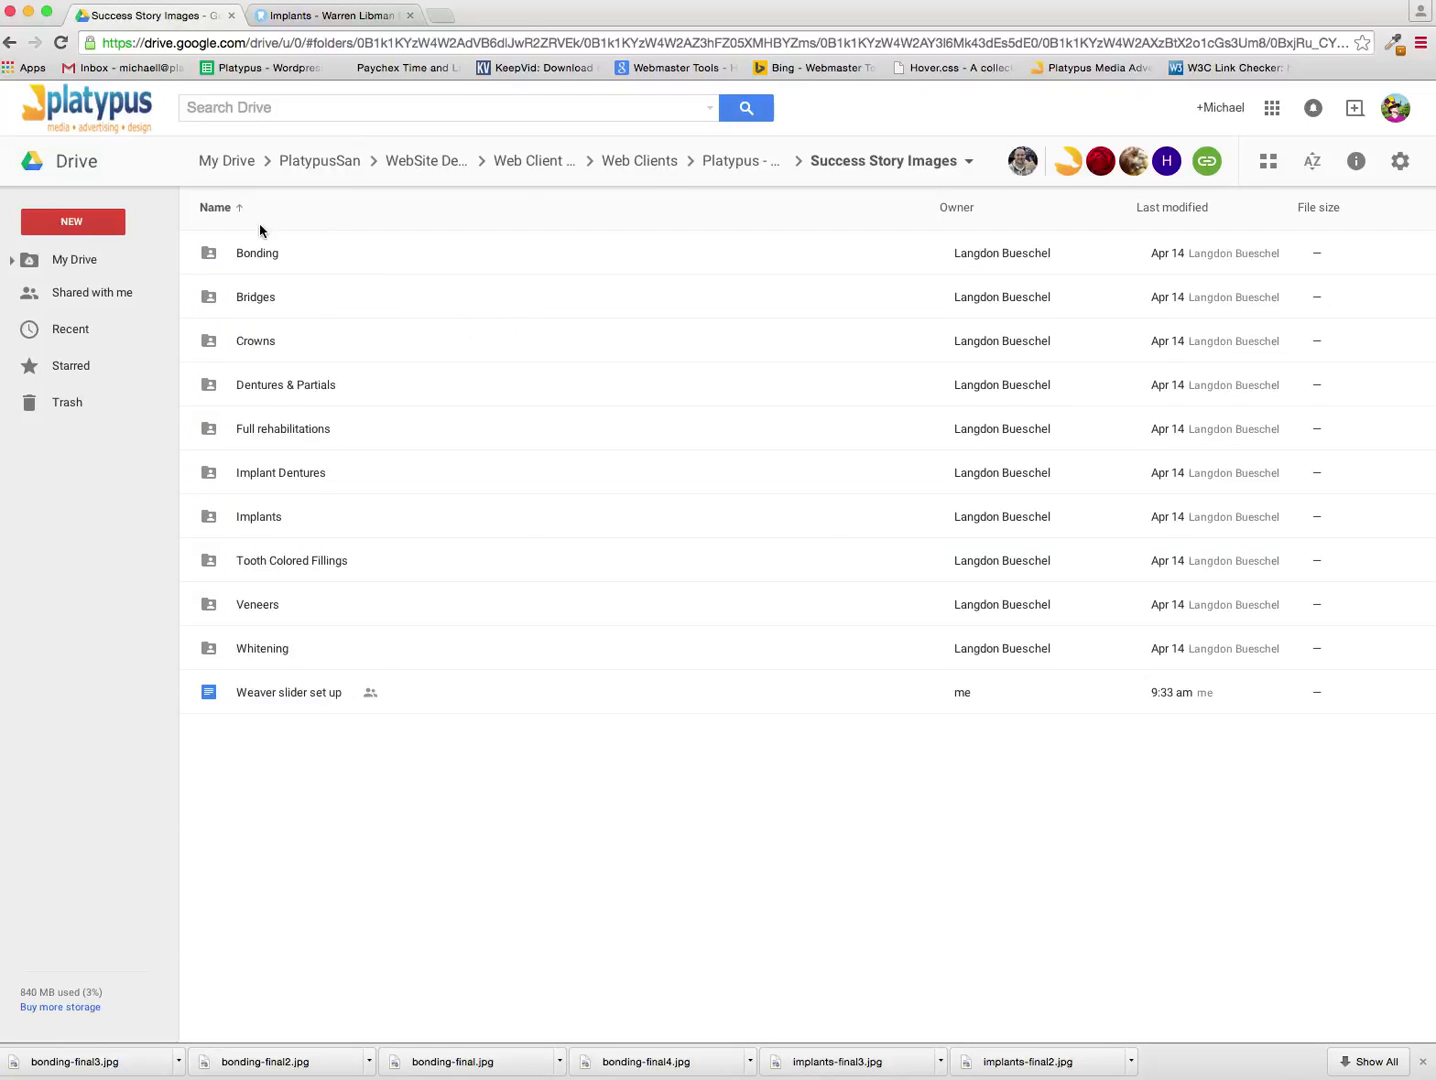
mouse_move(272, 272)
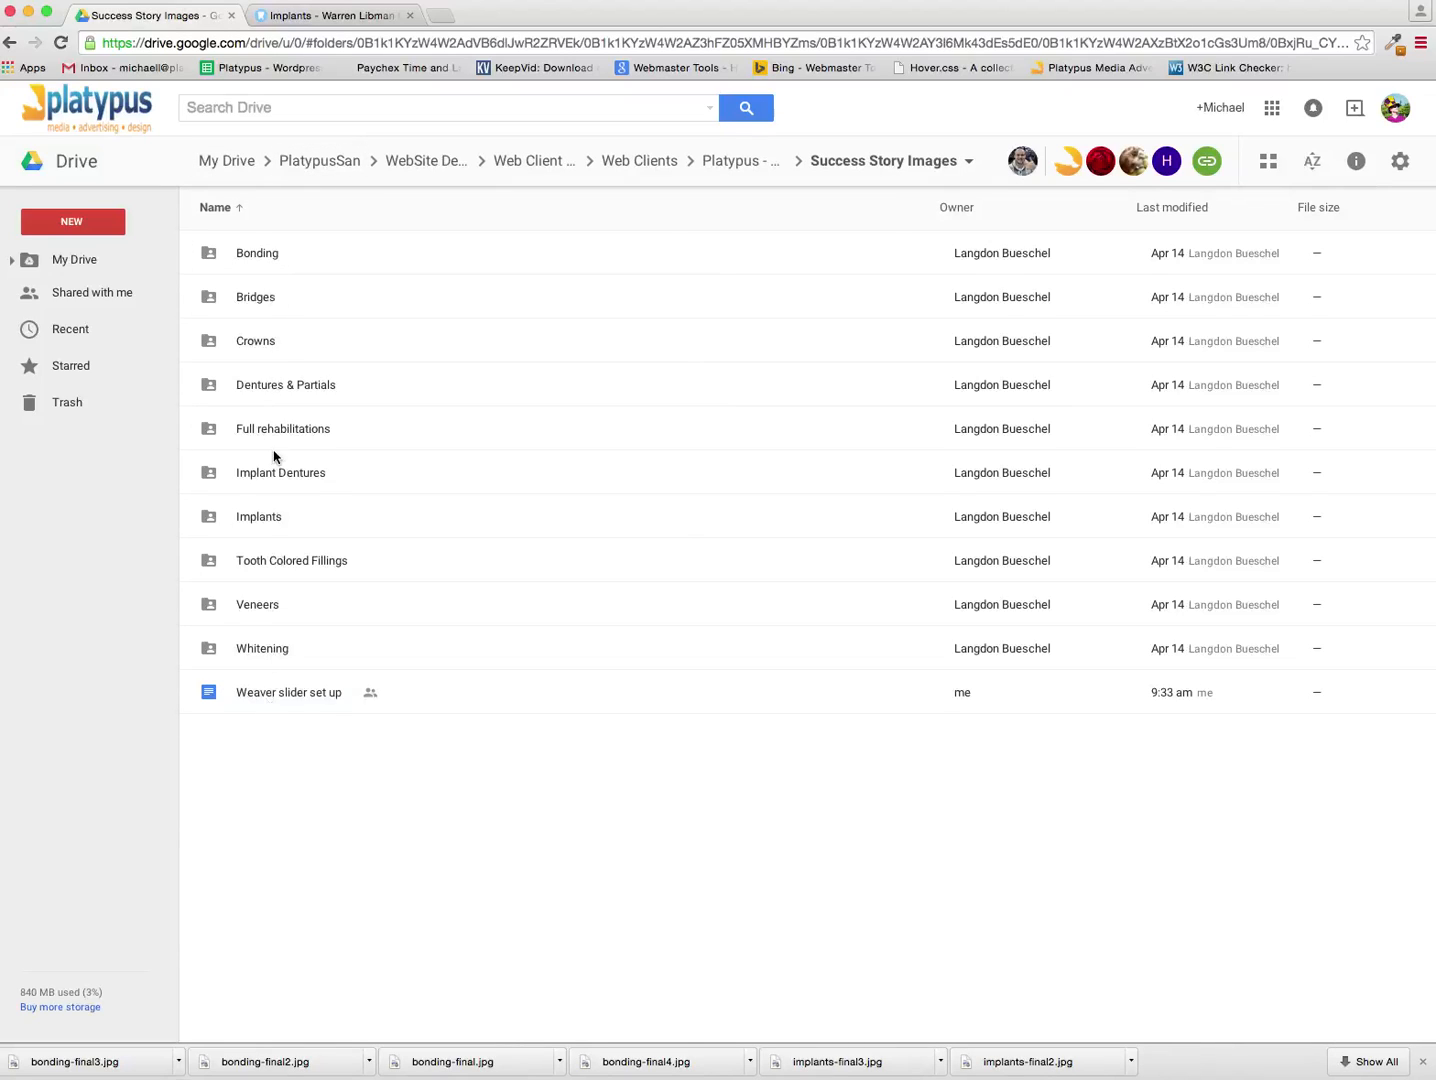
mouse_move(392, 276)
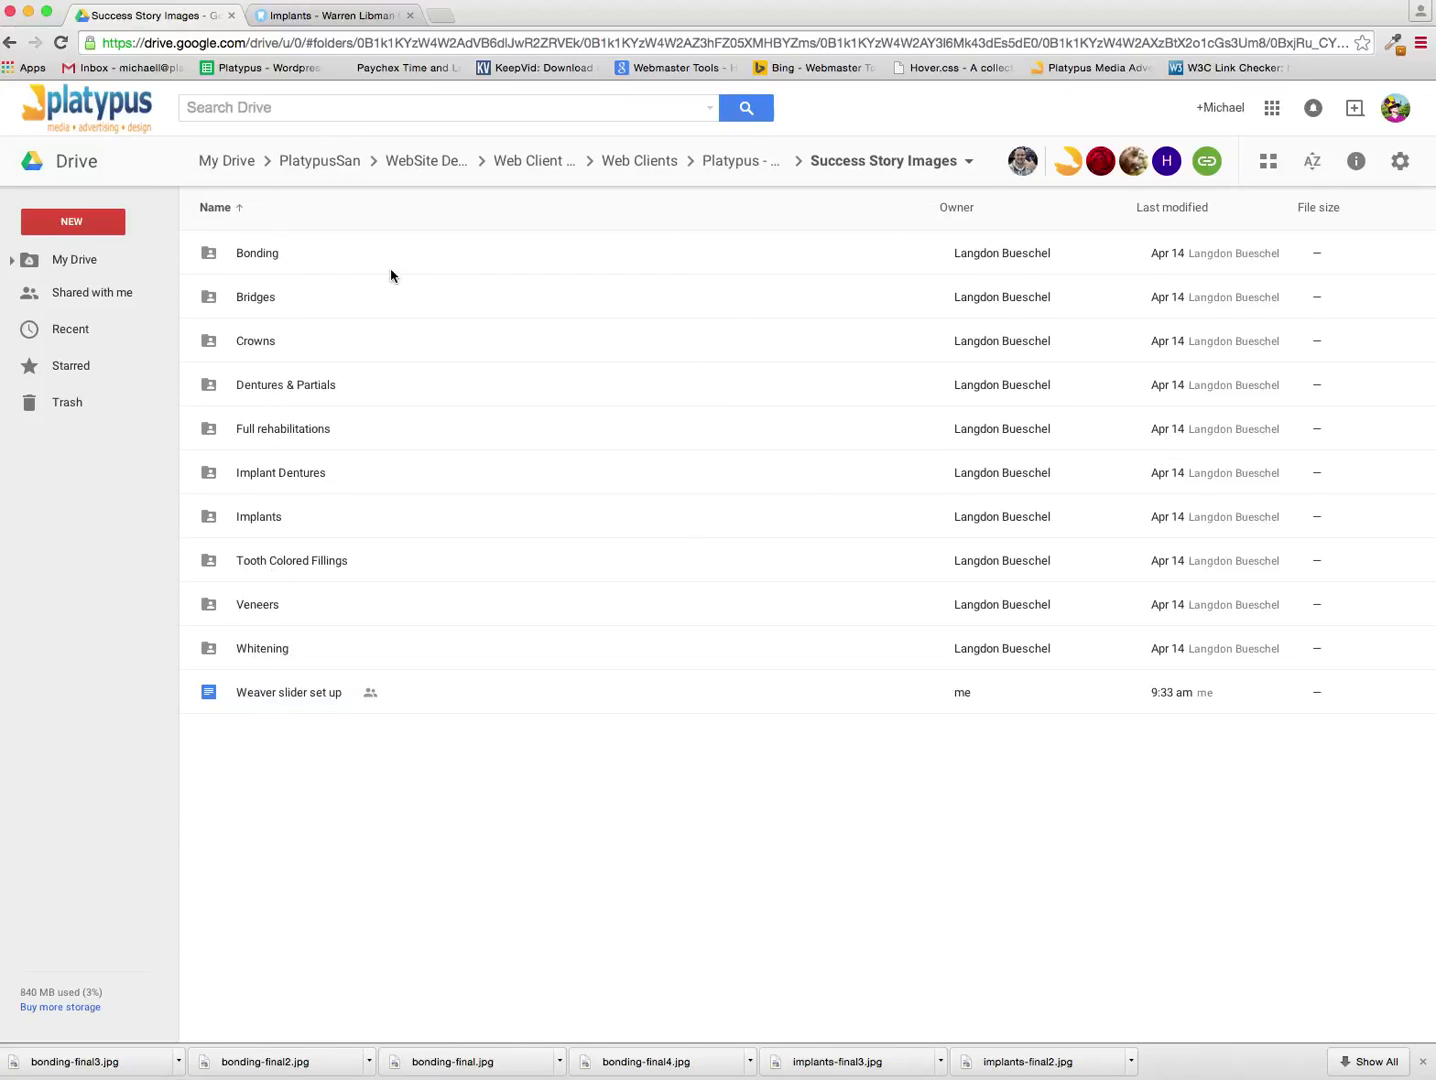
mouse_move(210, 376)
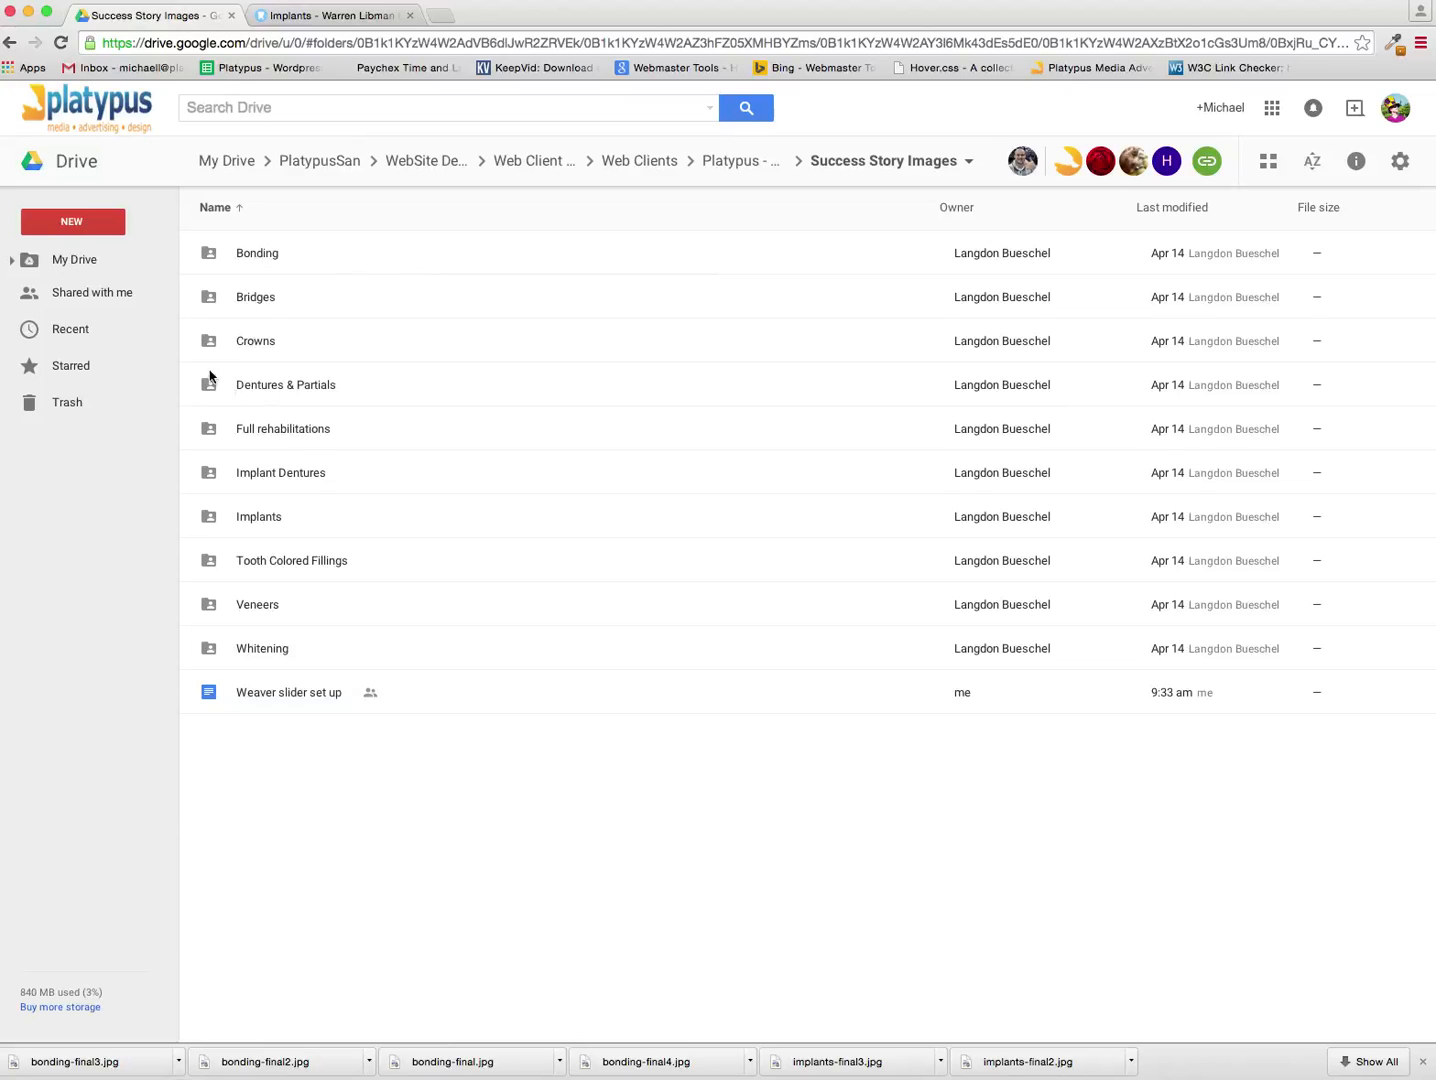
double_click(256, 340)
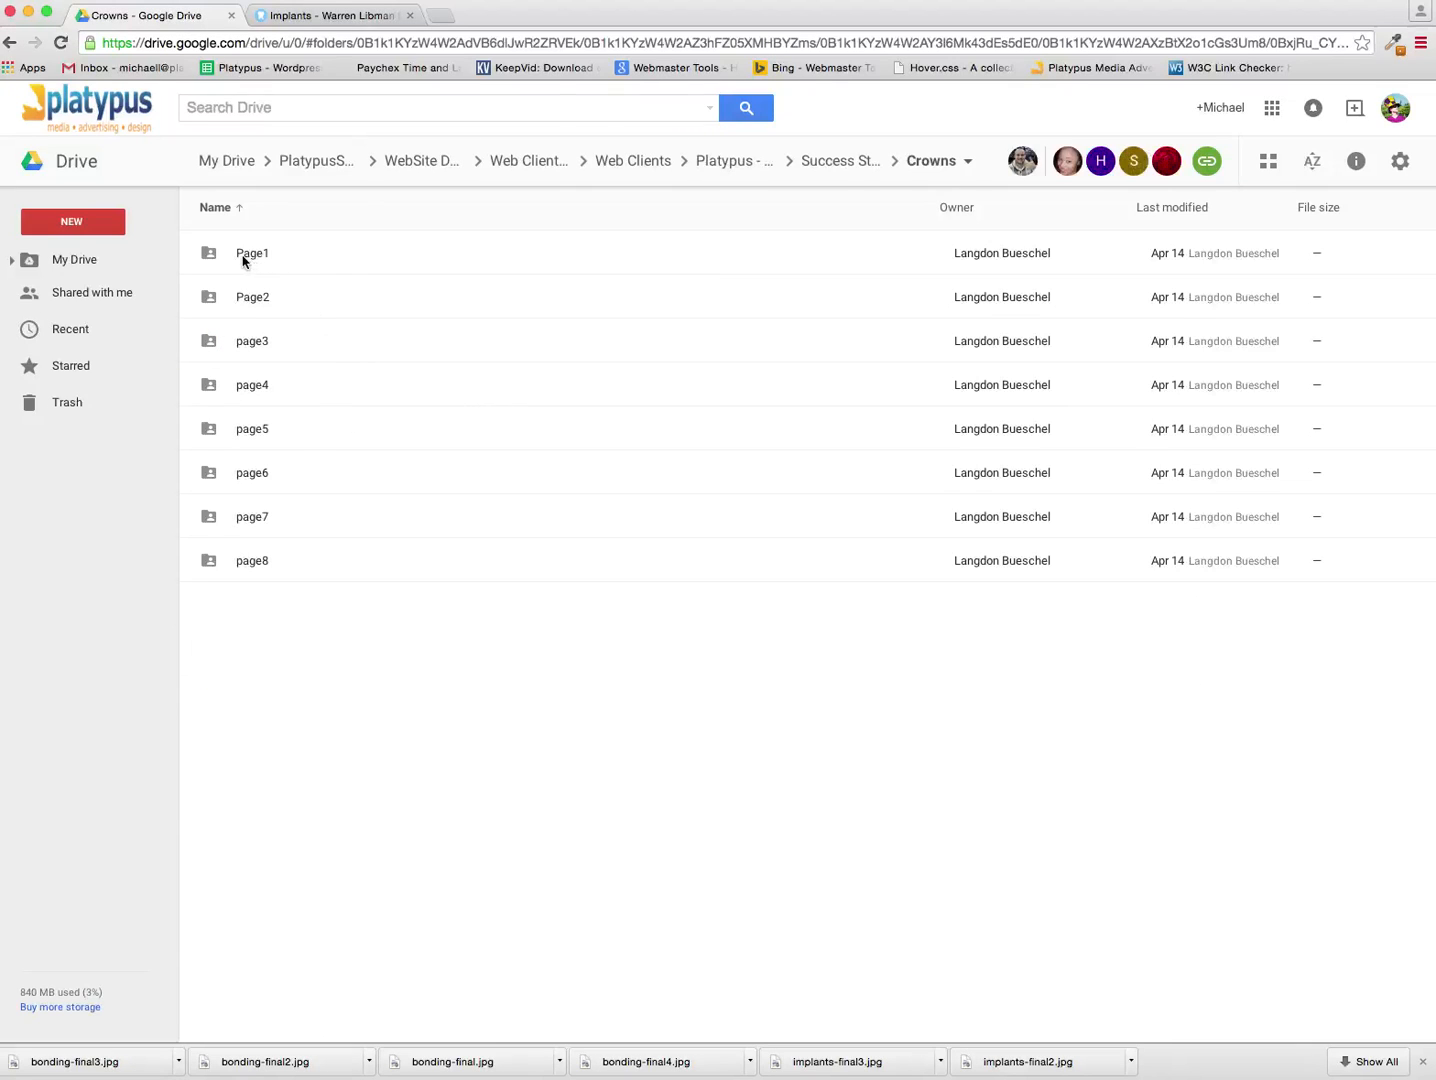
double_click(252, 252)
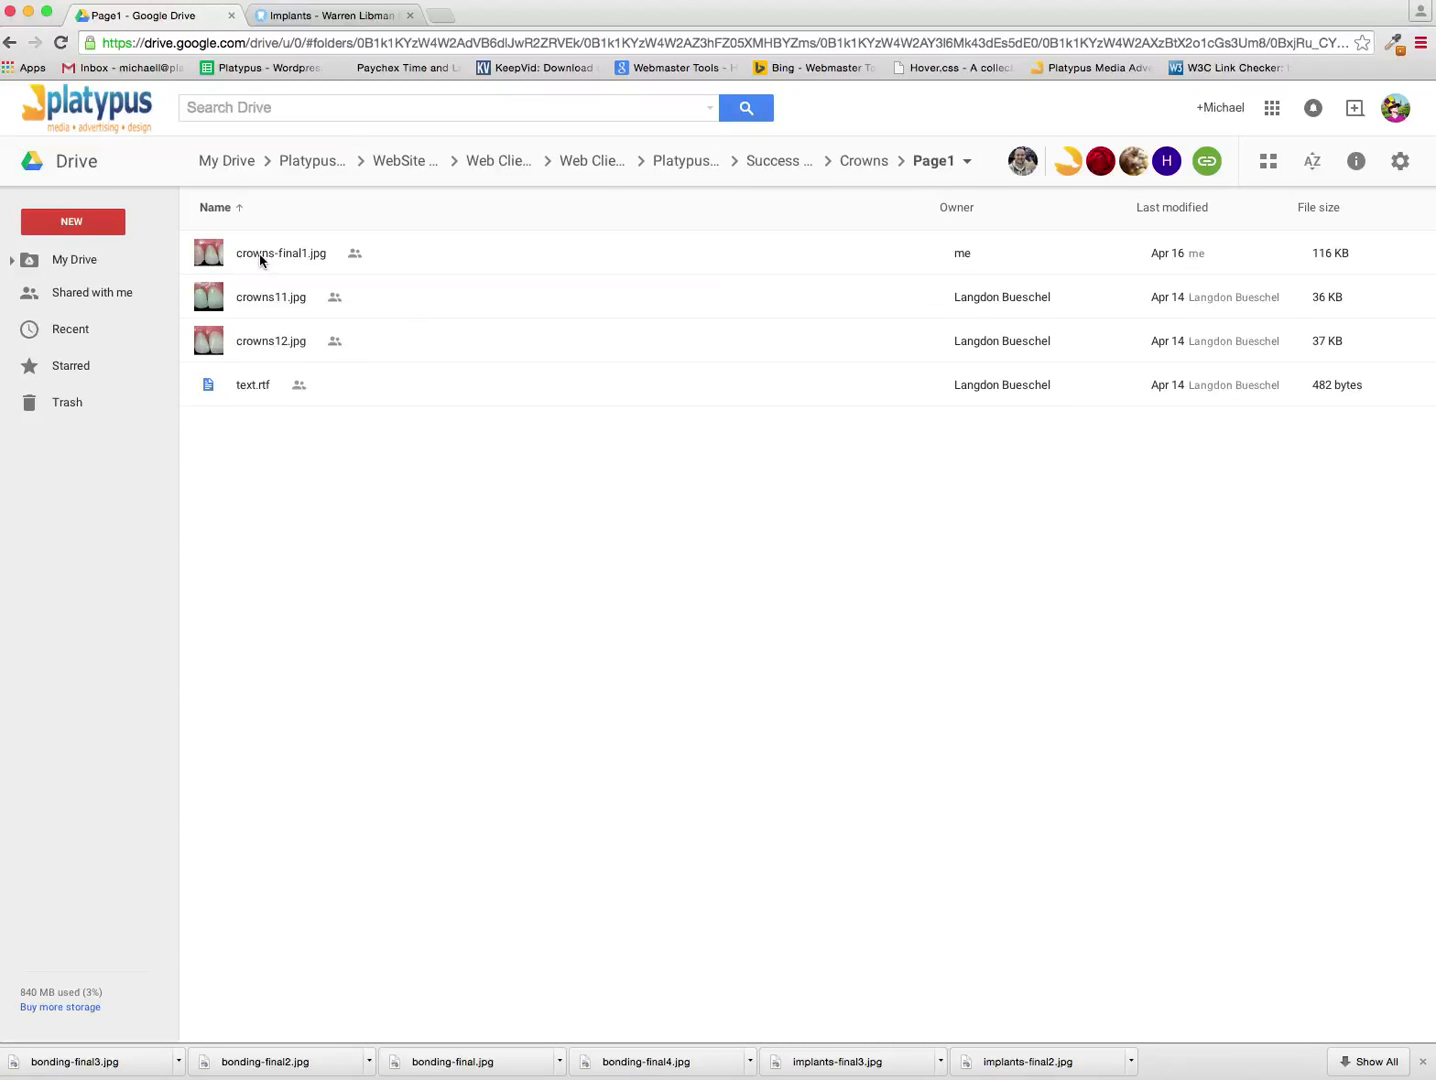
double_click(280, 252)
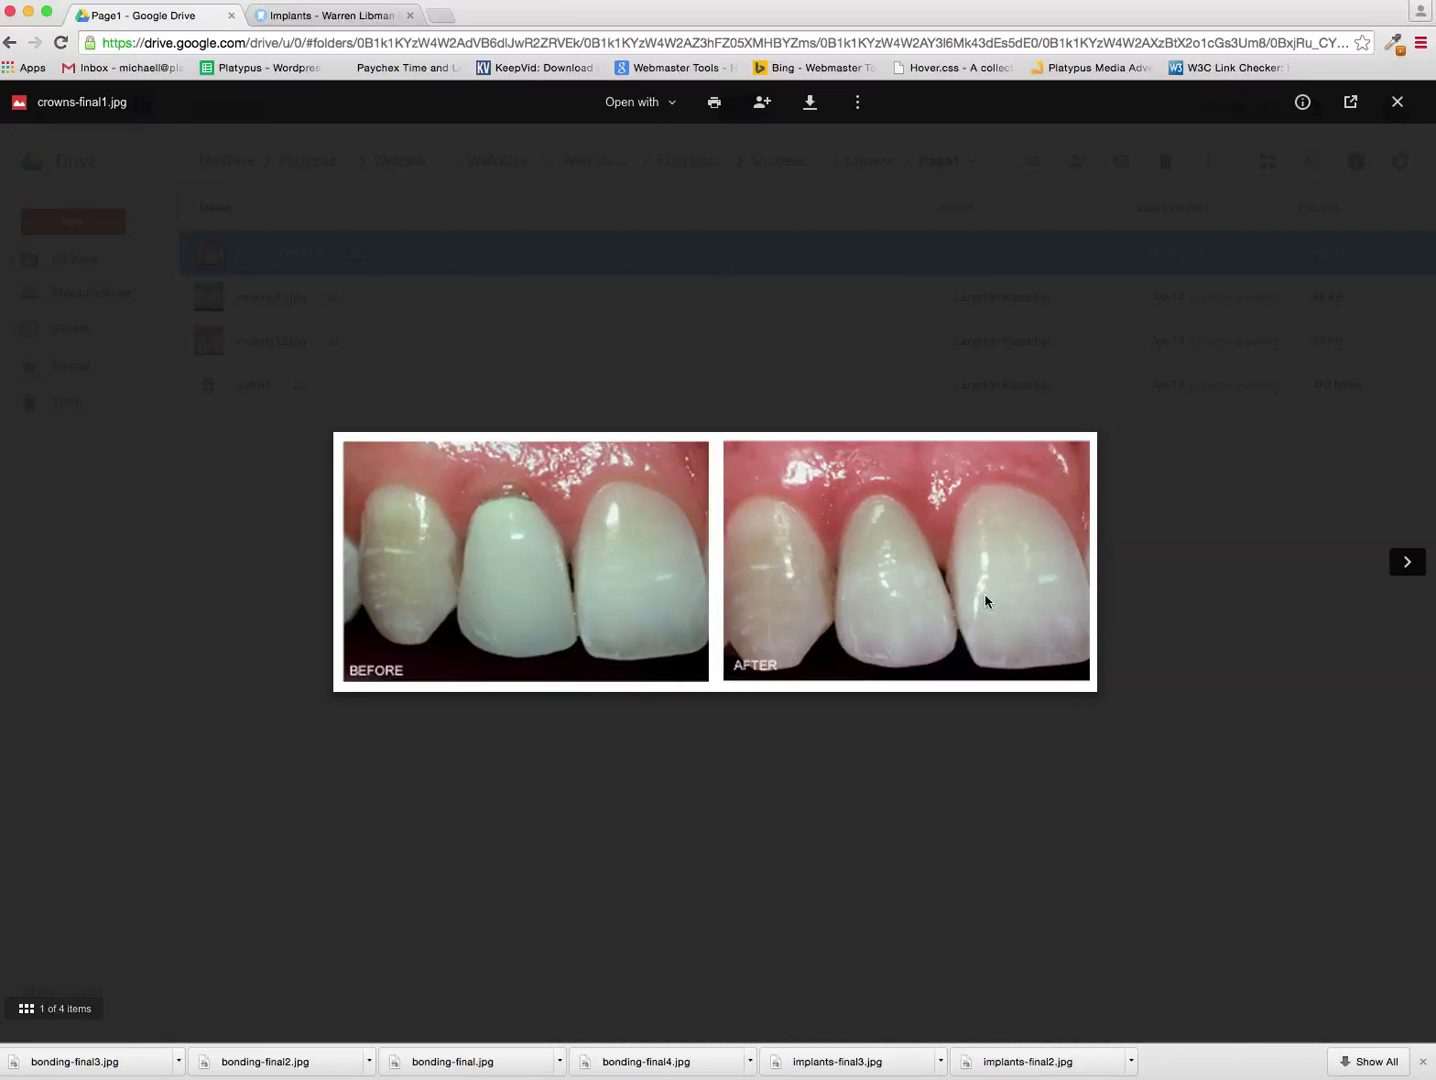
Download crowns-final1.jpg from the Page1 folder via its right-click menu
left_click(1396, 102)
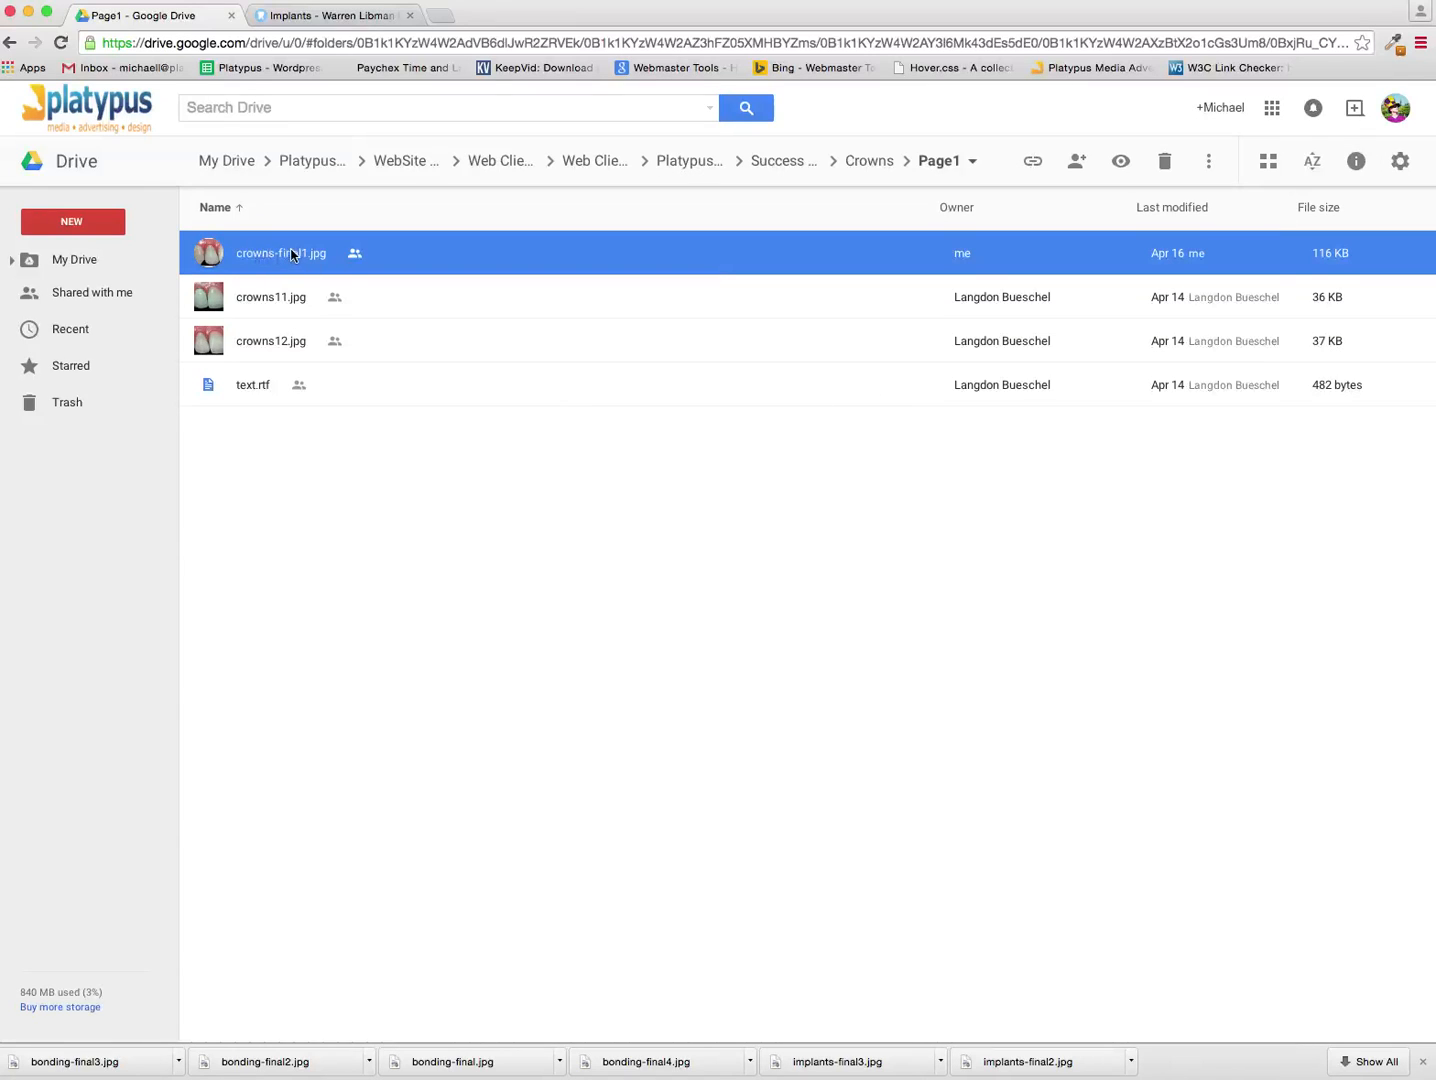
right_click(280, 252)
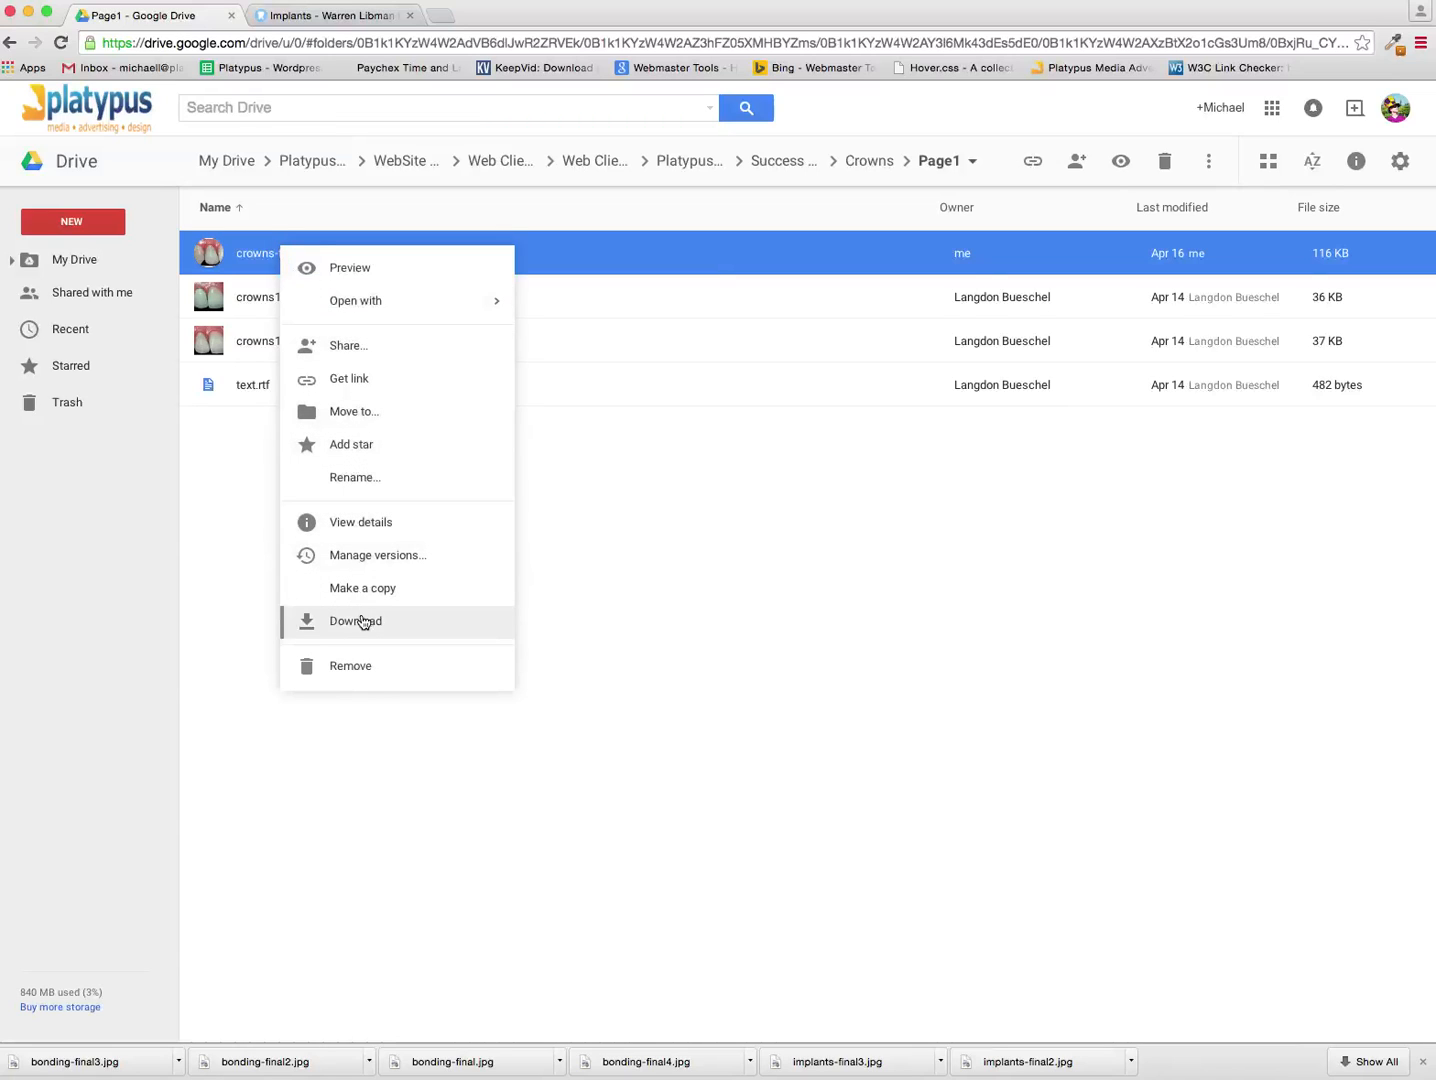
left_click(356, 620)
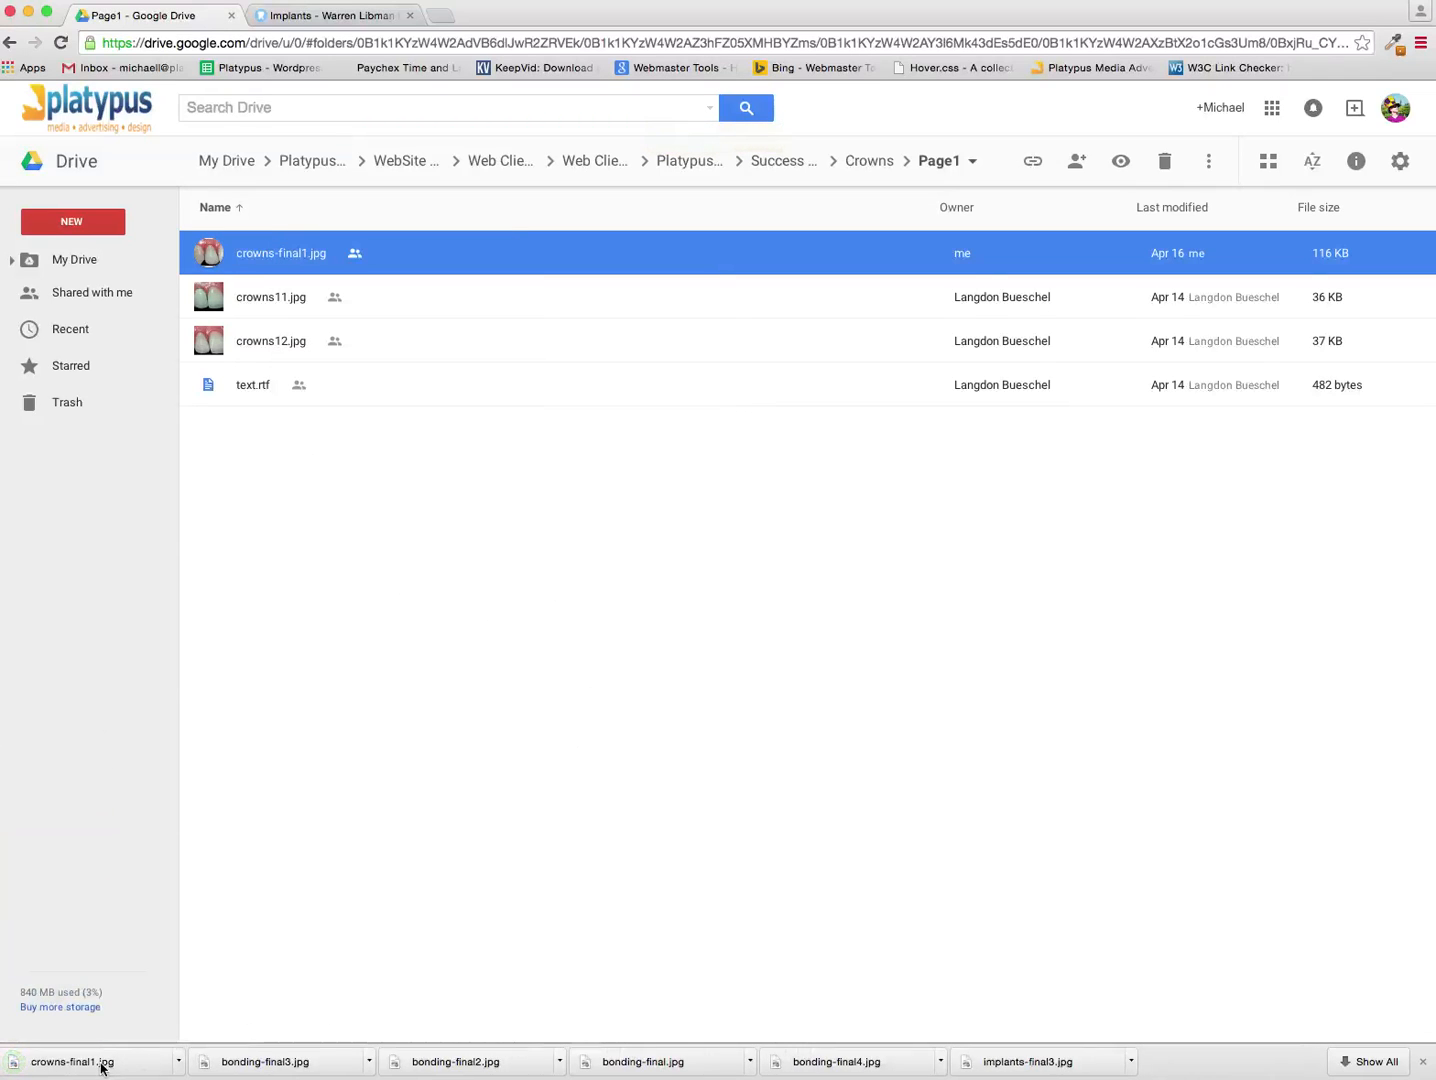
left_click(332, 16)
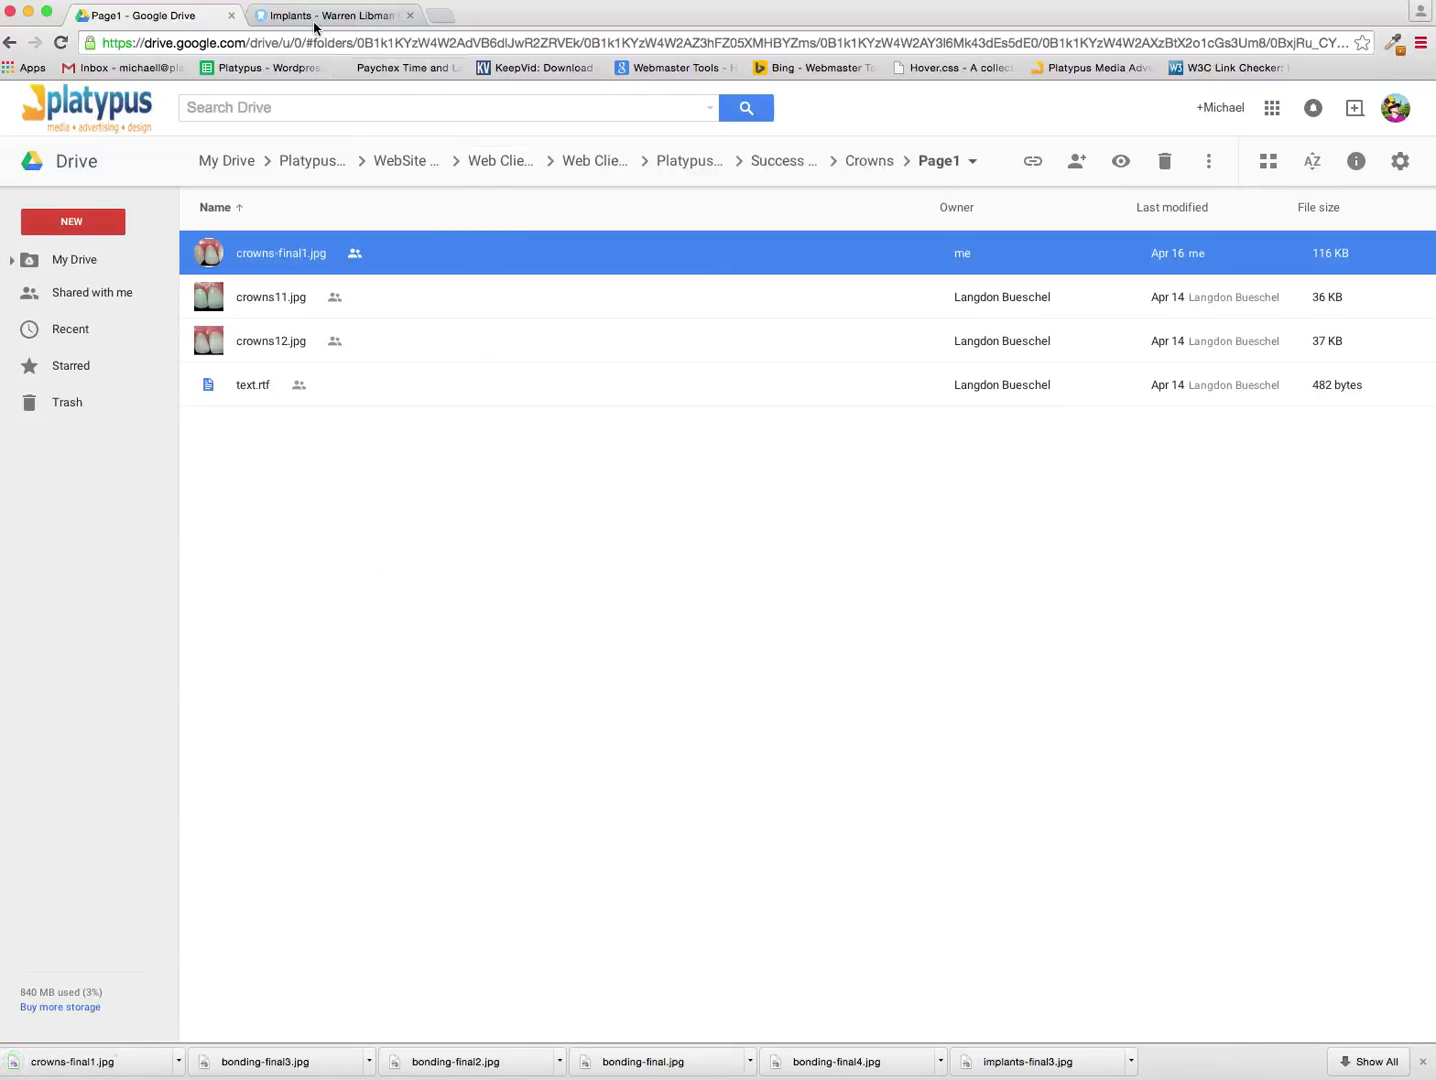
From the site's Dashboard, trash Test Post under Weaver Slider Posts and start a new one
left_click(336, 16)
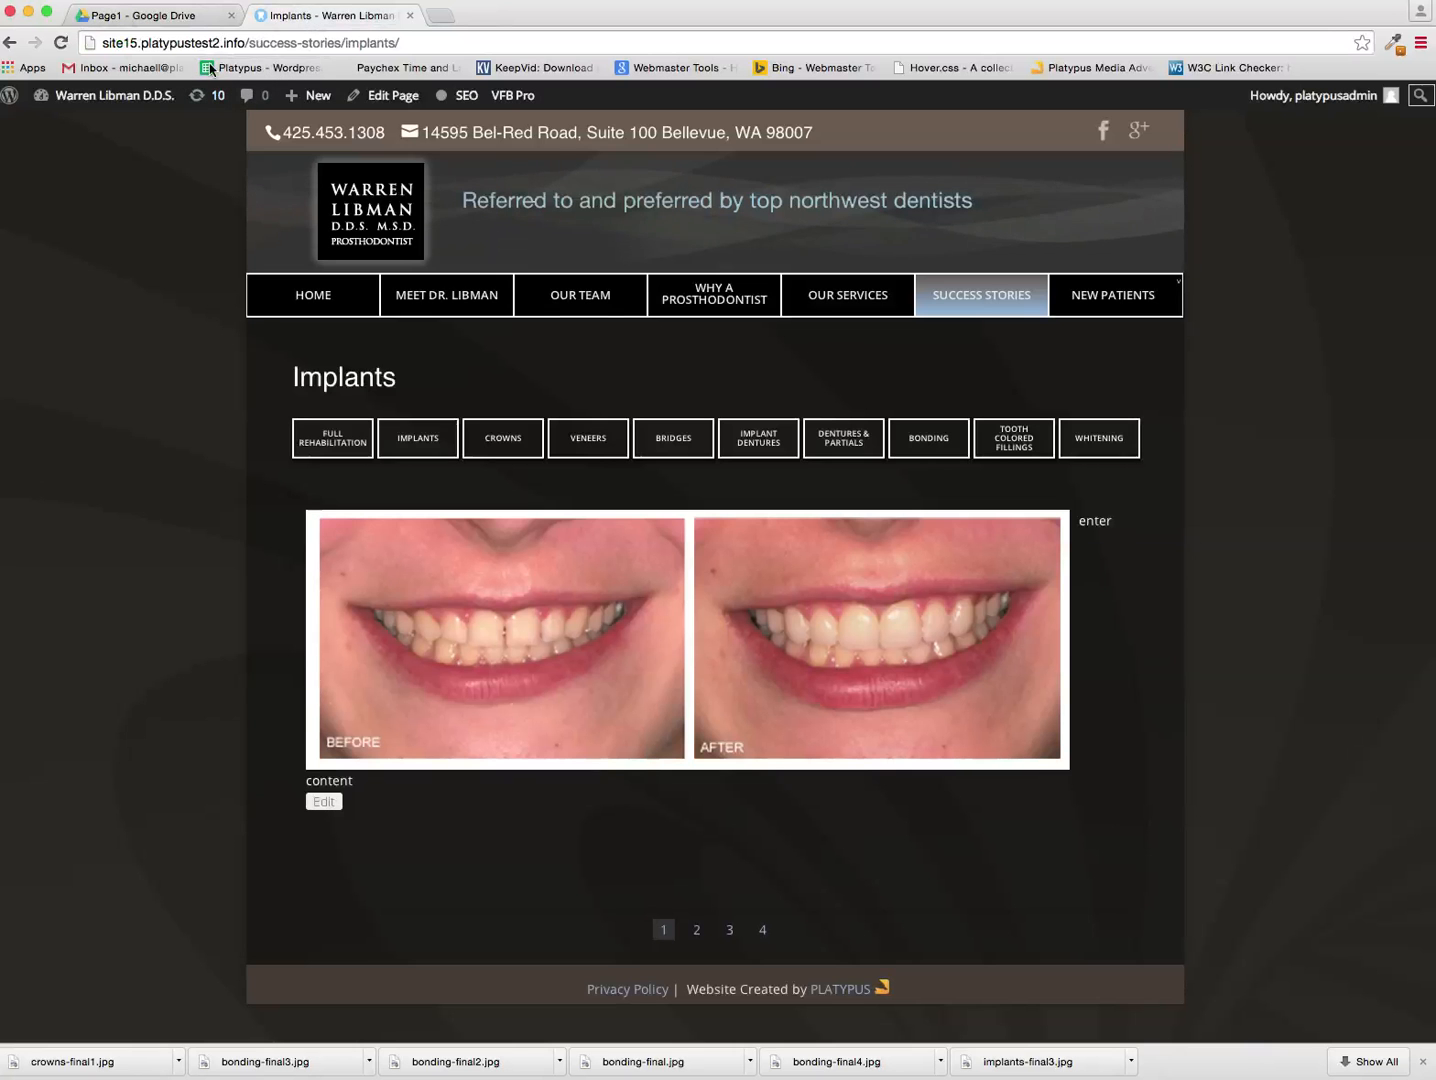
left_click(114, 96)
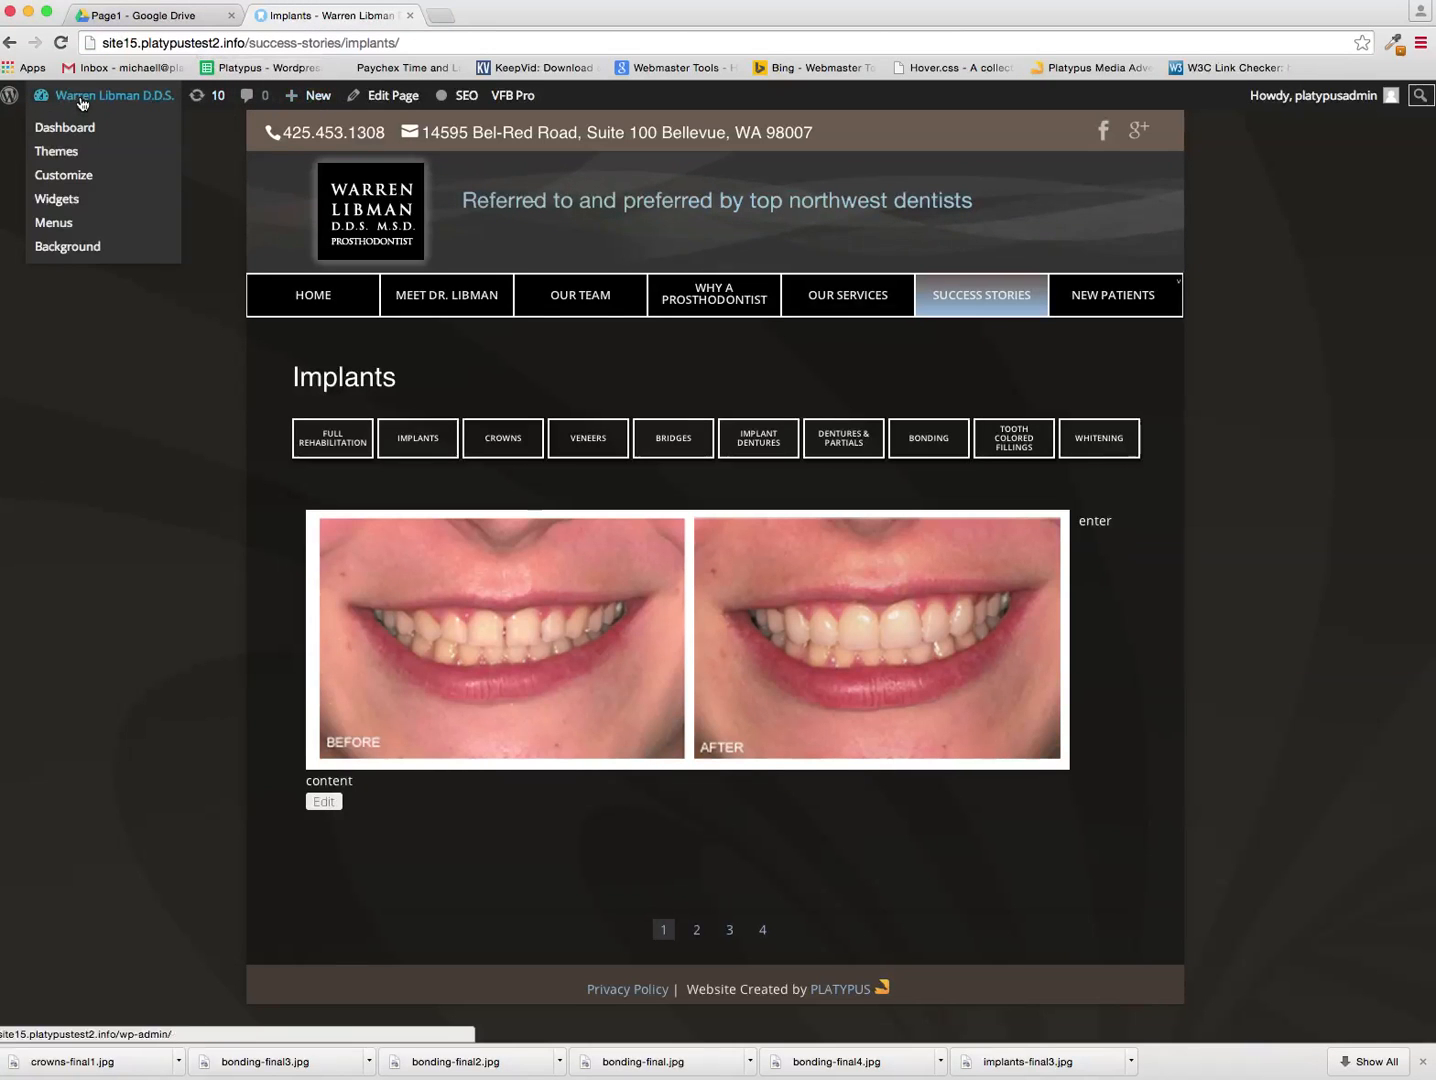
left_click(64, 128)
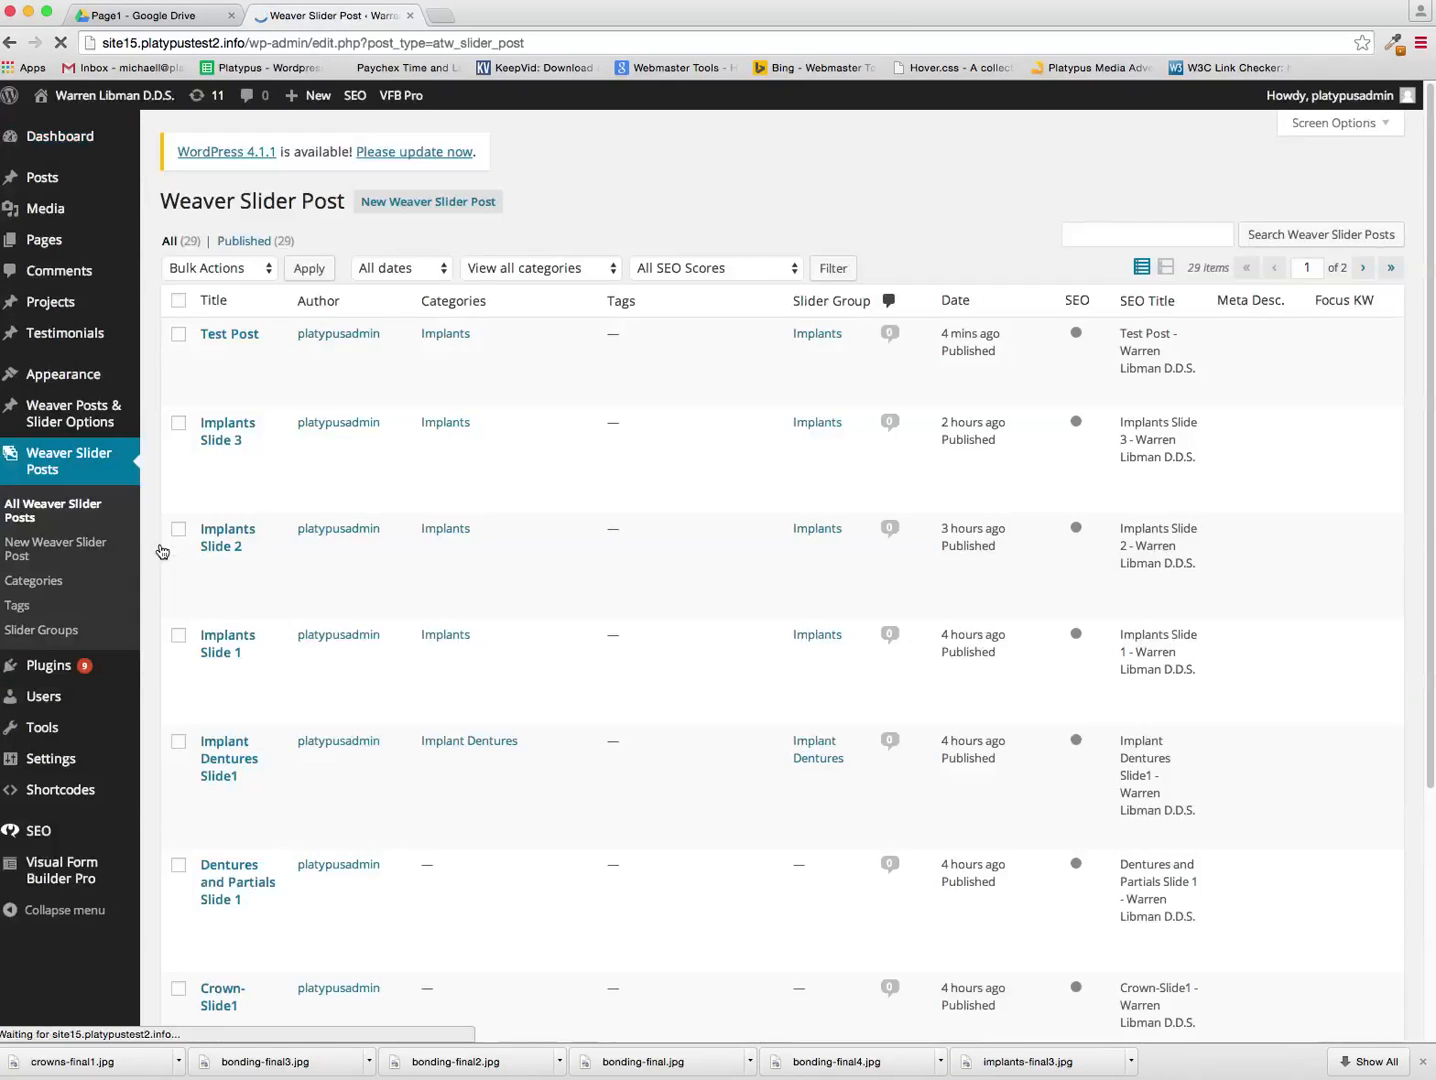
mouse_move(230, 332)
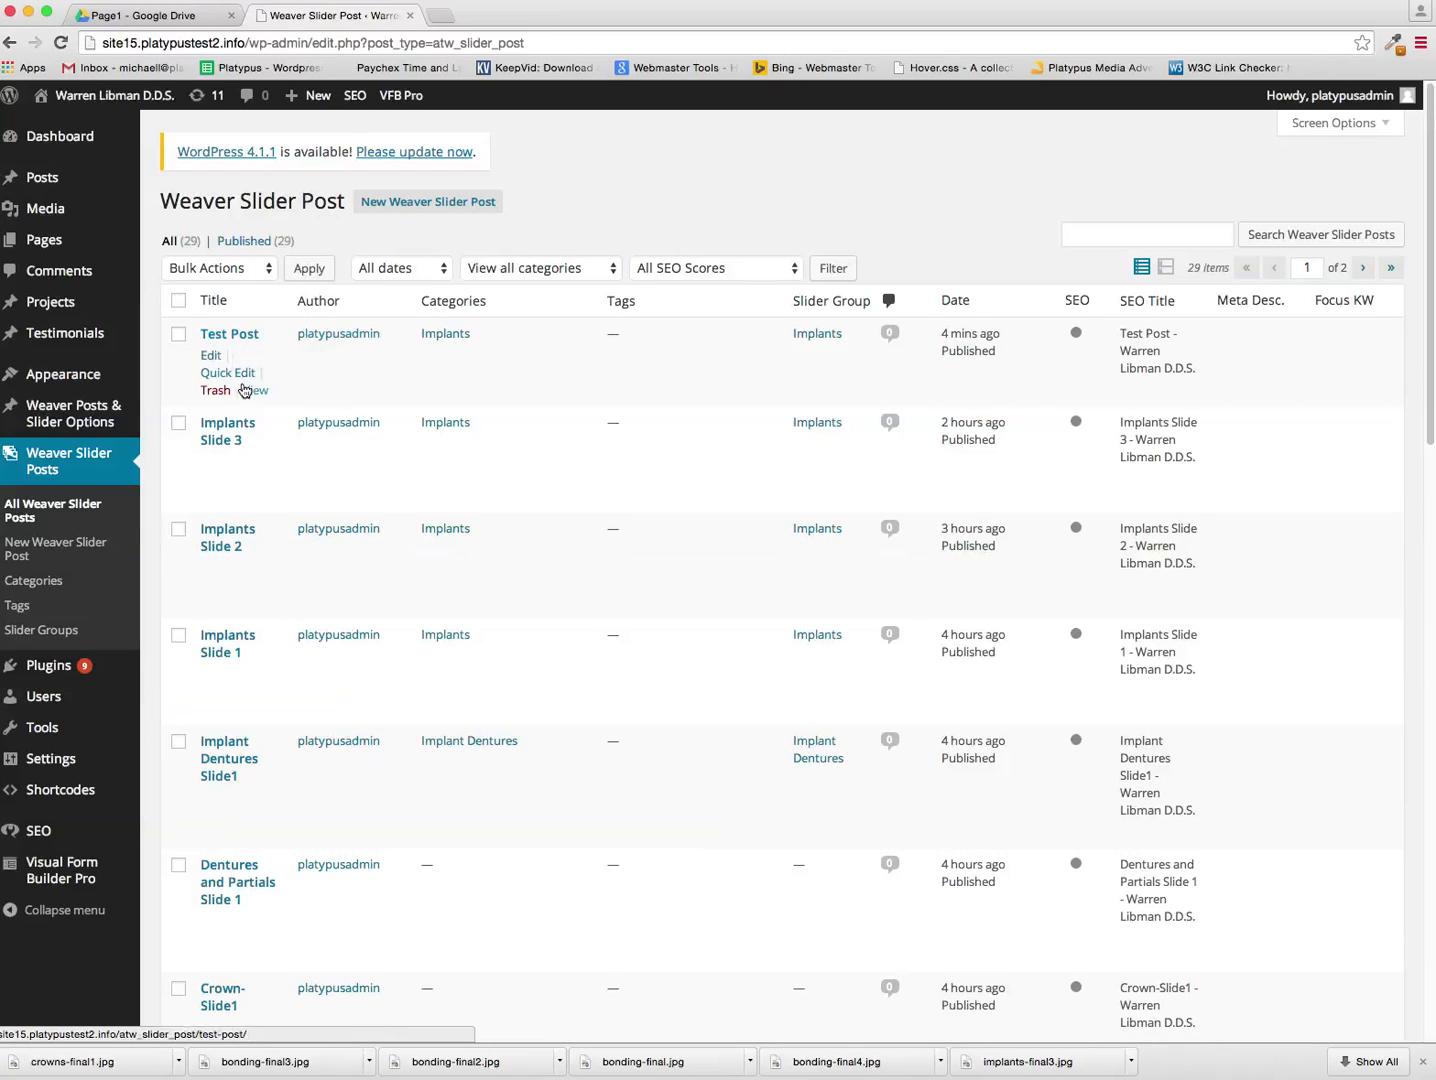
left_click(214, 390)
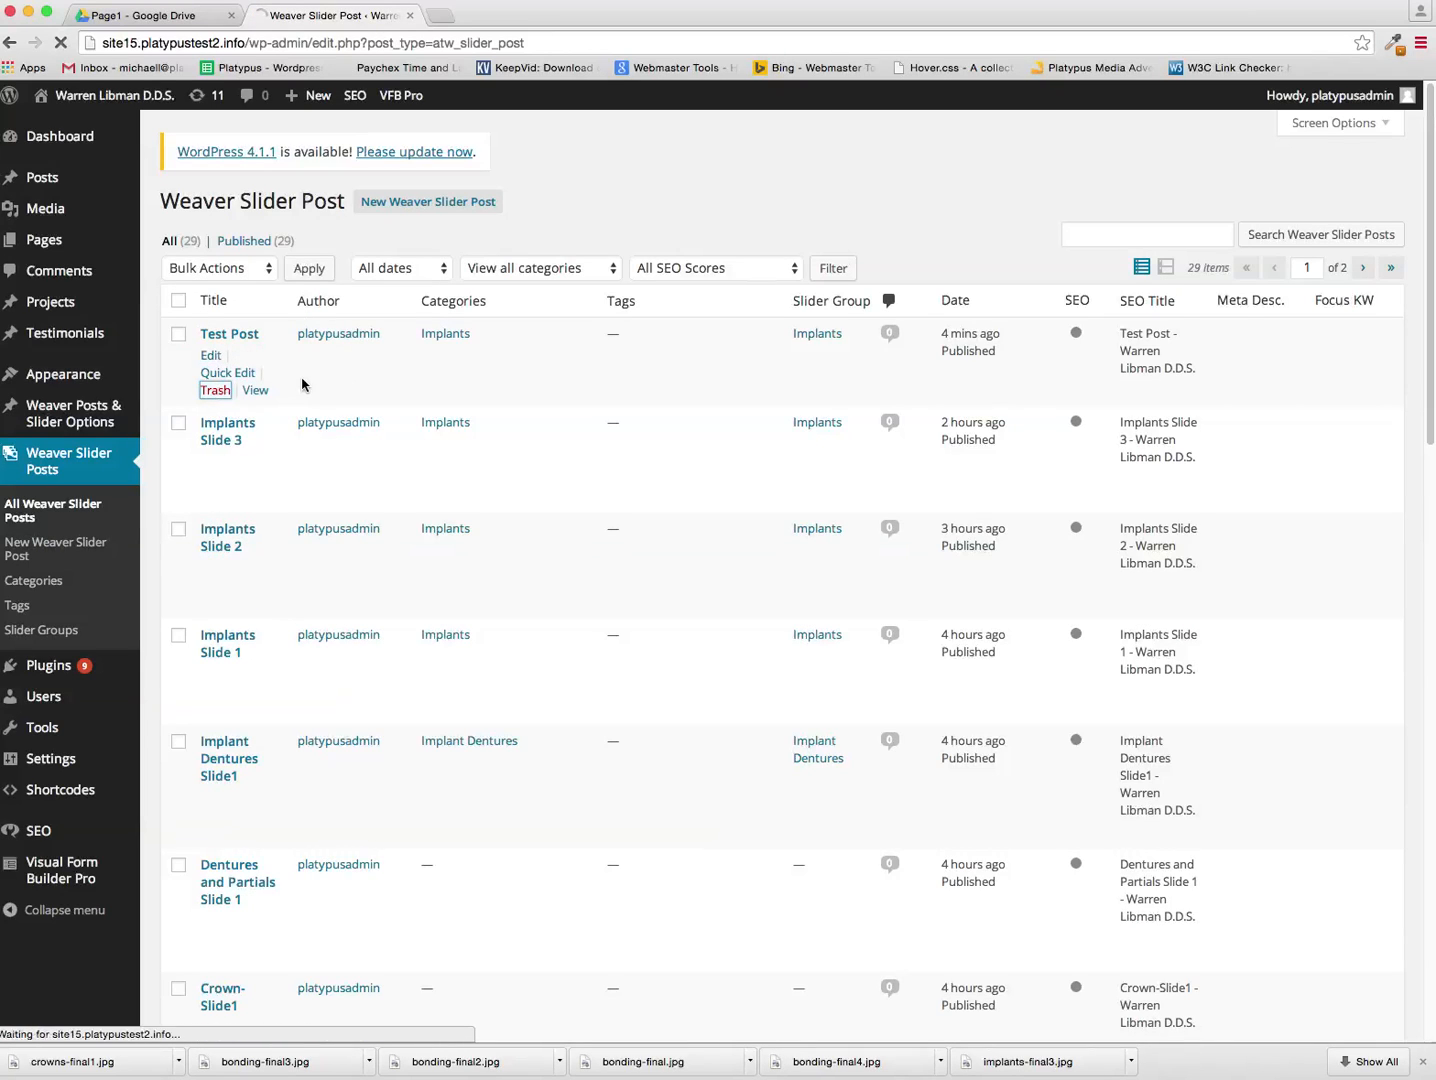
left_click(214, 390)
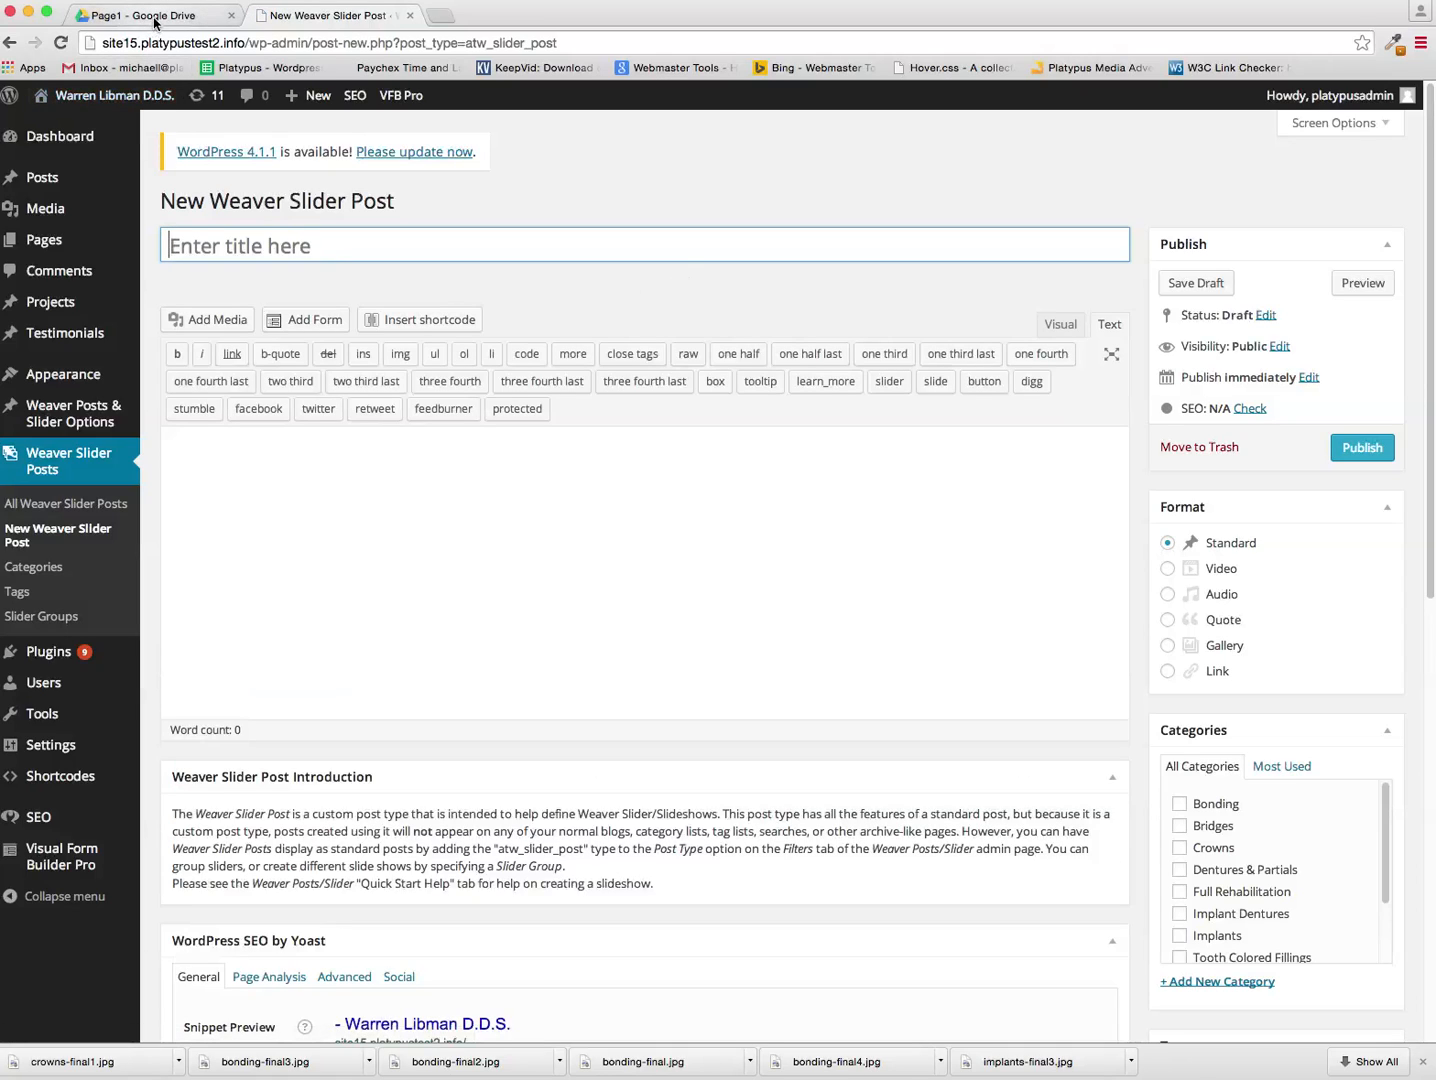
Title the new slider post 'Crowns Slide1' so its draft and permalink are saved
left_click(150, 16)
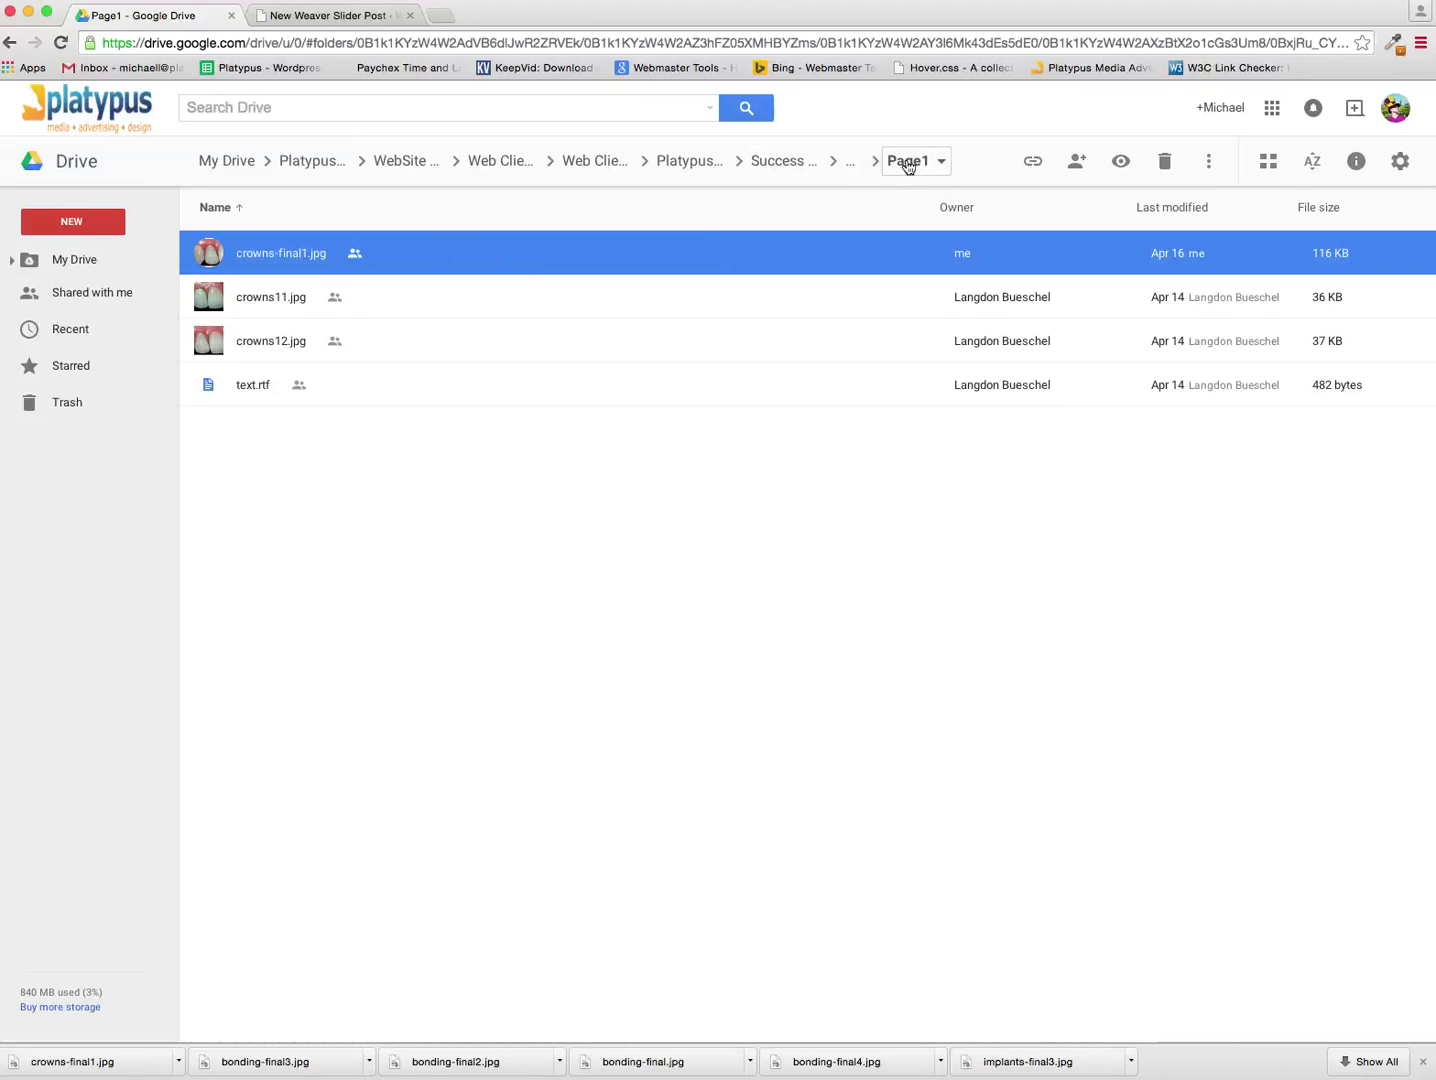
mouse_move(896, 170)
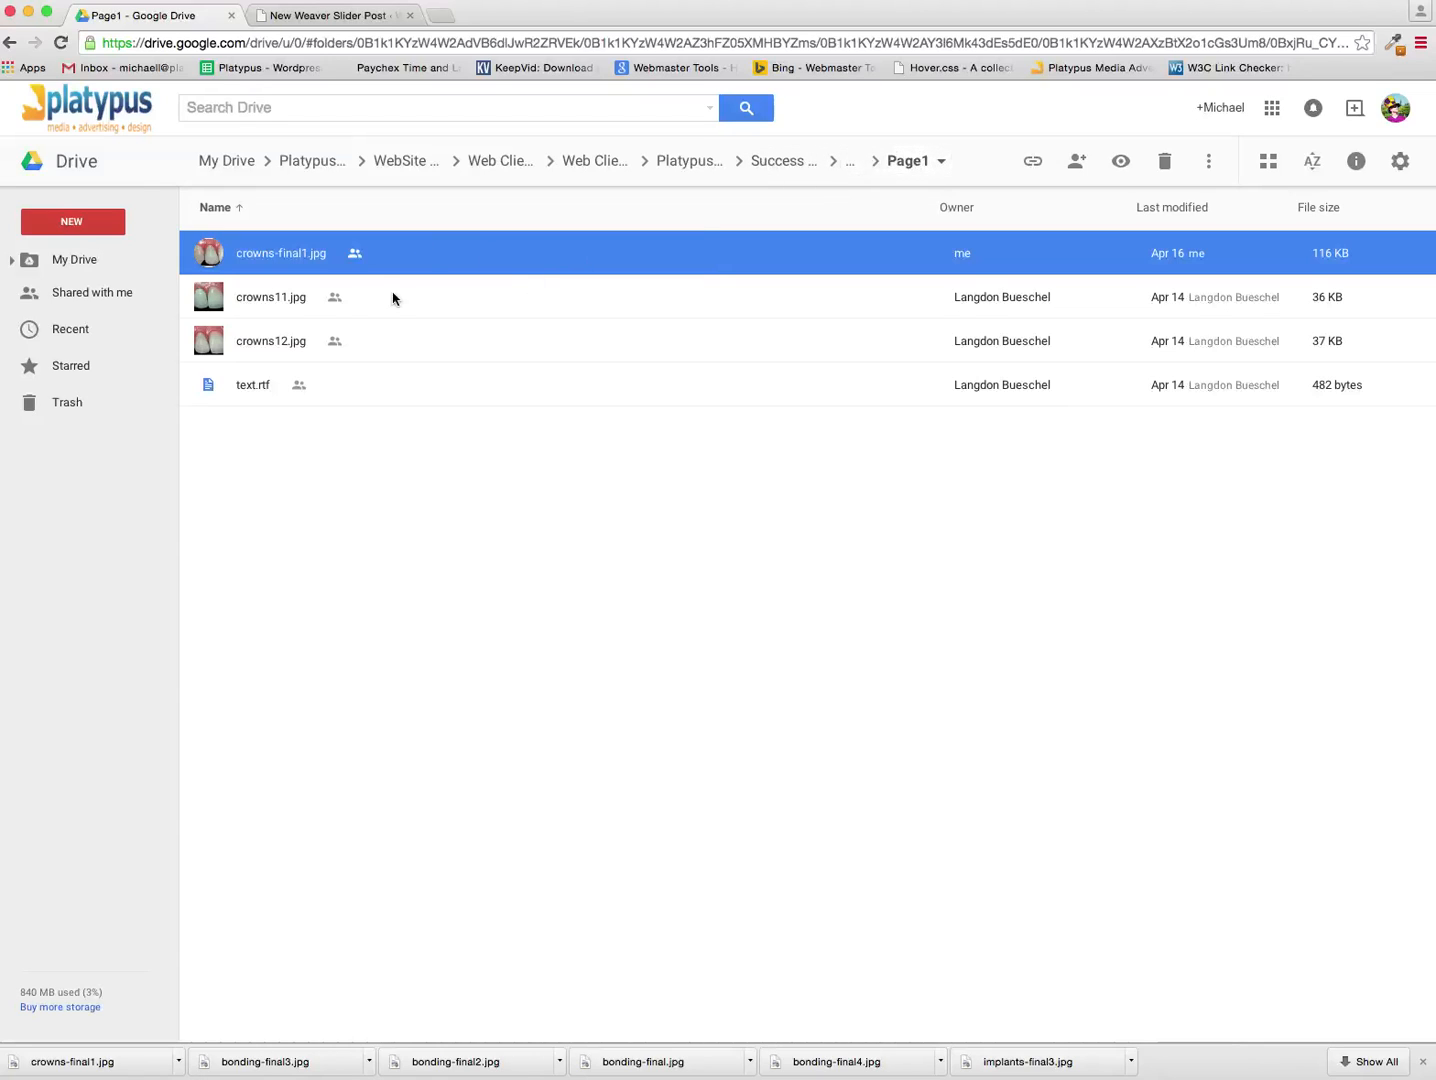
left_click(332, 16)
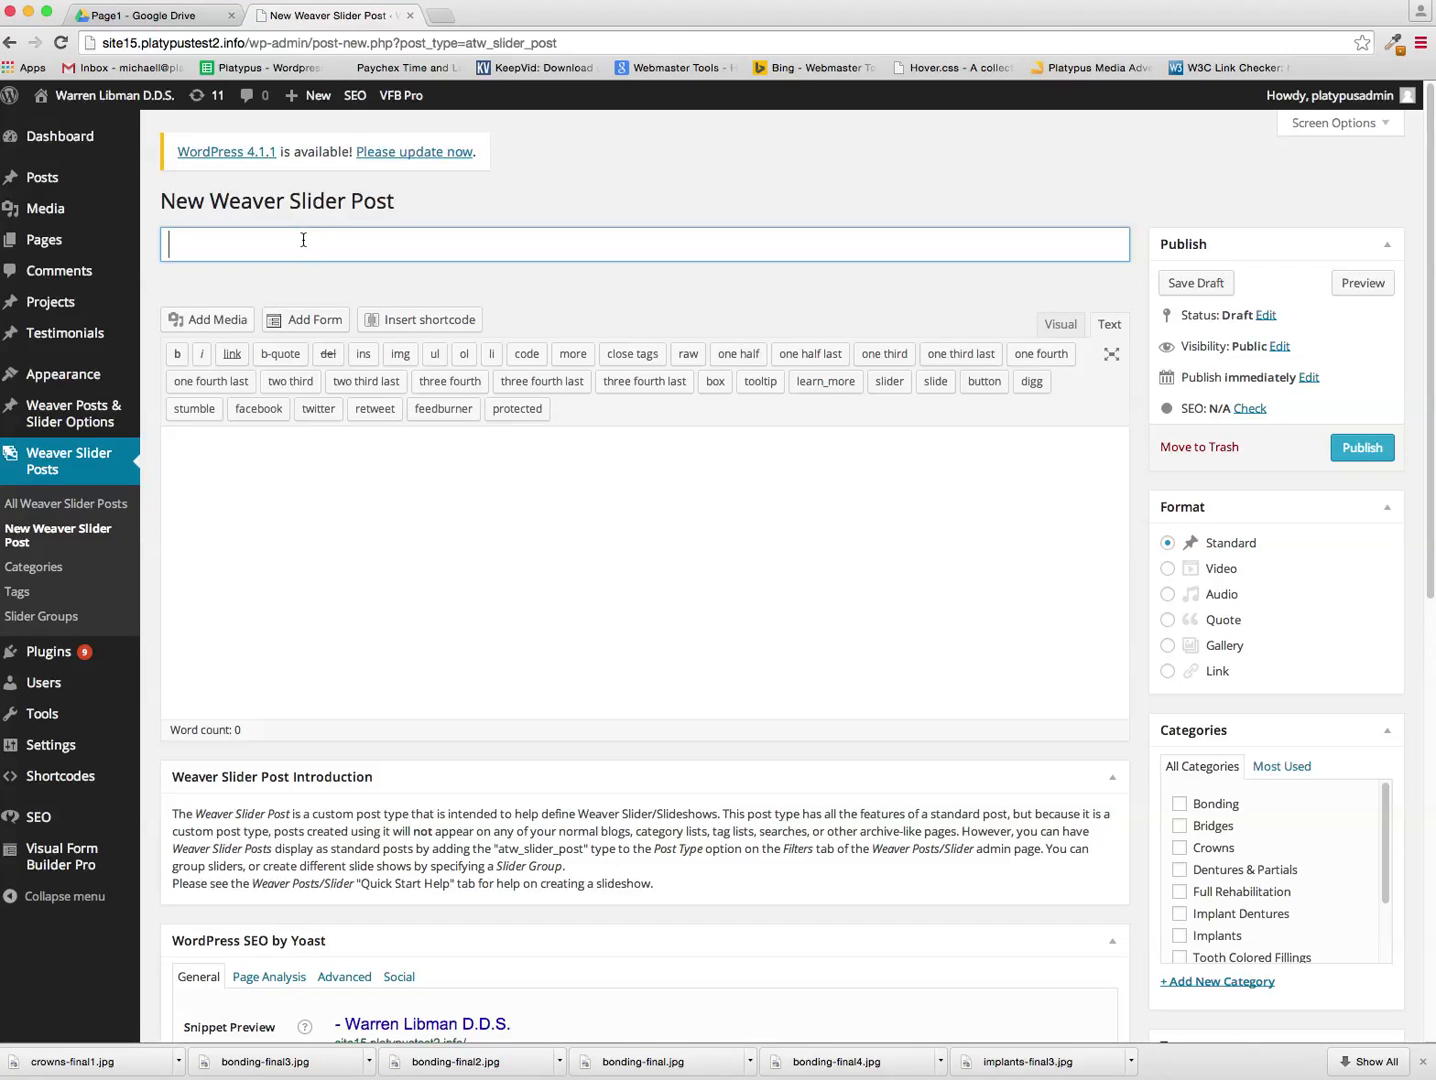
type("Crowns")
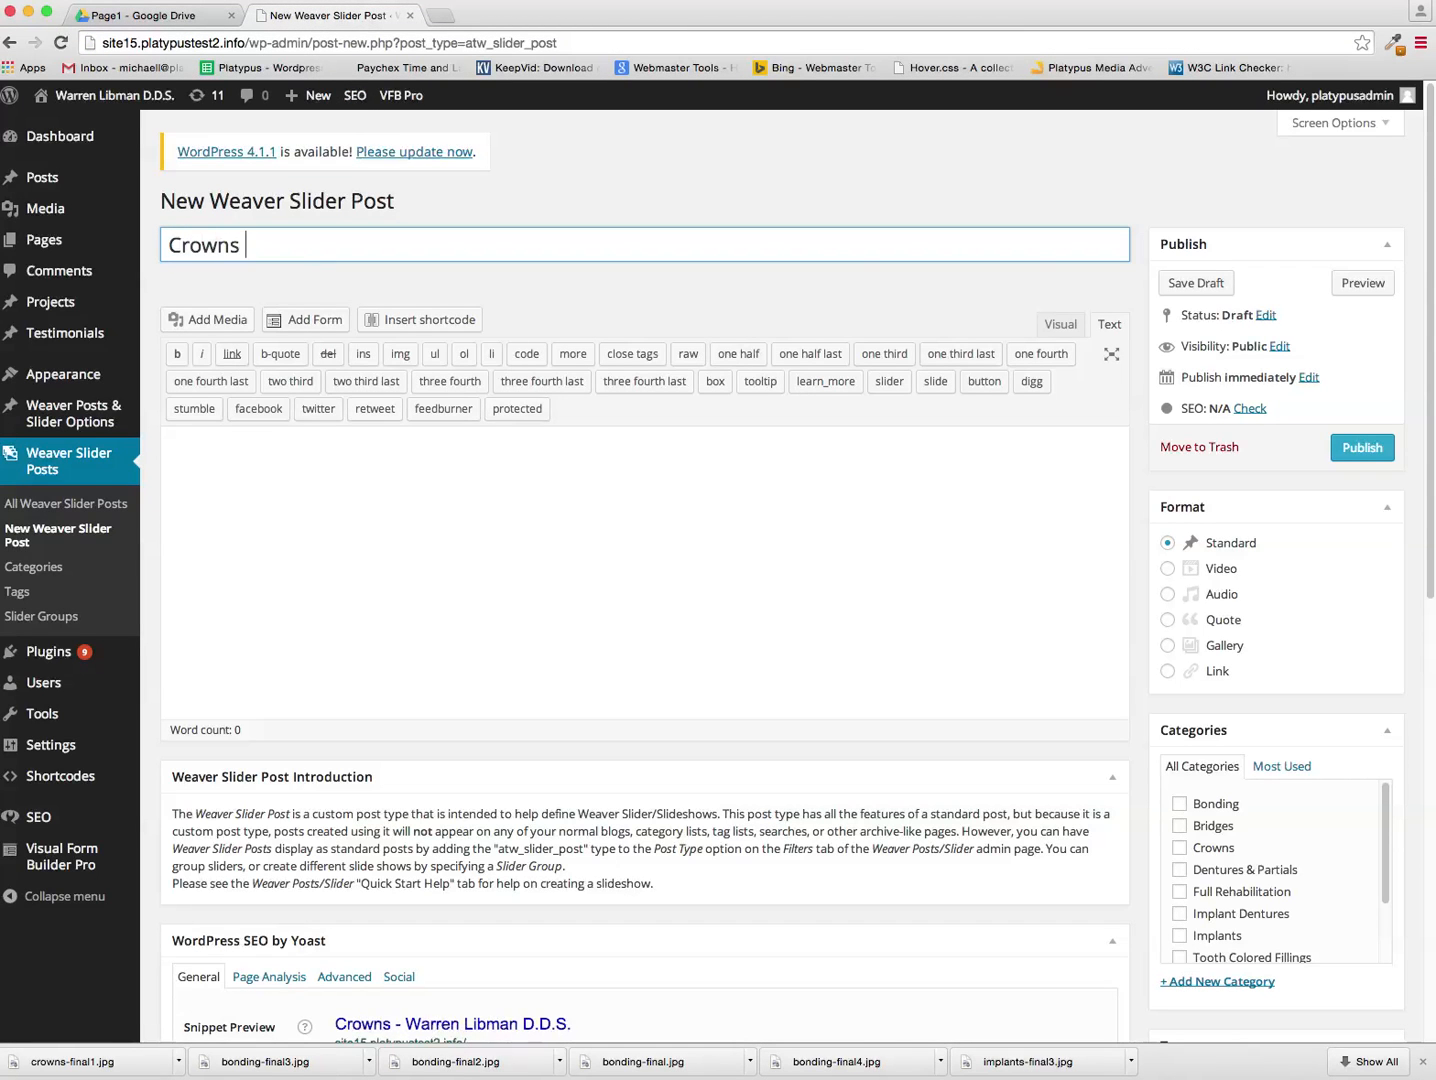
type("Slide1")
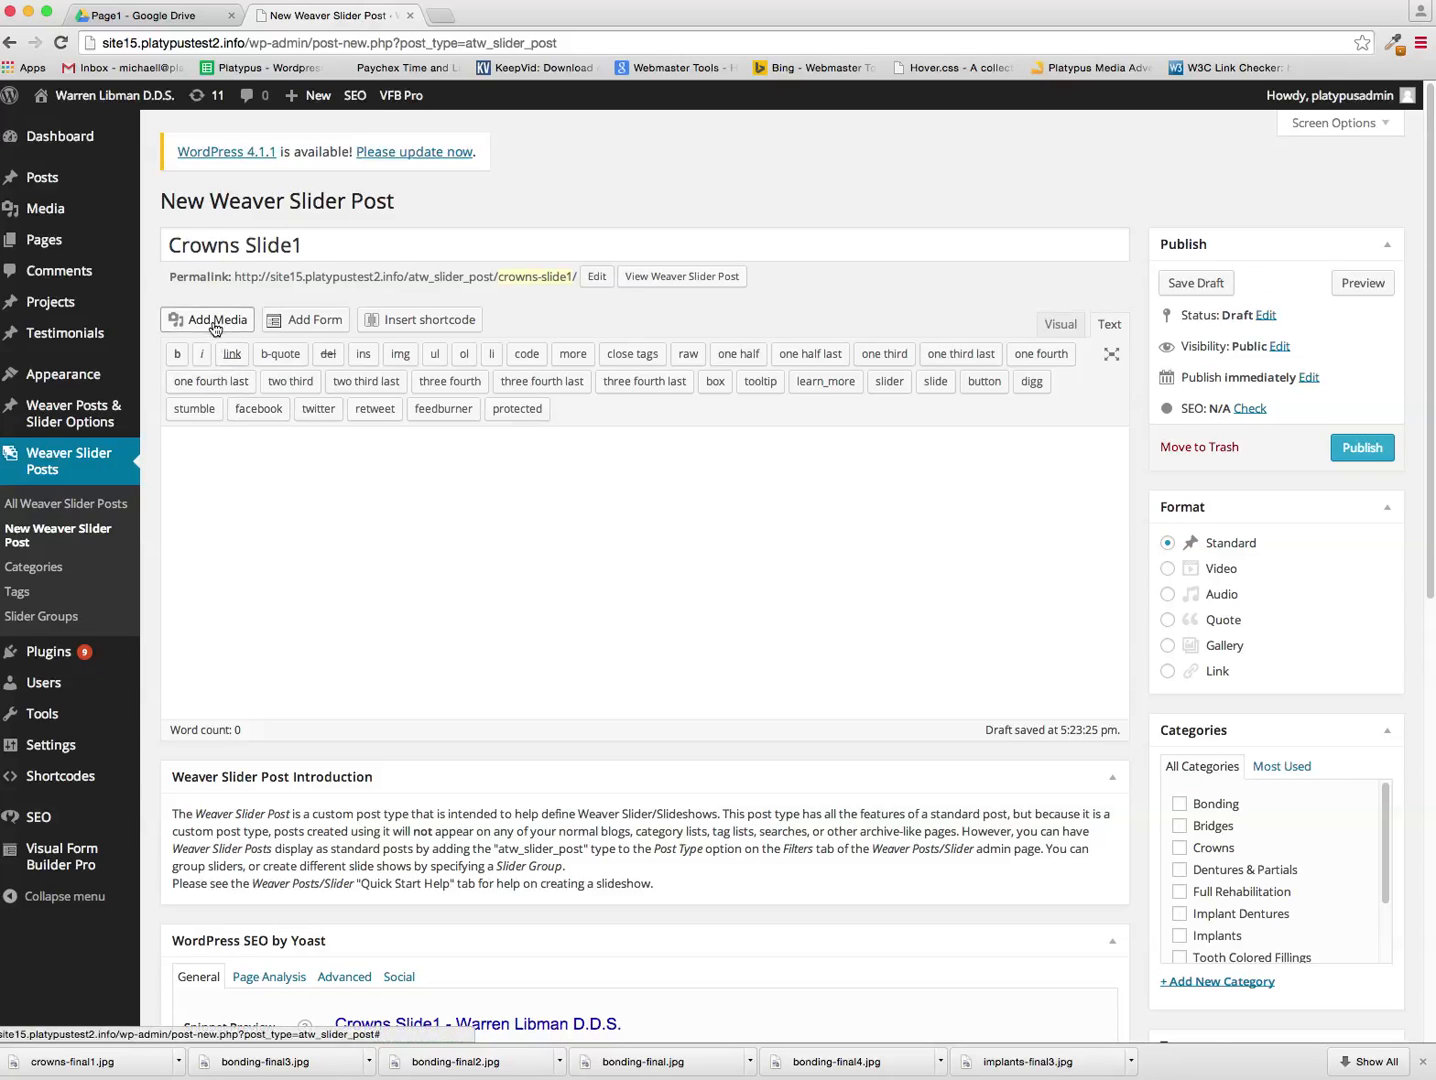
Insert crowns-final1.jpg from the Media Library at full size with no link
left_click(206, 320)
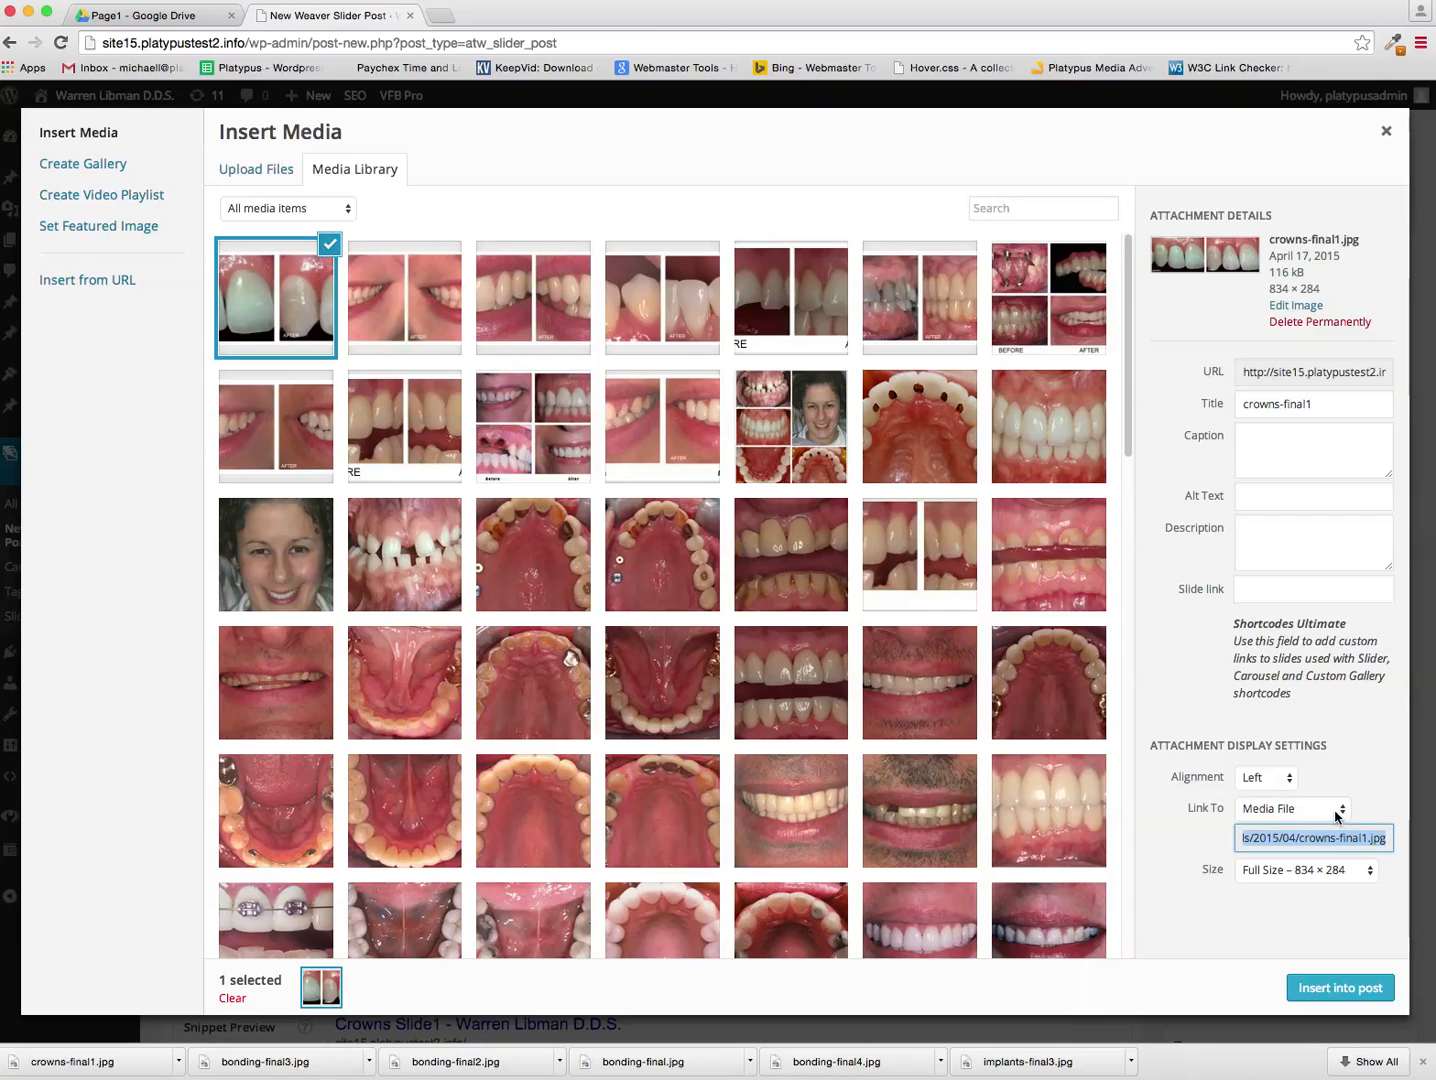
left_click(1292, 808)
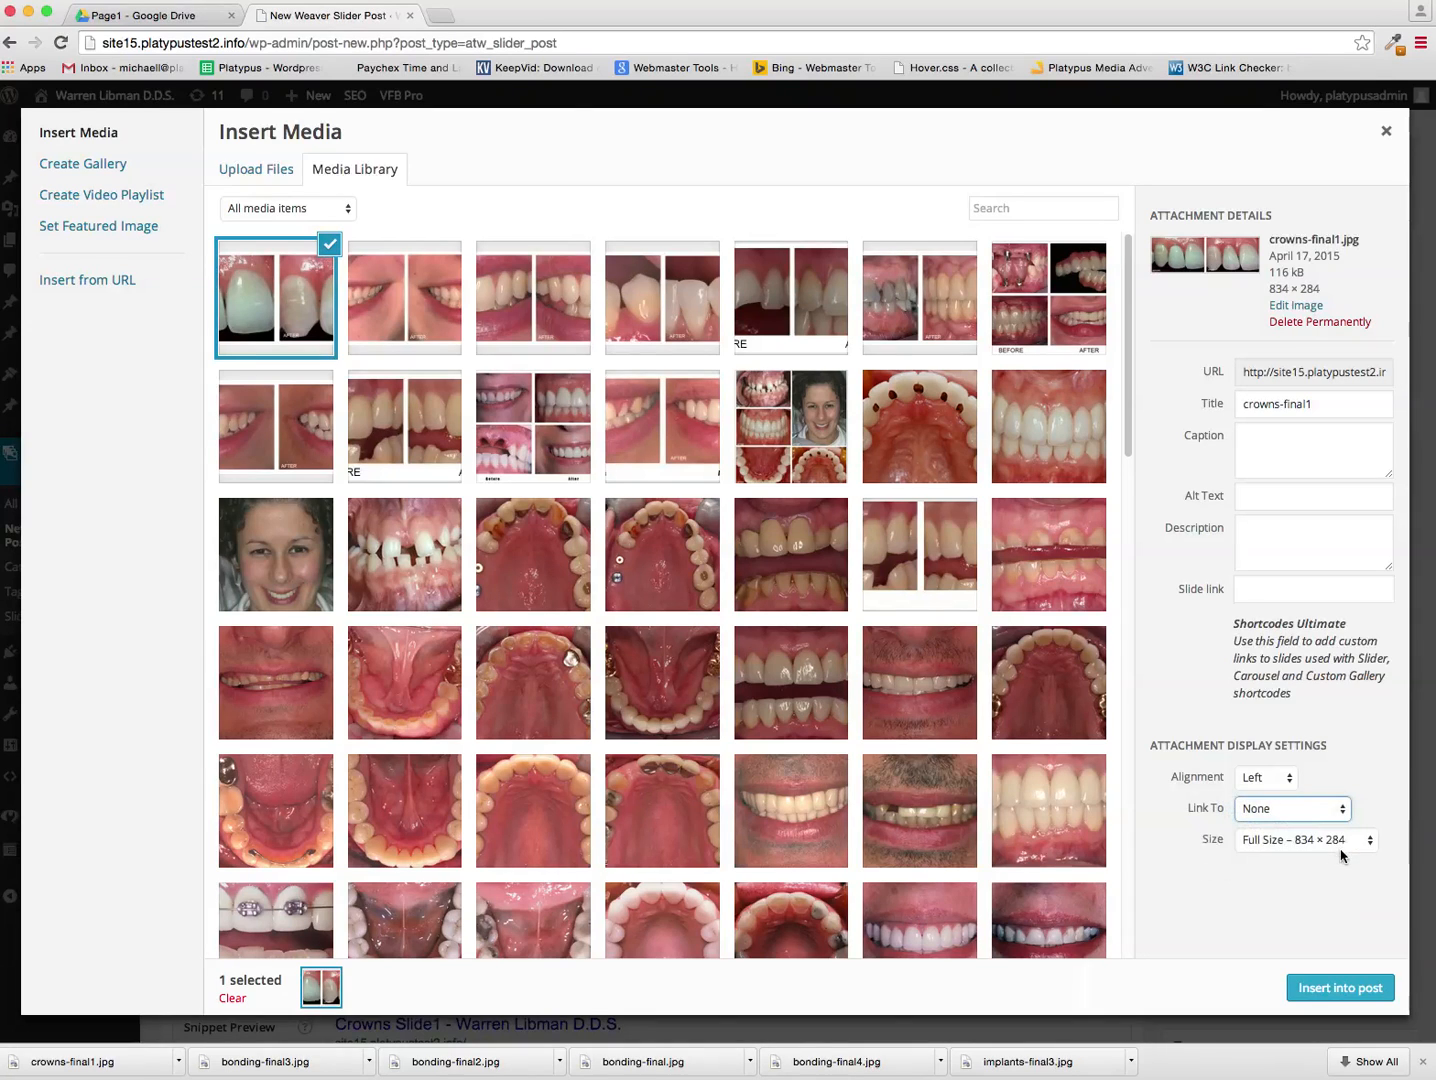
mouse_move(1318, 852)
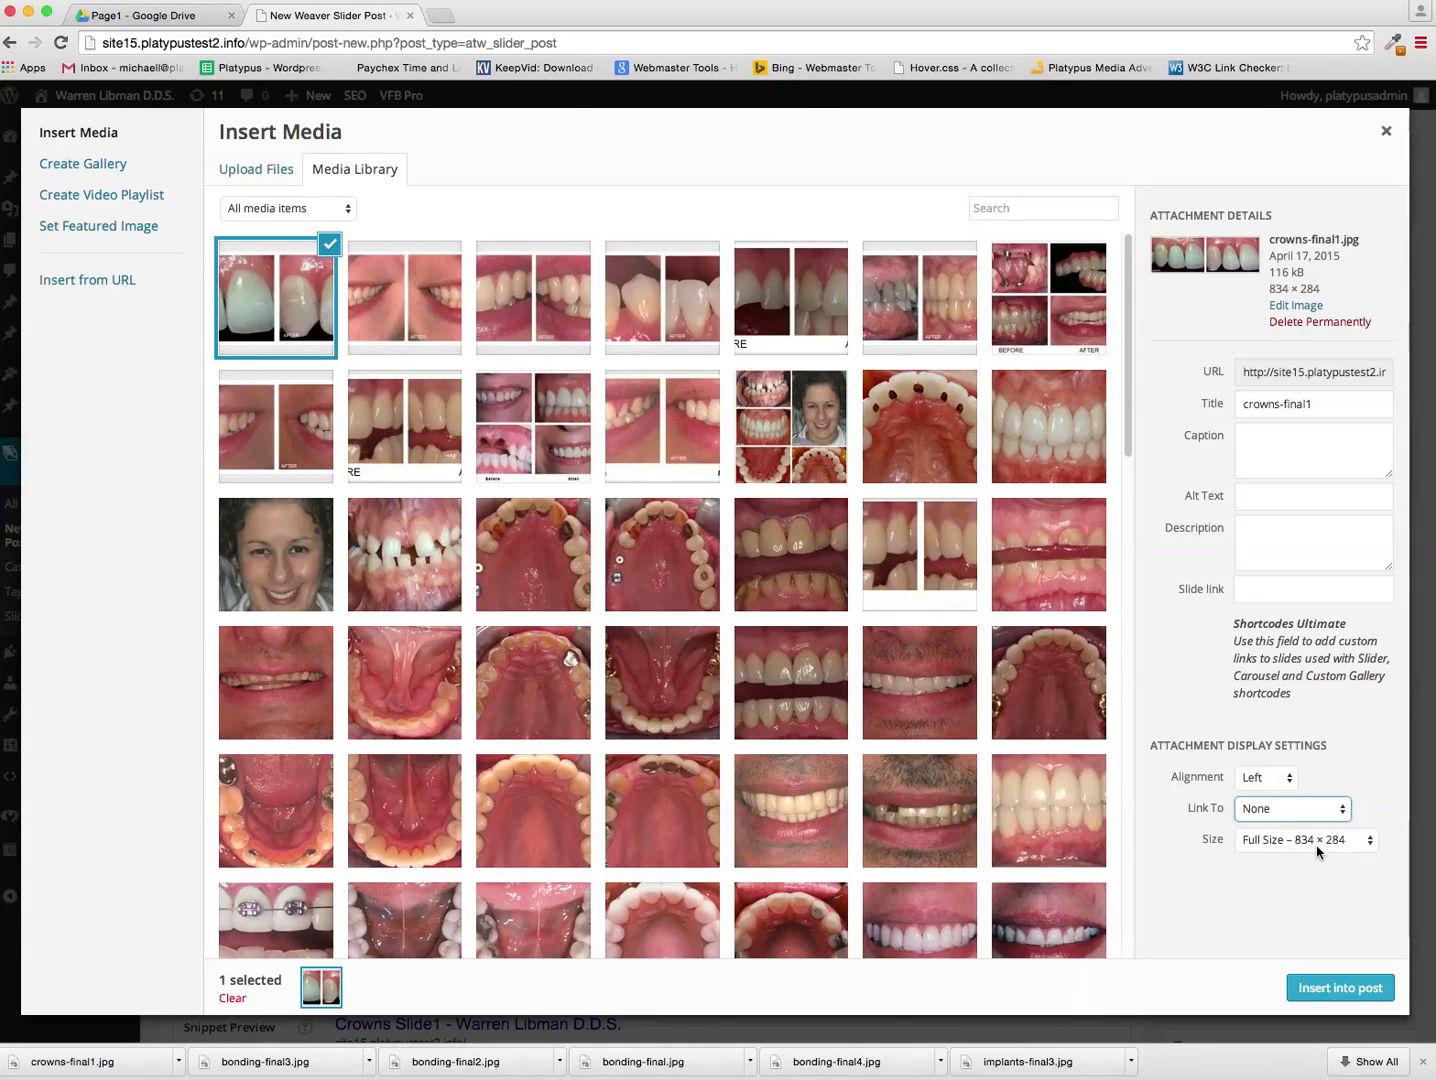
mouse_move(1312, 848)
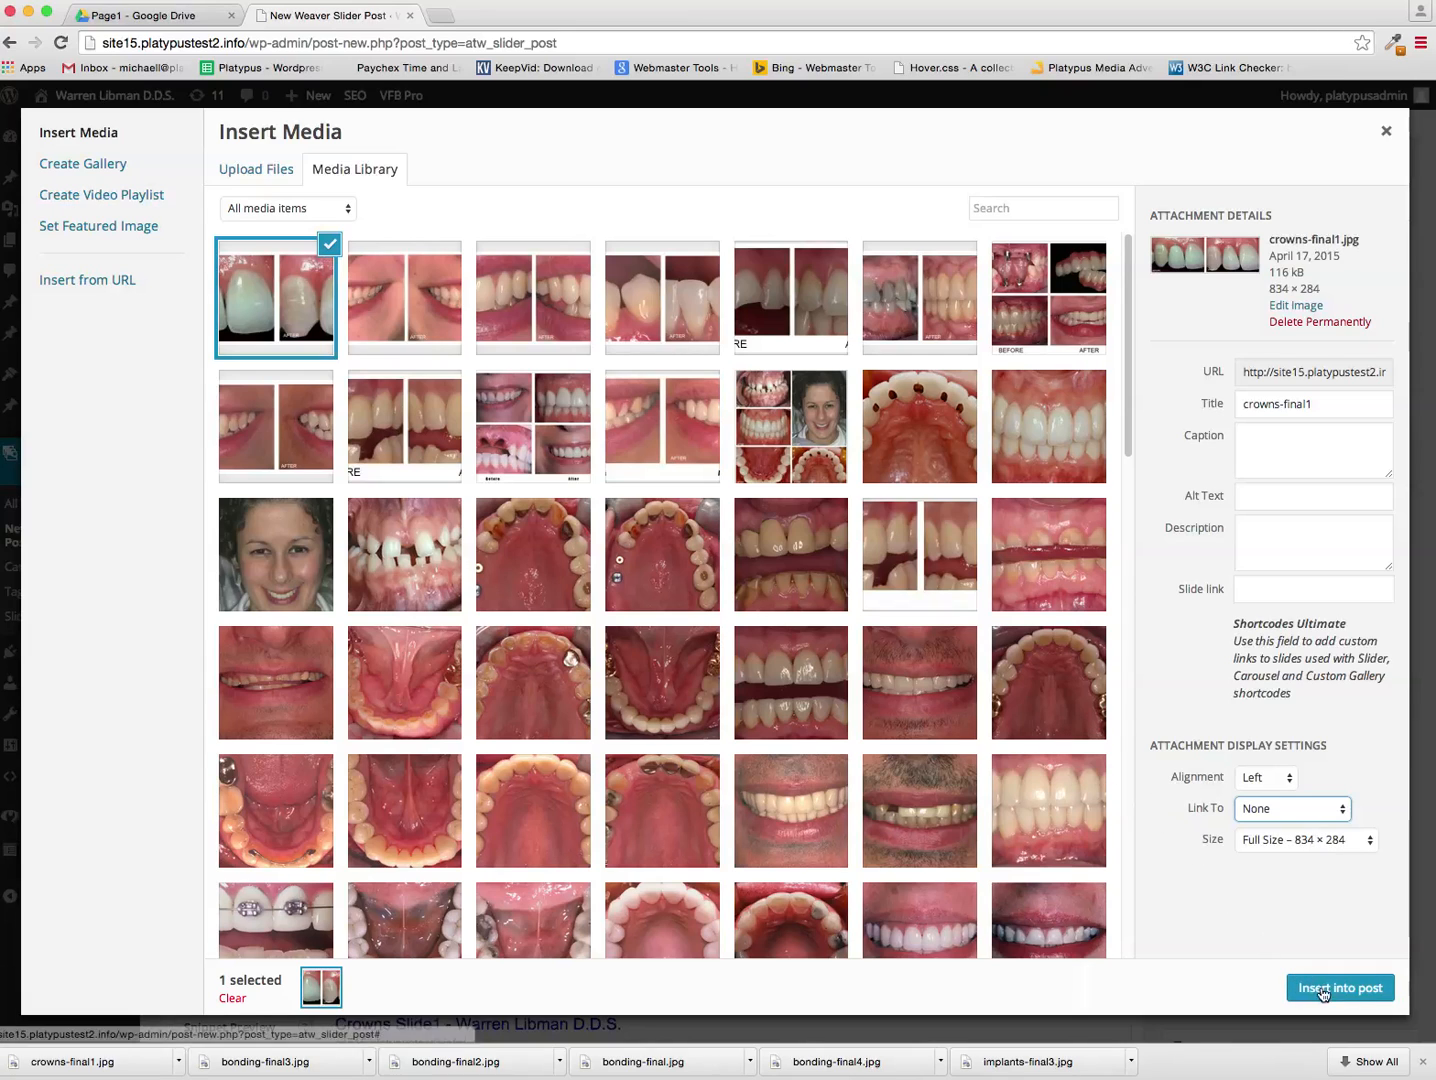
left_click(1340, 988)
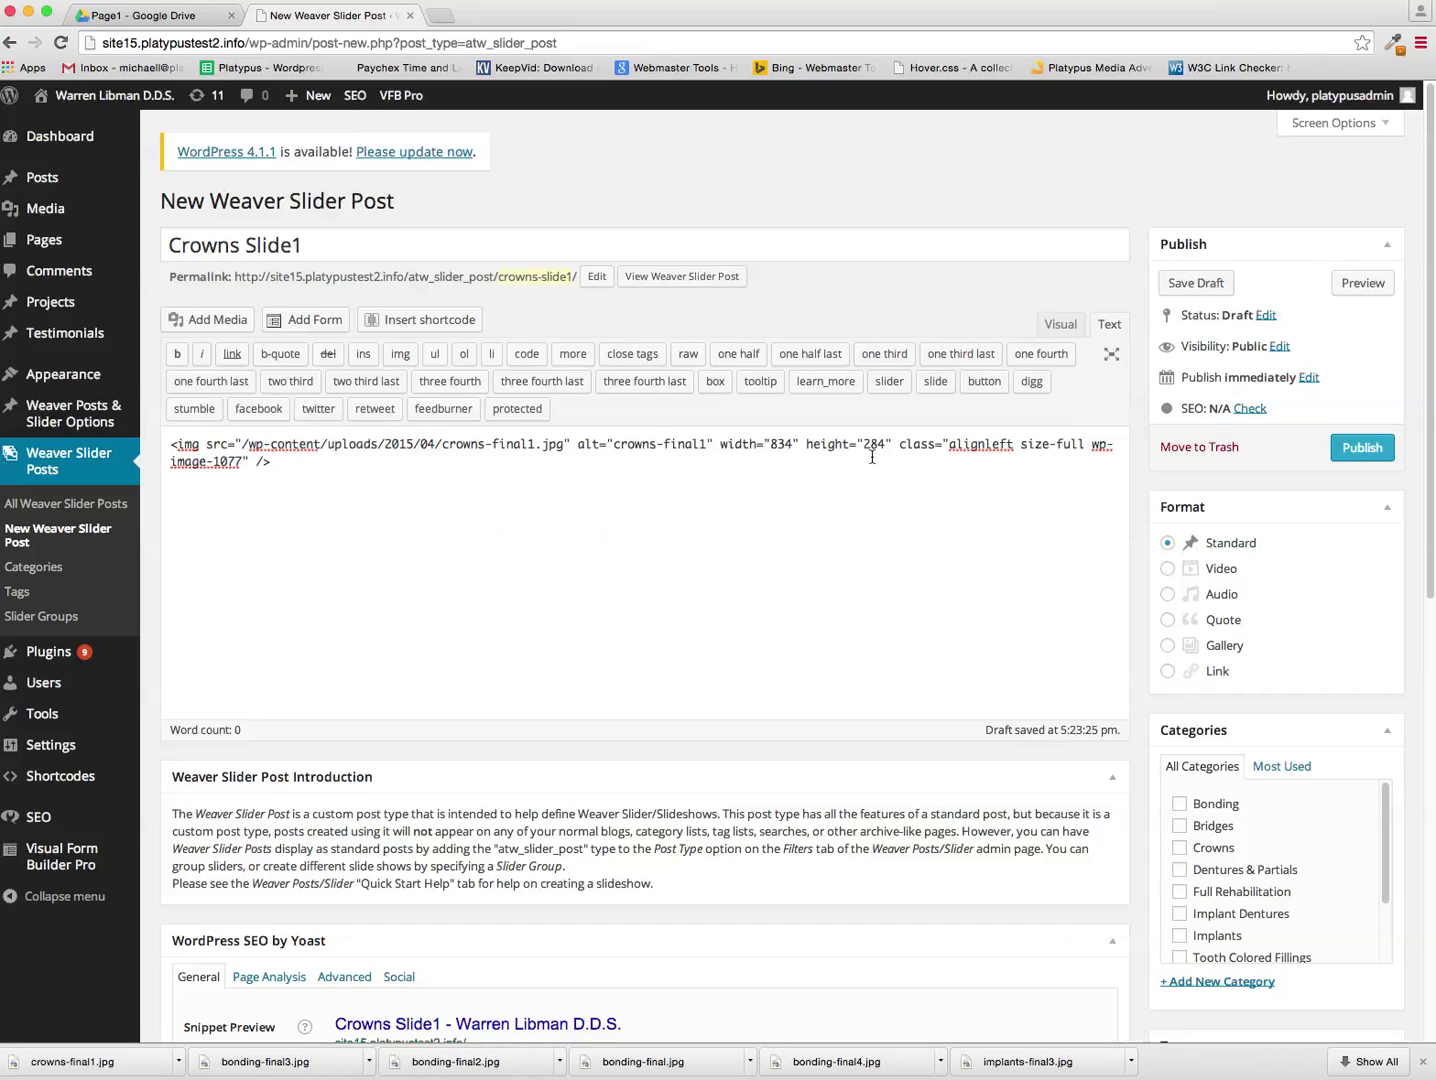
In the Text editor, remove the height, set width 600 and add <div></div> after the img tag
double_click(854, 444)
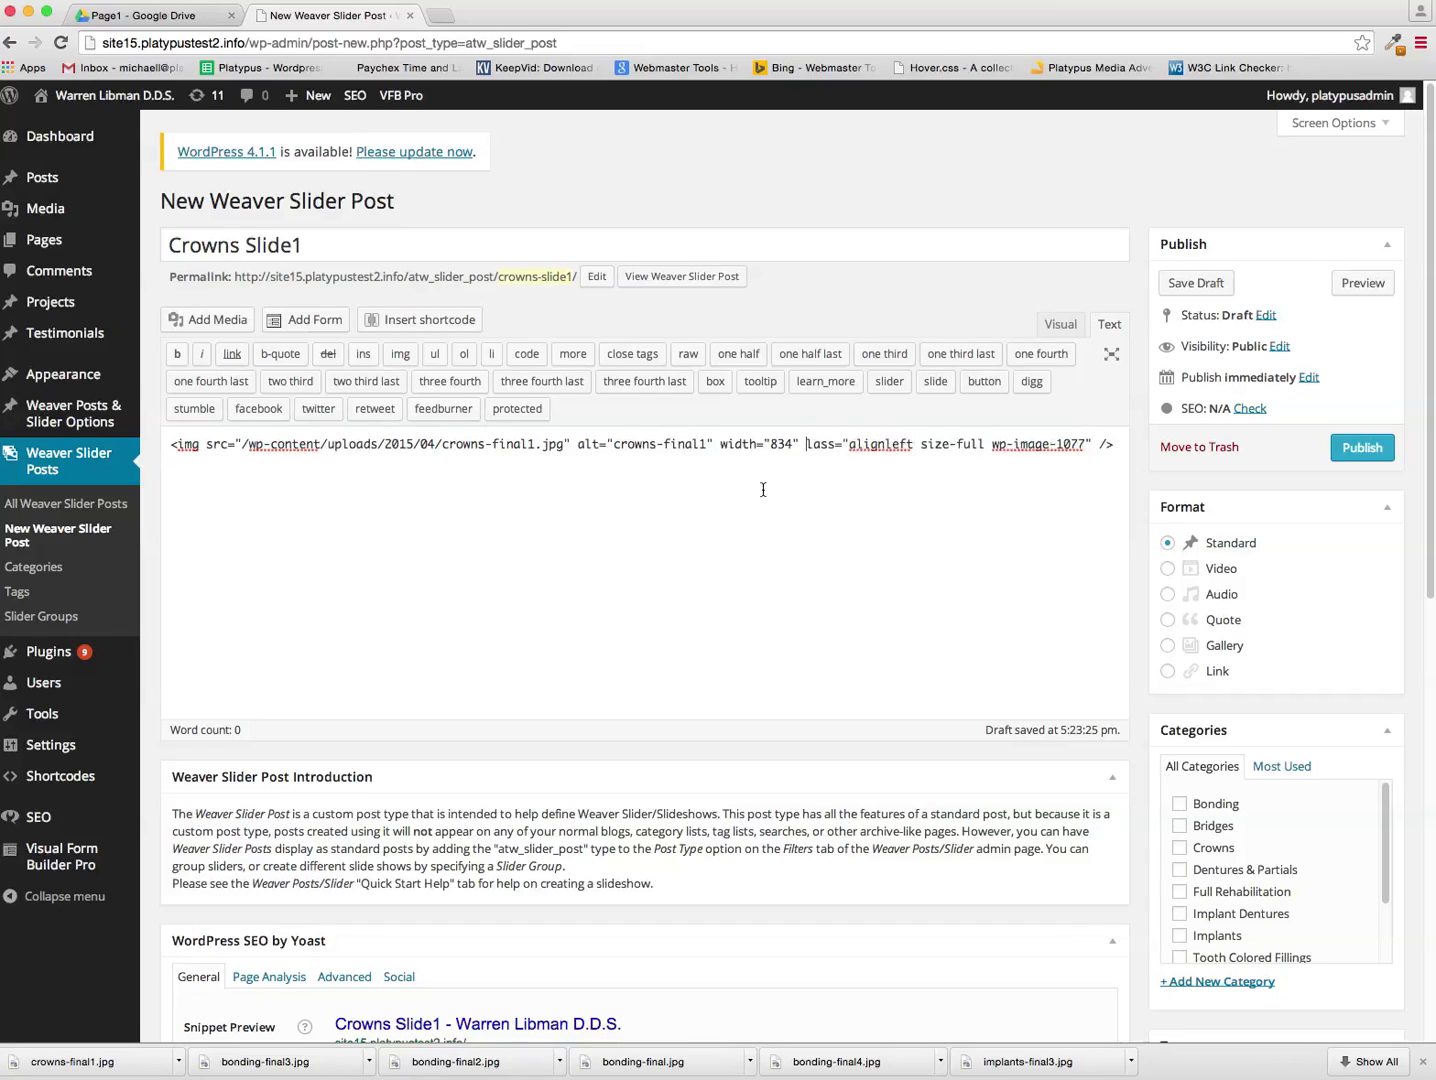
double_click(786, 444)
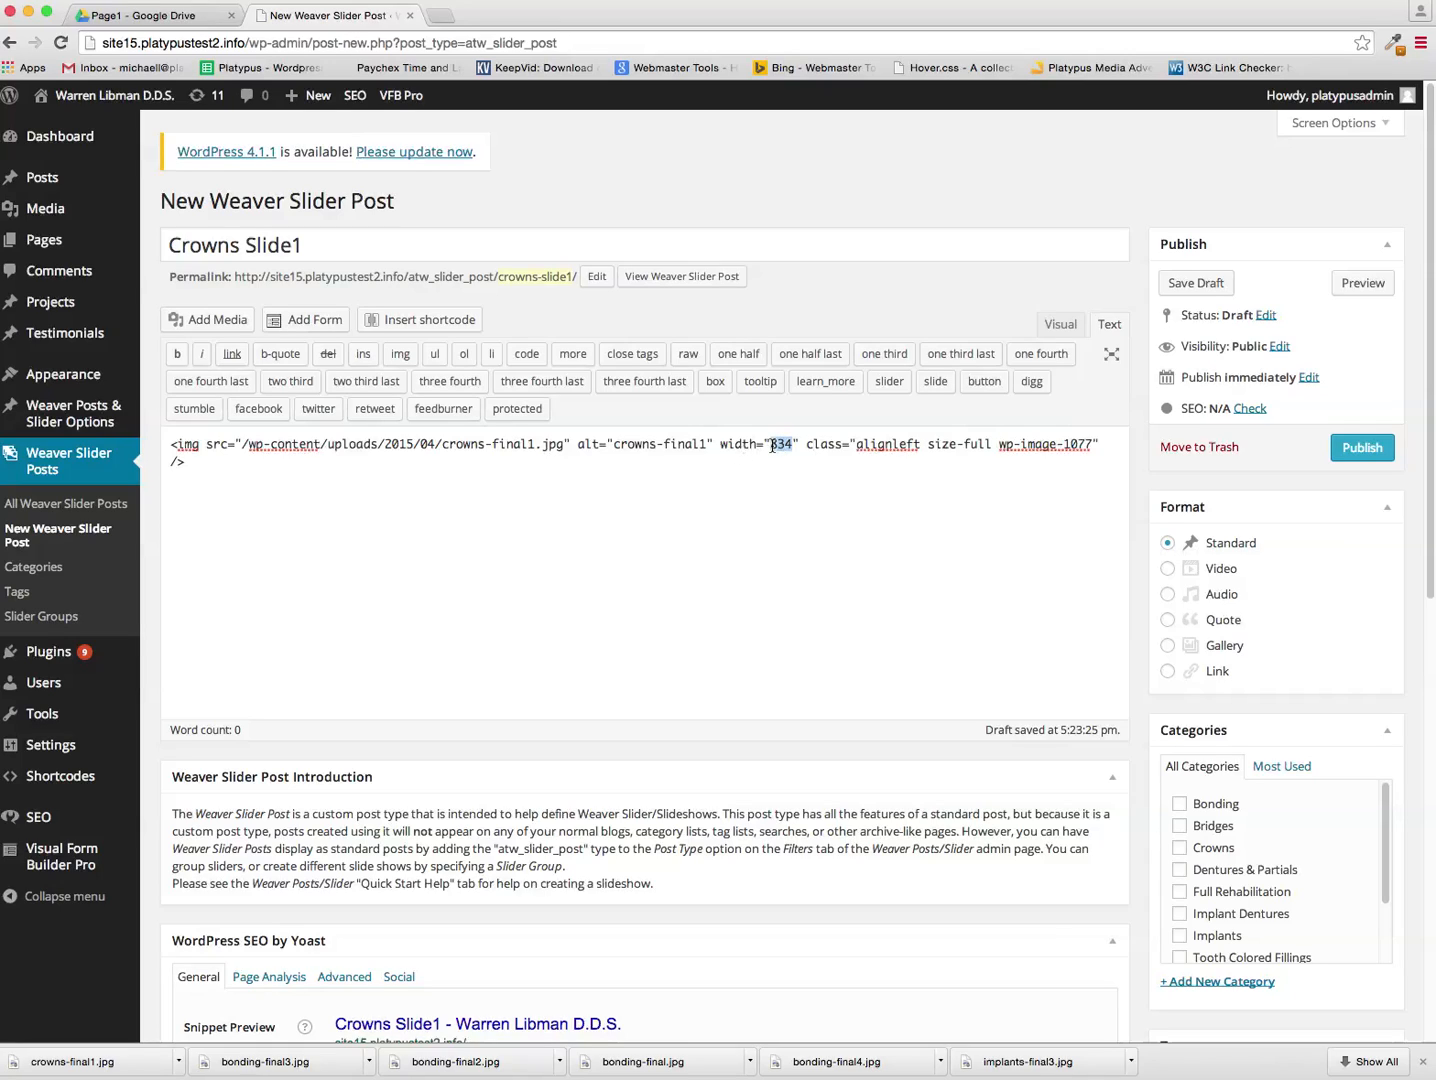
type("600")
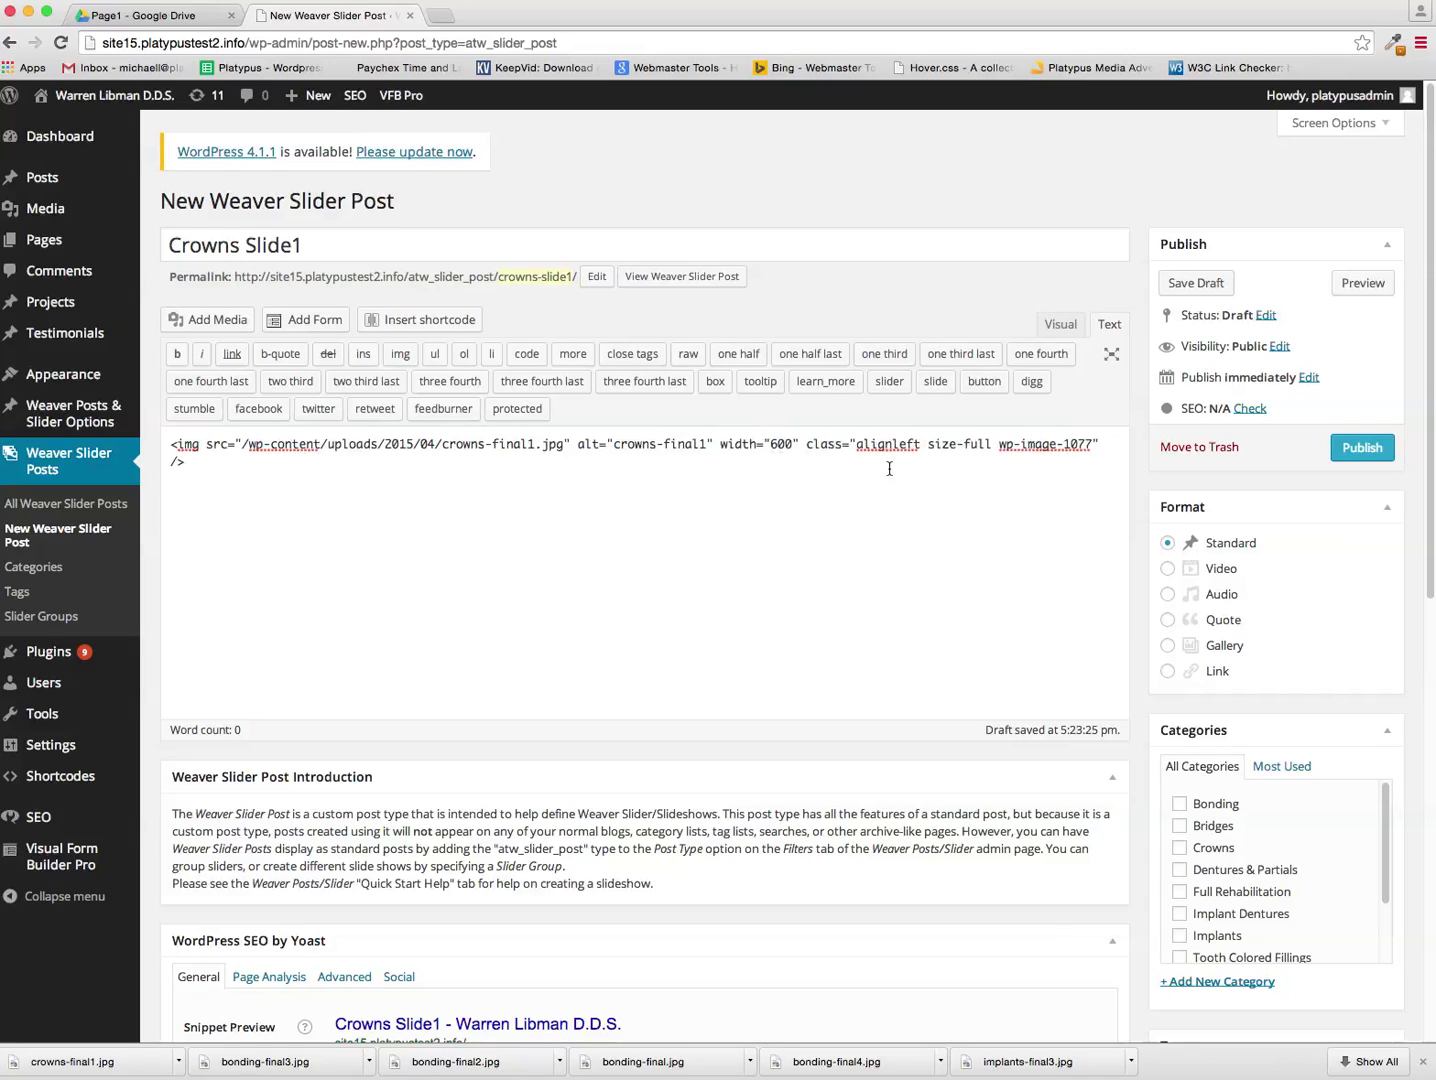
mouse_move(372, 484)
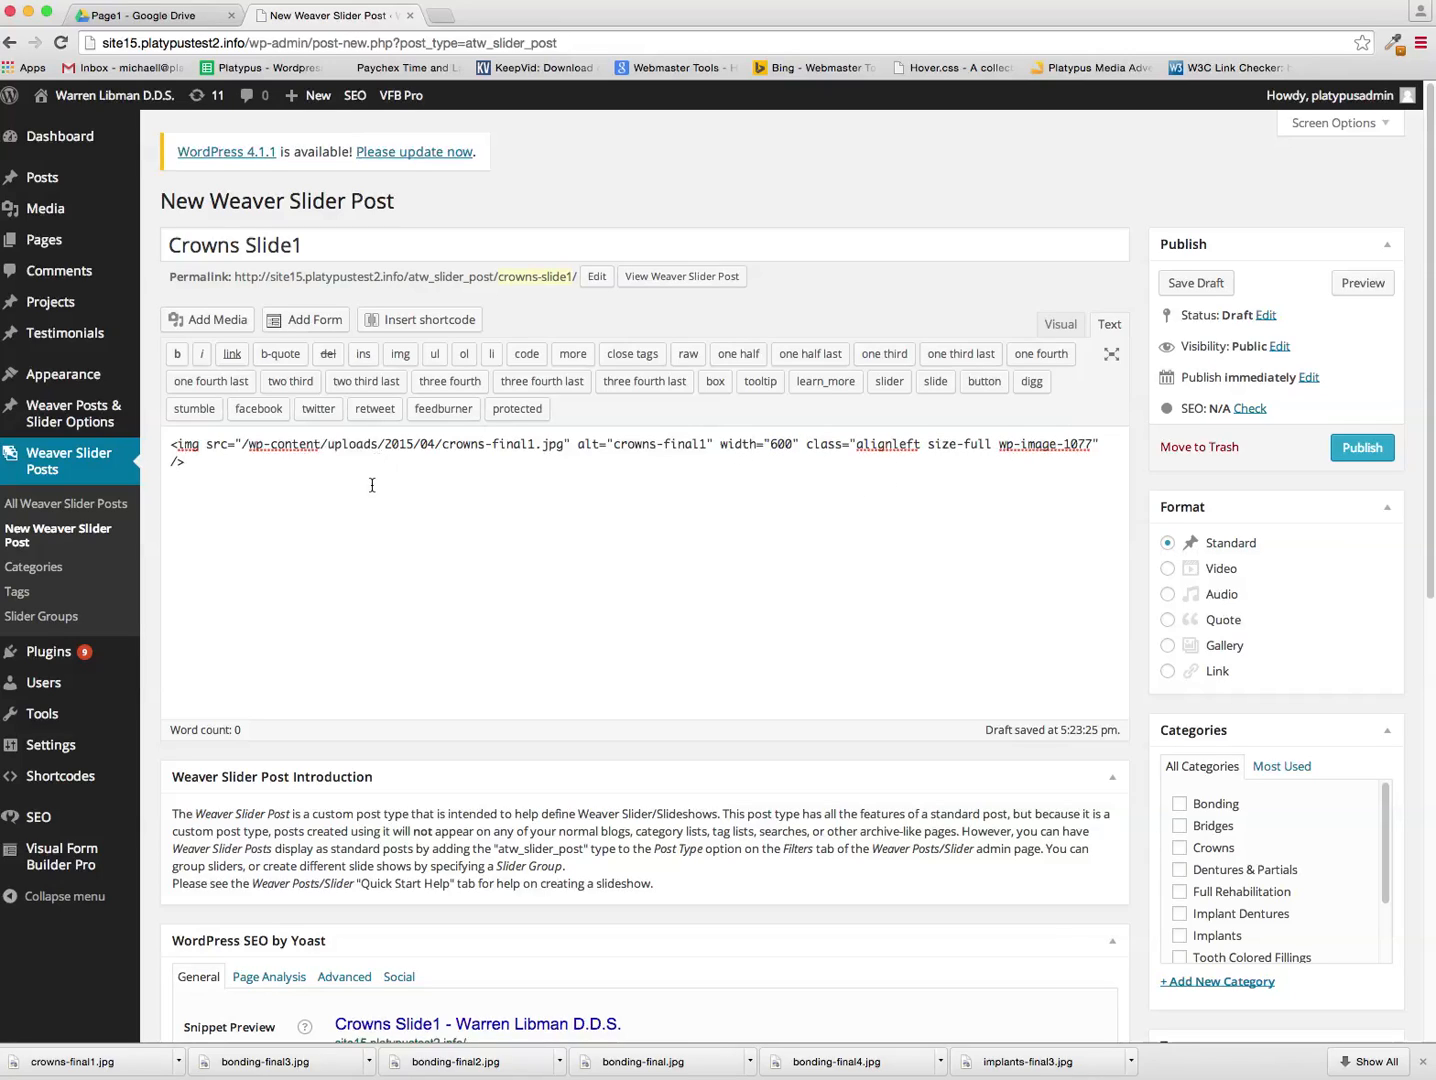
type("<div")
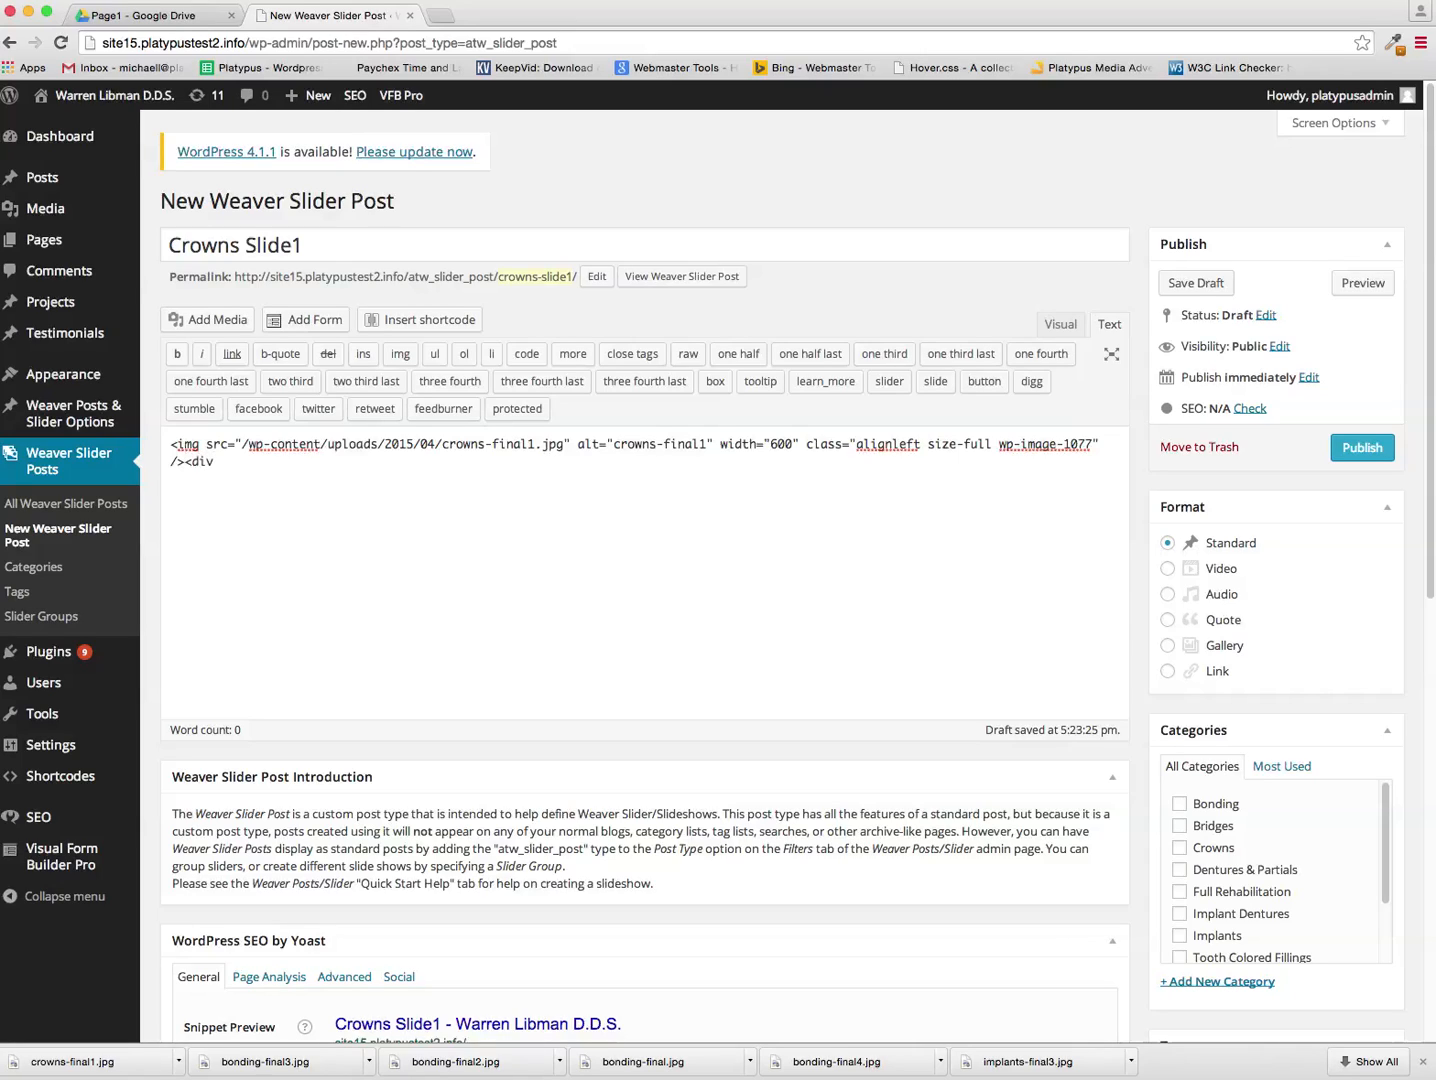
left_click(224, 460)
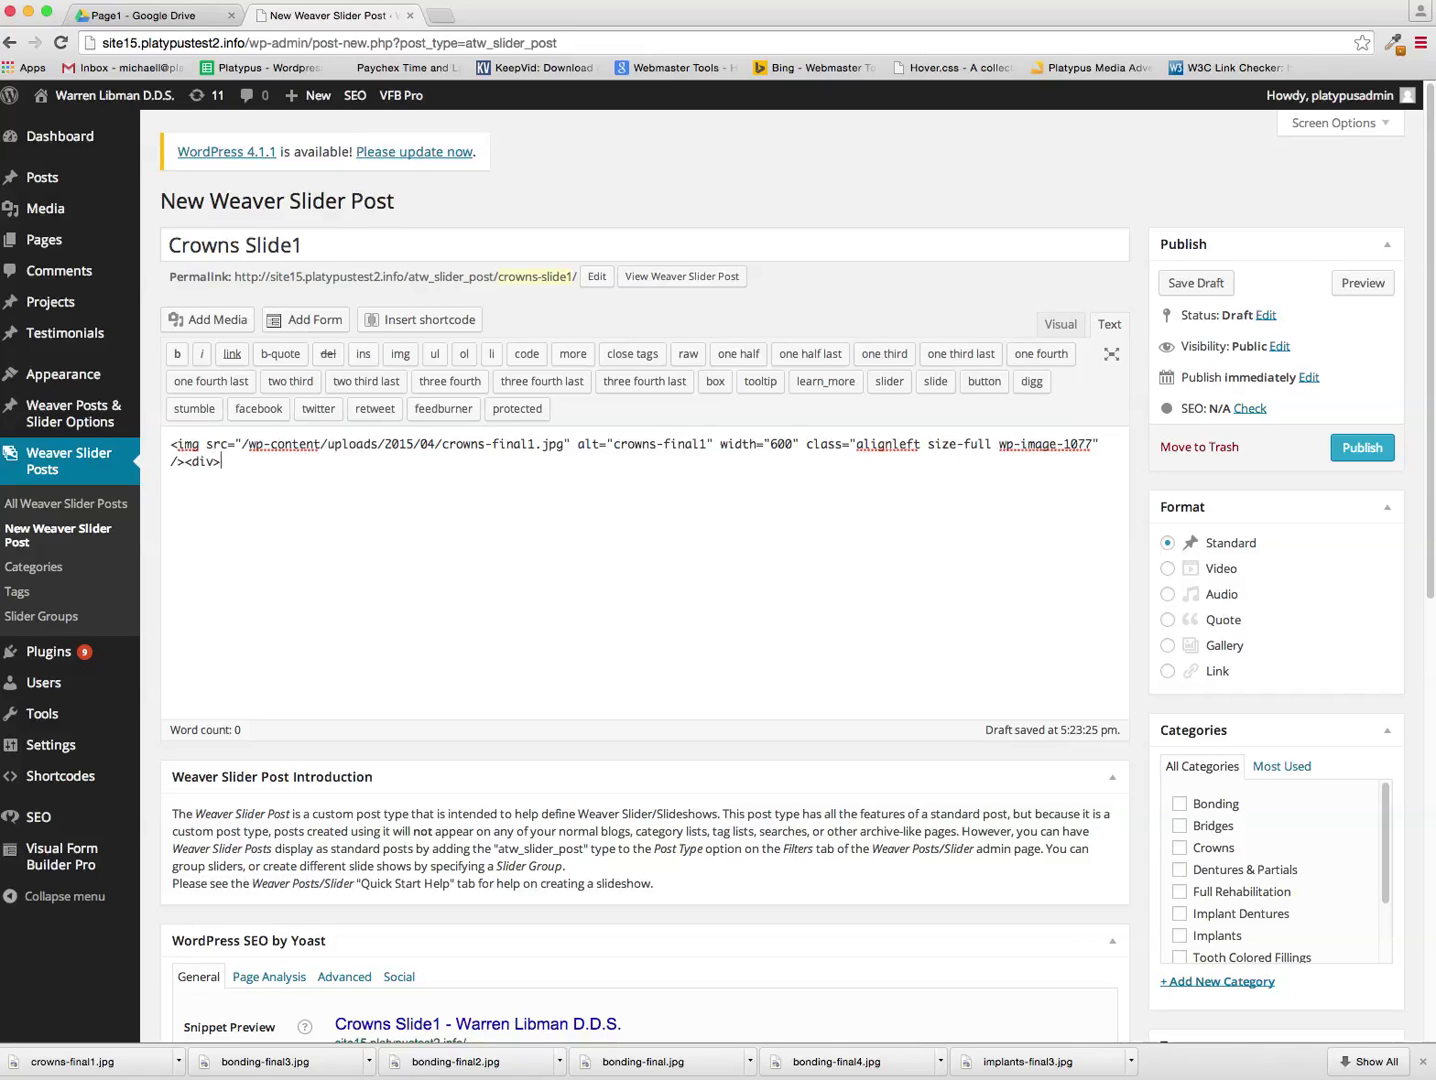
type("</div>")
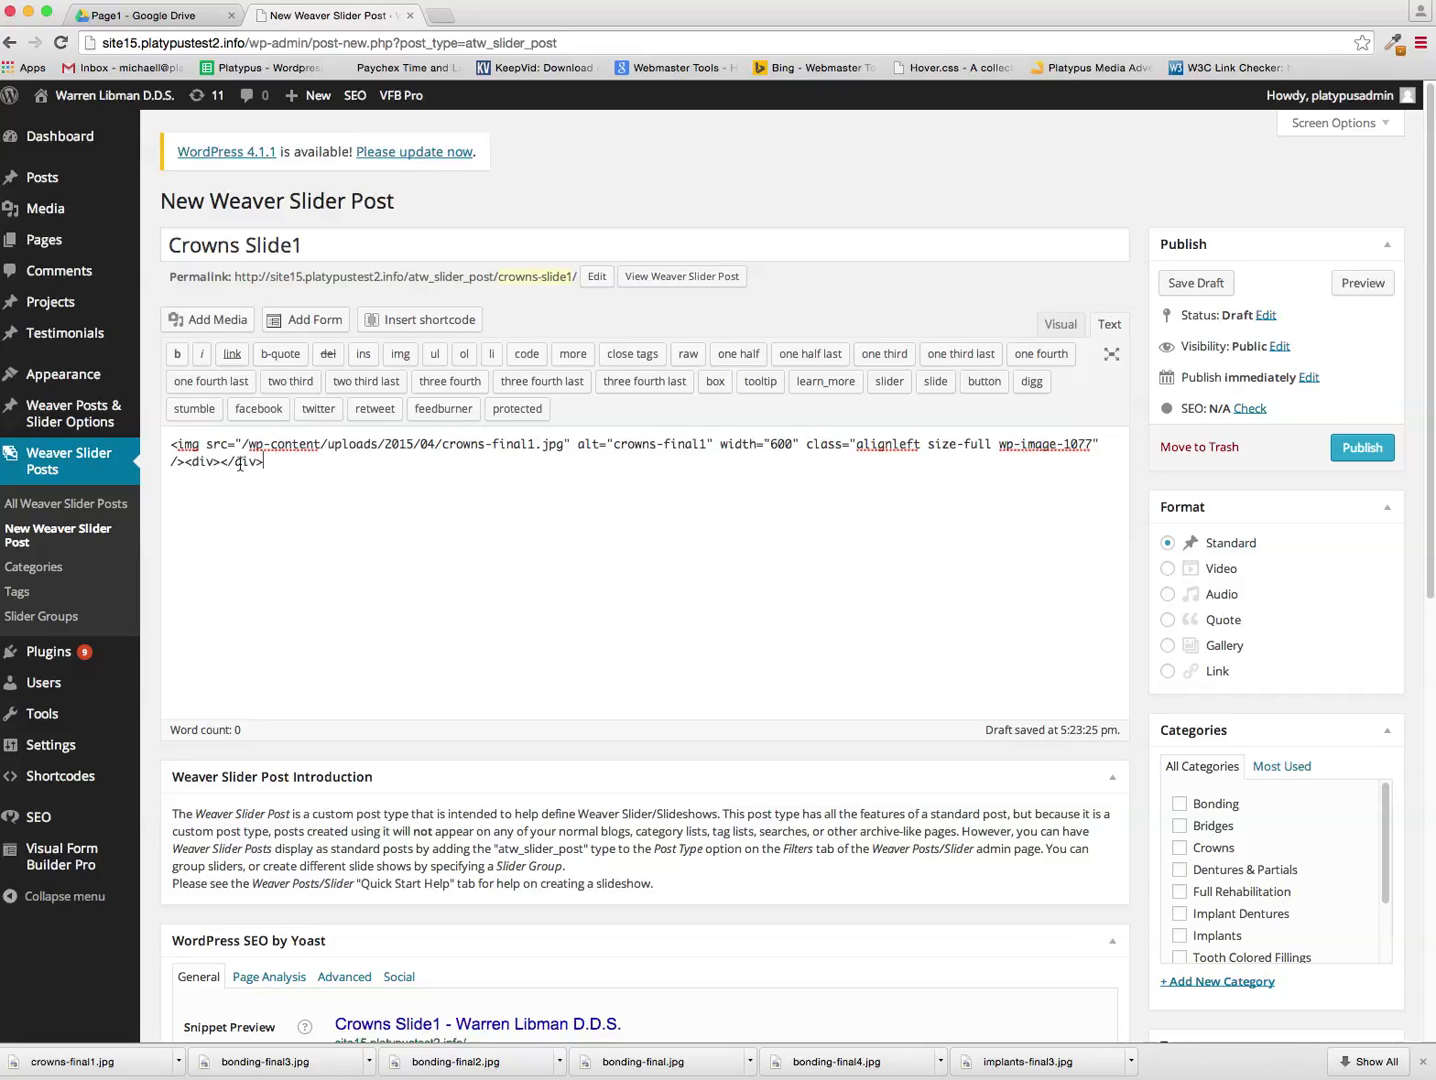
In Drive's Page1 folder, read text.rtf's crown-story paragraph and close the preview
left_click(150, 16)
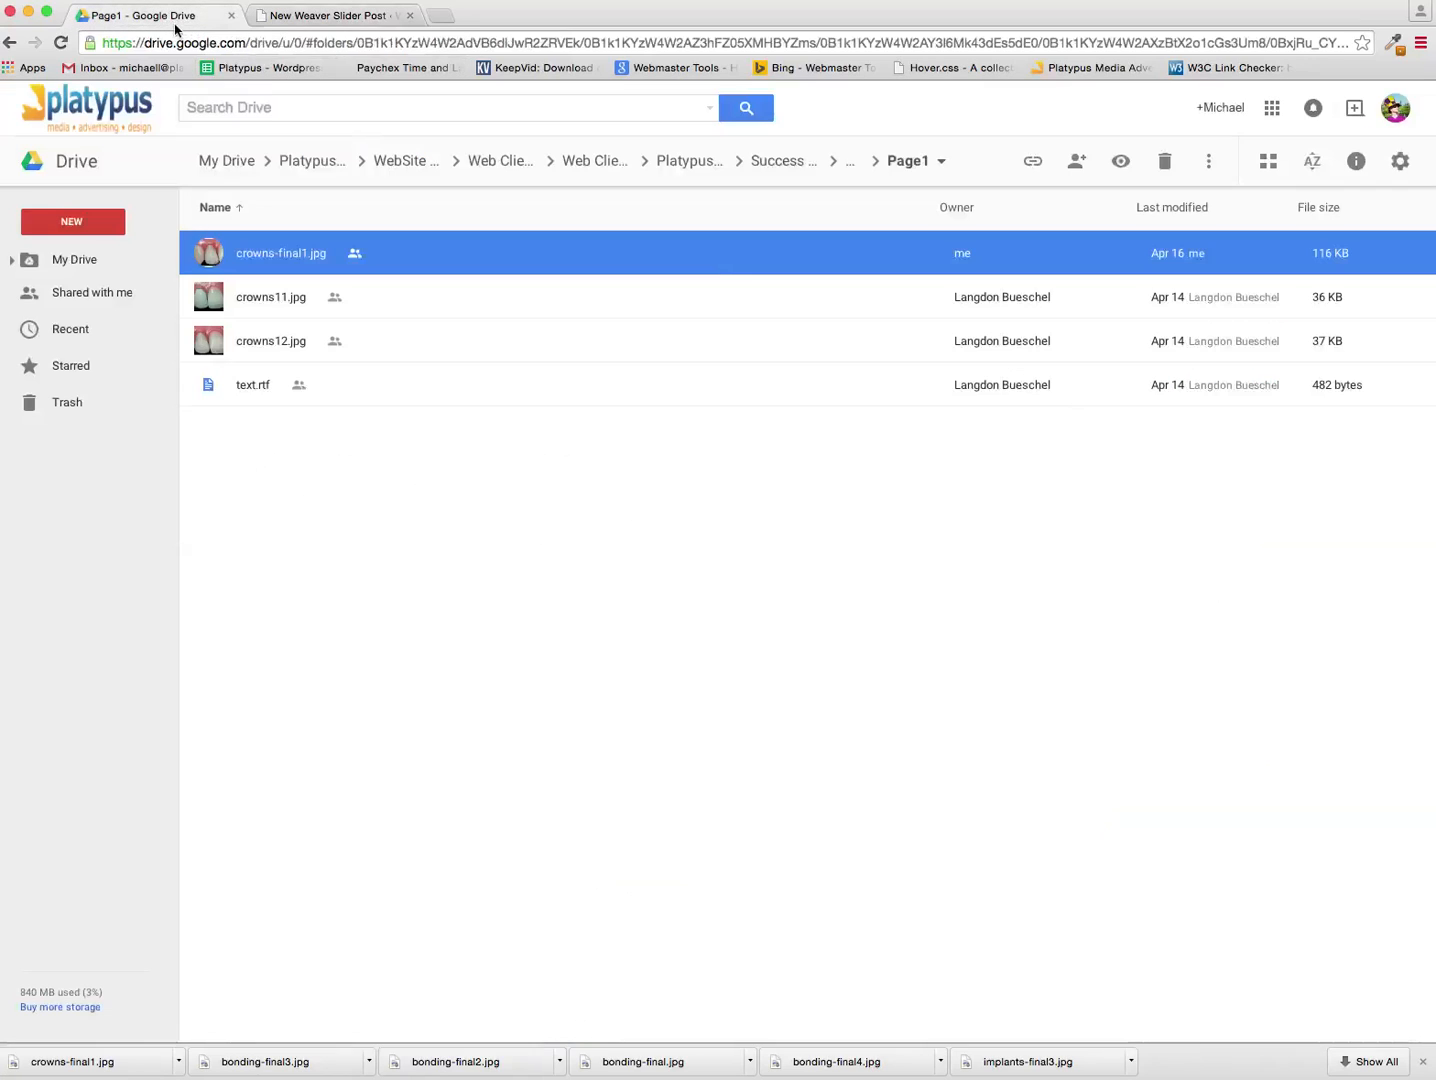
left_click(252, 384)
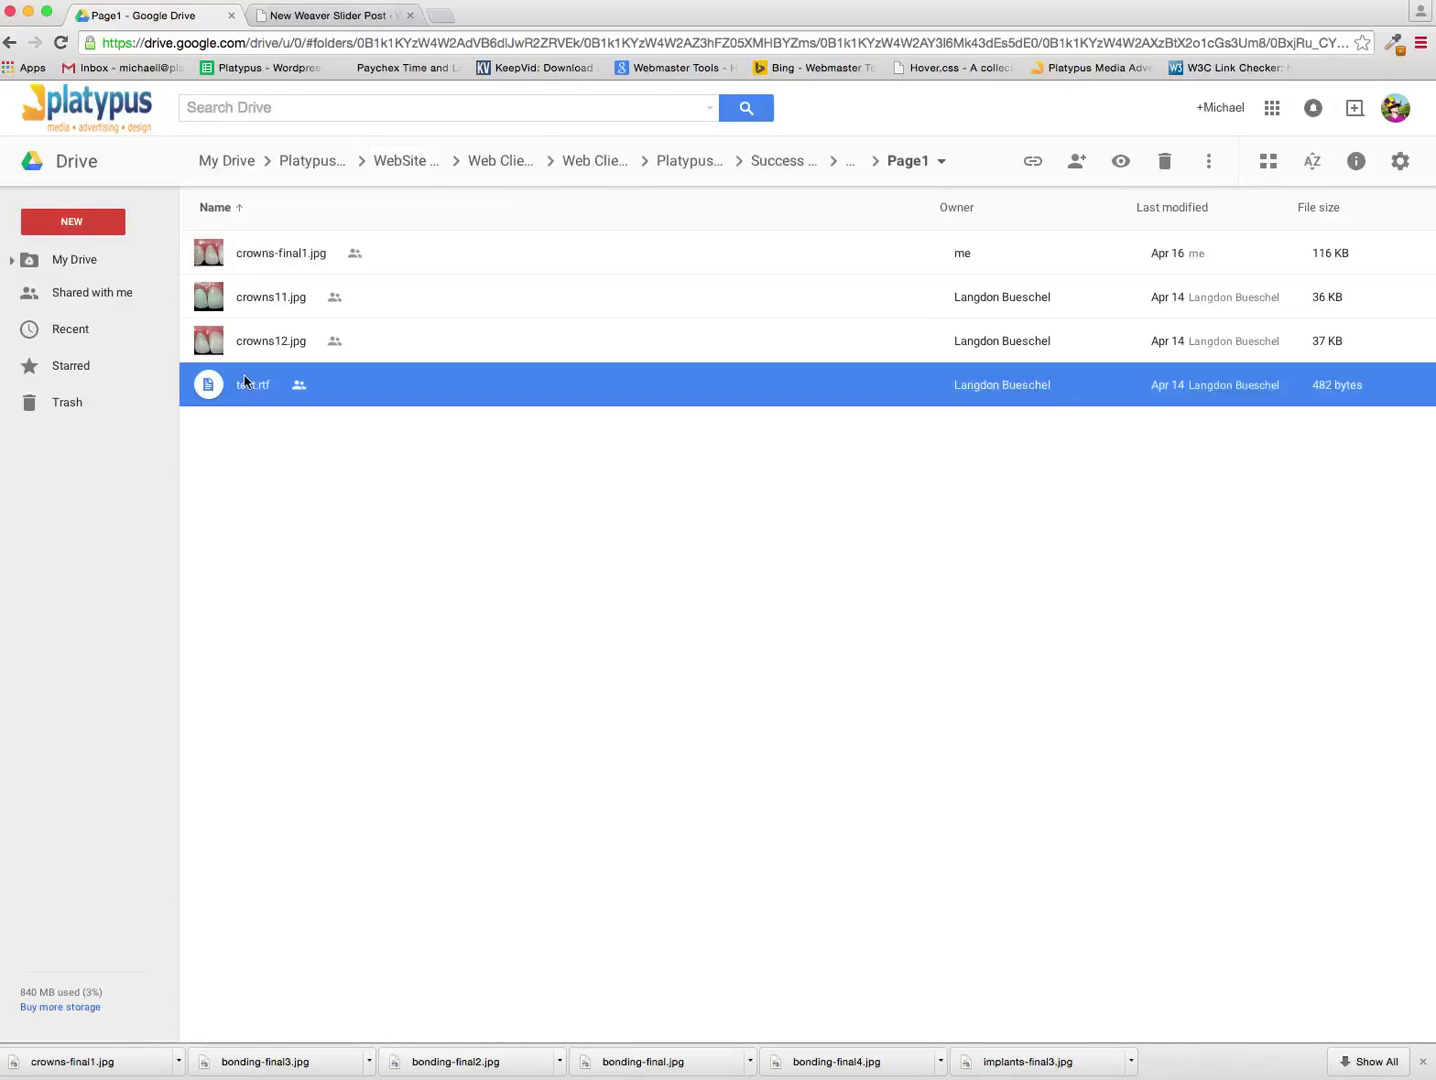
double_click(254, 384)
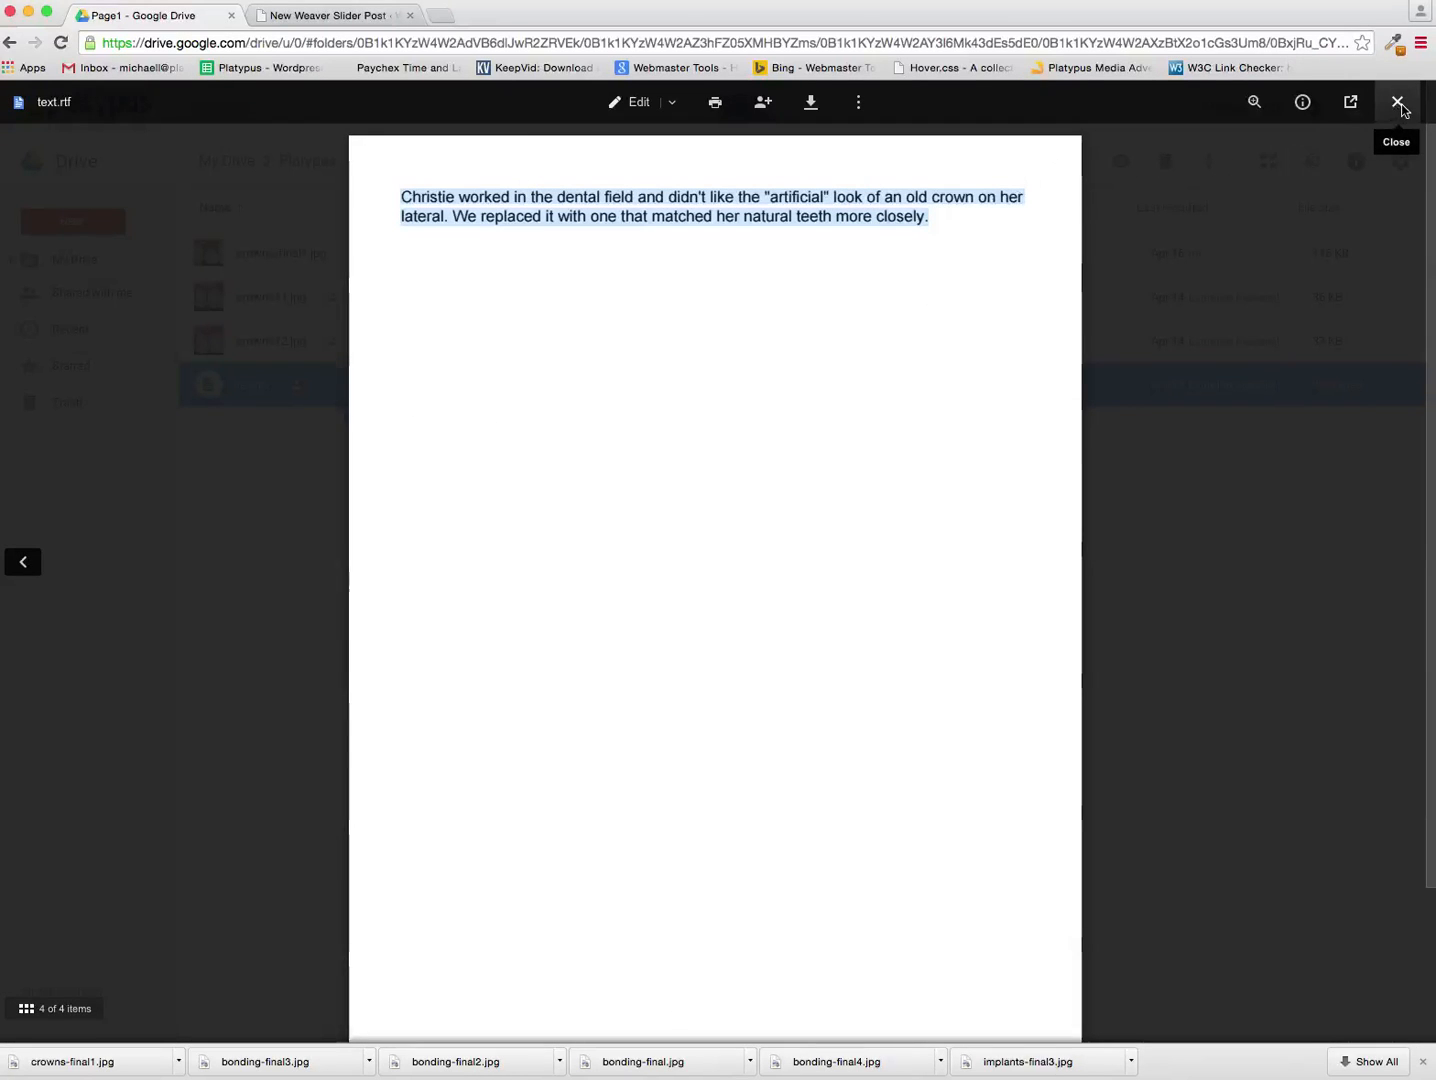
left_click(1398, 102)
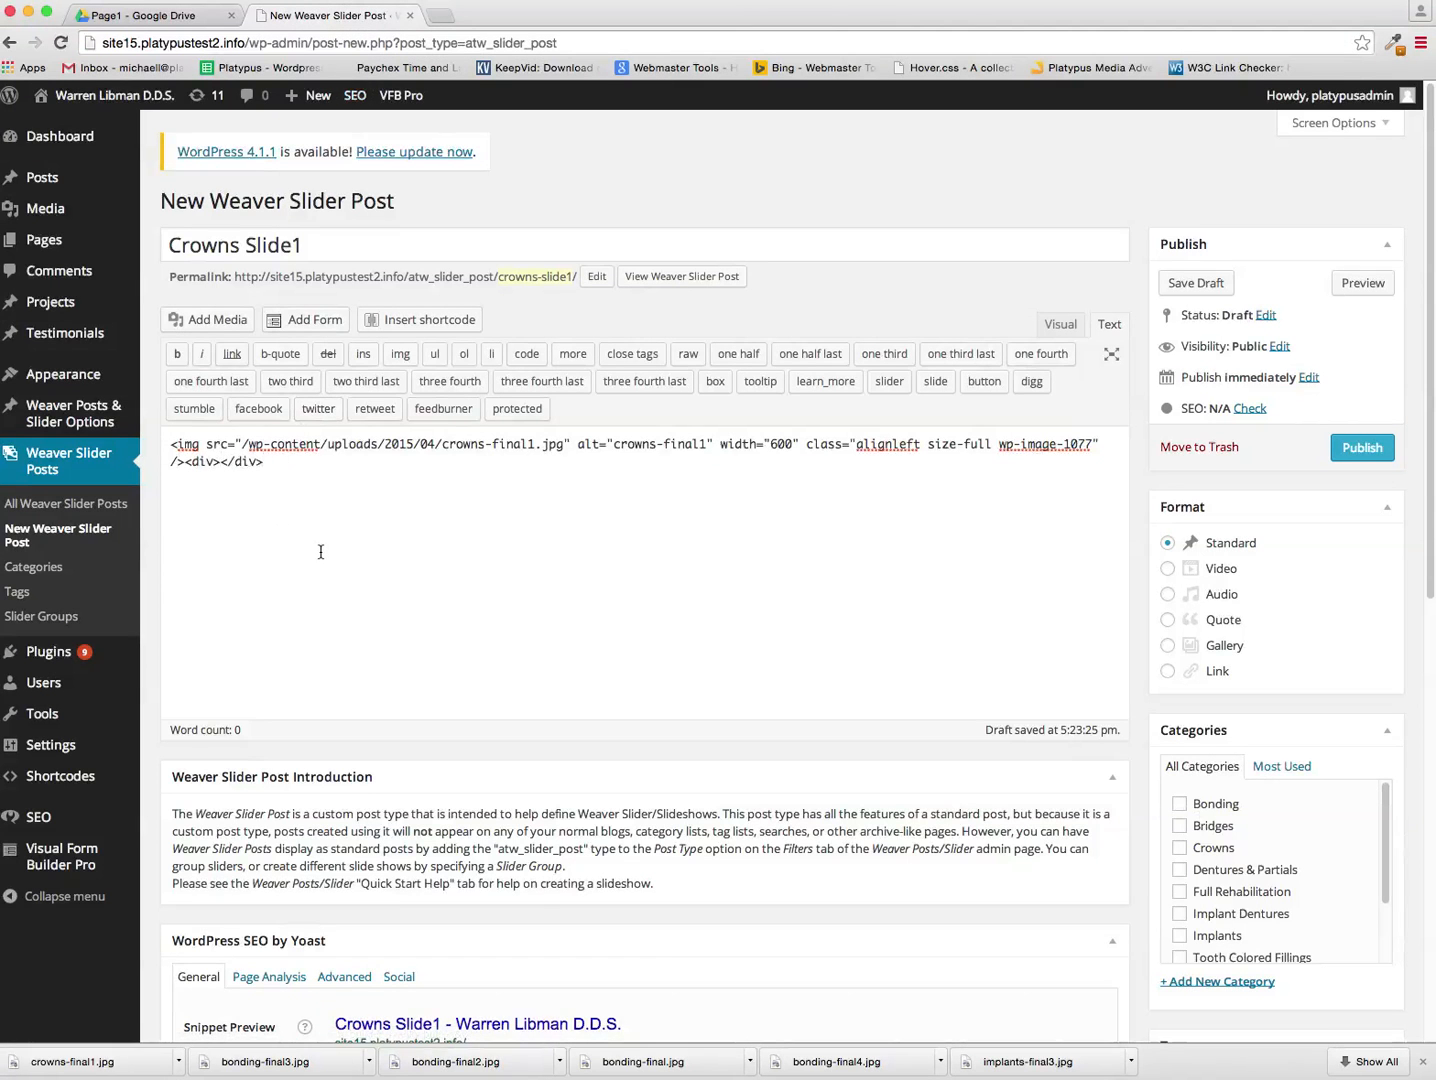
Put Christie's crown paragraph inside the div and tick the Crowns category
type("Christie worked in the dental field and didn't like the \"artificial\" look of an old crown on her lateral. We replaced it with one that matched her natural teeth more closely.")
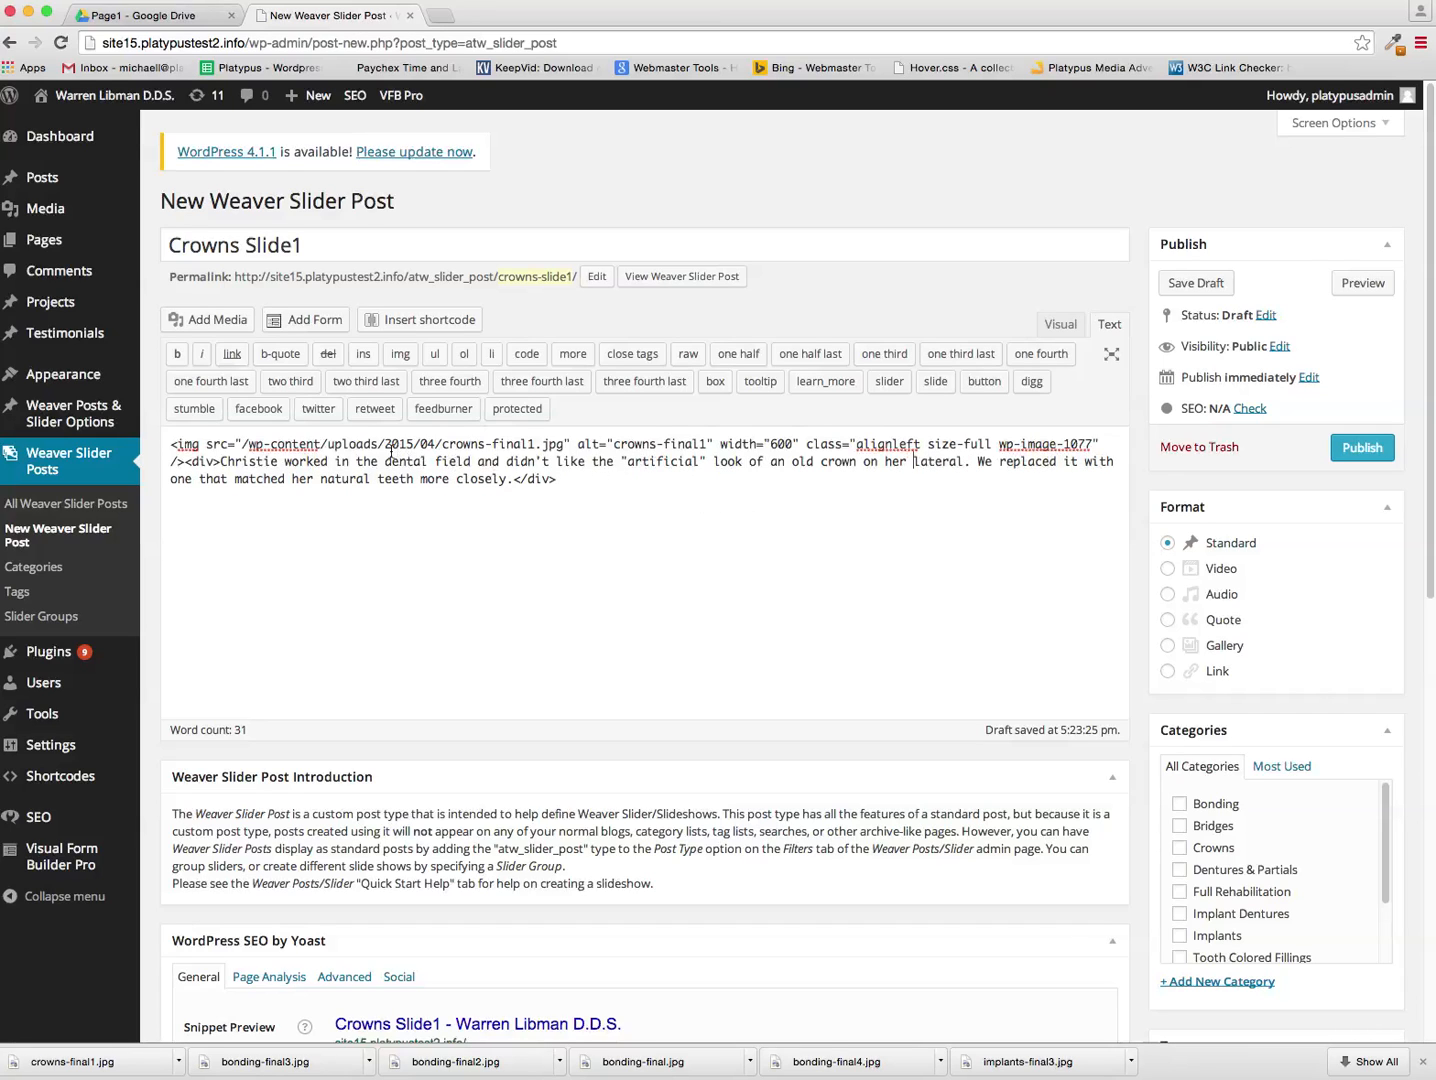
scroll("down", 3)
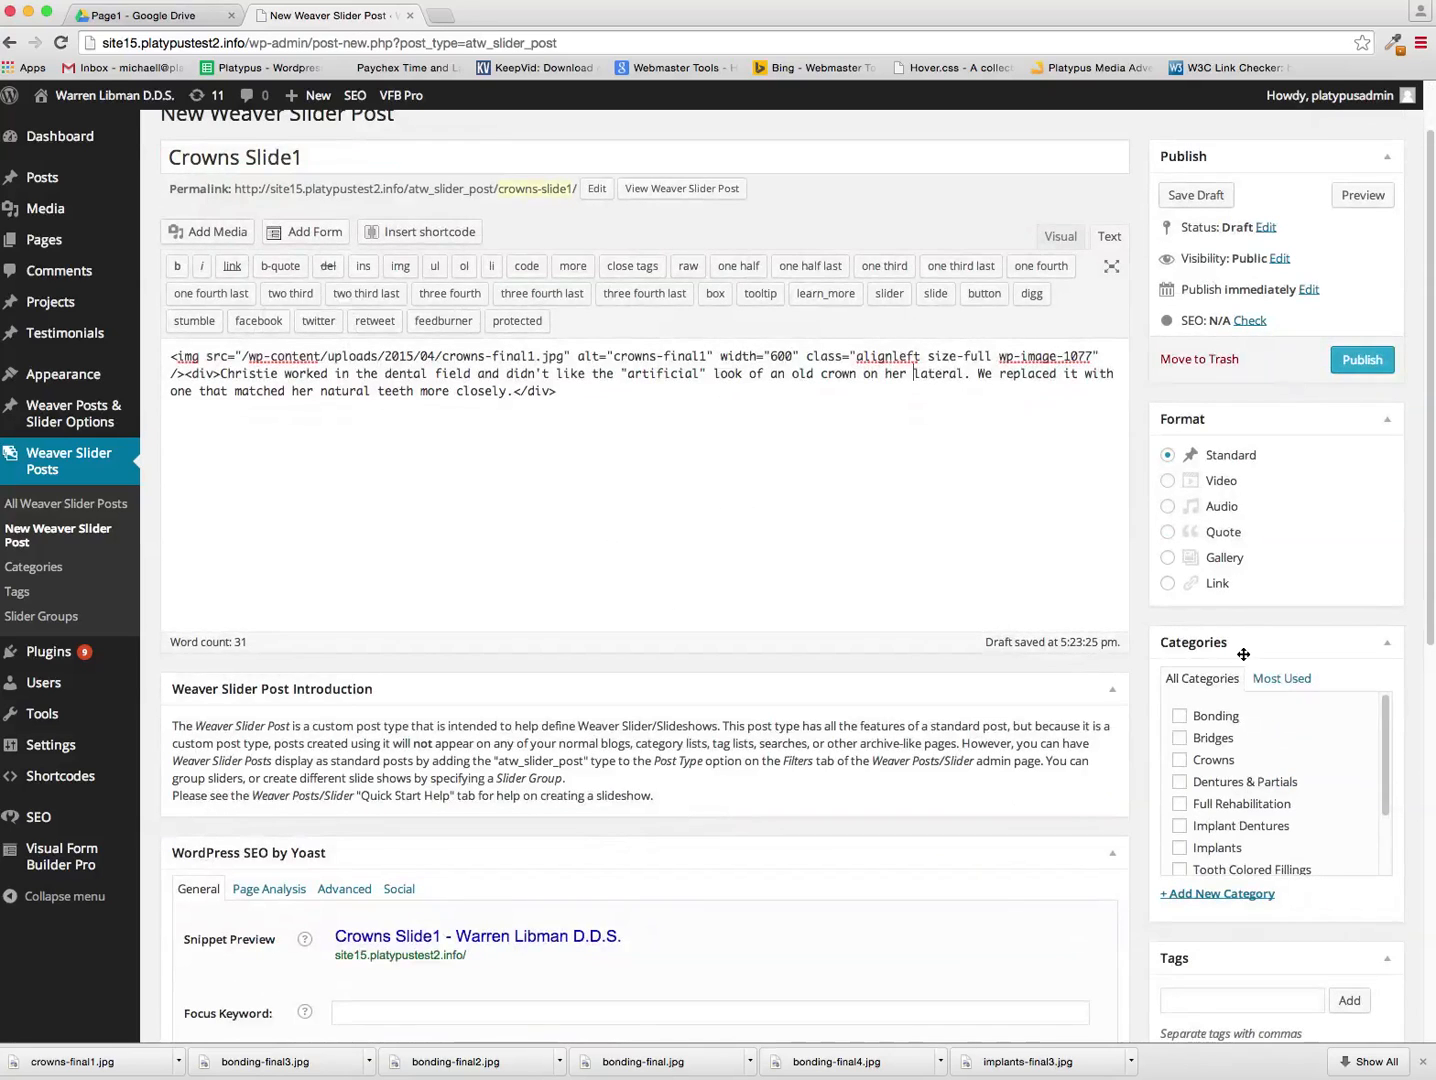
left_click(1180, 672)
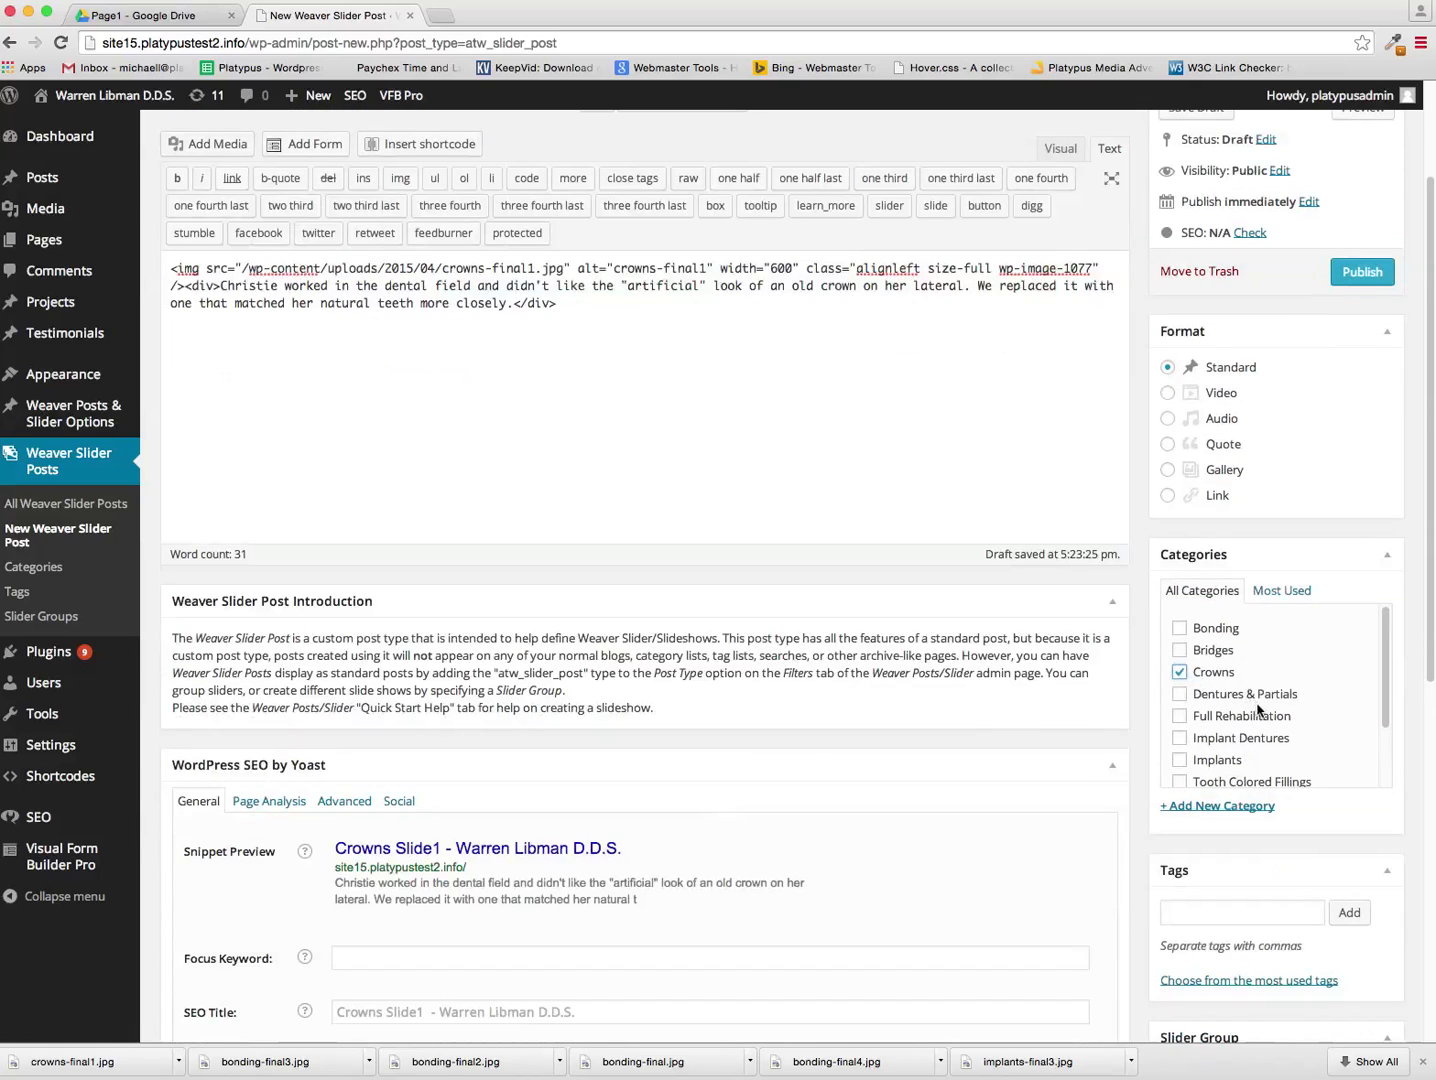
scroll("down", 3)
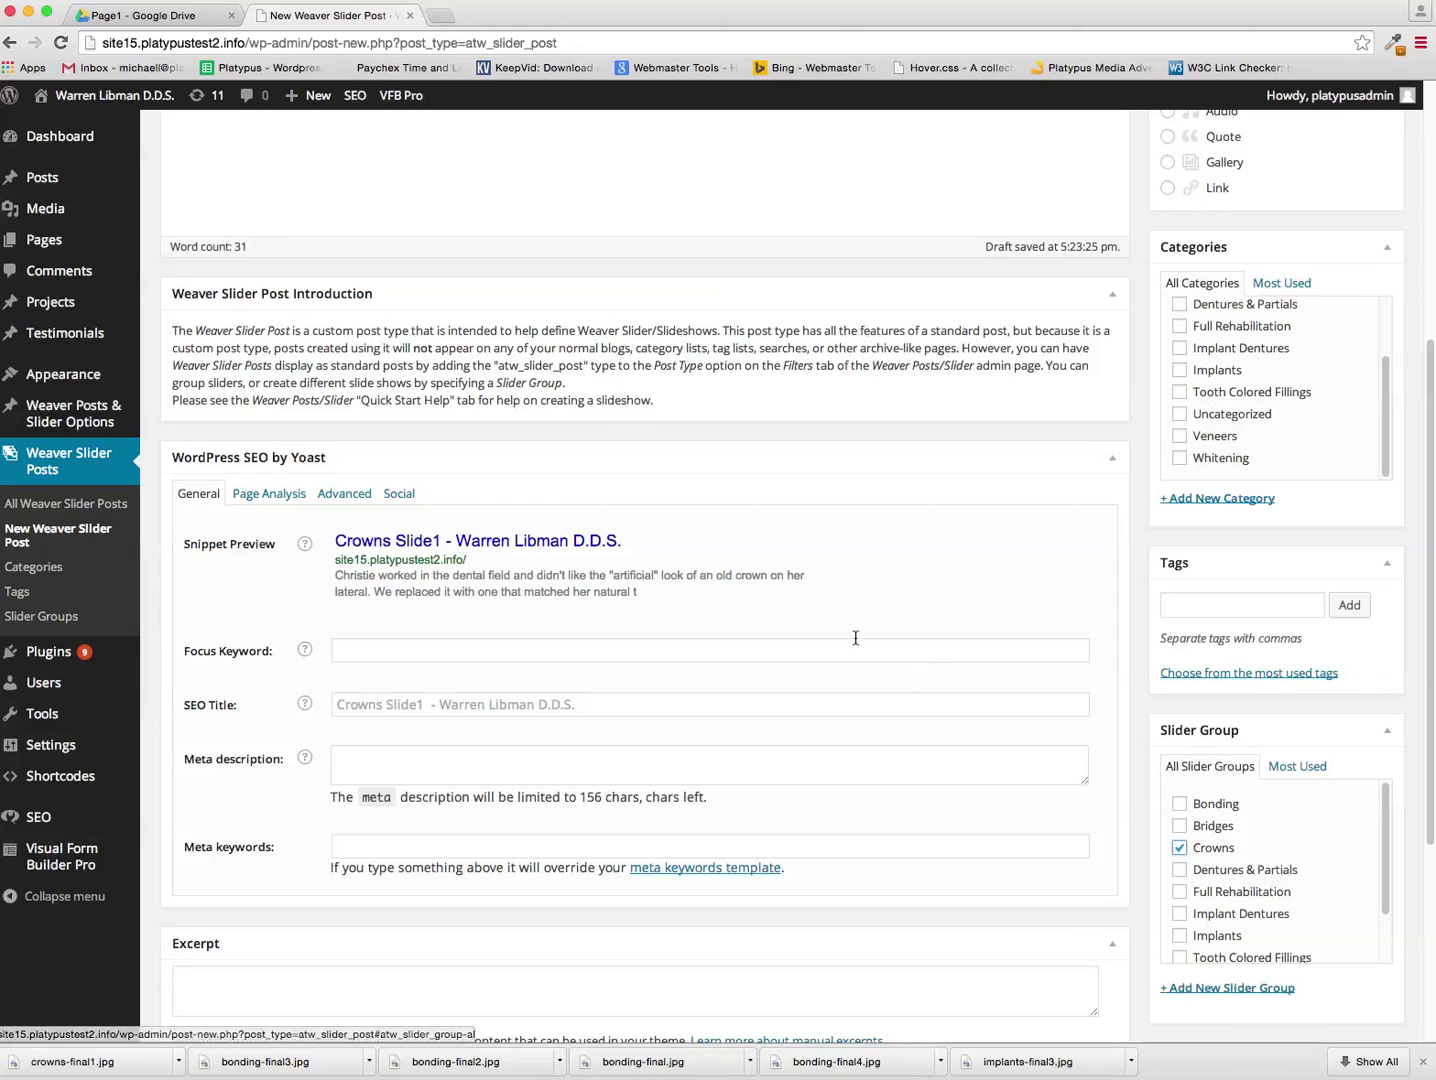
Publish the Crowns Slide1 slider post under the Crowns slider group
scroll("down", 3)
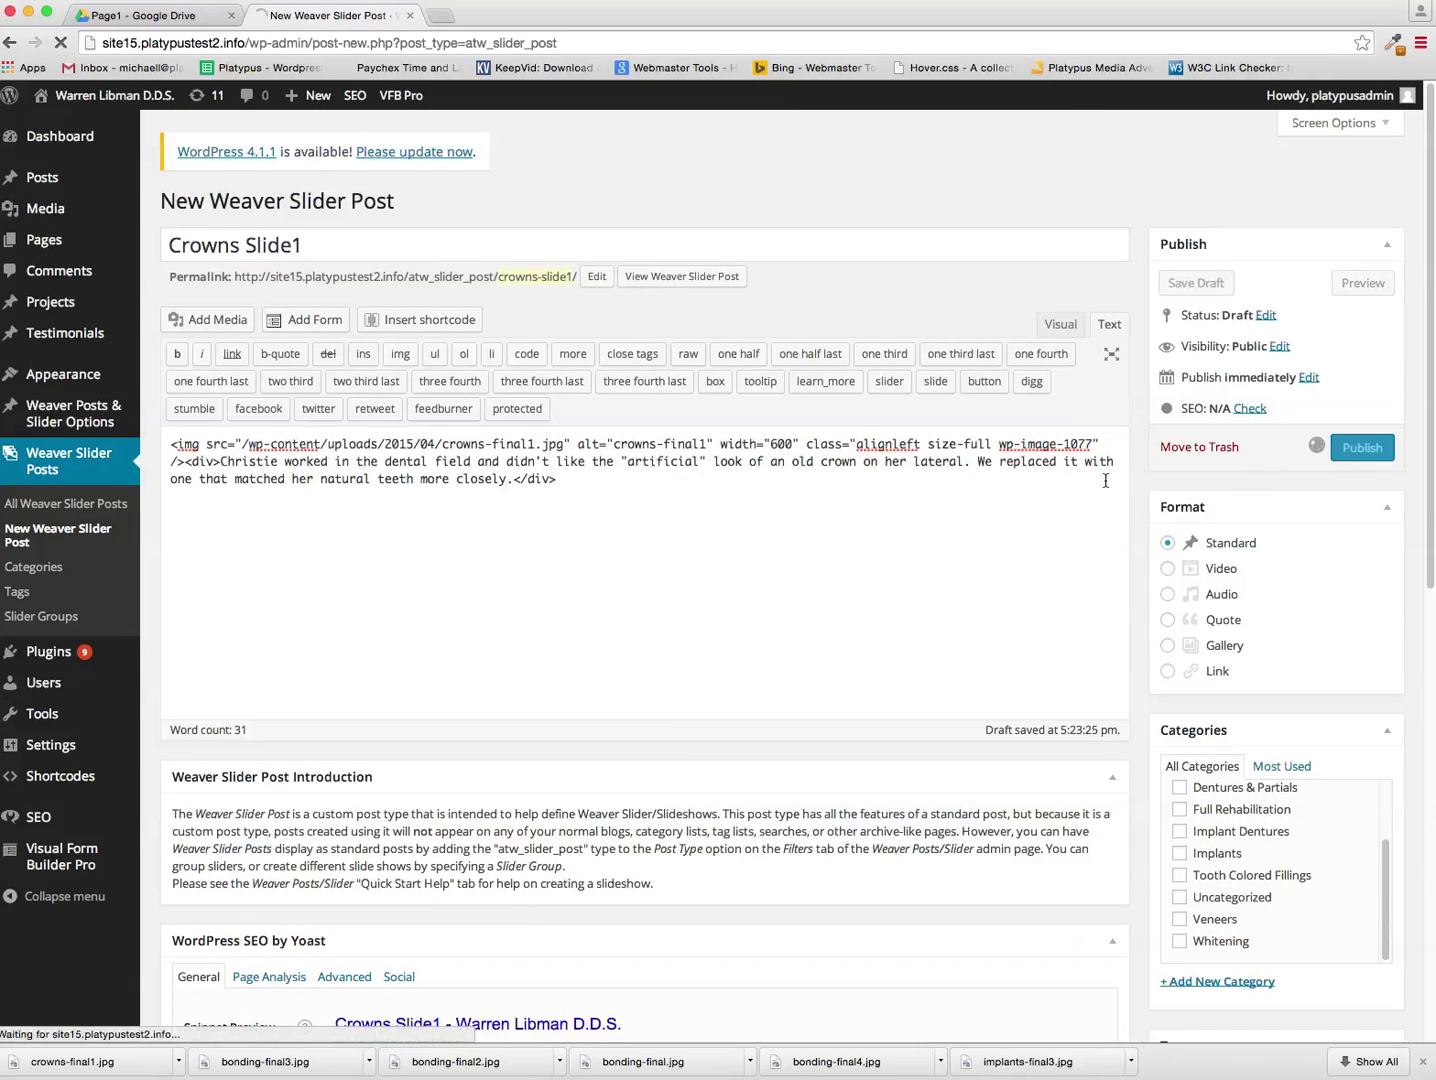
left_click(1362, 446)
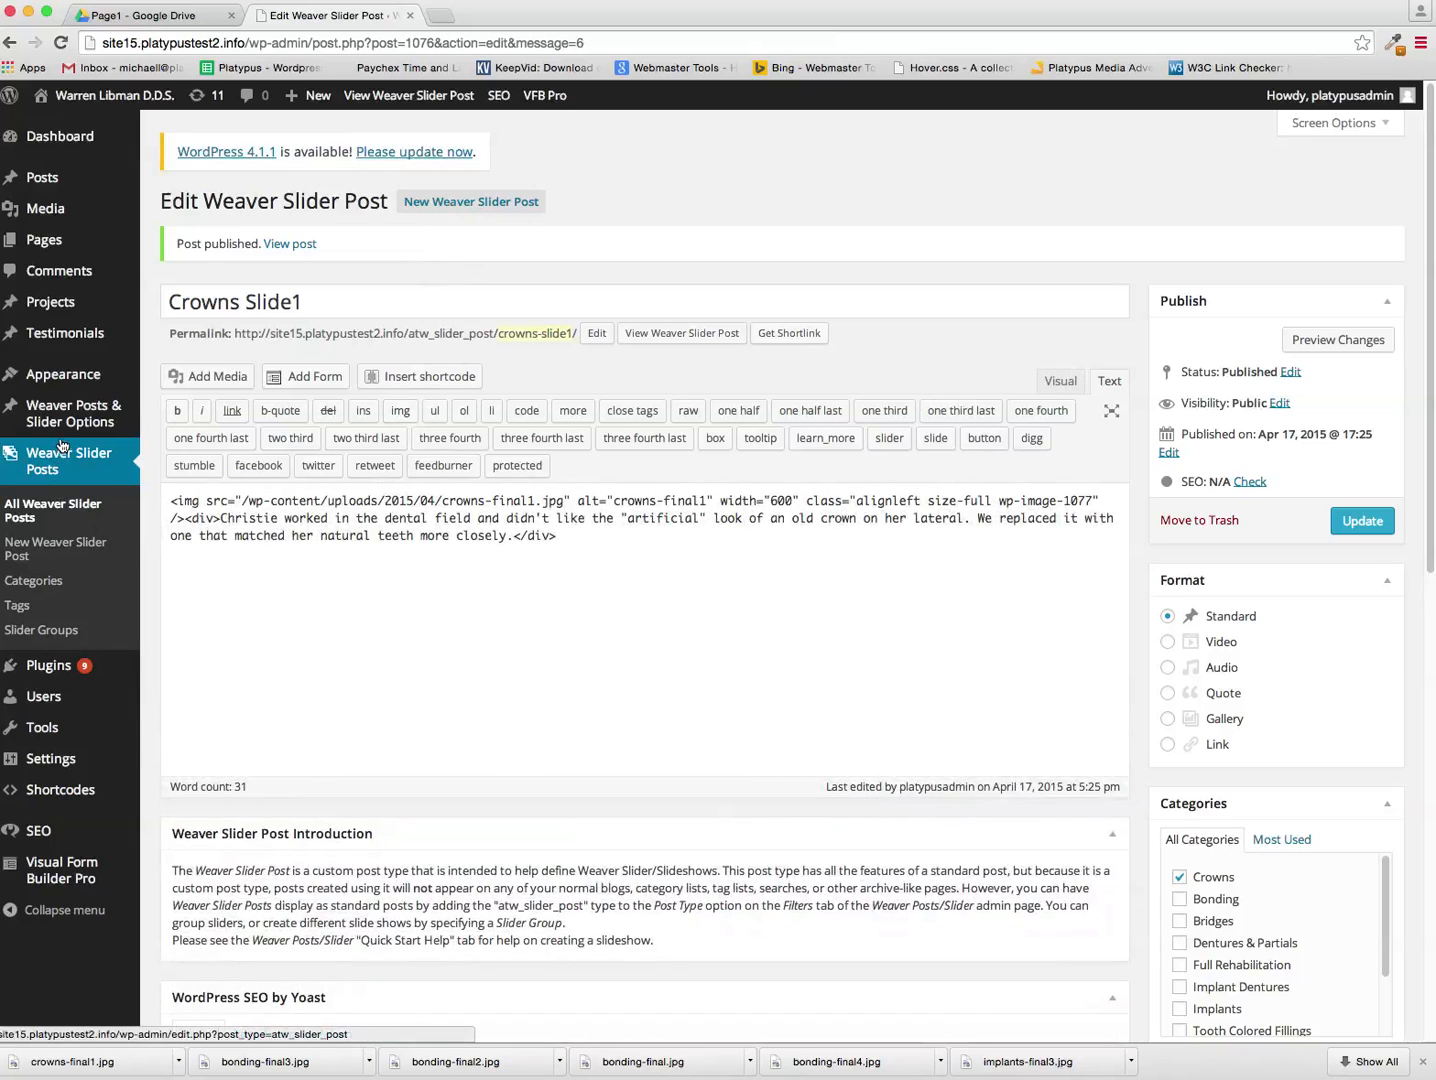
In Weaver Show Posts Filters, create a new filter named Crowns
left_click(68, 412)
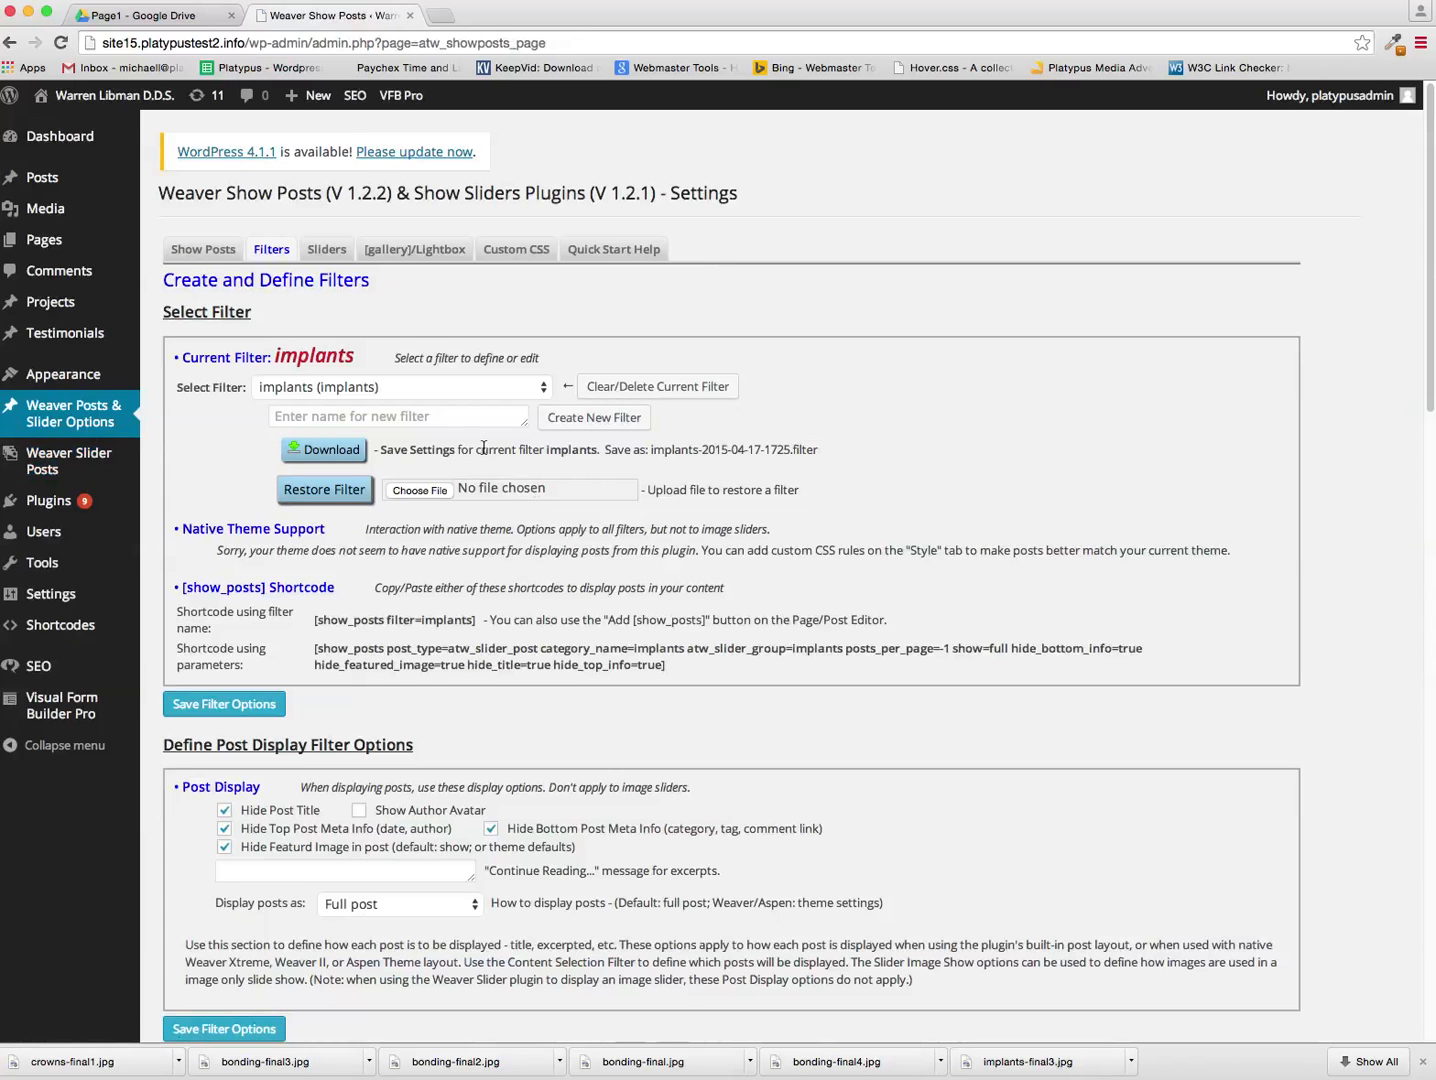
left_click(398, 388)
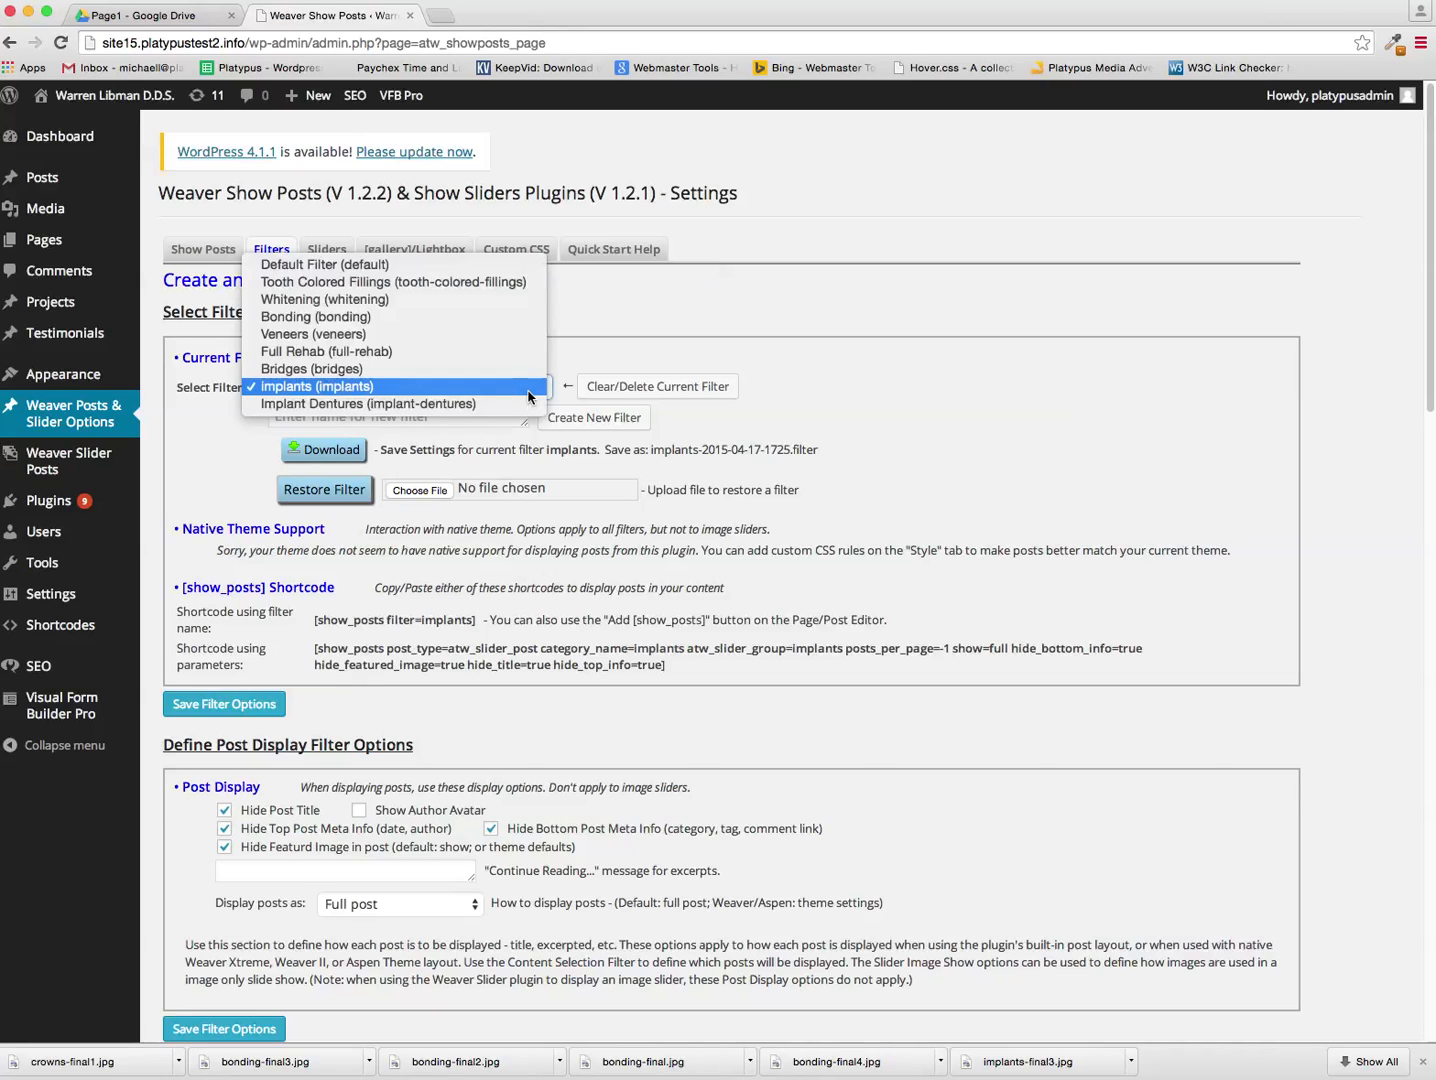
mouse_move(324, 352)
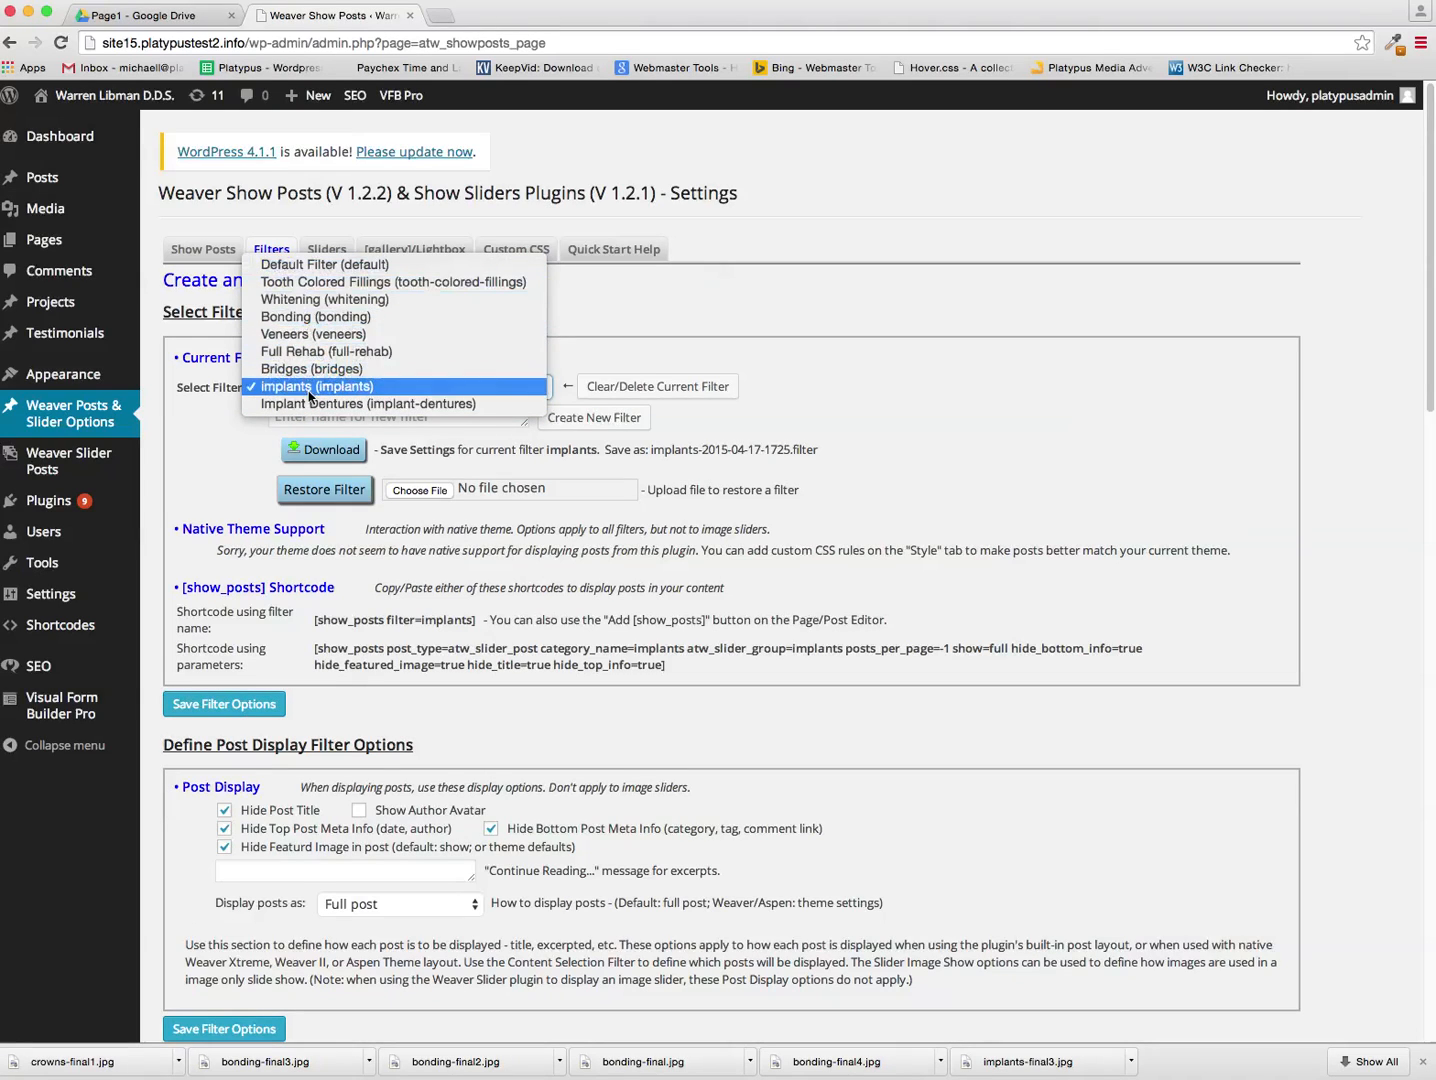
left_click(316, 386)
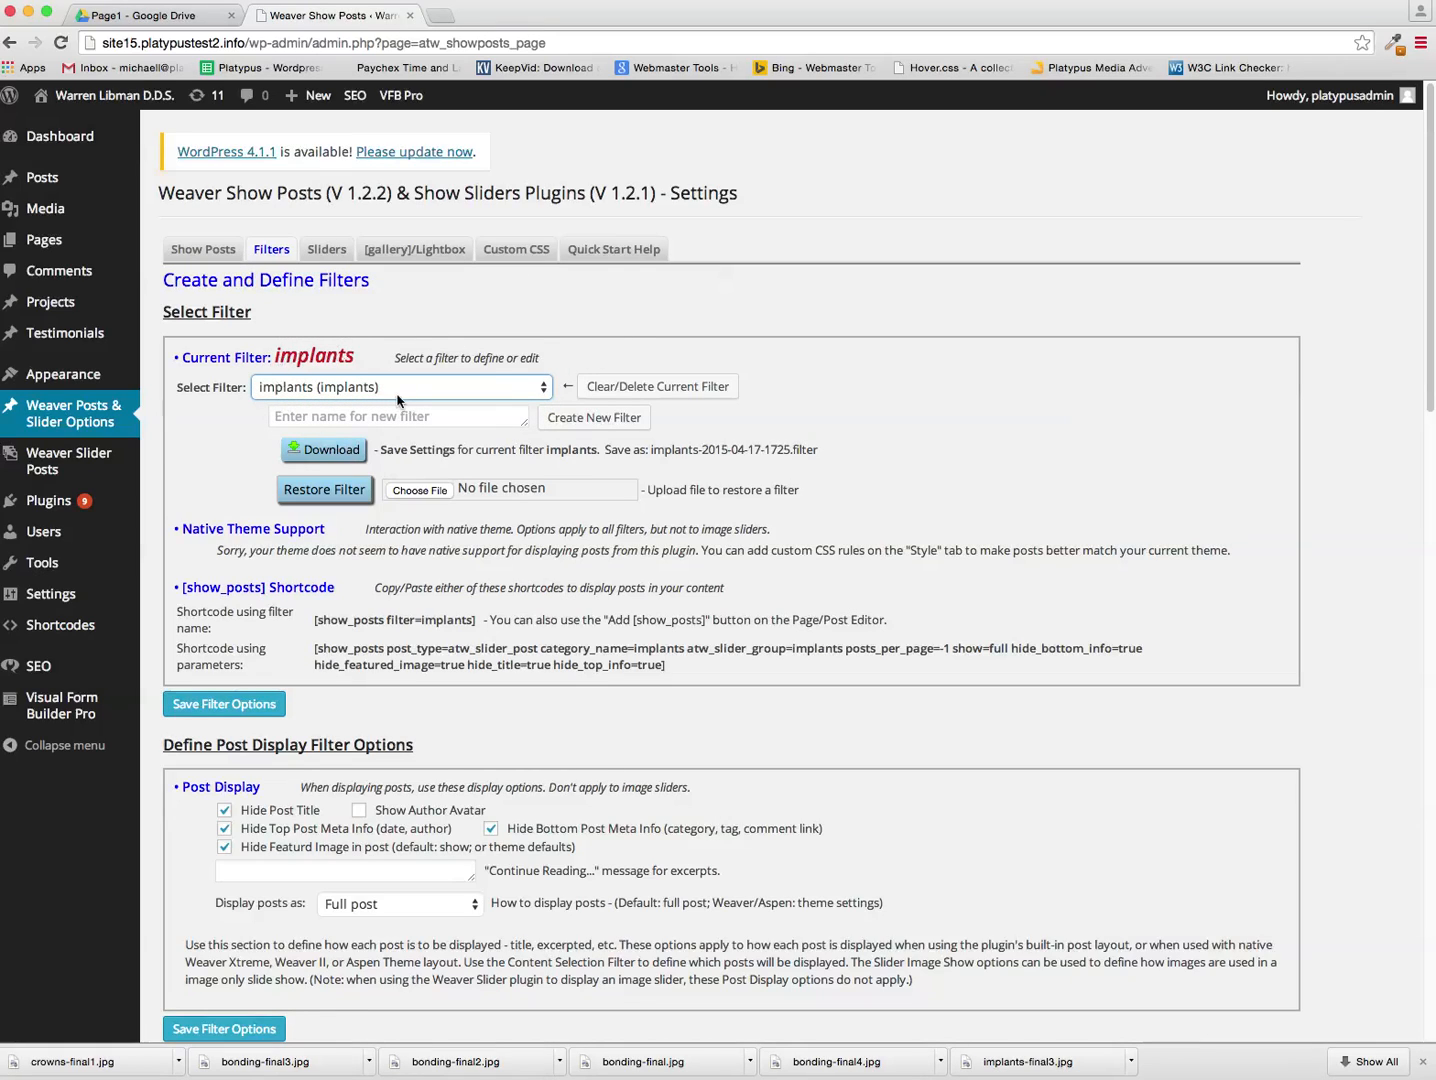
left_click(398, 416)
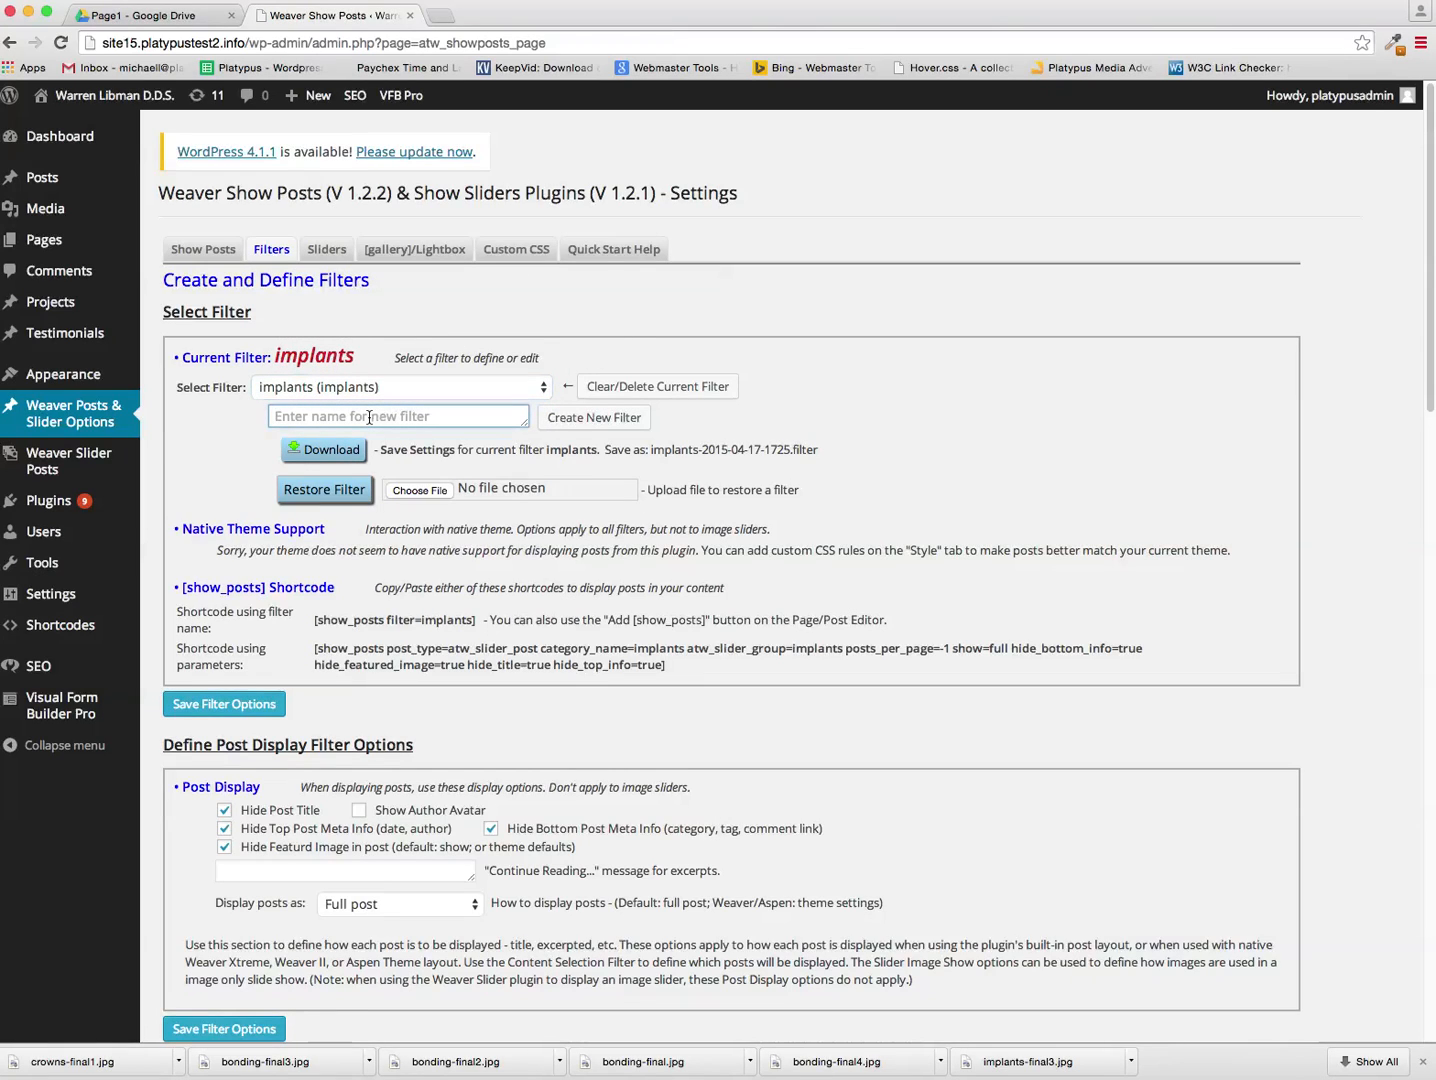
type("Crowns")
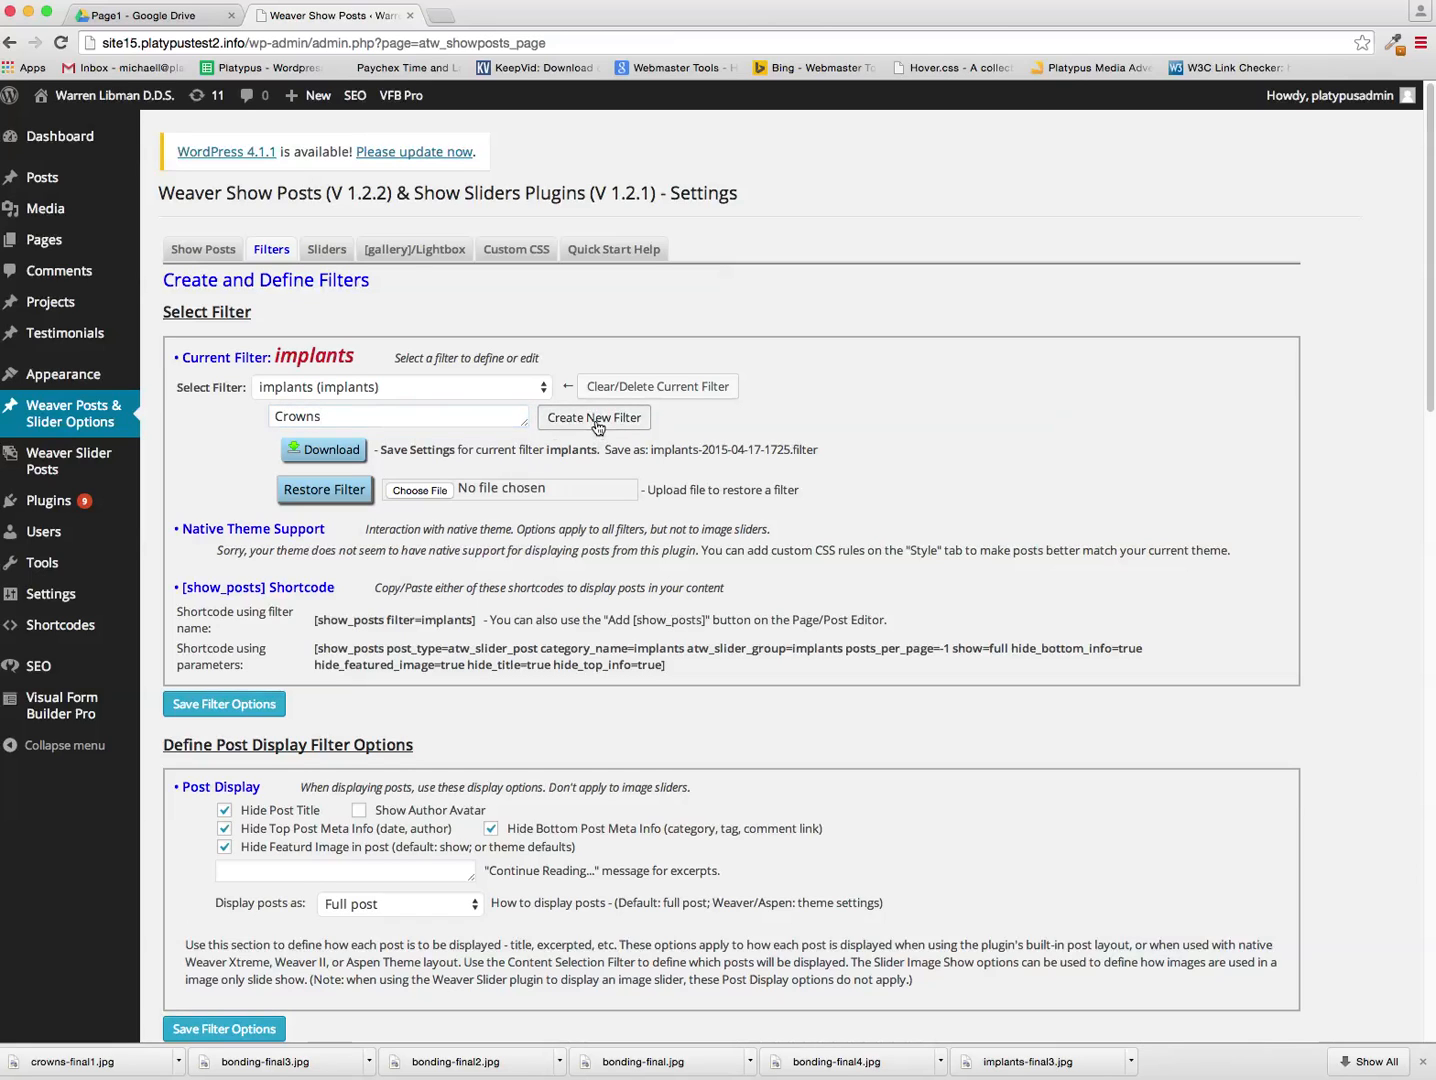
left_click(592, 416)
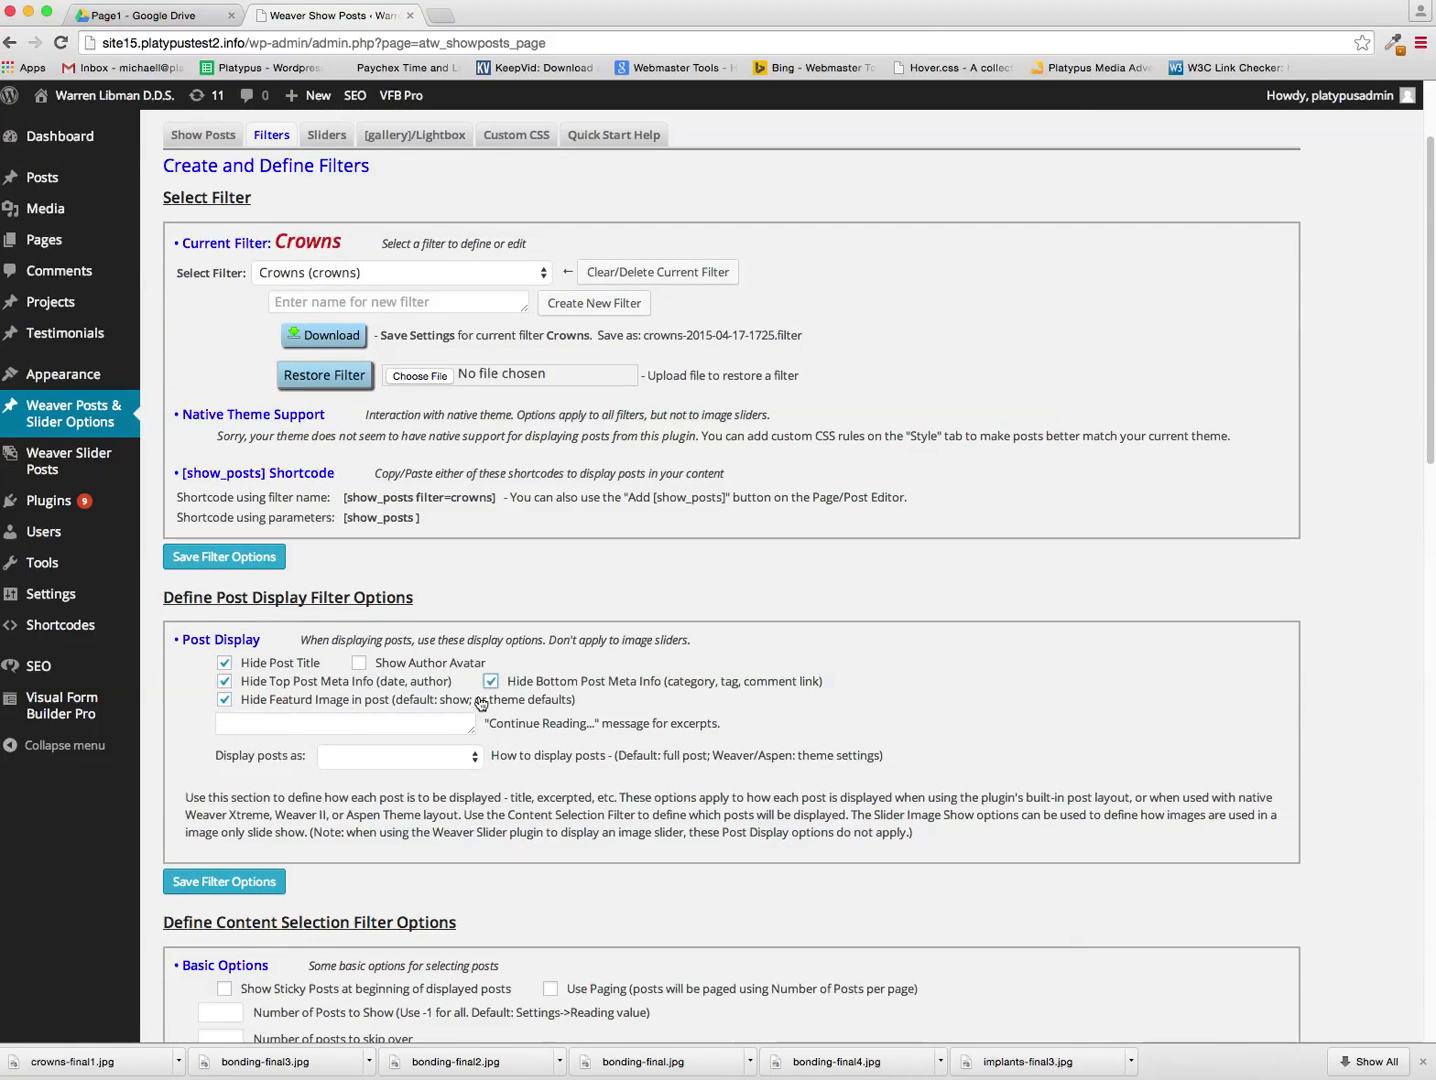
Set the Crowns filter's post type to atw_slider_post and add the Crowns slider group
scroll("down", 3)
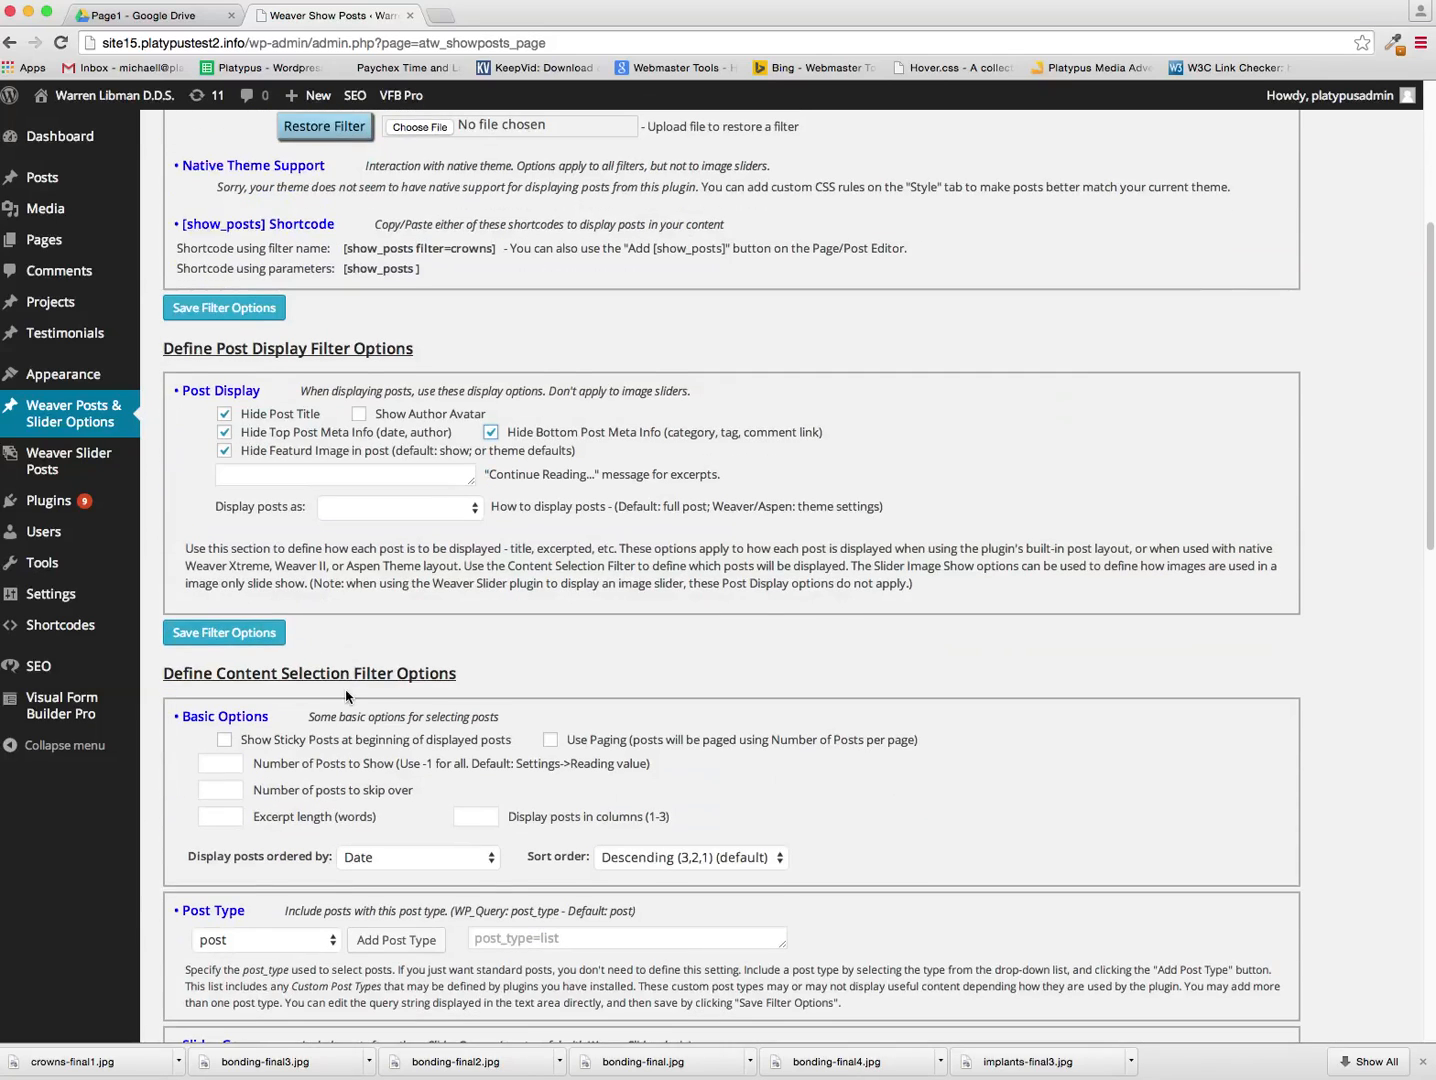
scroll("down", 3)
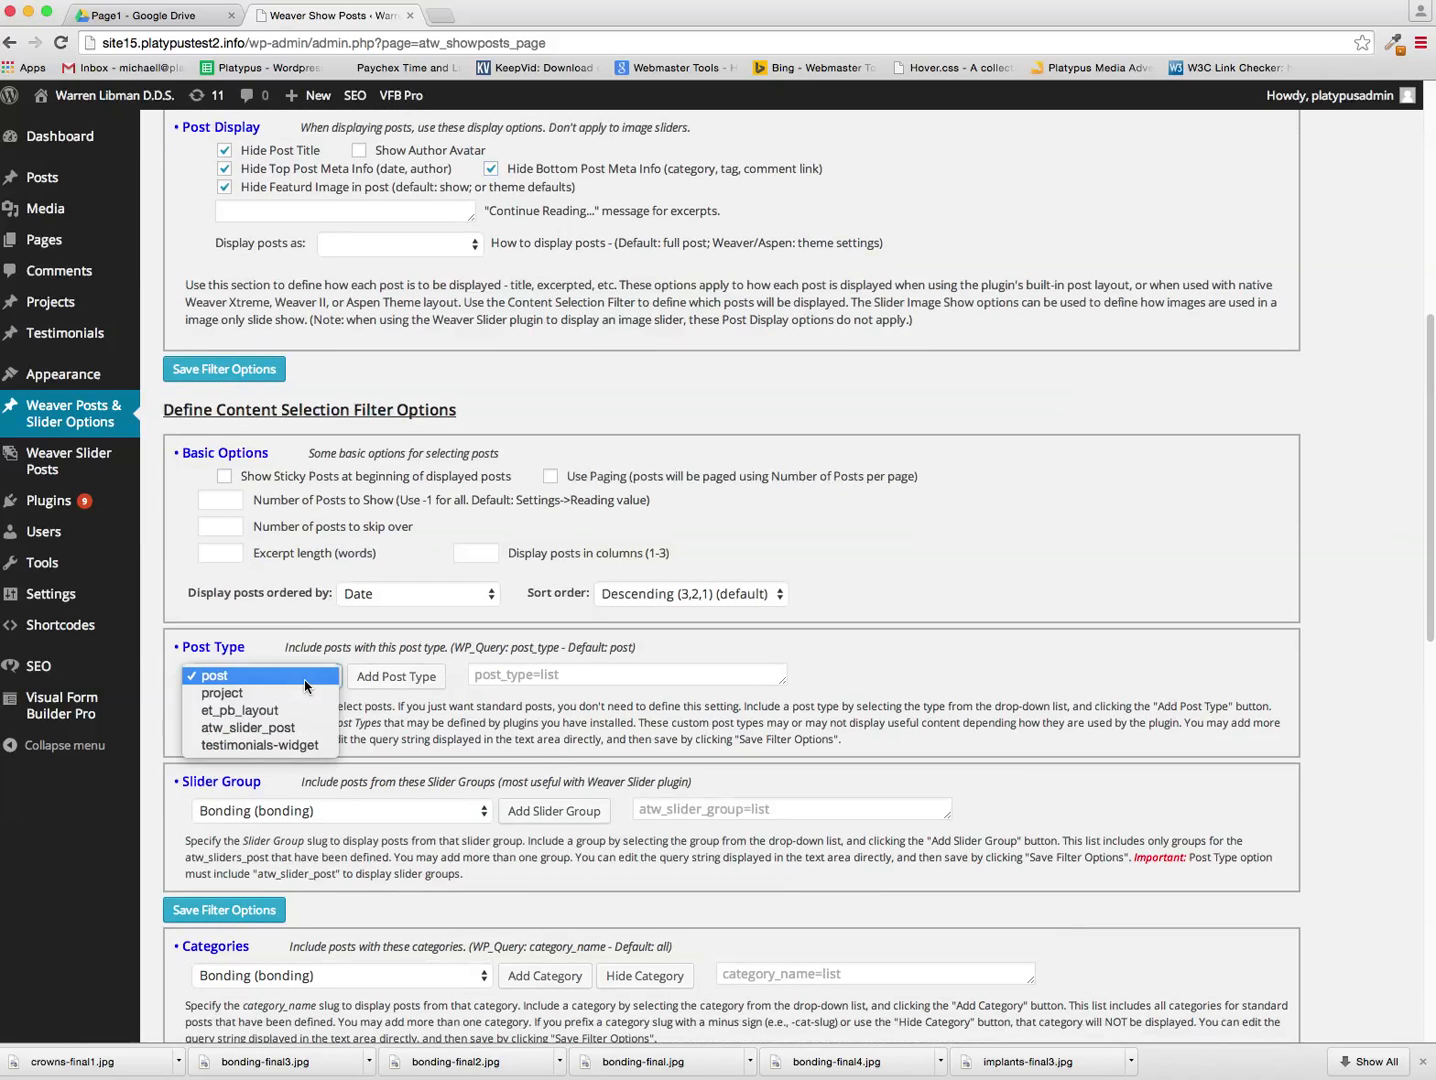
left_click(248, 728)
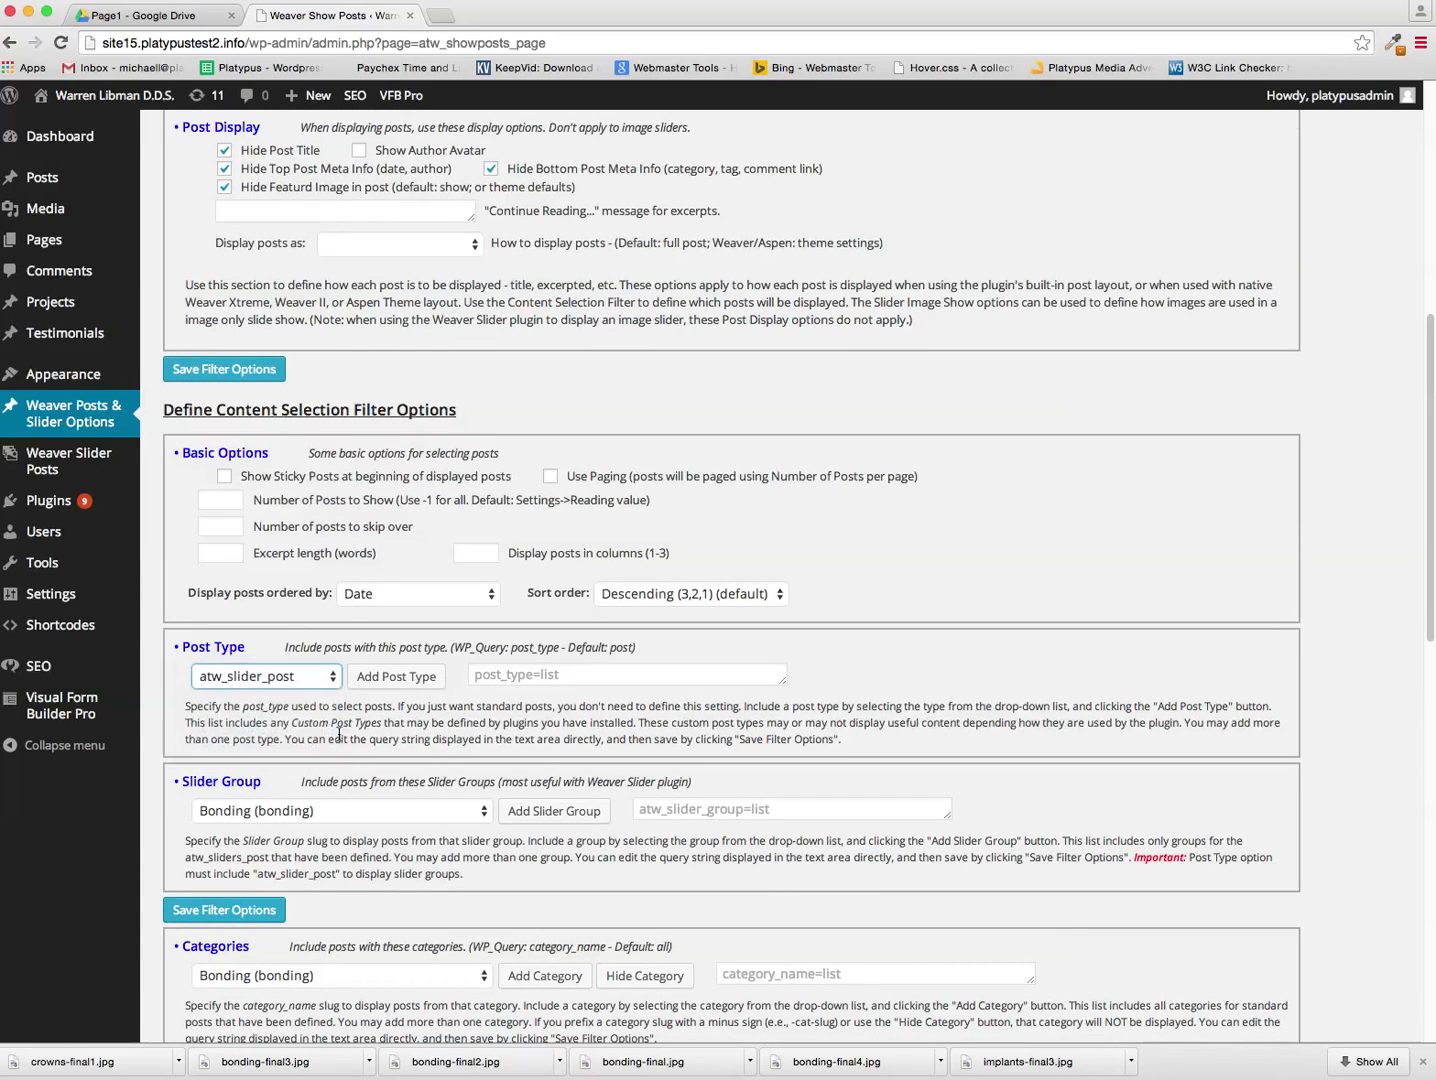
scroll("down", 3)
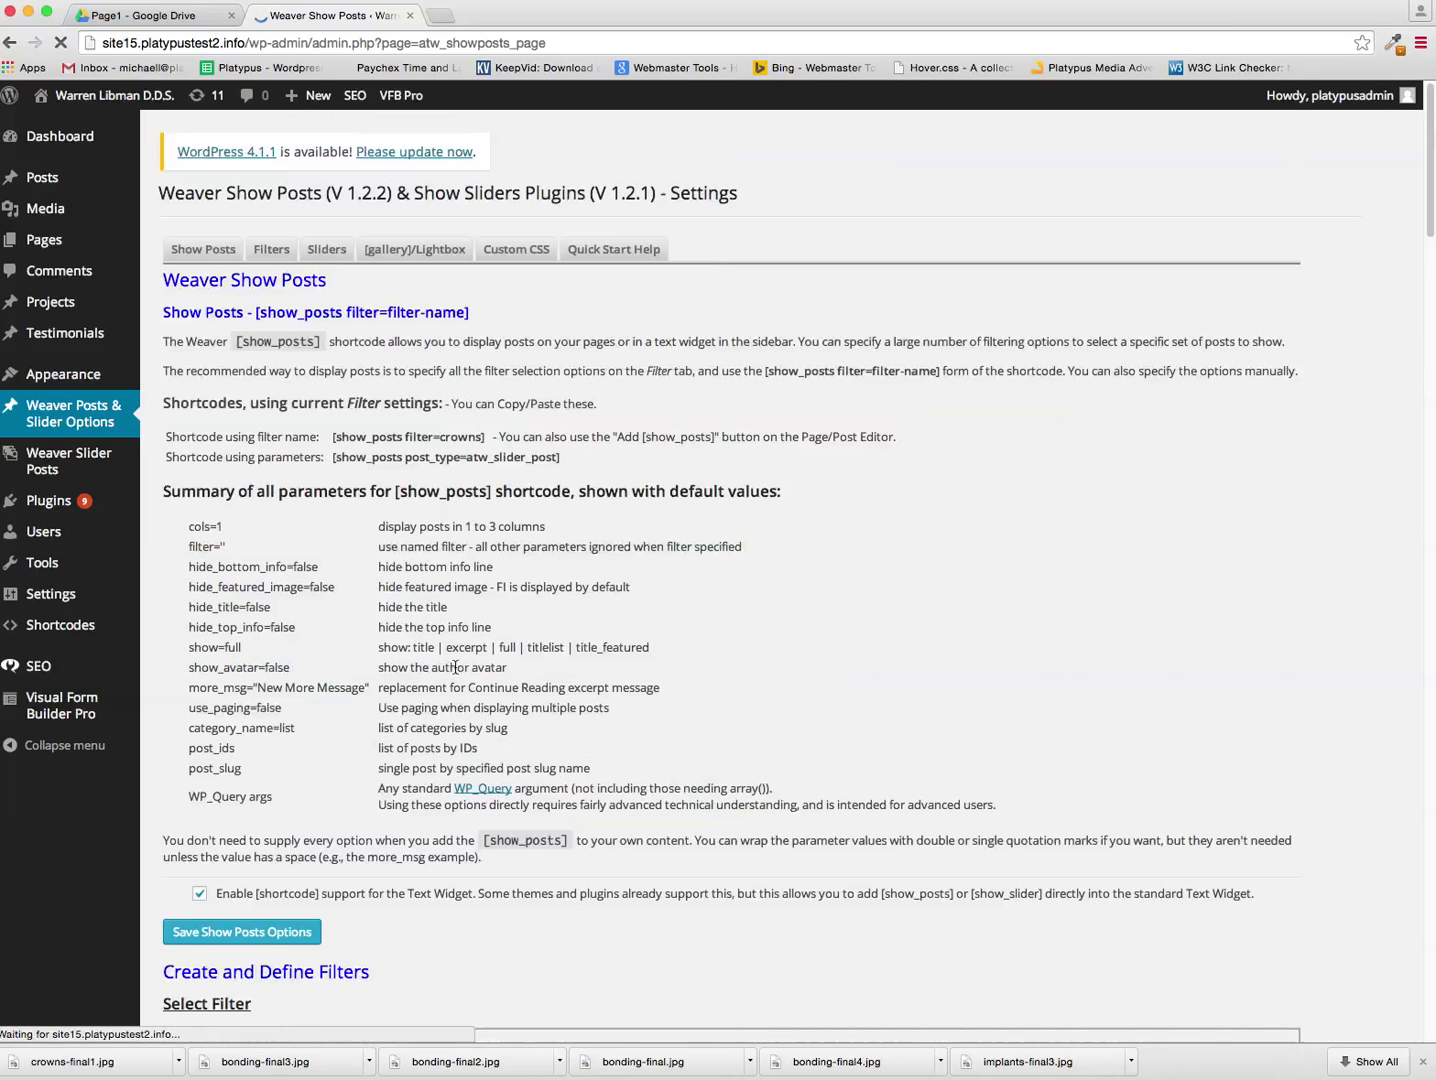
scroll("down", 3)
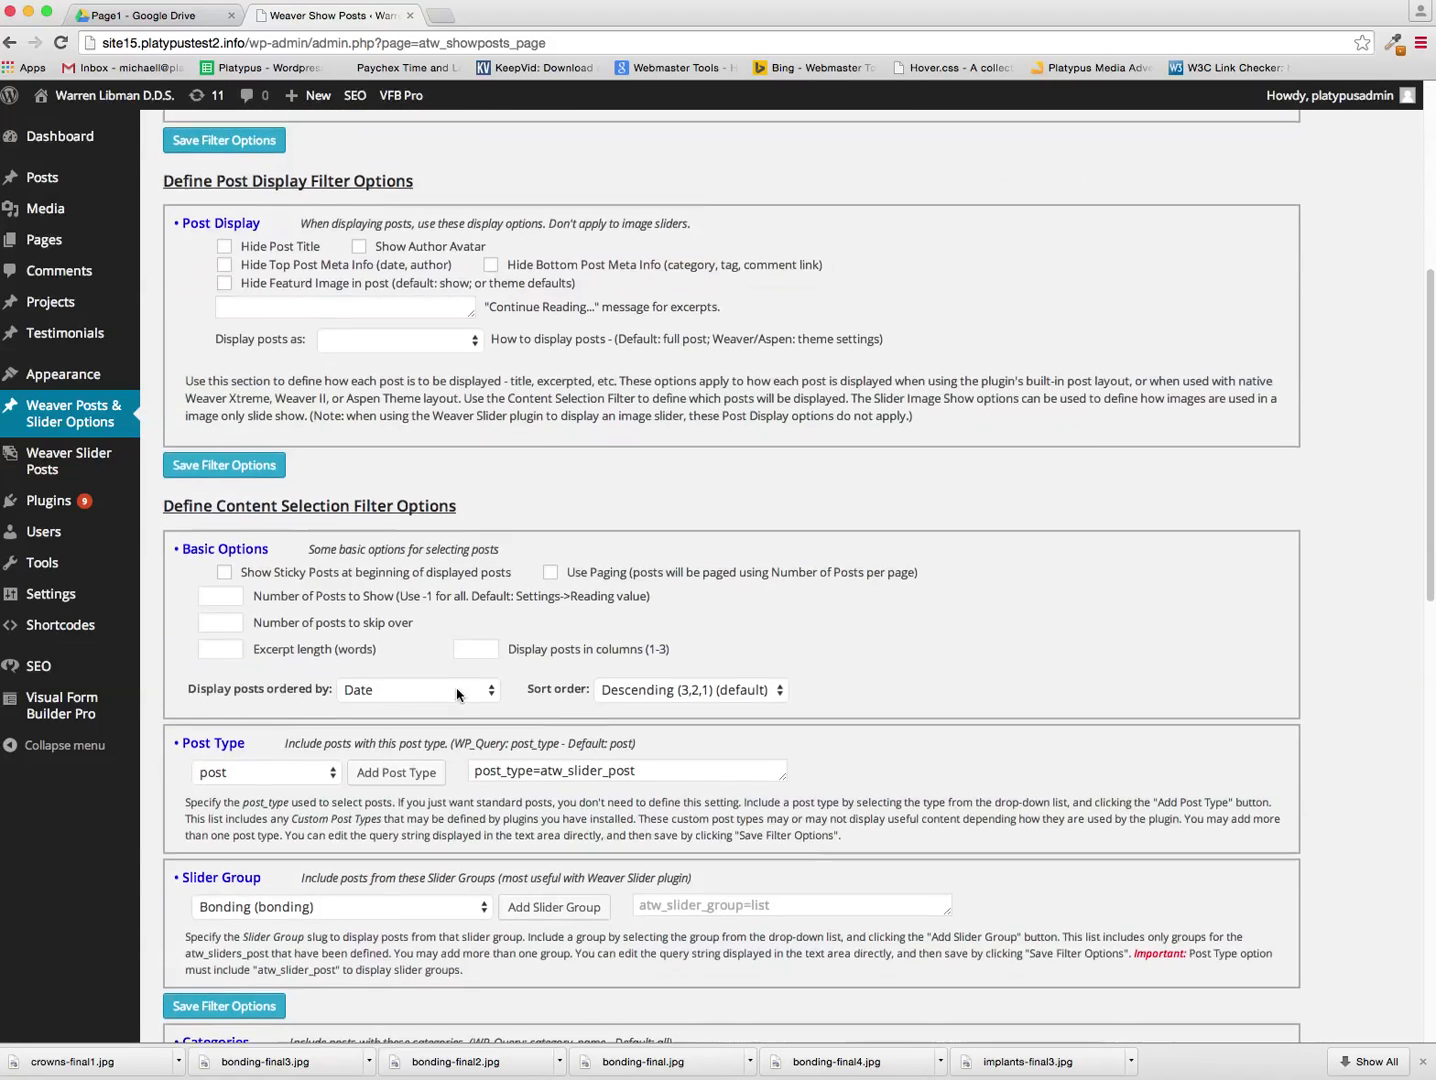
scroll("down", 3)
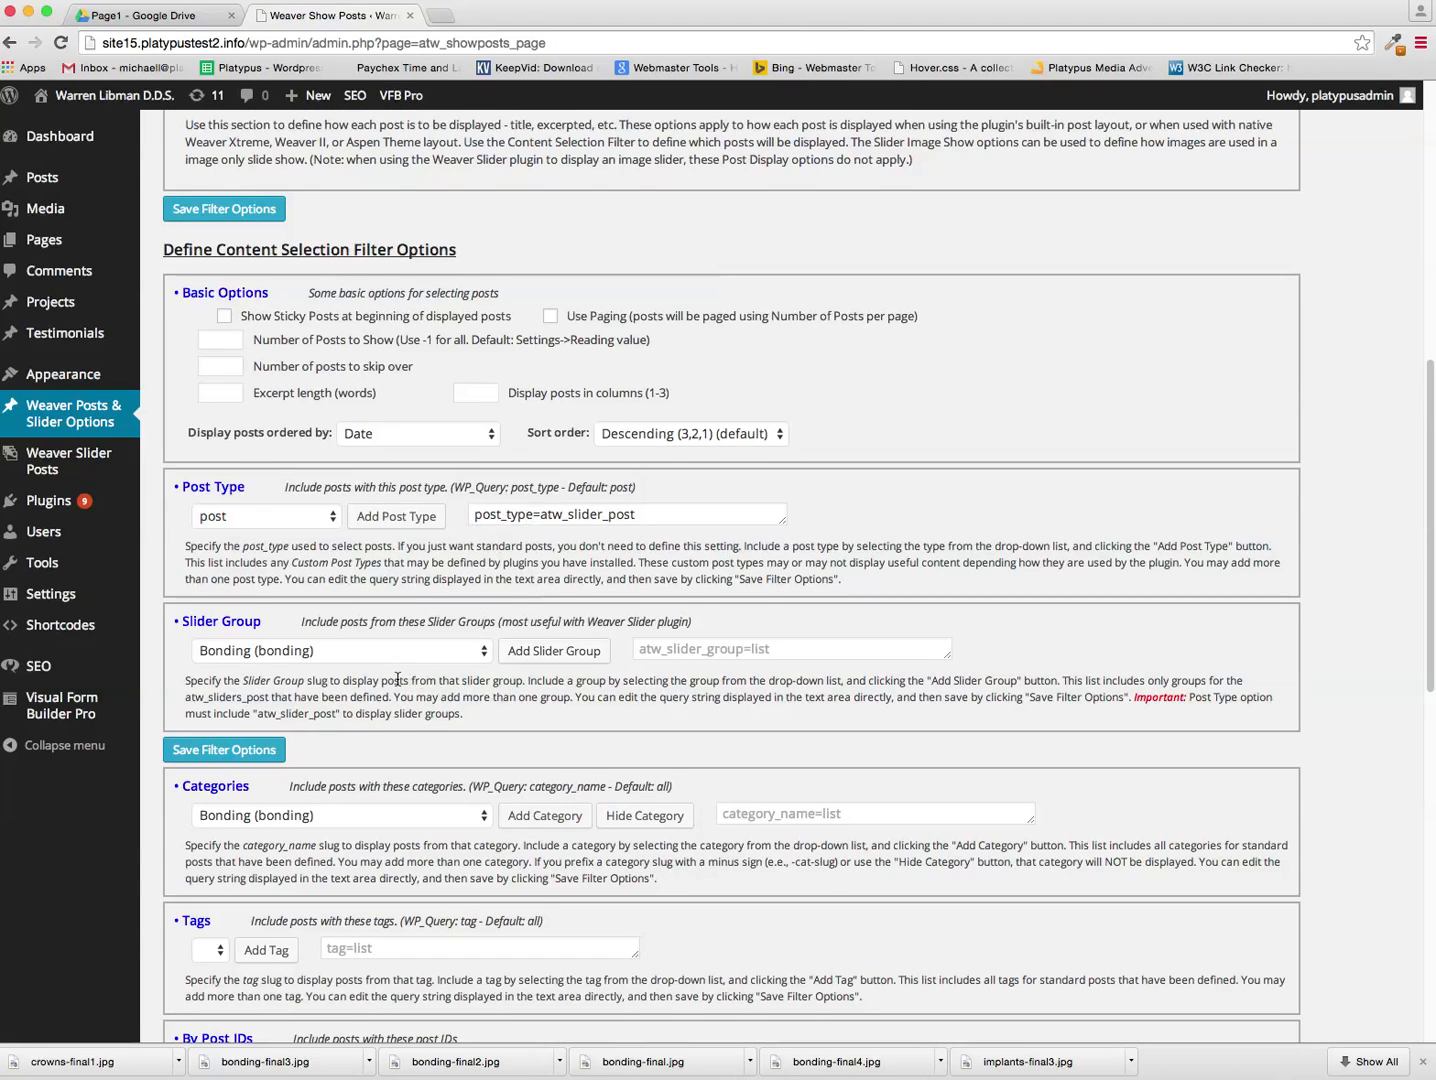
left_click(340, 650)
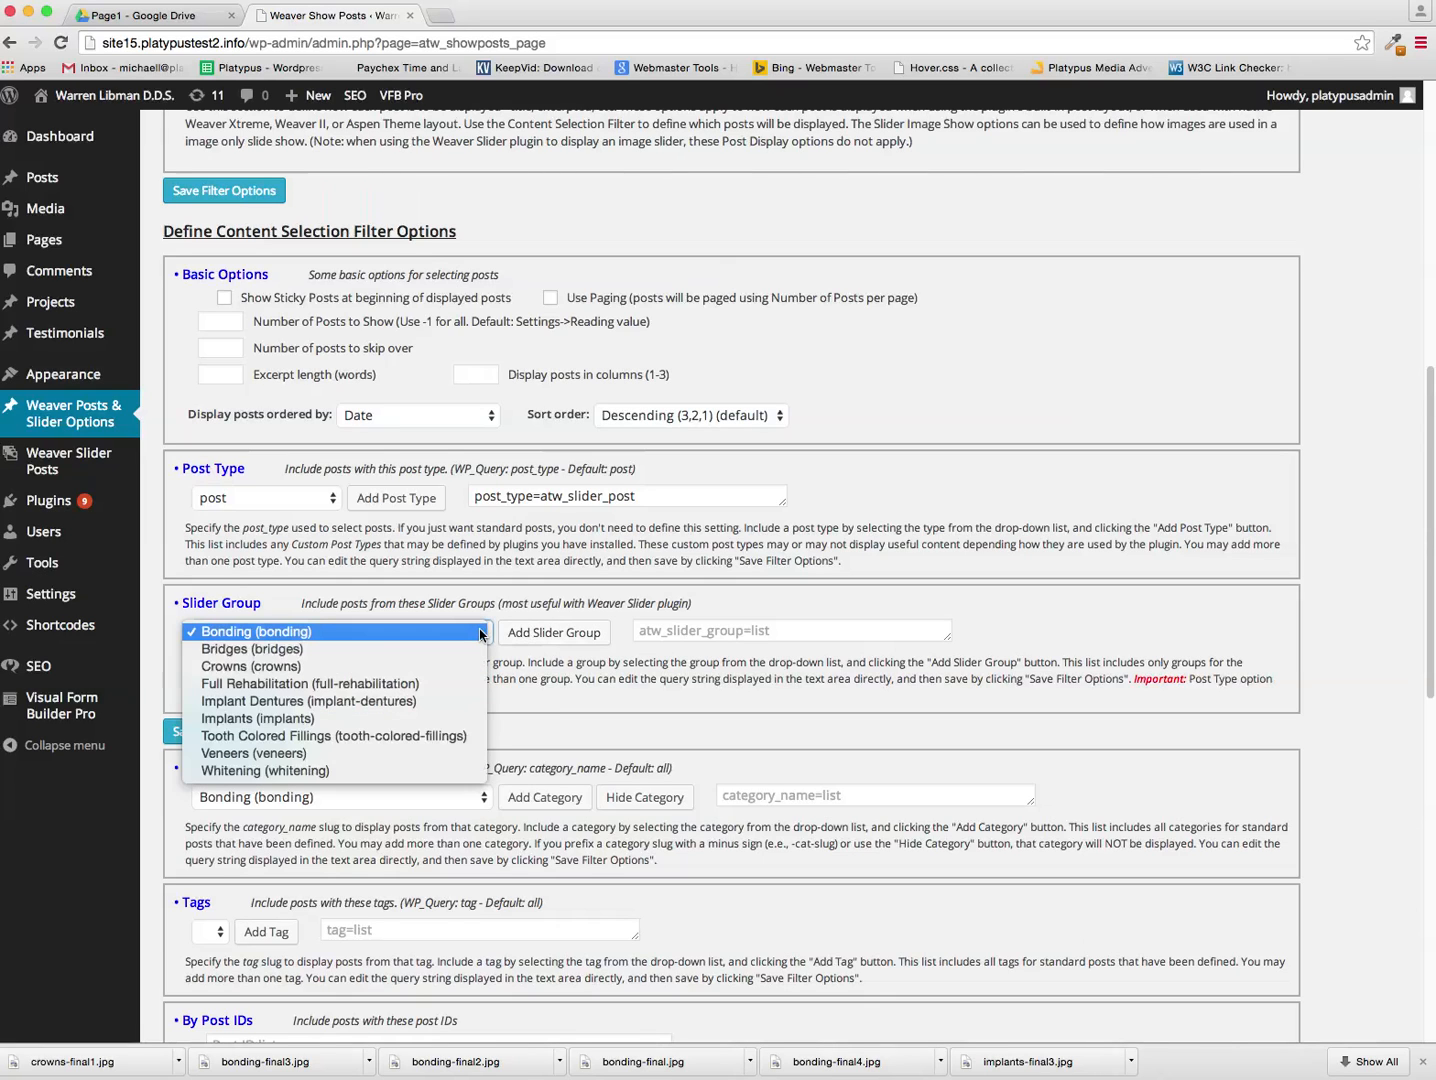
left_click(250, 666)
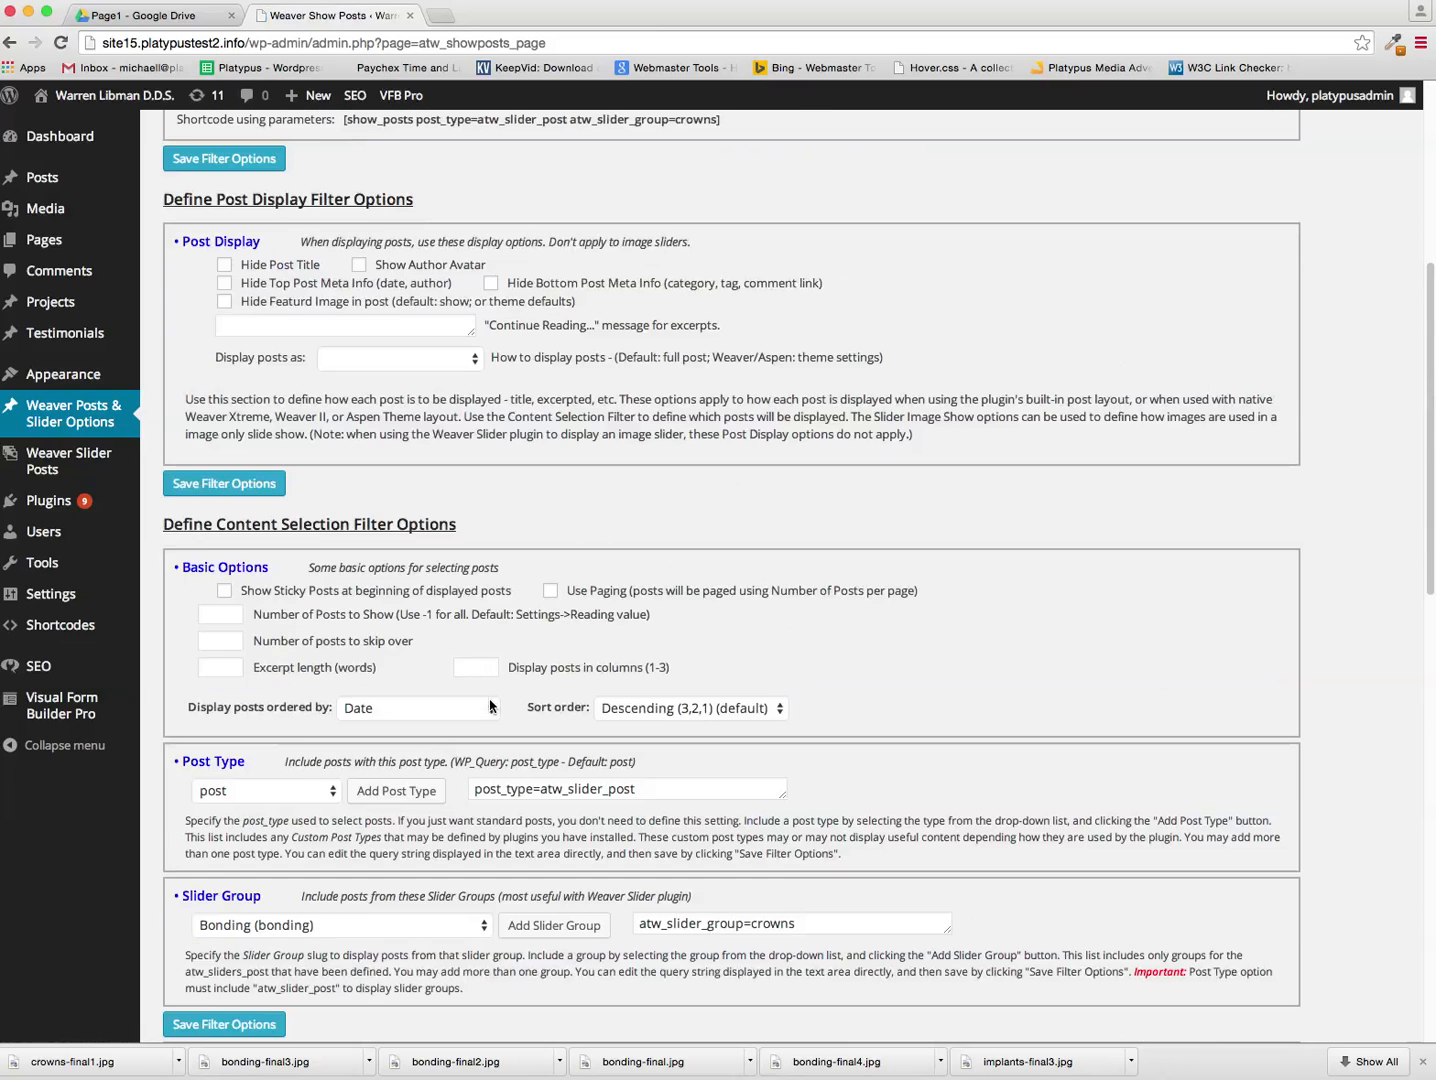
Add the Crowns category to the filter and save the filter options
scroll("down", 3)
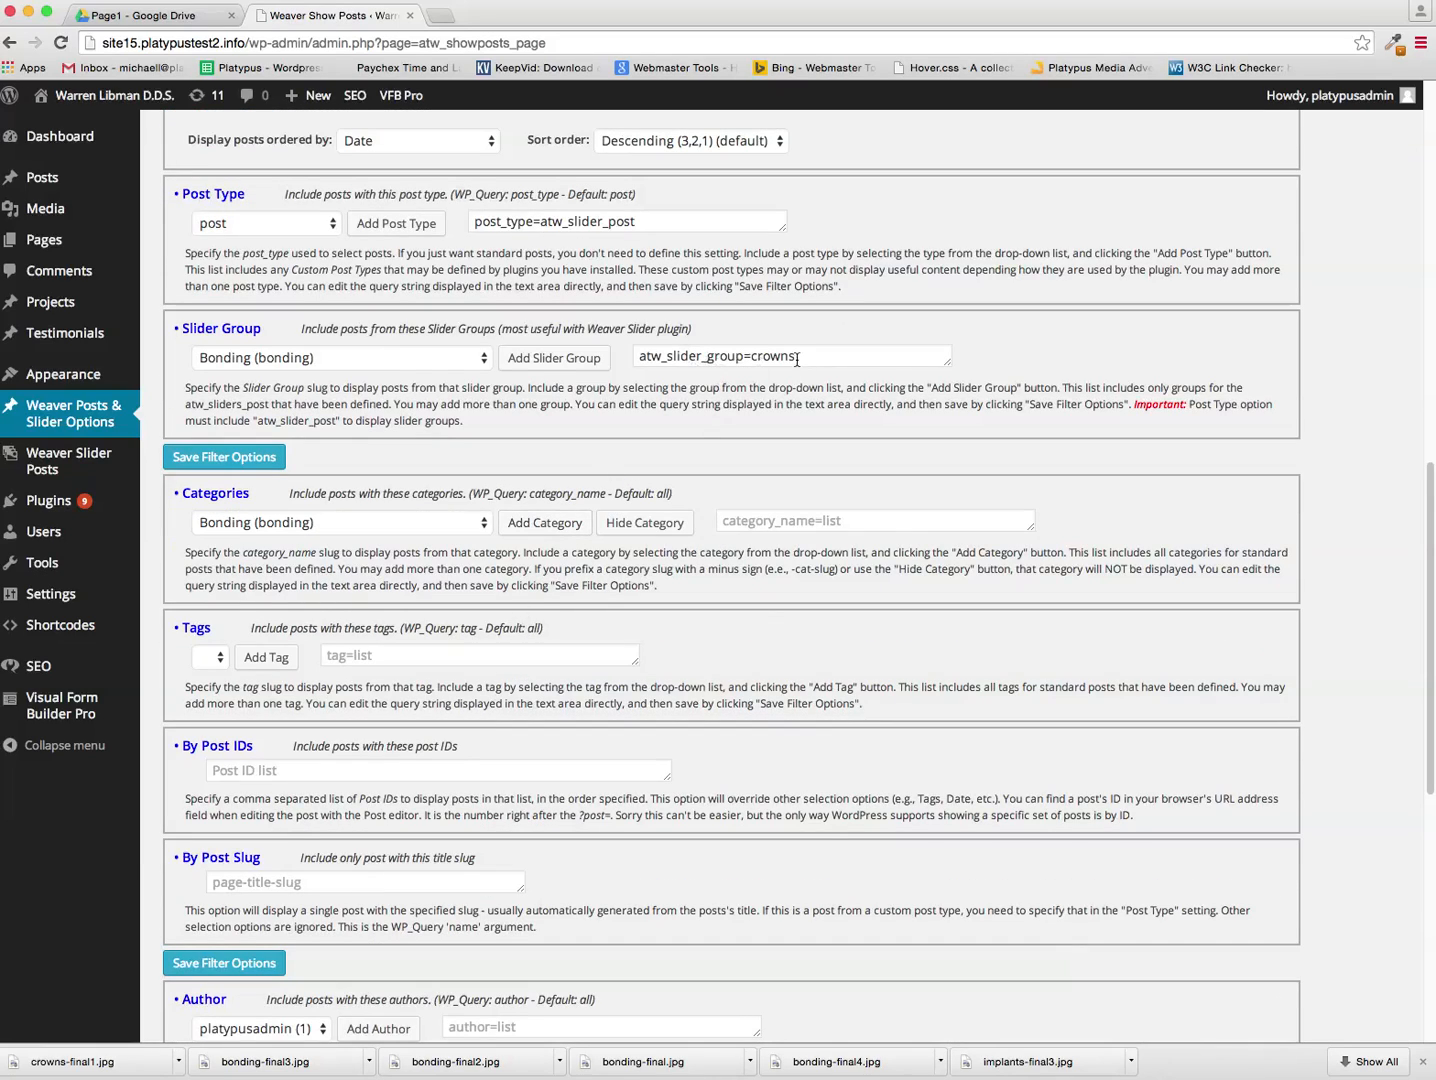
left_click(340, 520)
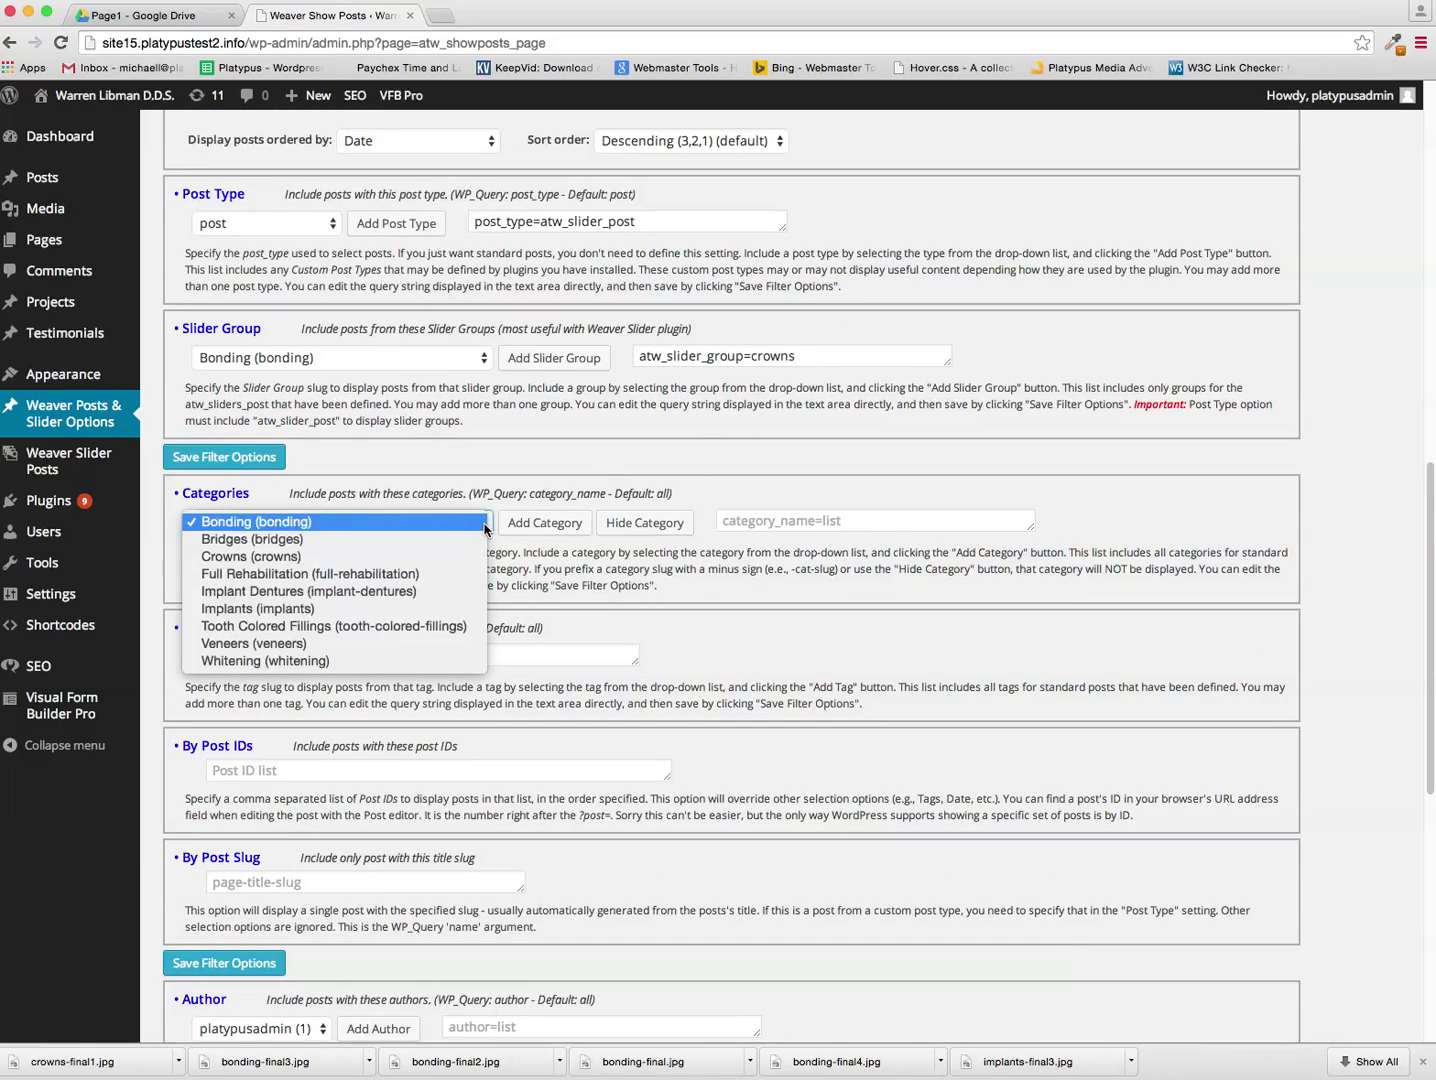
left_click(252, 556)
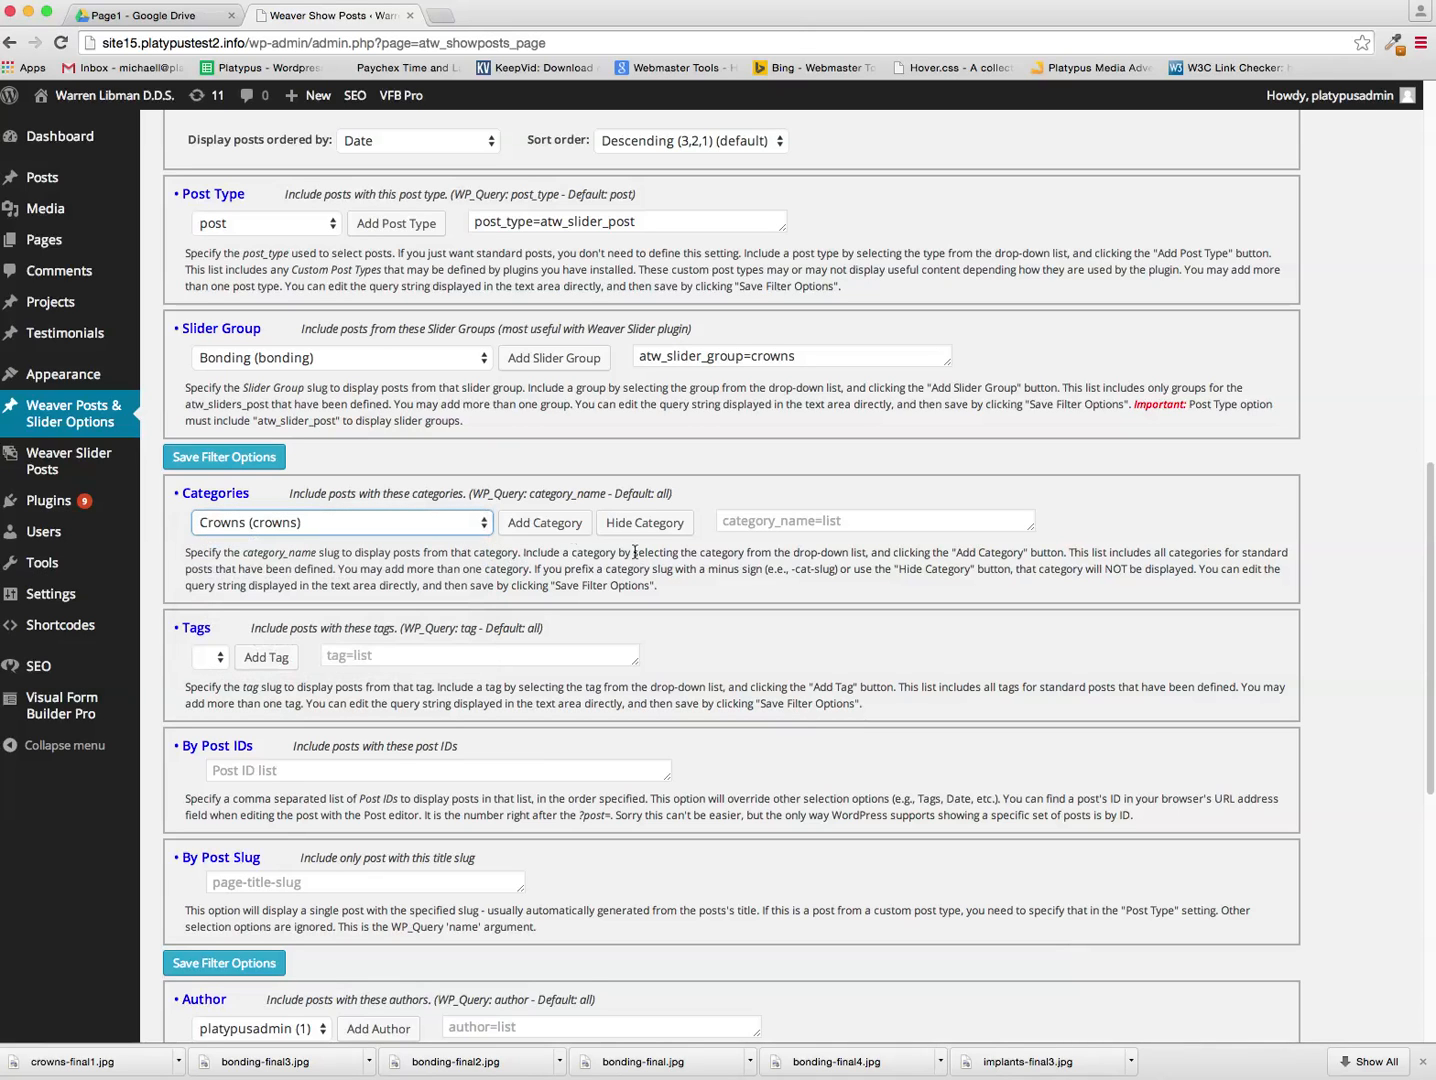
left_click(544, 522)
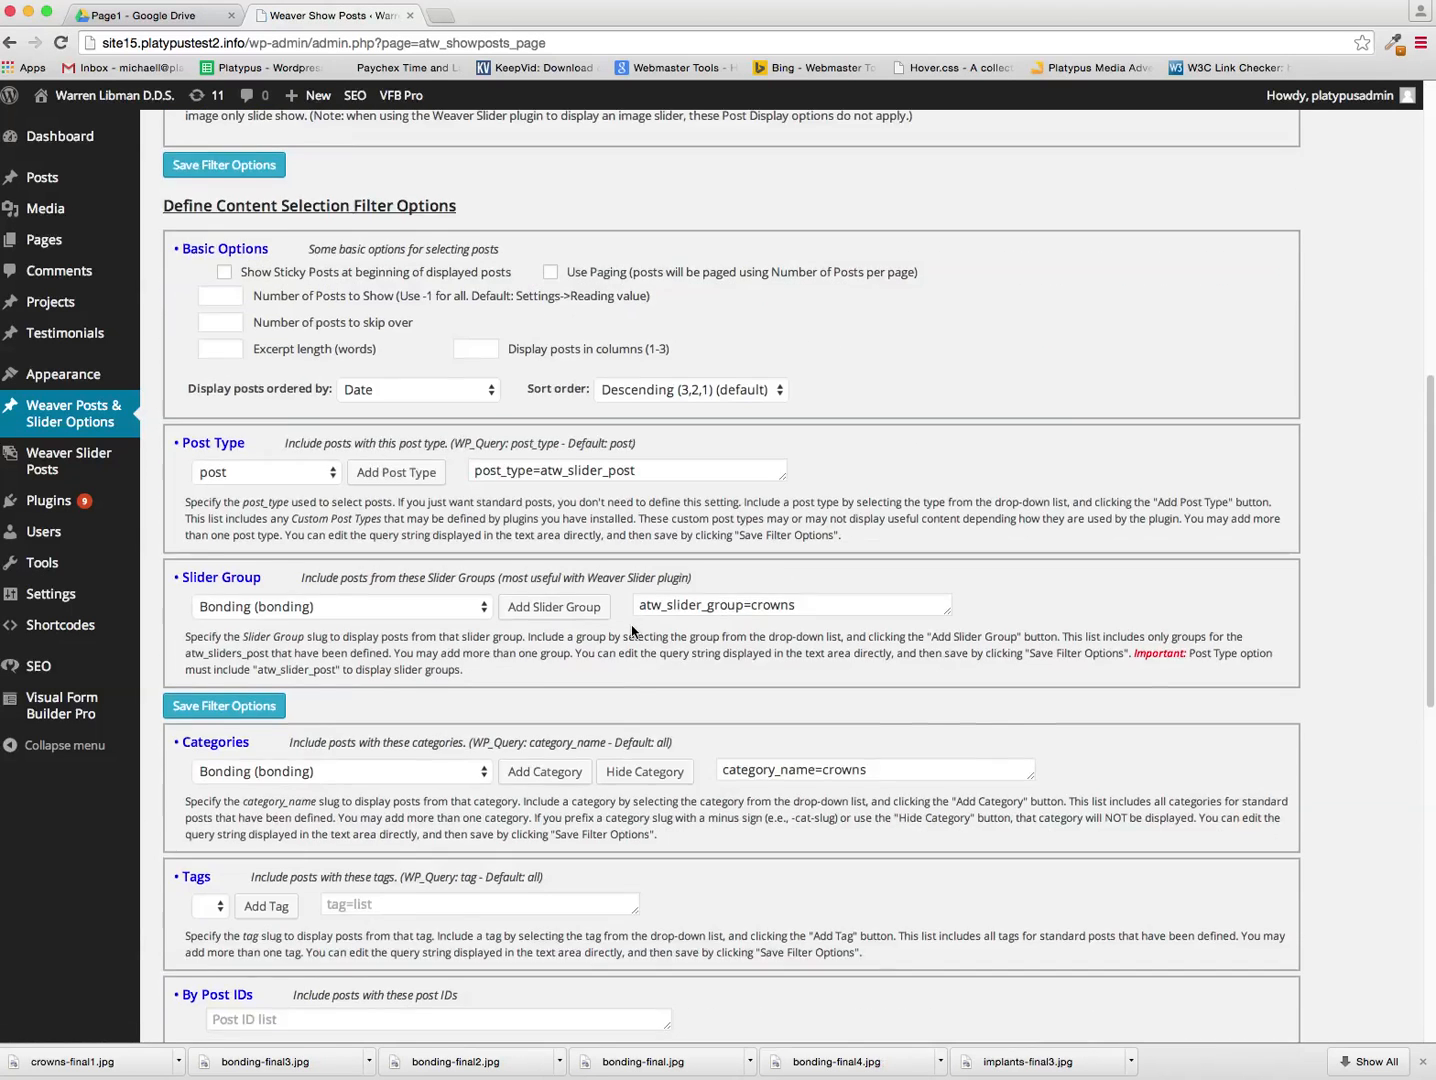
scroll("down", 3)
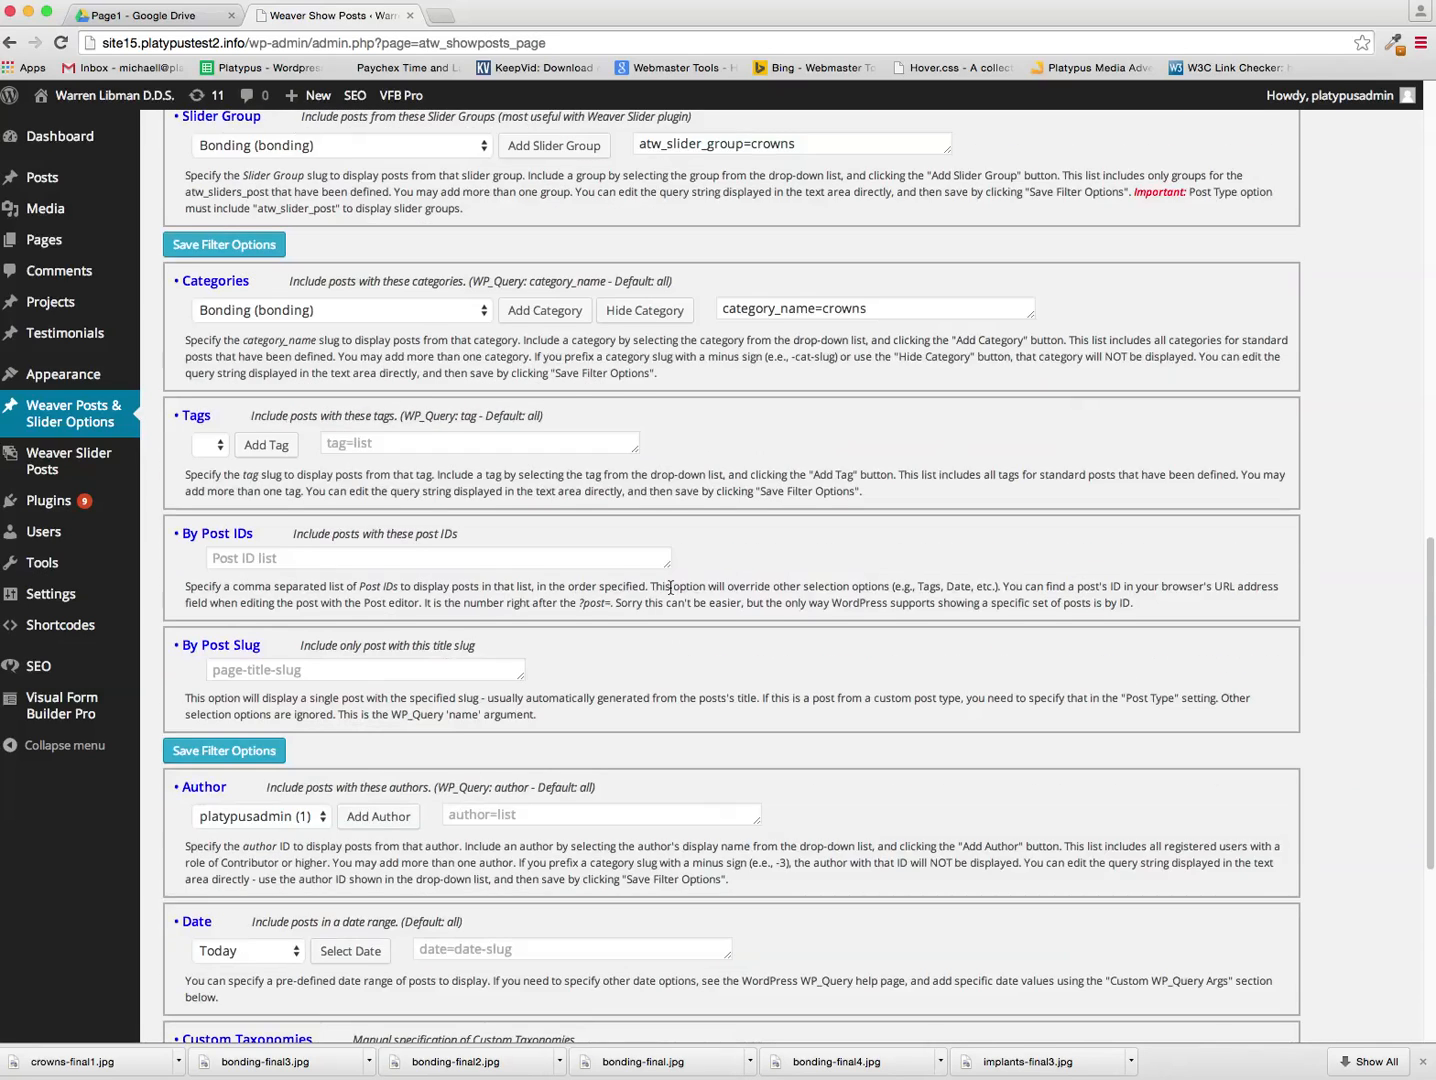
scroll("down", 3)
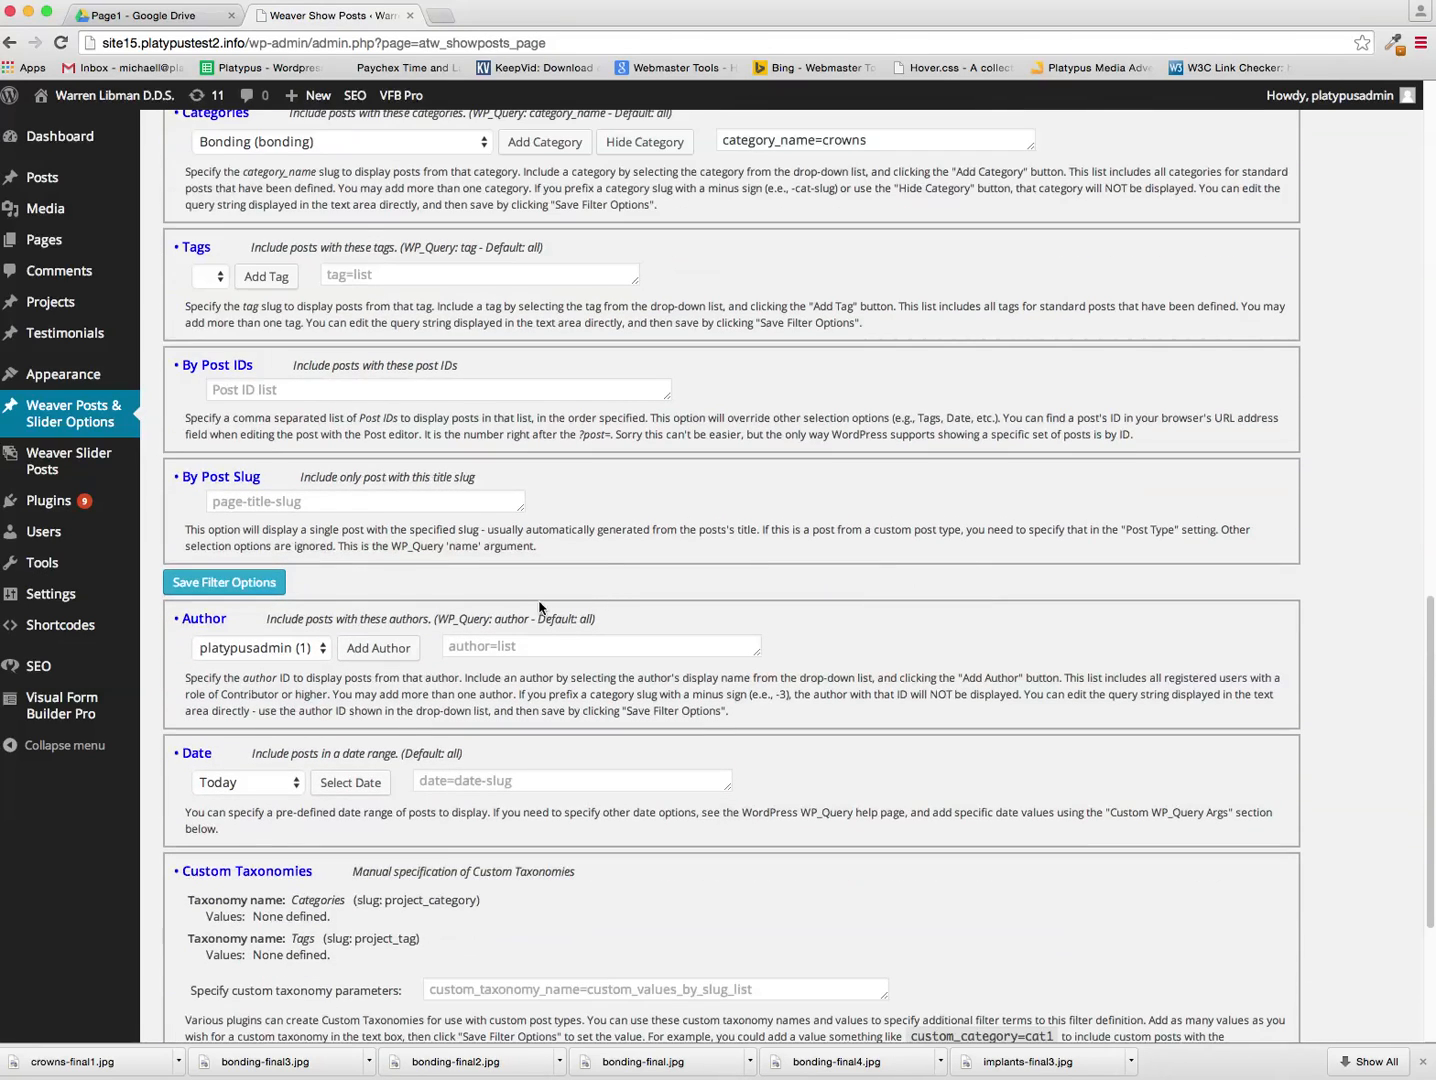
scroll("down", 3)
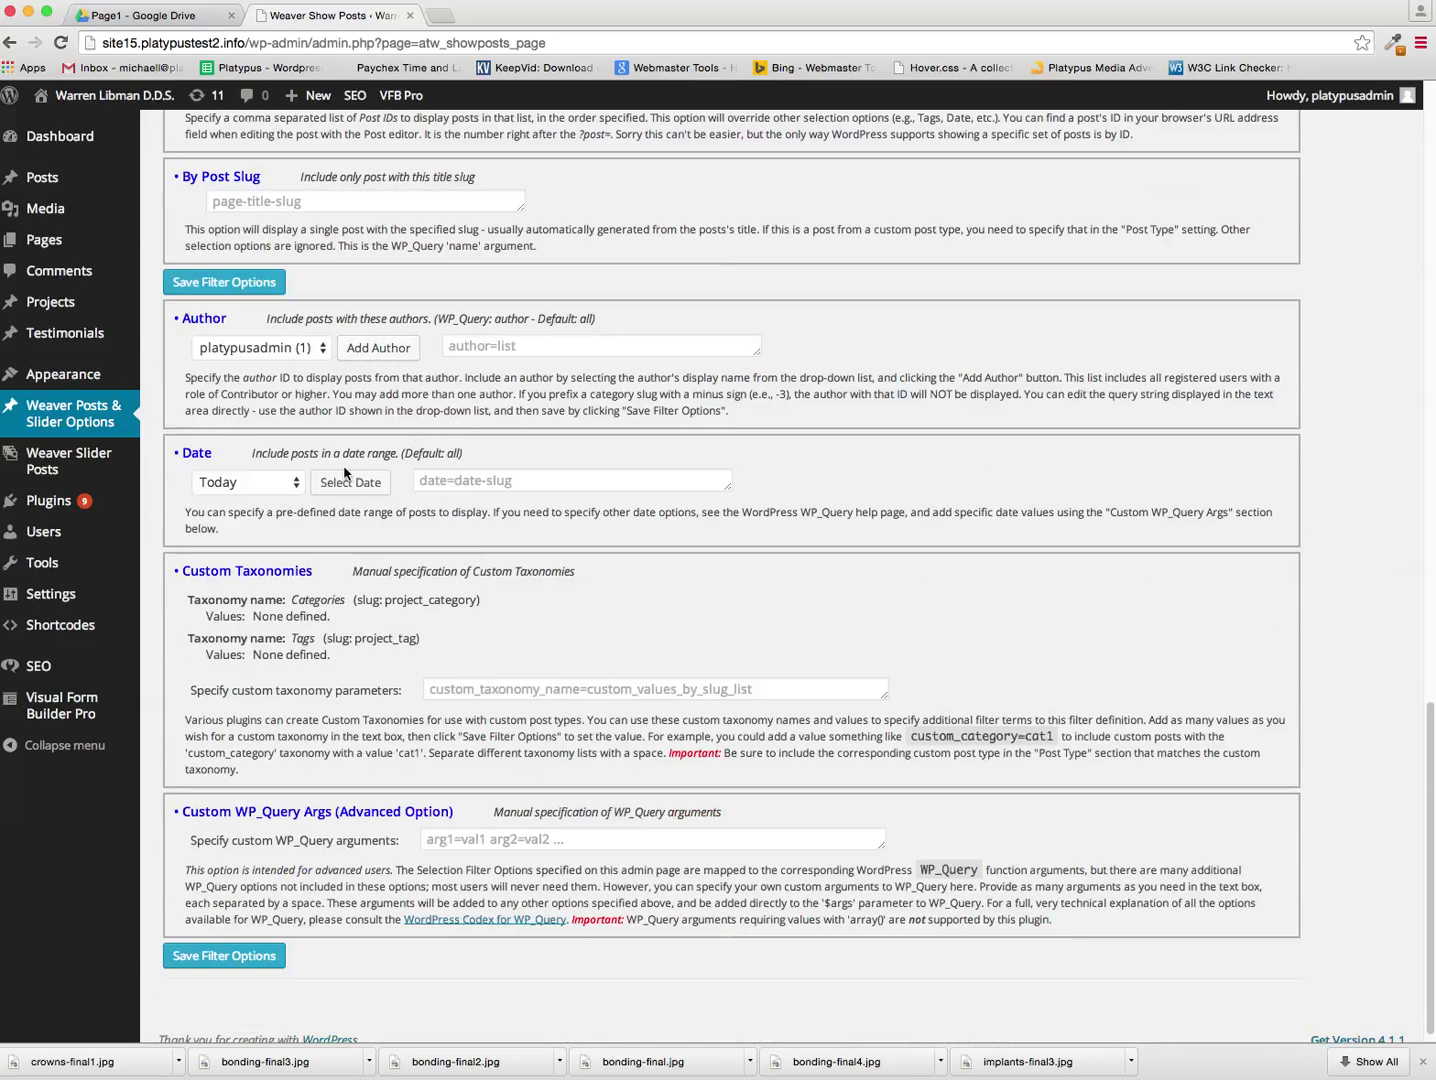
scroll("down", 3)
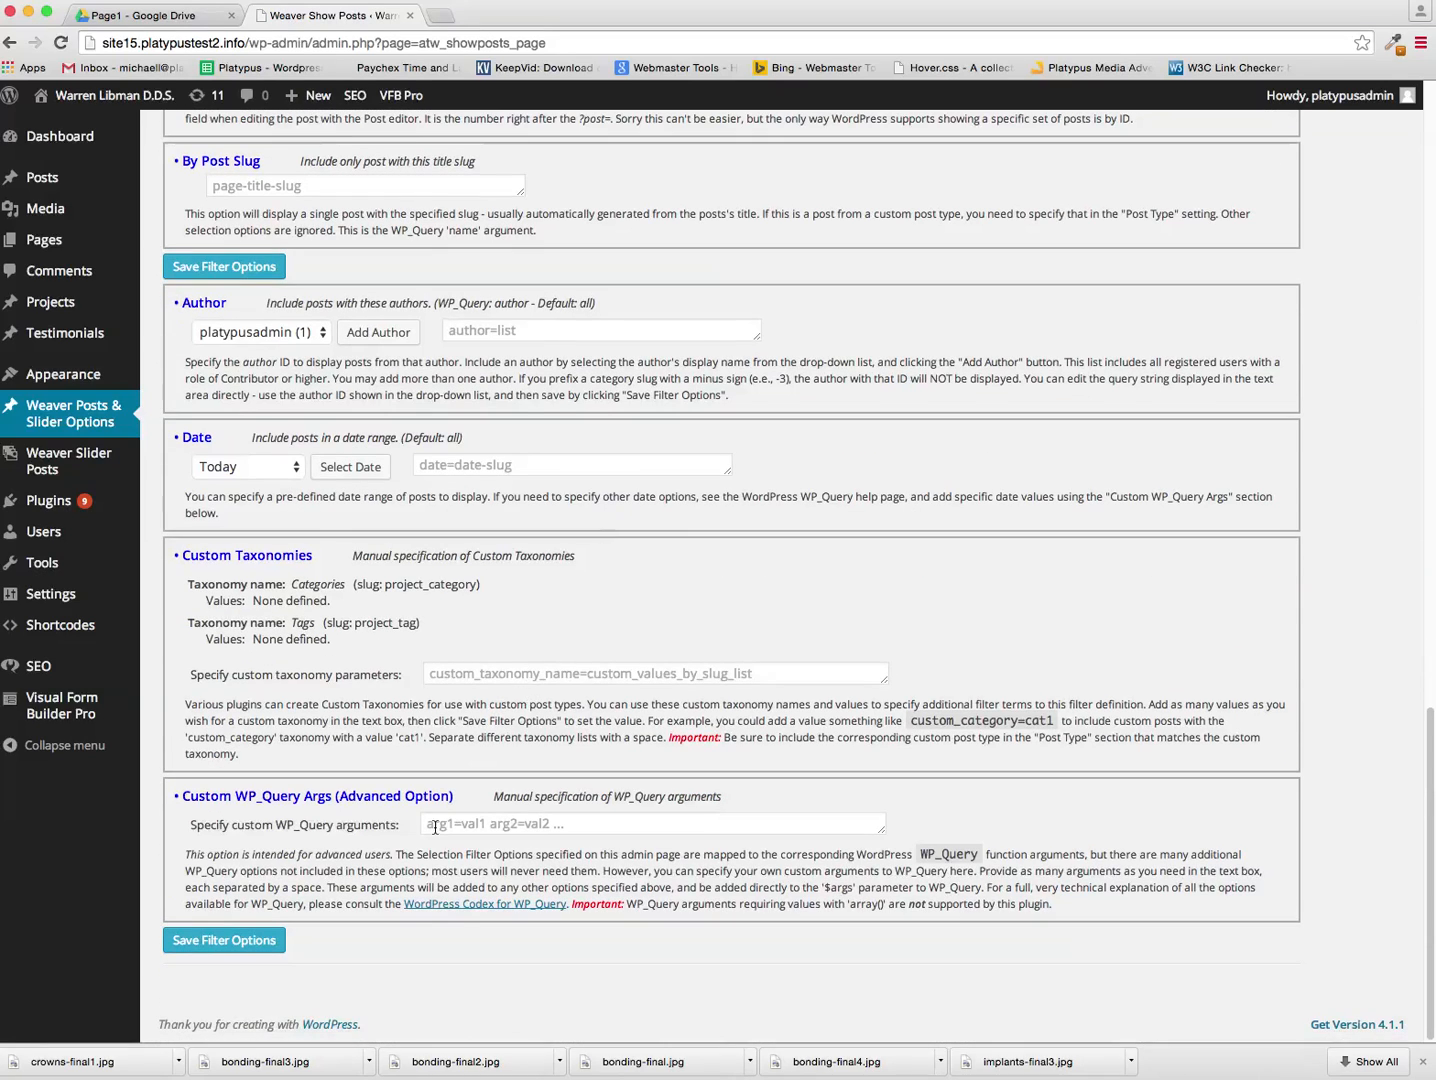
left_click(222, 940)
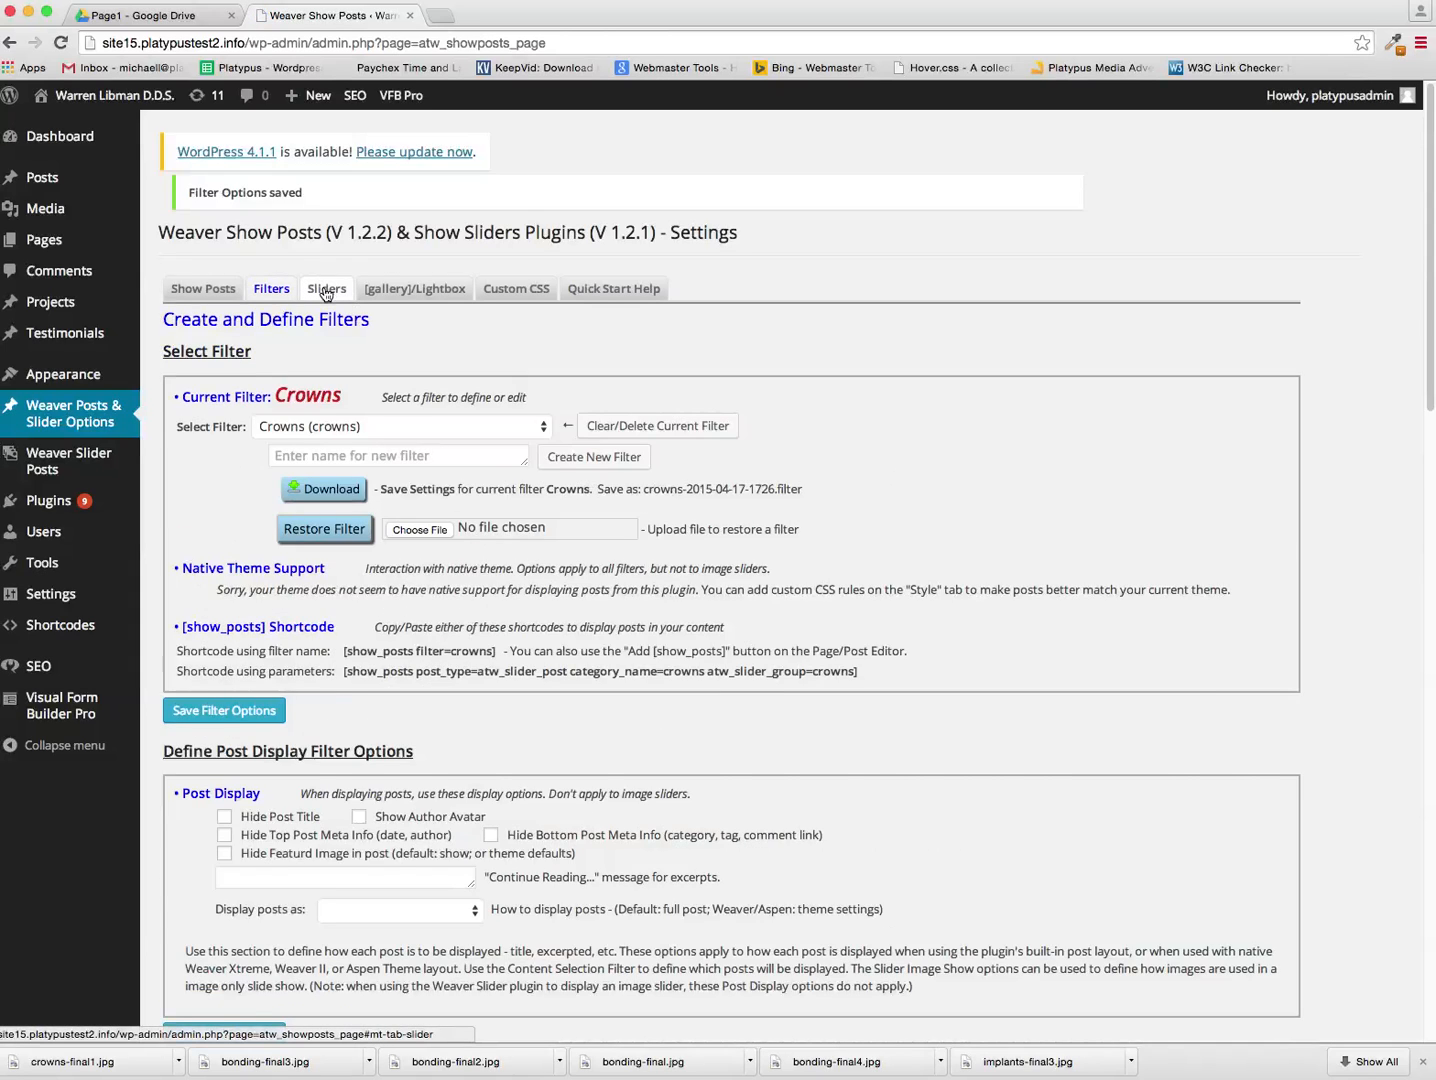
Create a new slider named Crowns (slug crowns) from the Sliders settings
left_click(326, 288)
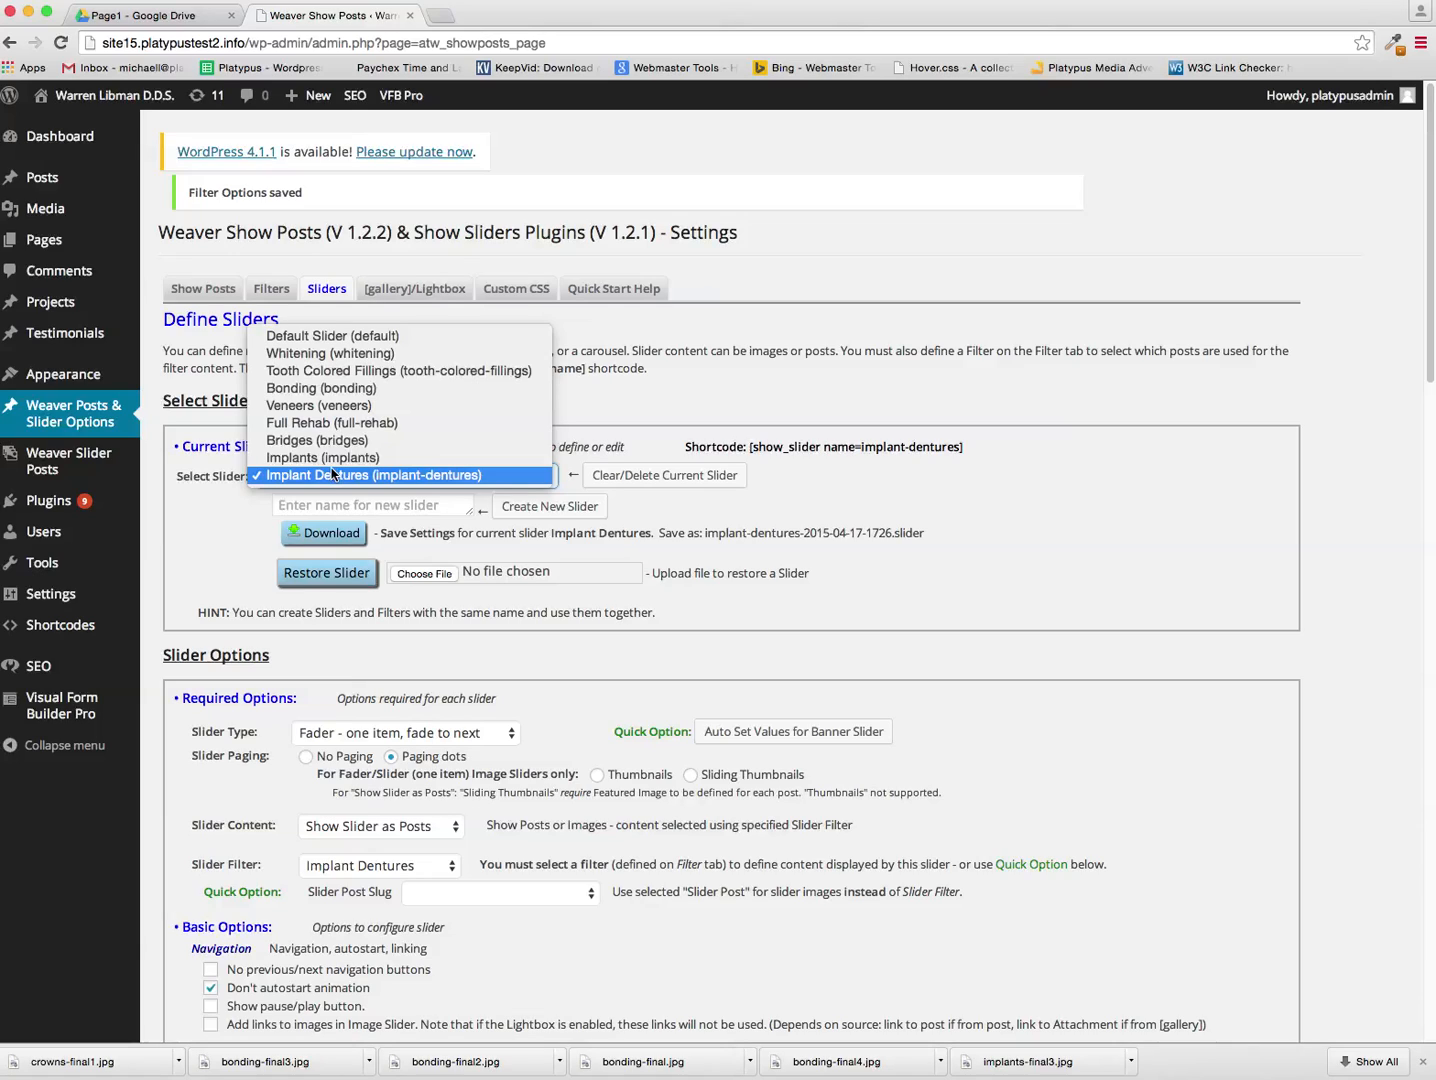
left_click(404, 476)
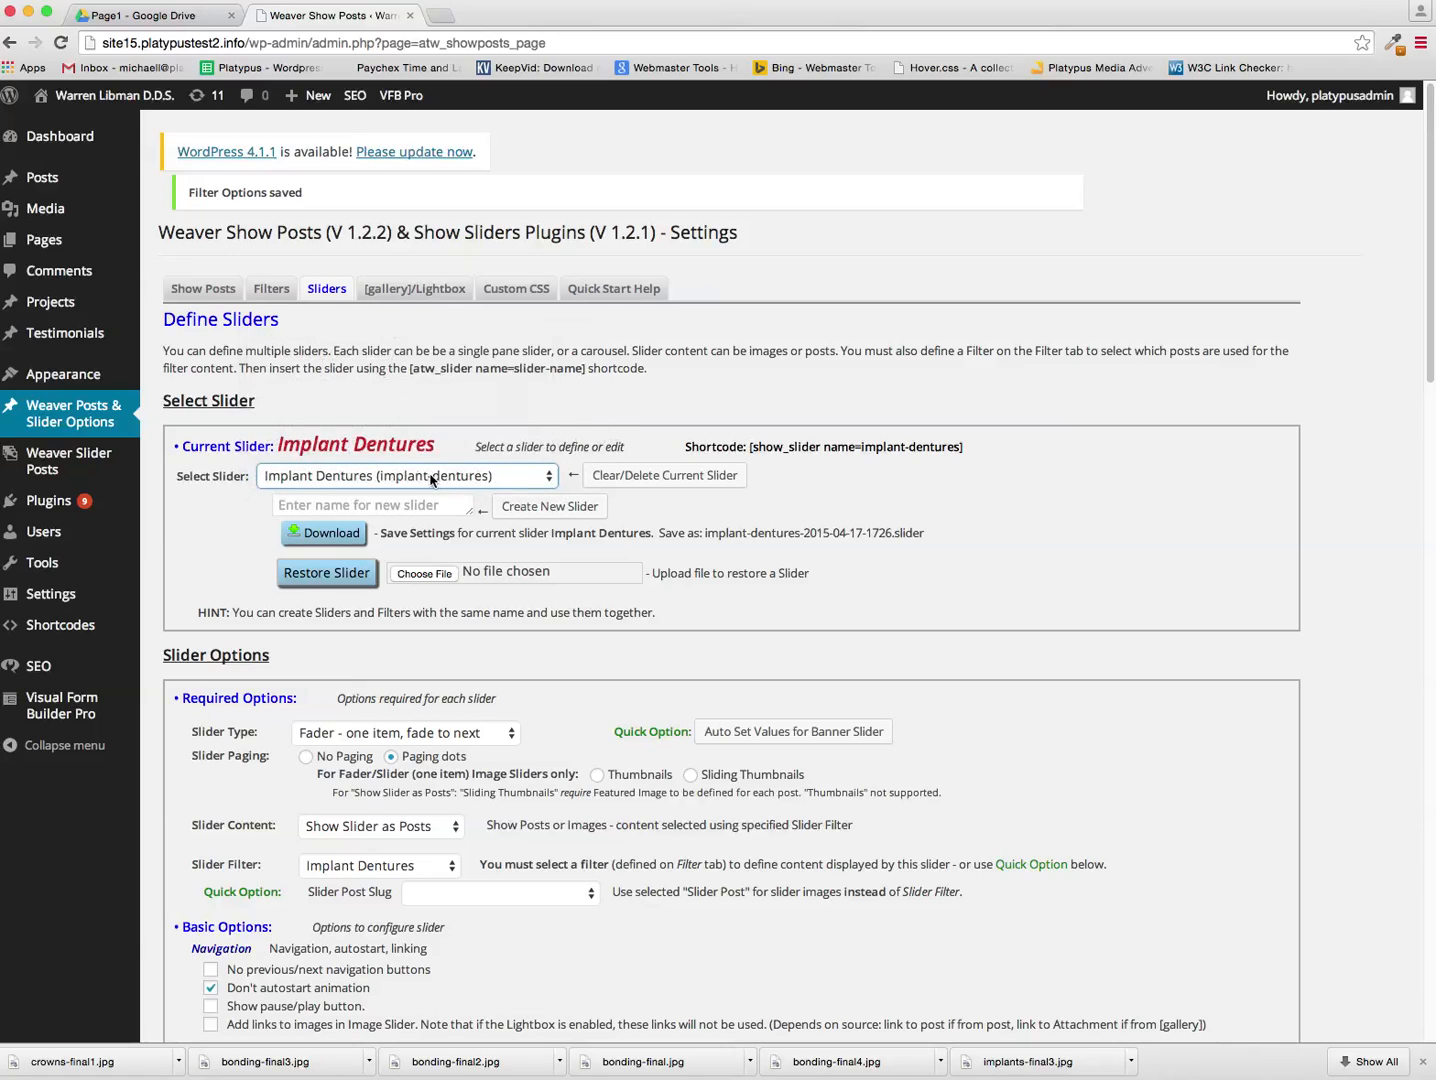
type("Crown")
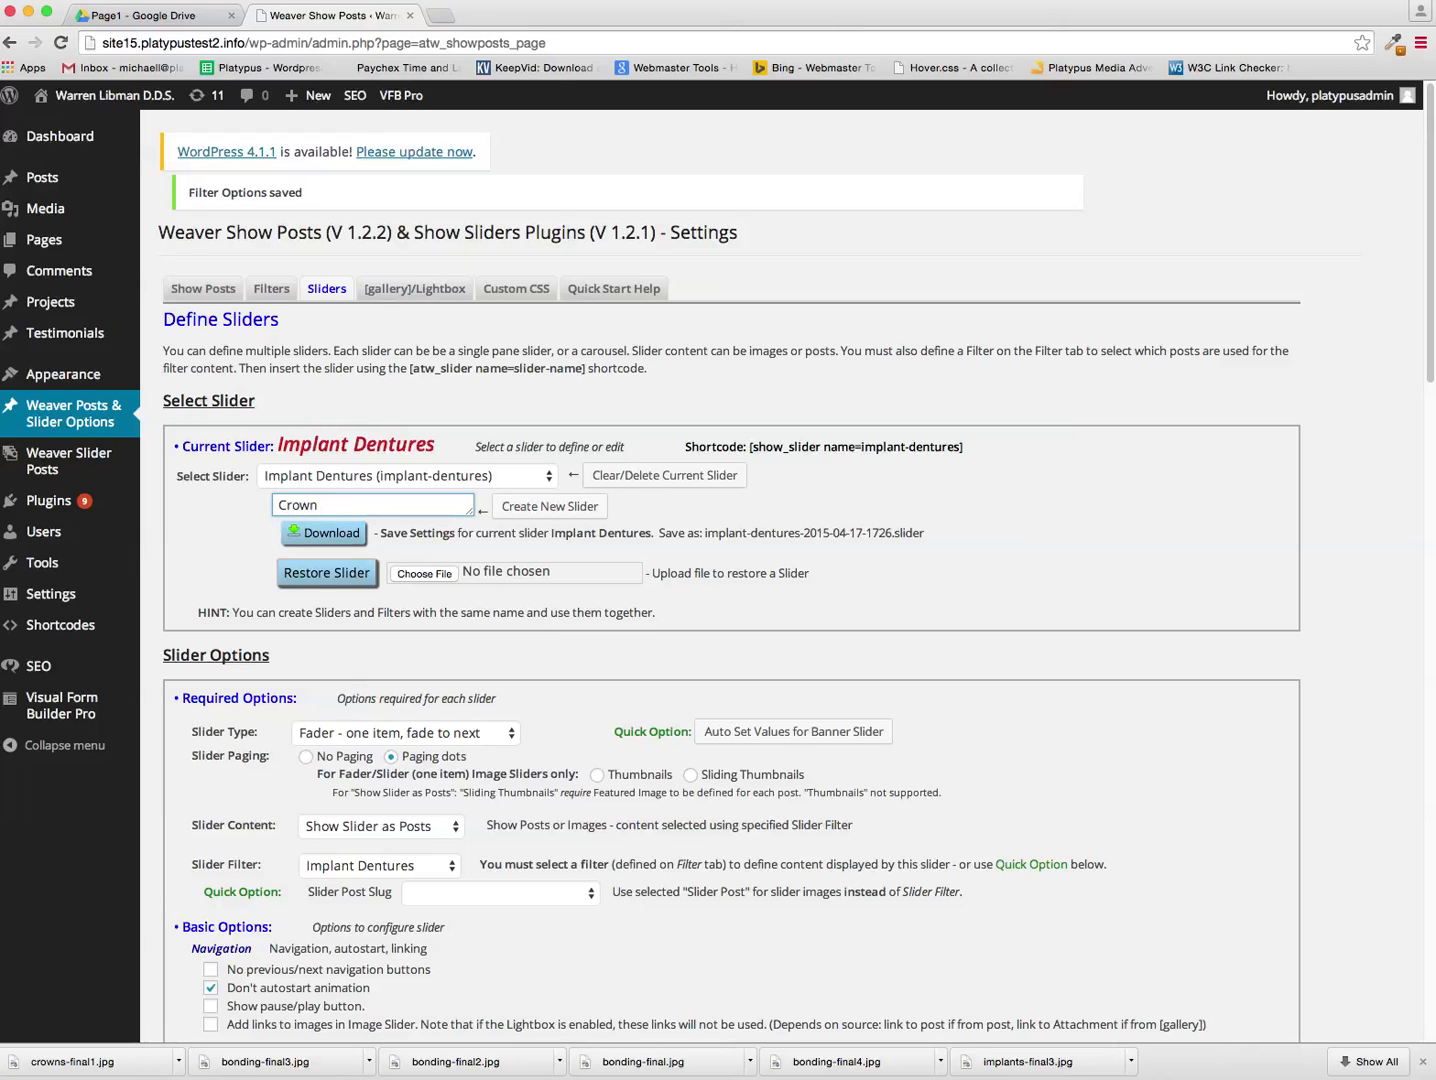
left_click(548, 506)
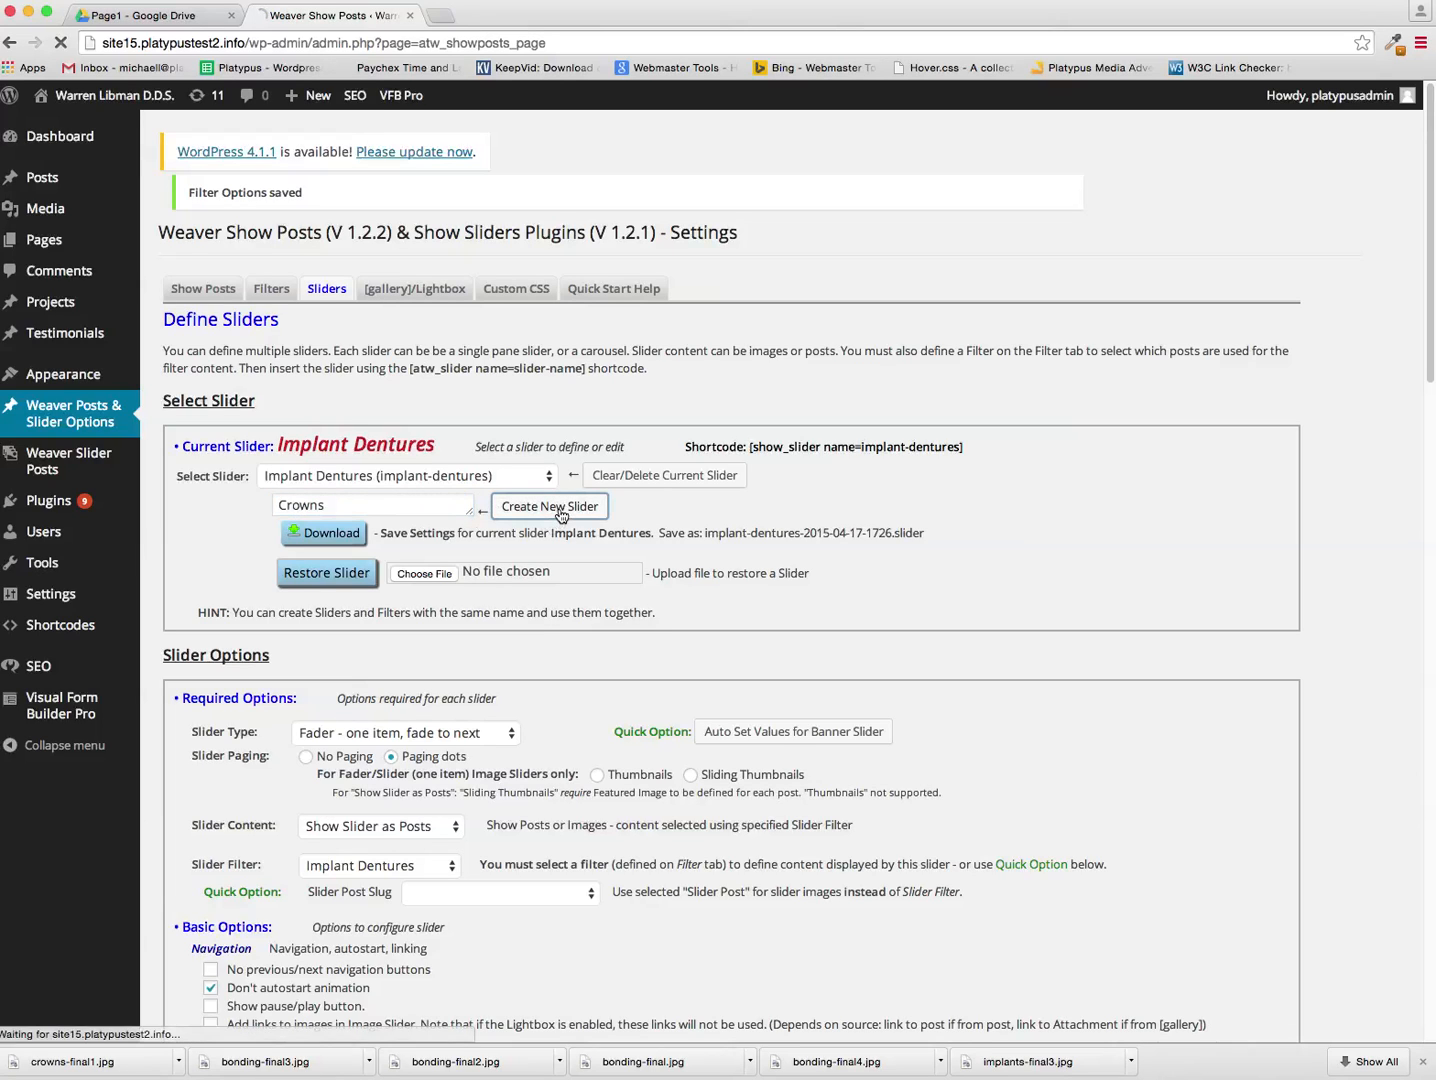
left_click(548, 504)
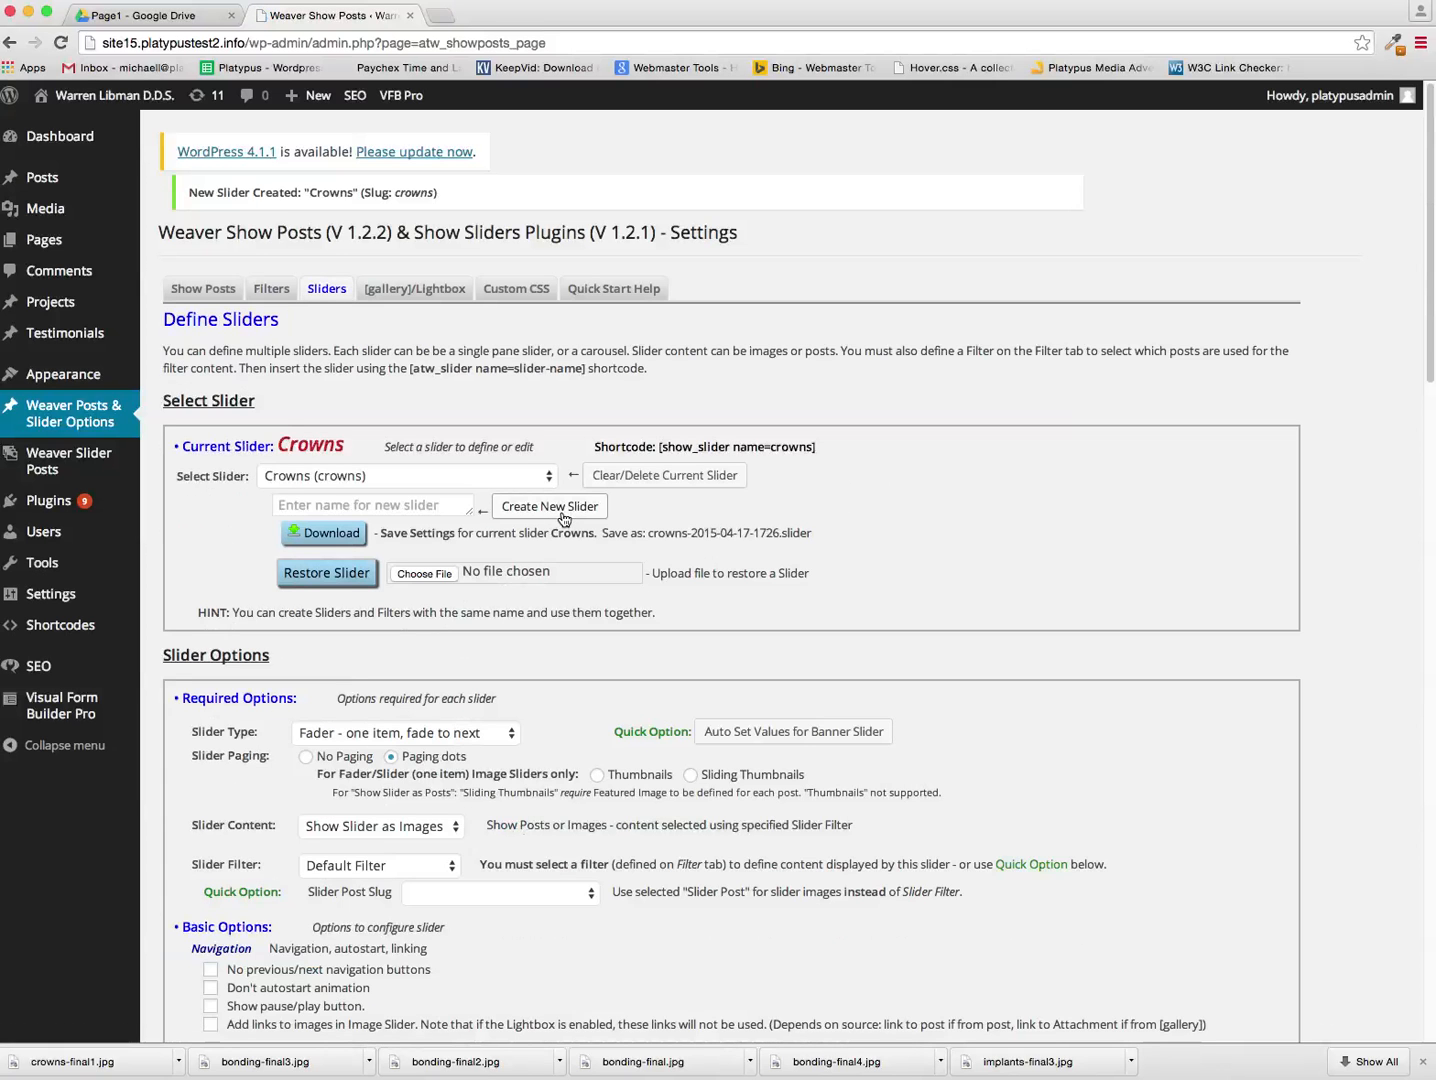
Make the Crowns slider slide one item at a time and keep its content as 'Show Slider as Posts'
scroll("down", 3)
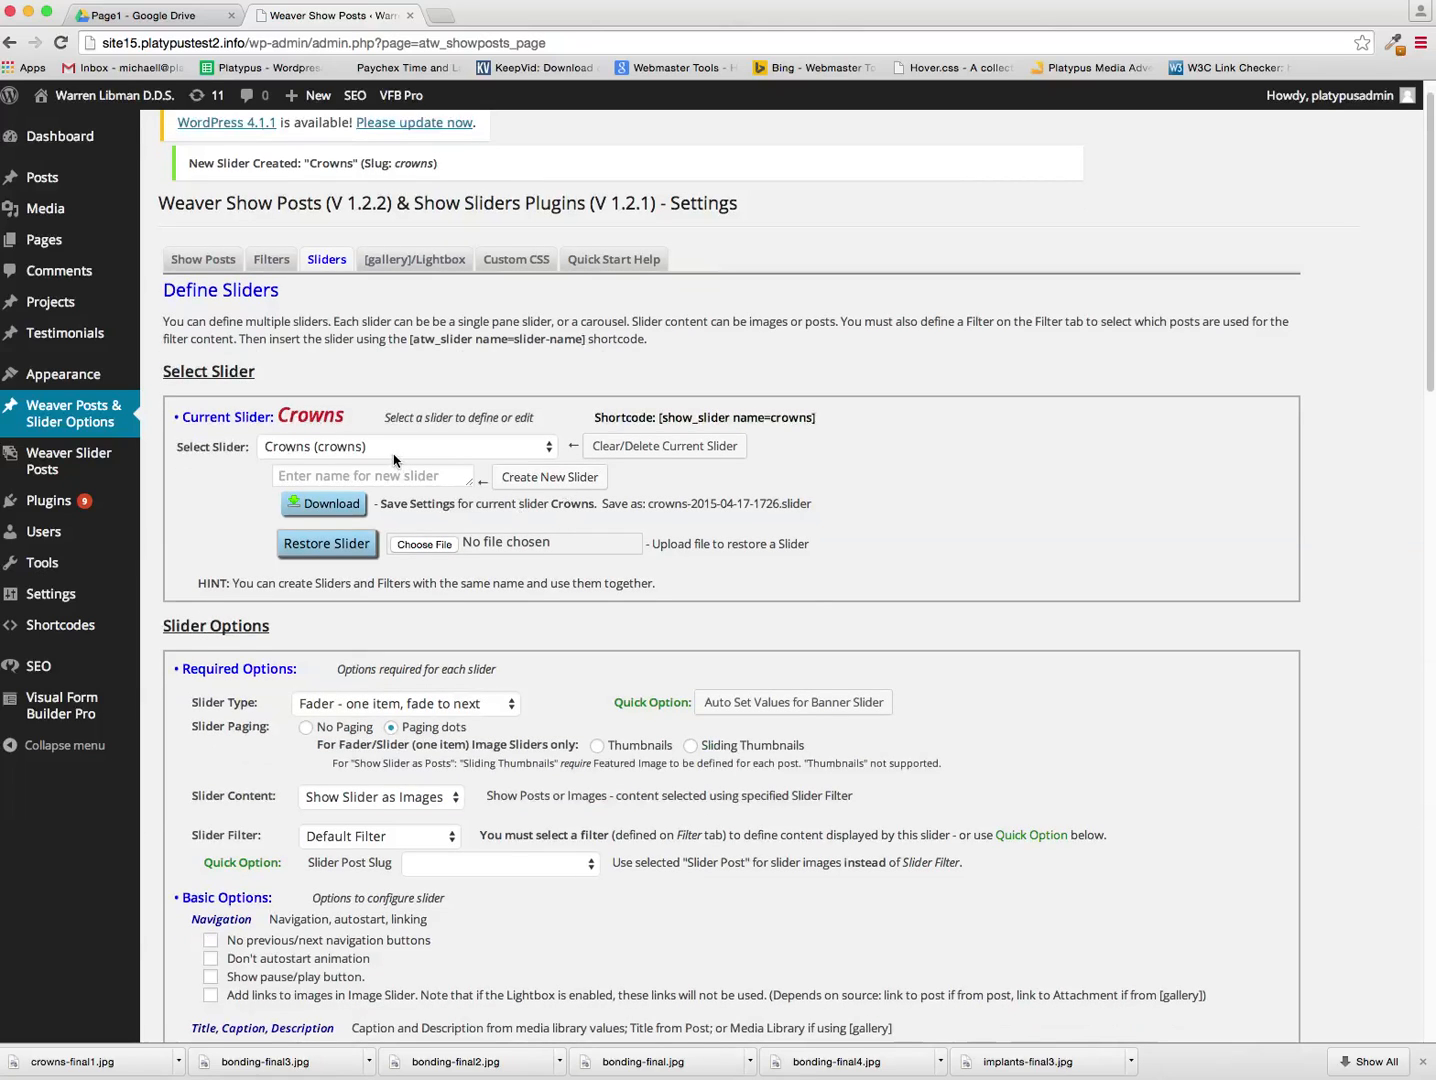
scroll("down", 3)
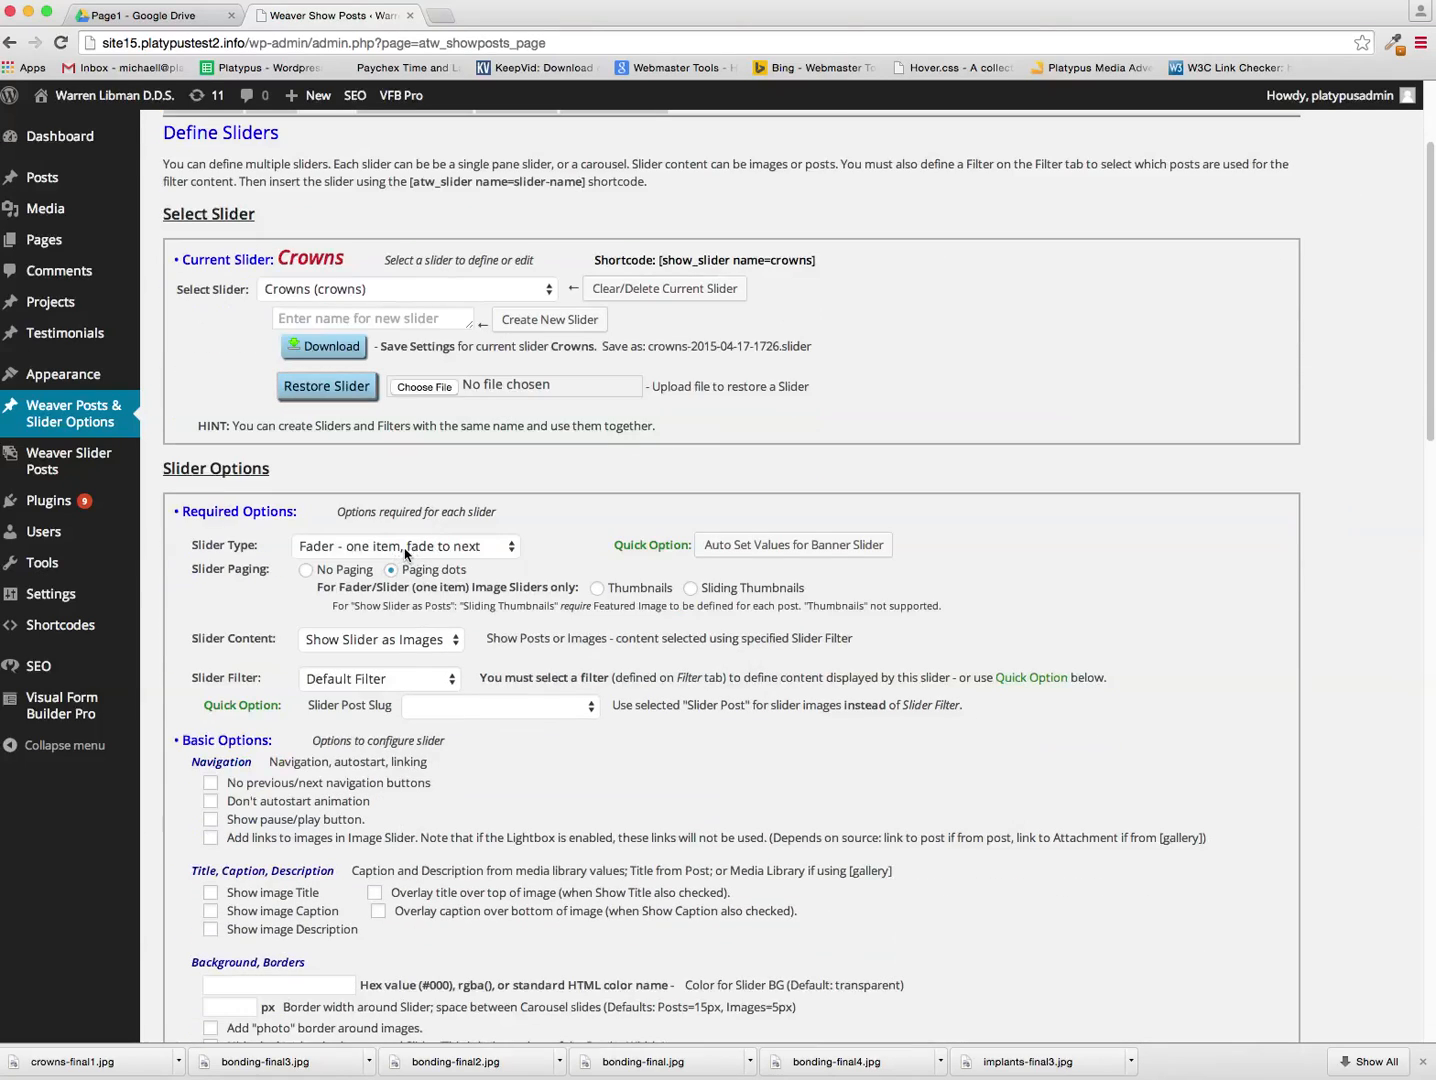
left_click(404, 544)
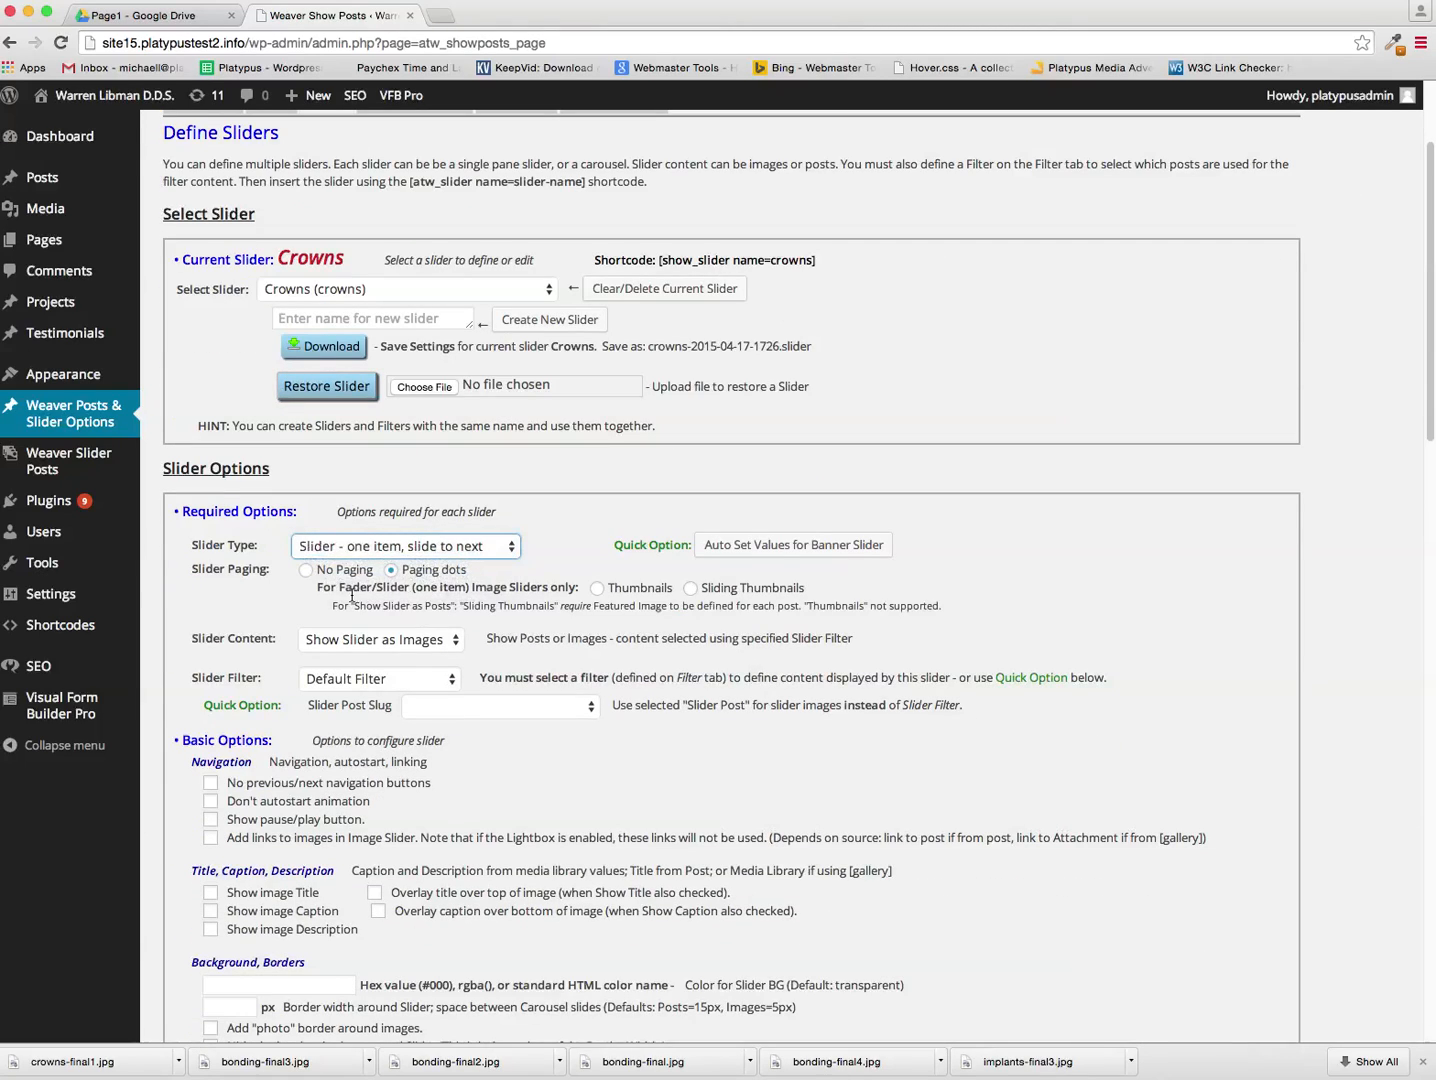
scroll("down", 3)
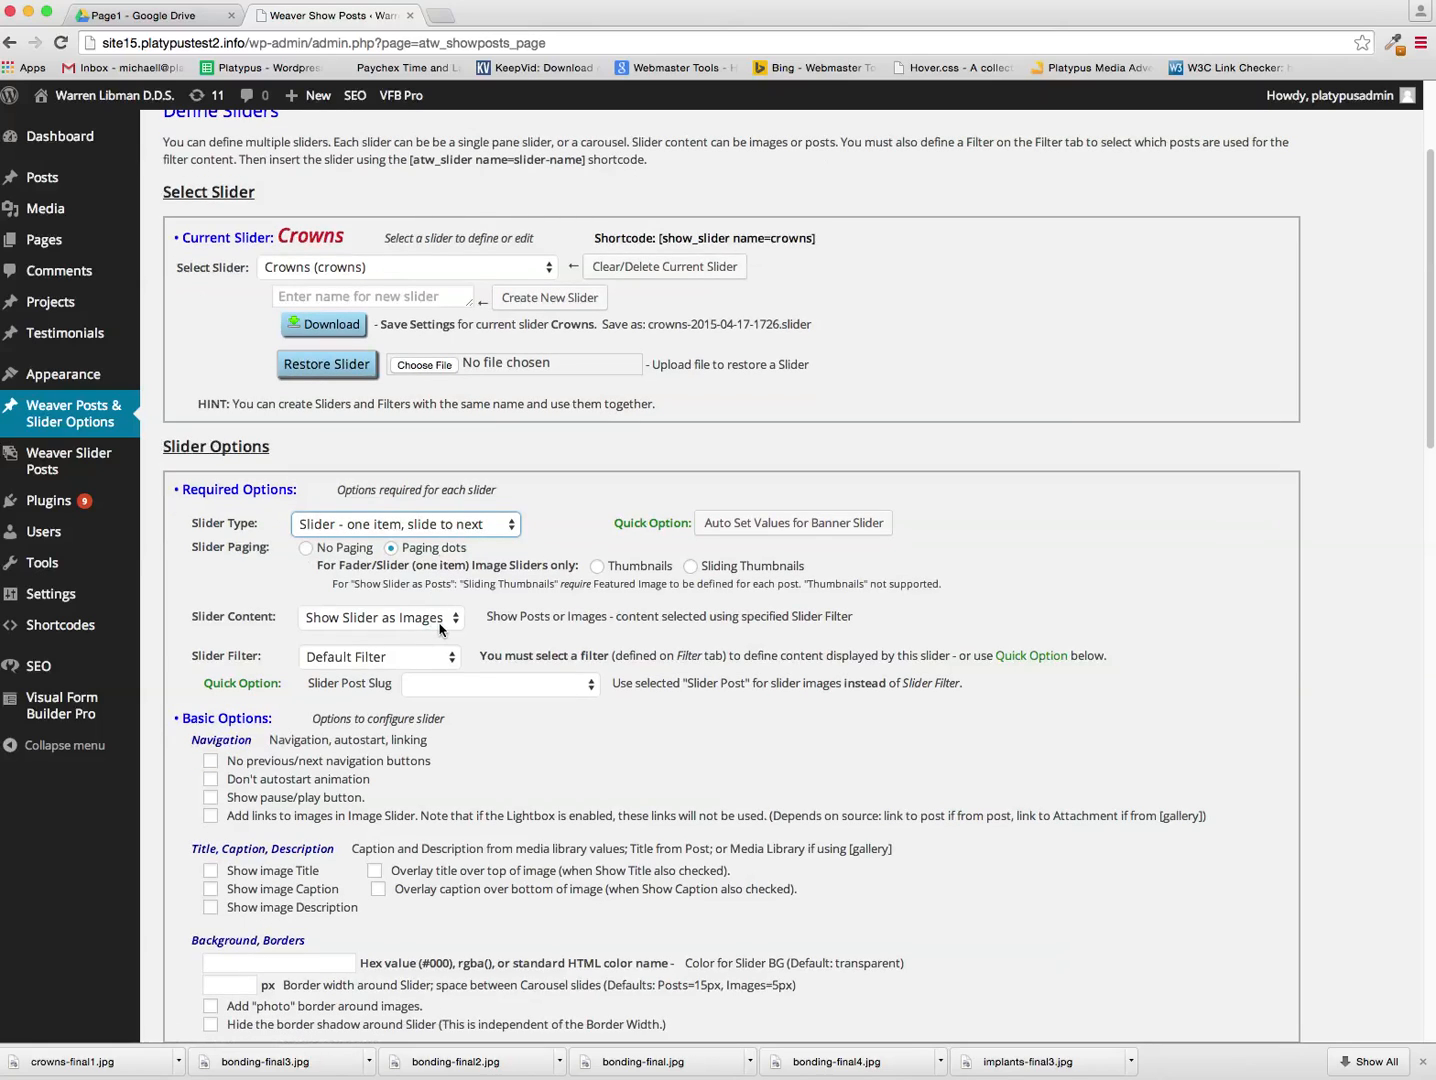
left_click(380, 616)
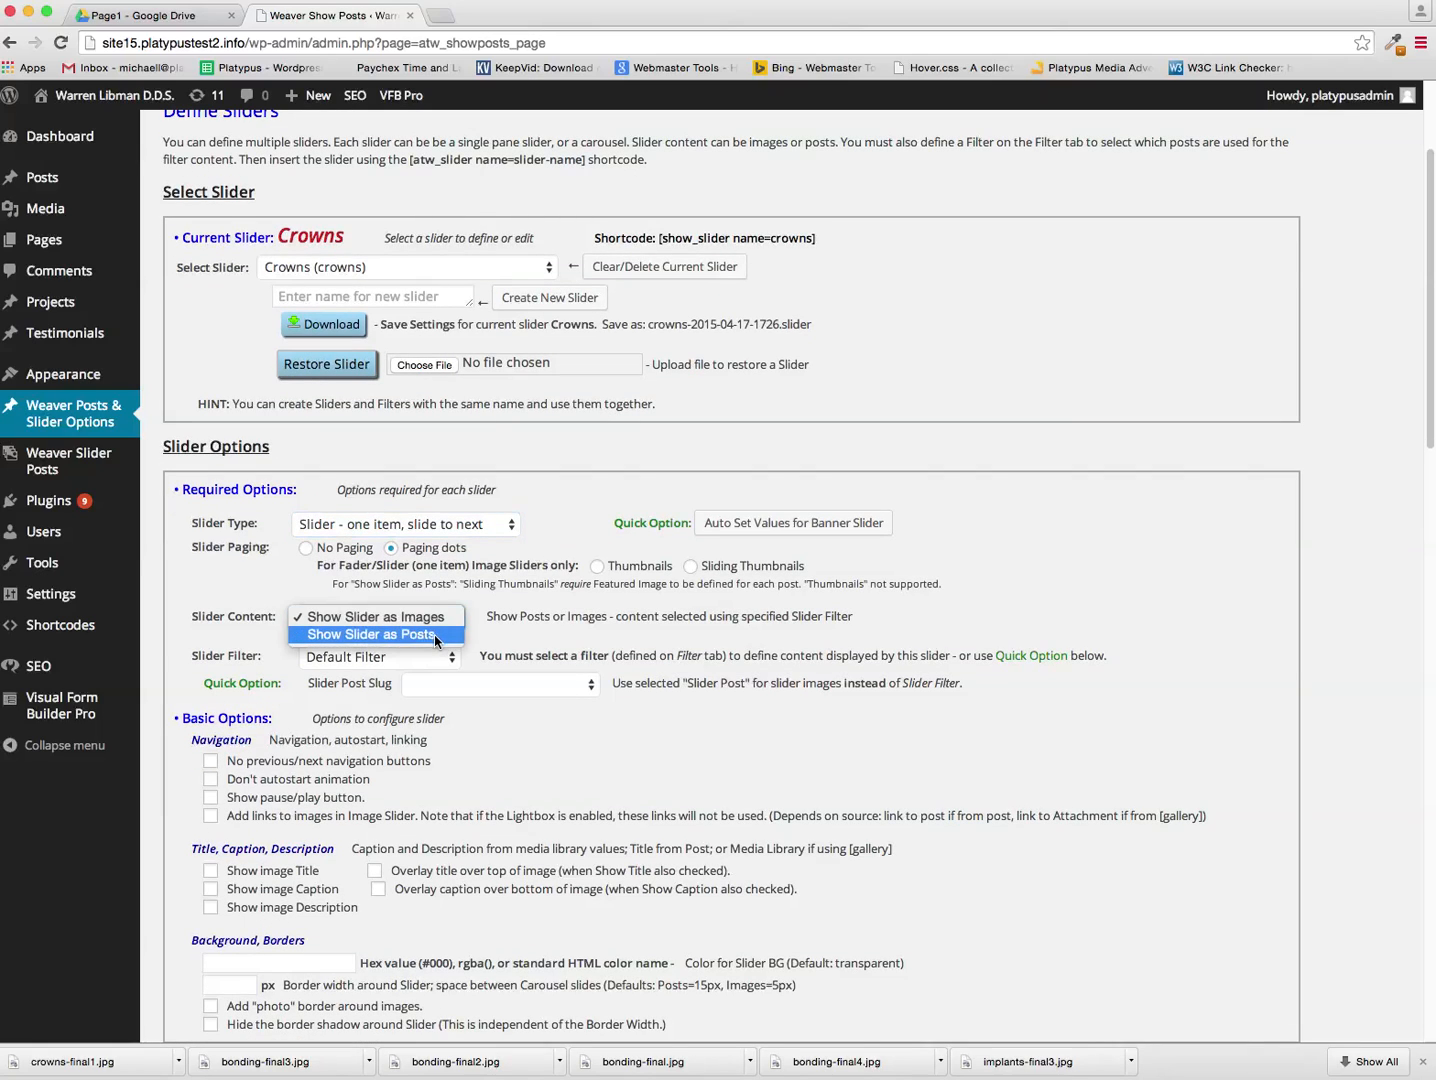
left_click(384, 634)
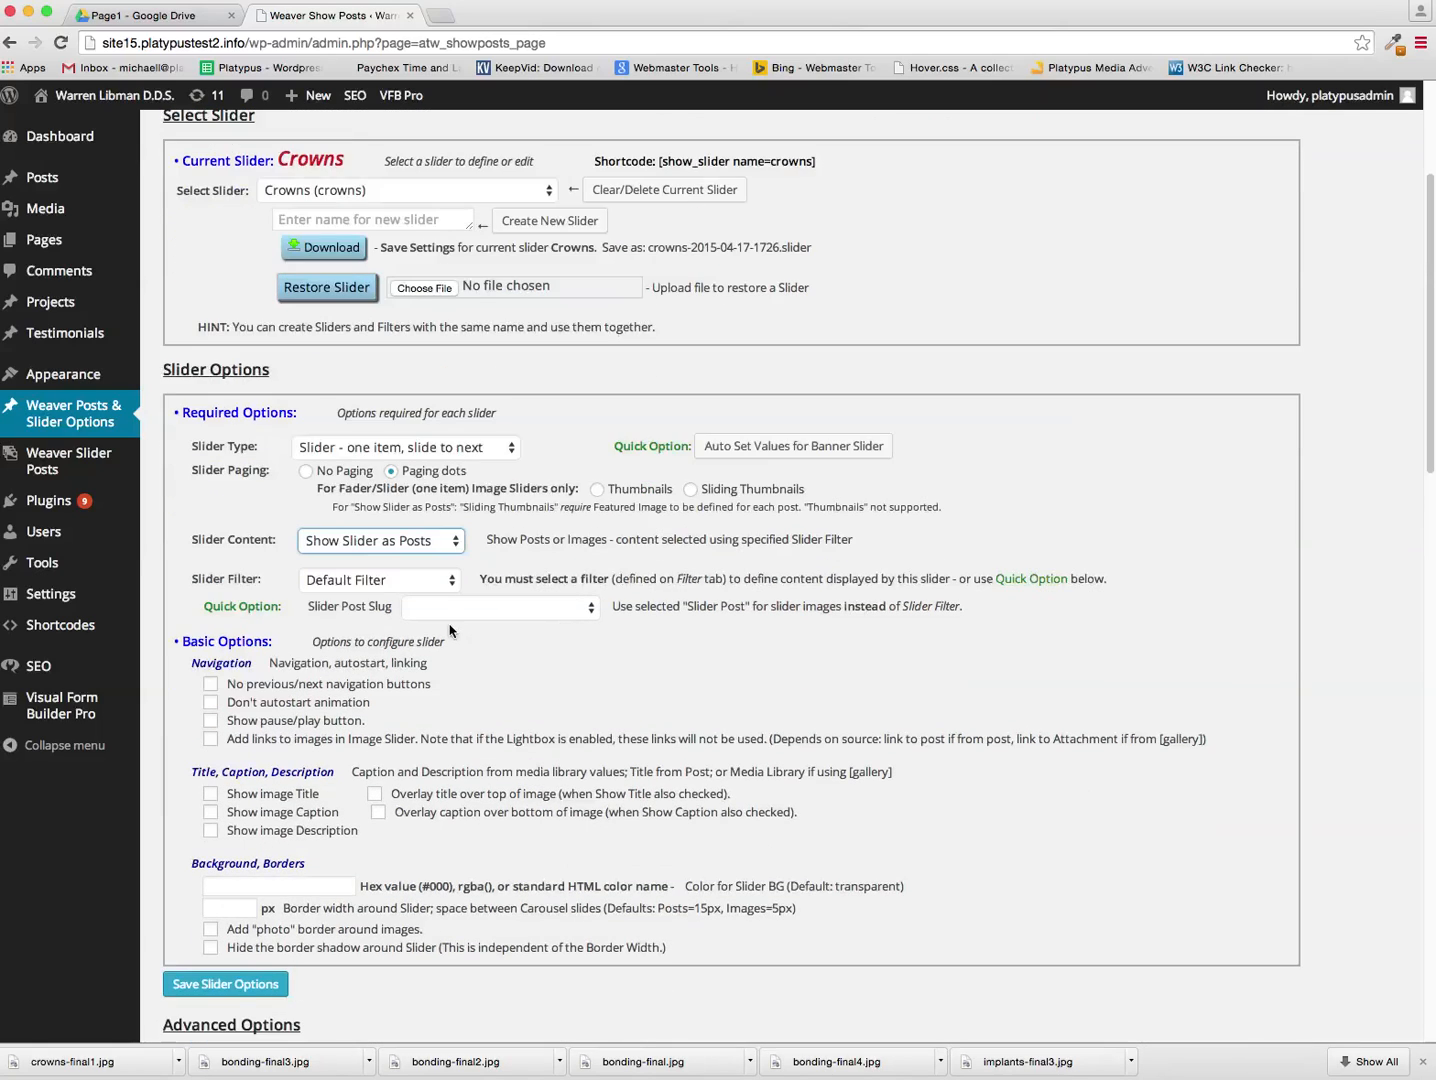
Enable 'Don't autostart animation' and review the remaining slider options
scroll("down", 3)
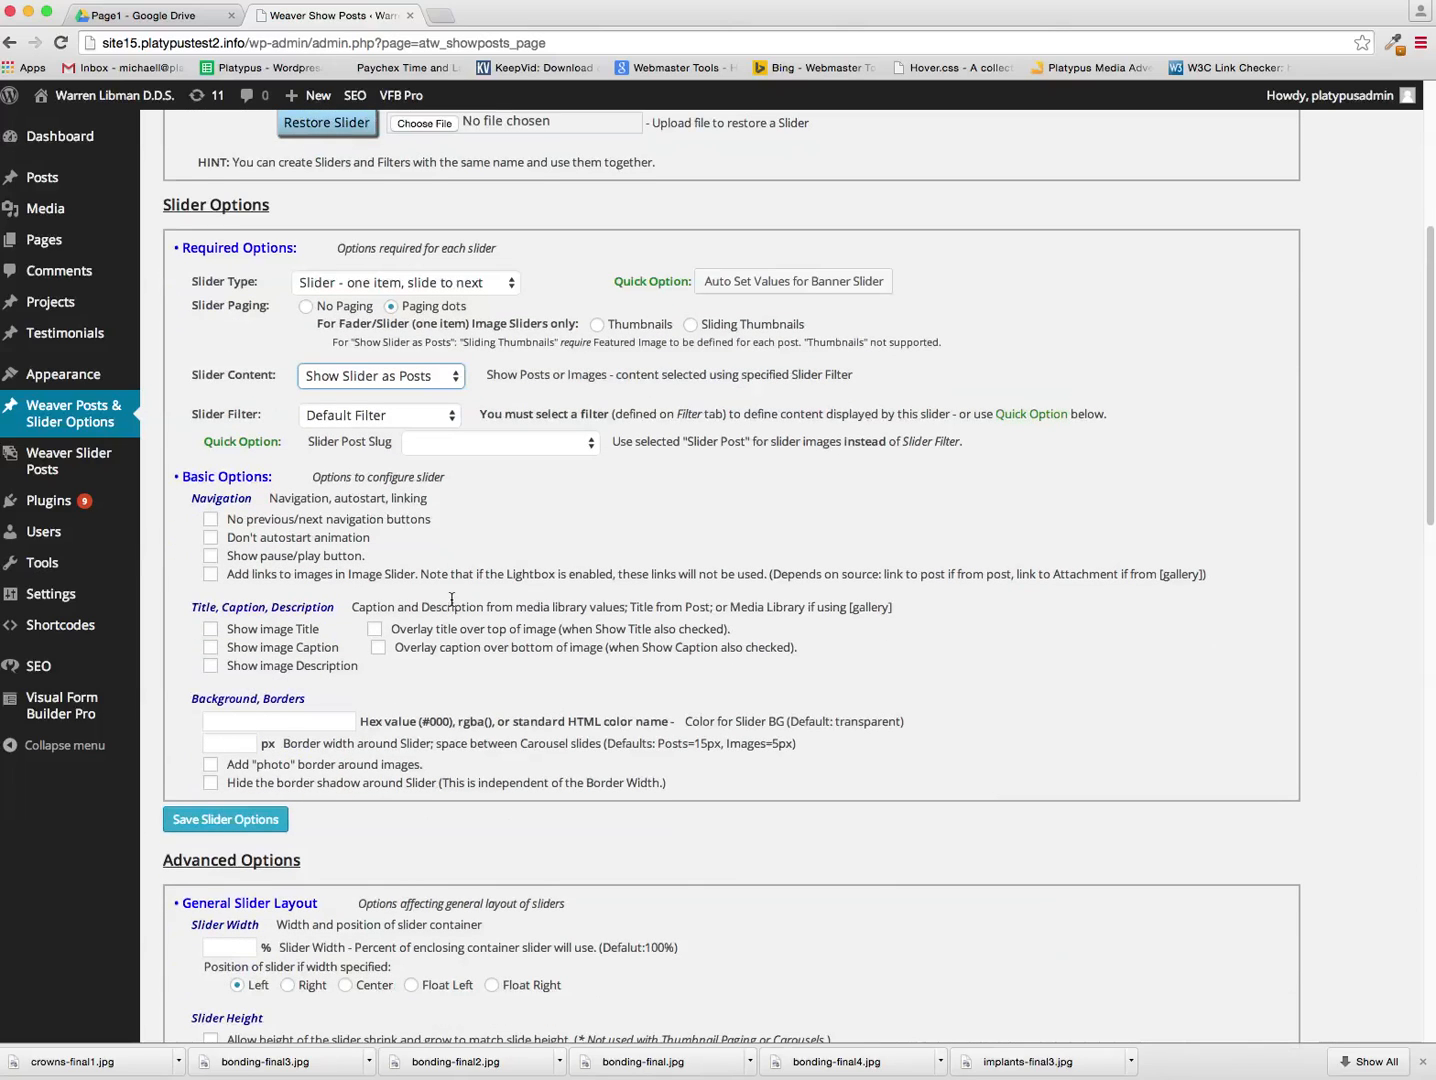
left_click(210, 532)
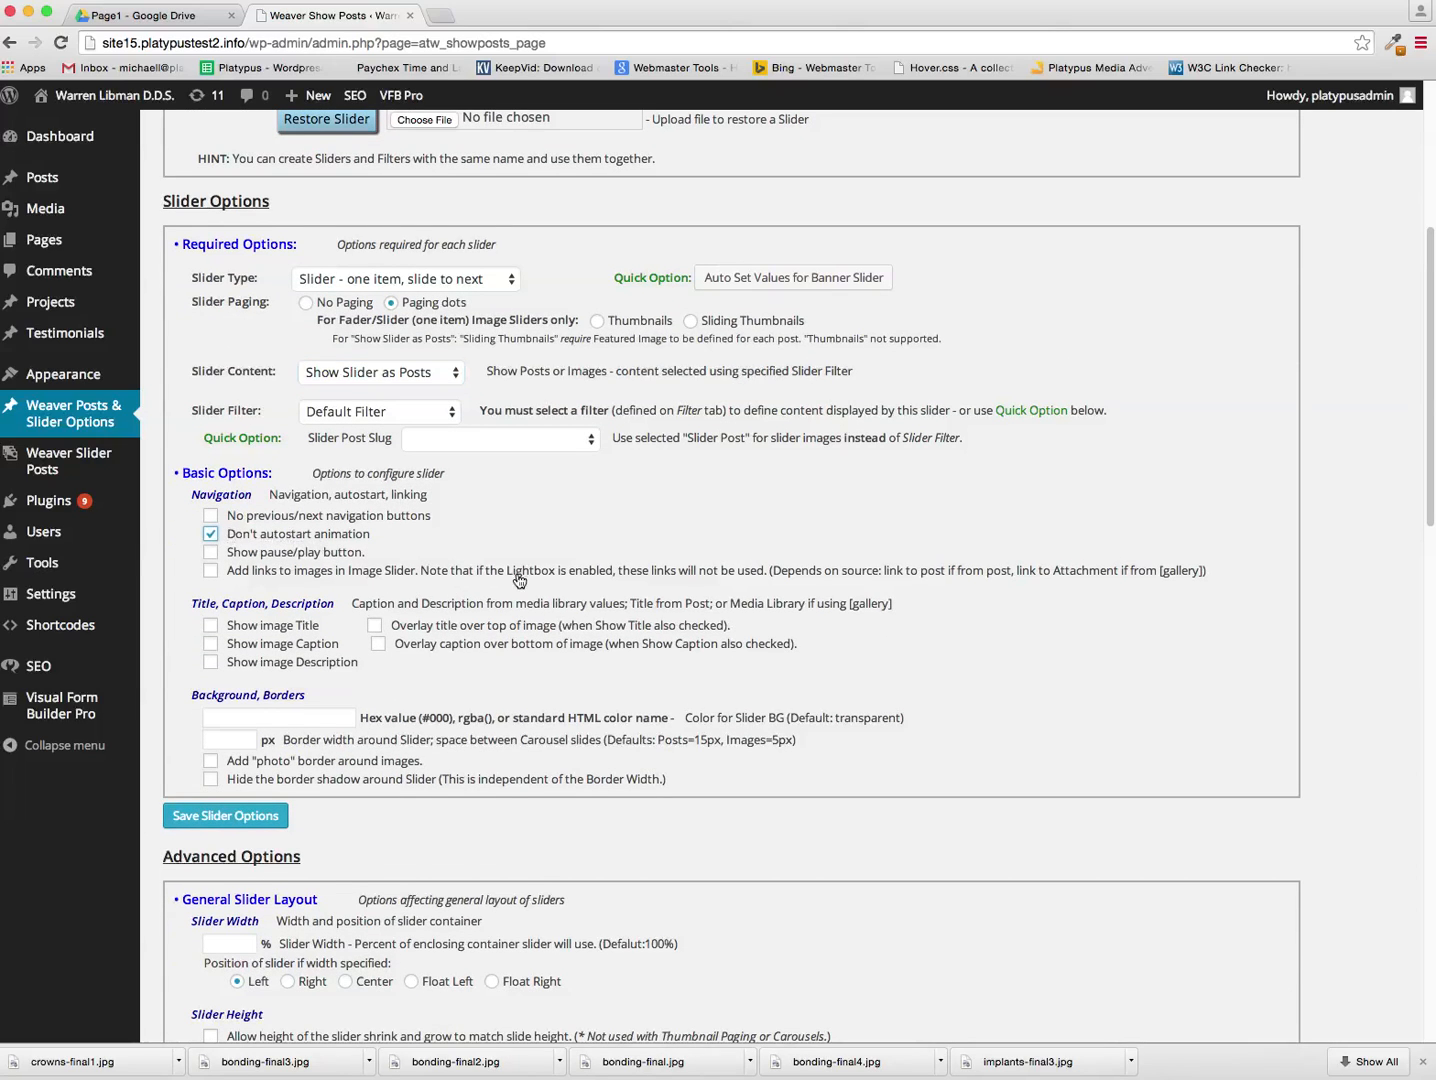
scroll("down", 3)
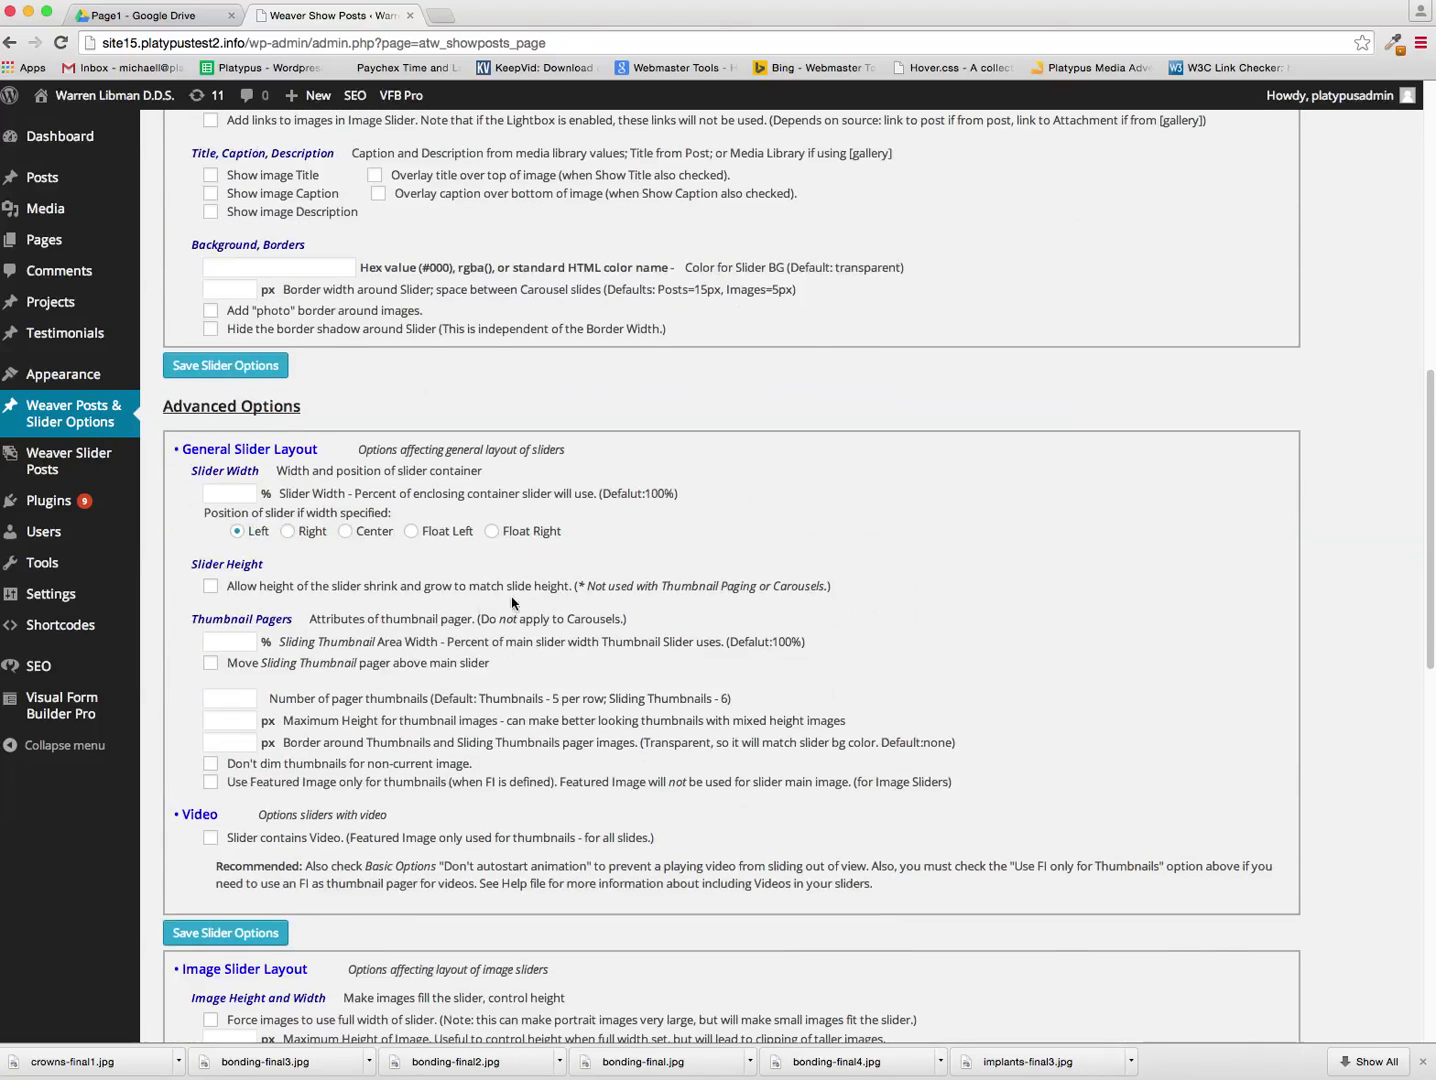
scroll("down", 3)
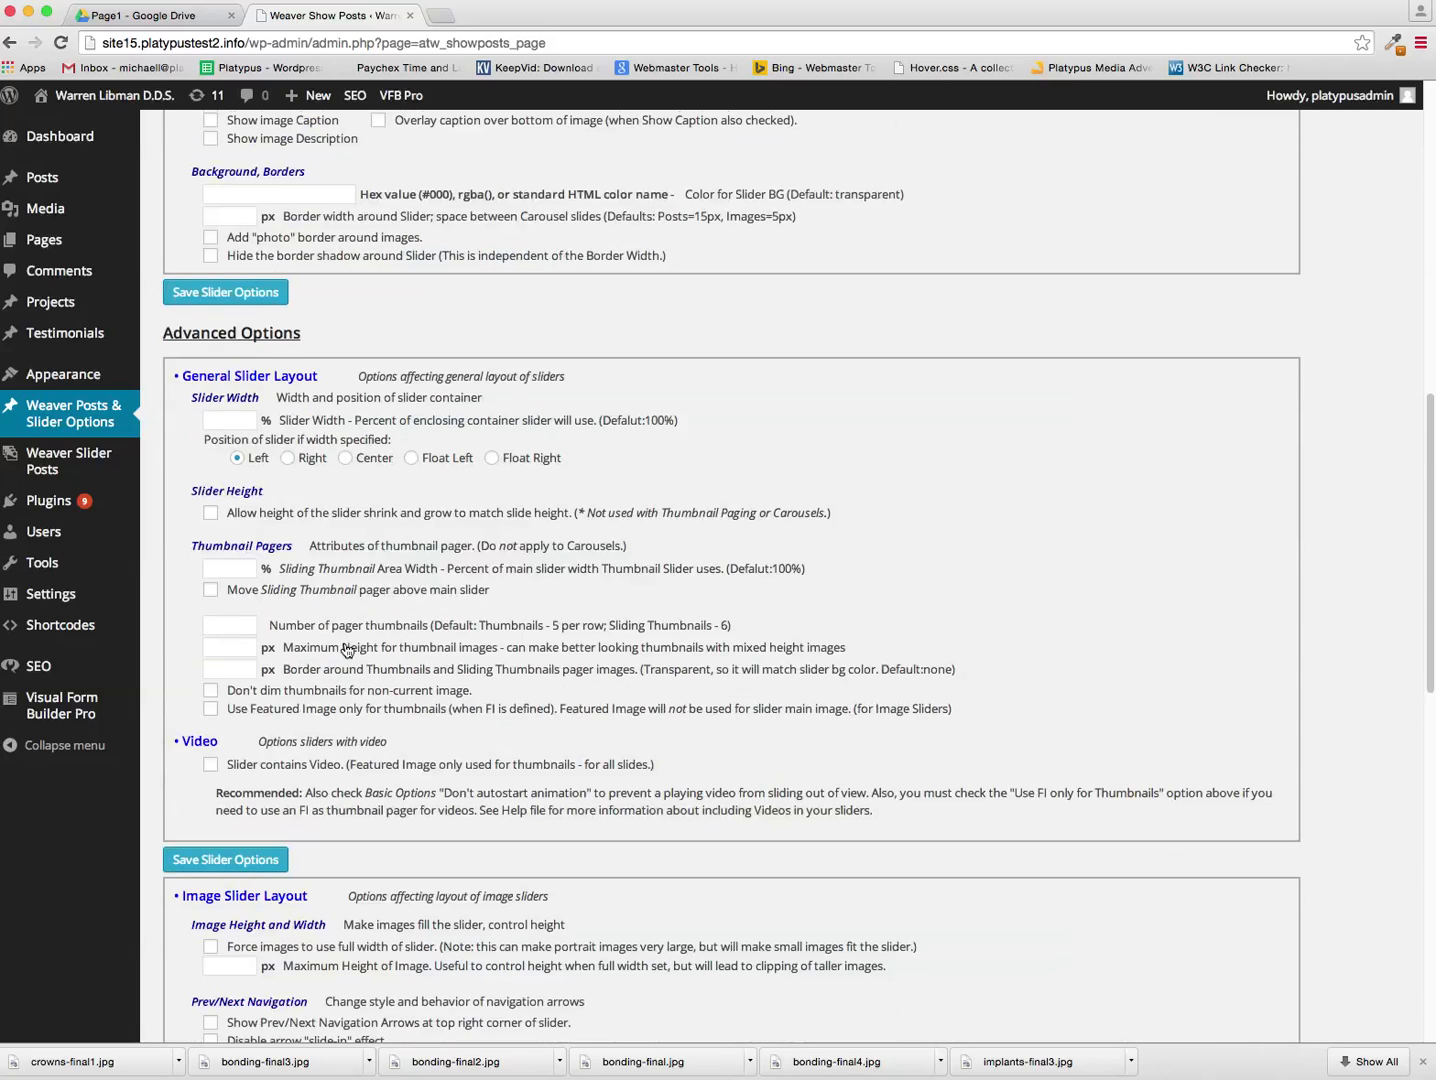
scroll("down", 3)
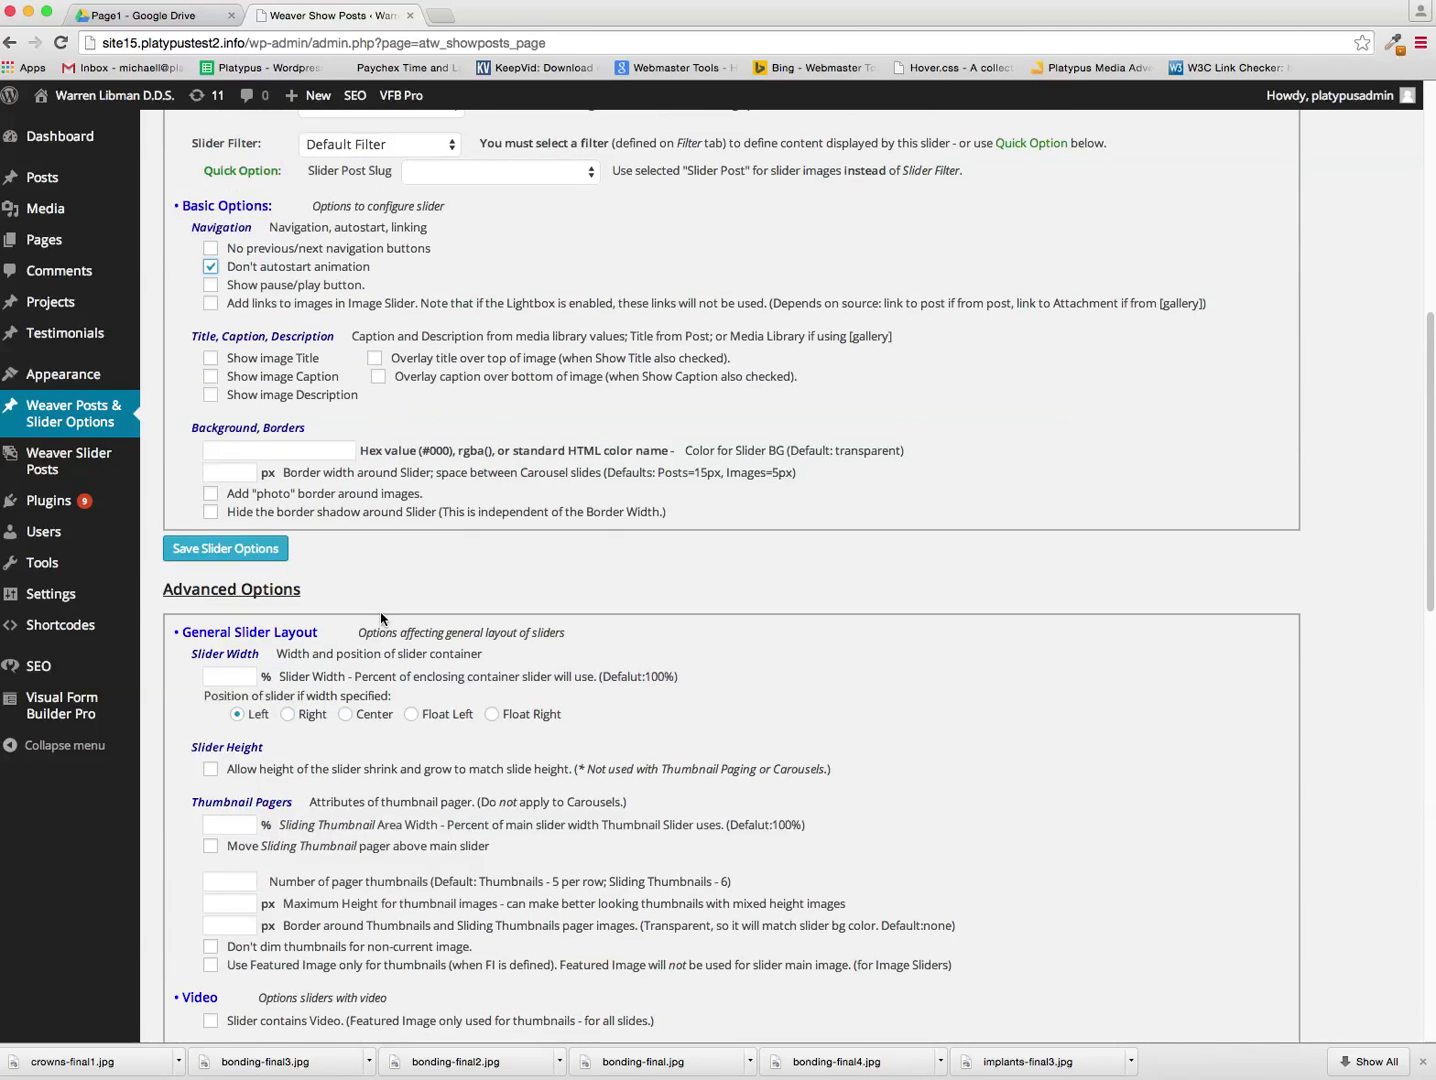
scroll("down", 3)
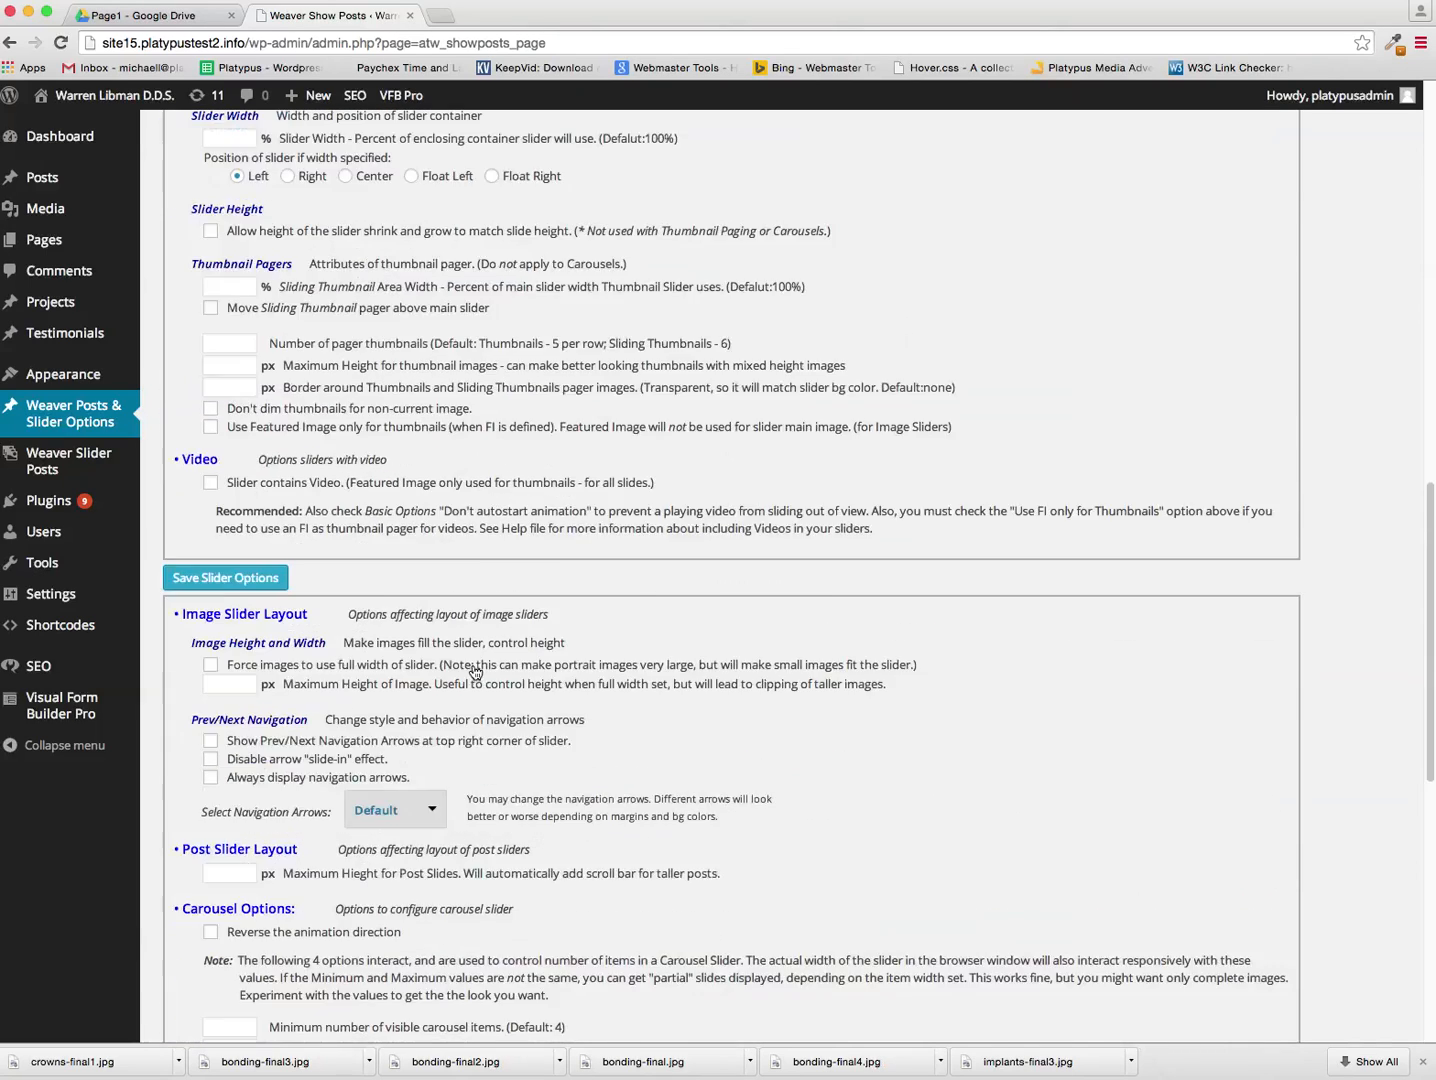
scroll("down", 3)
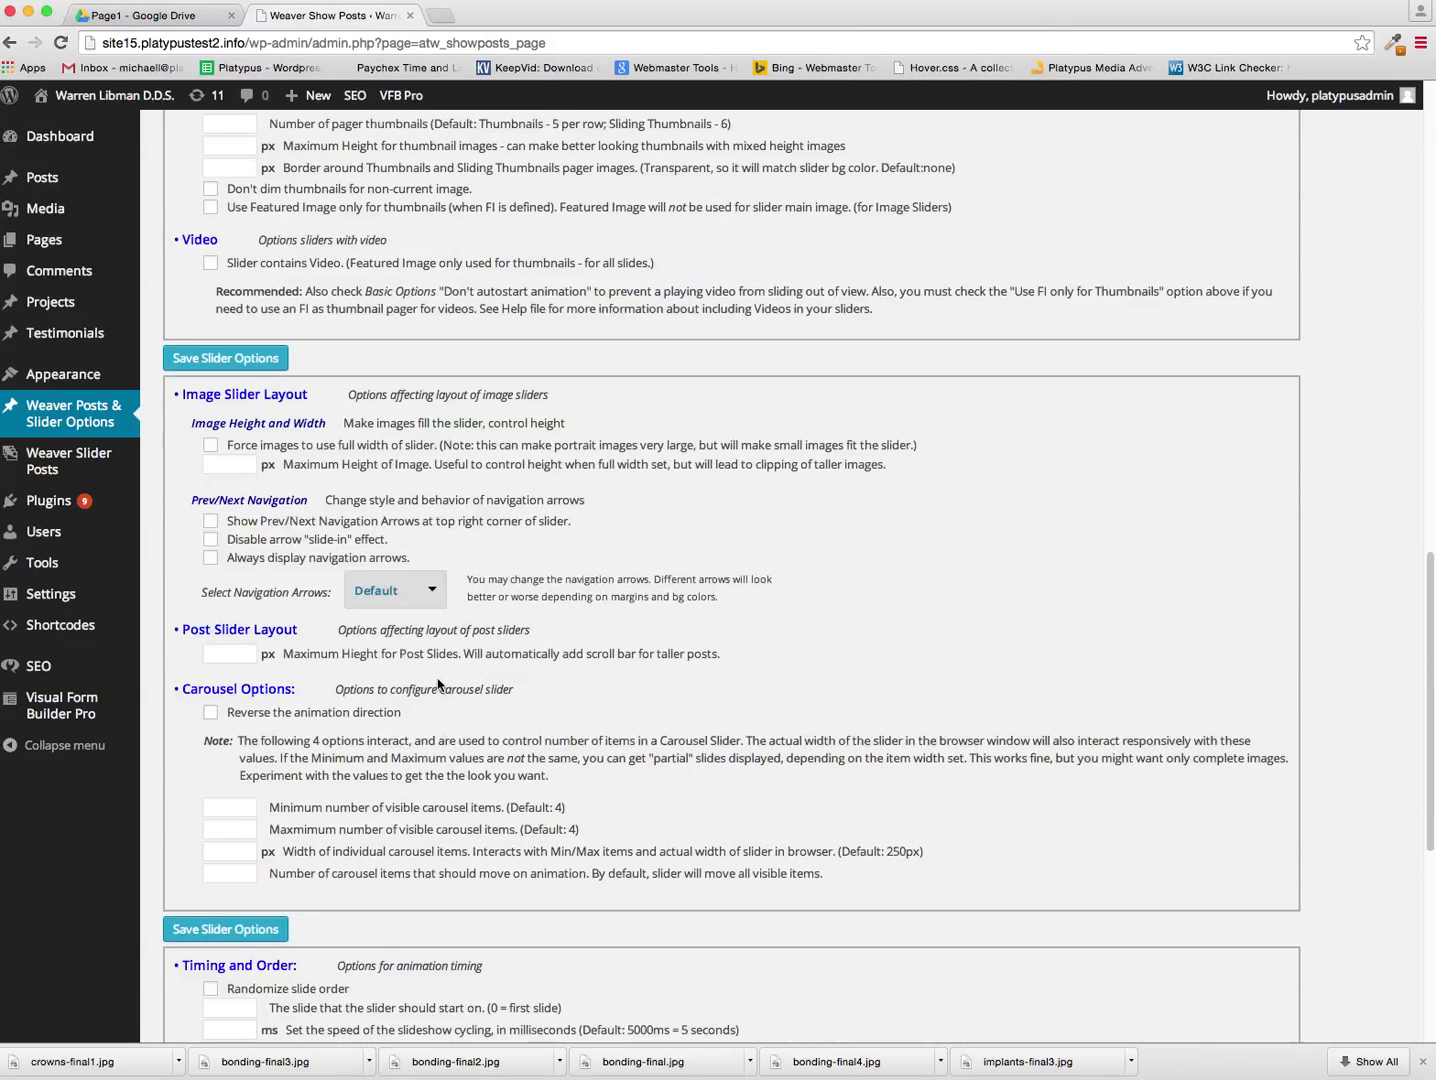
scroll("down", 3)
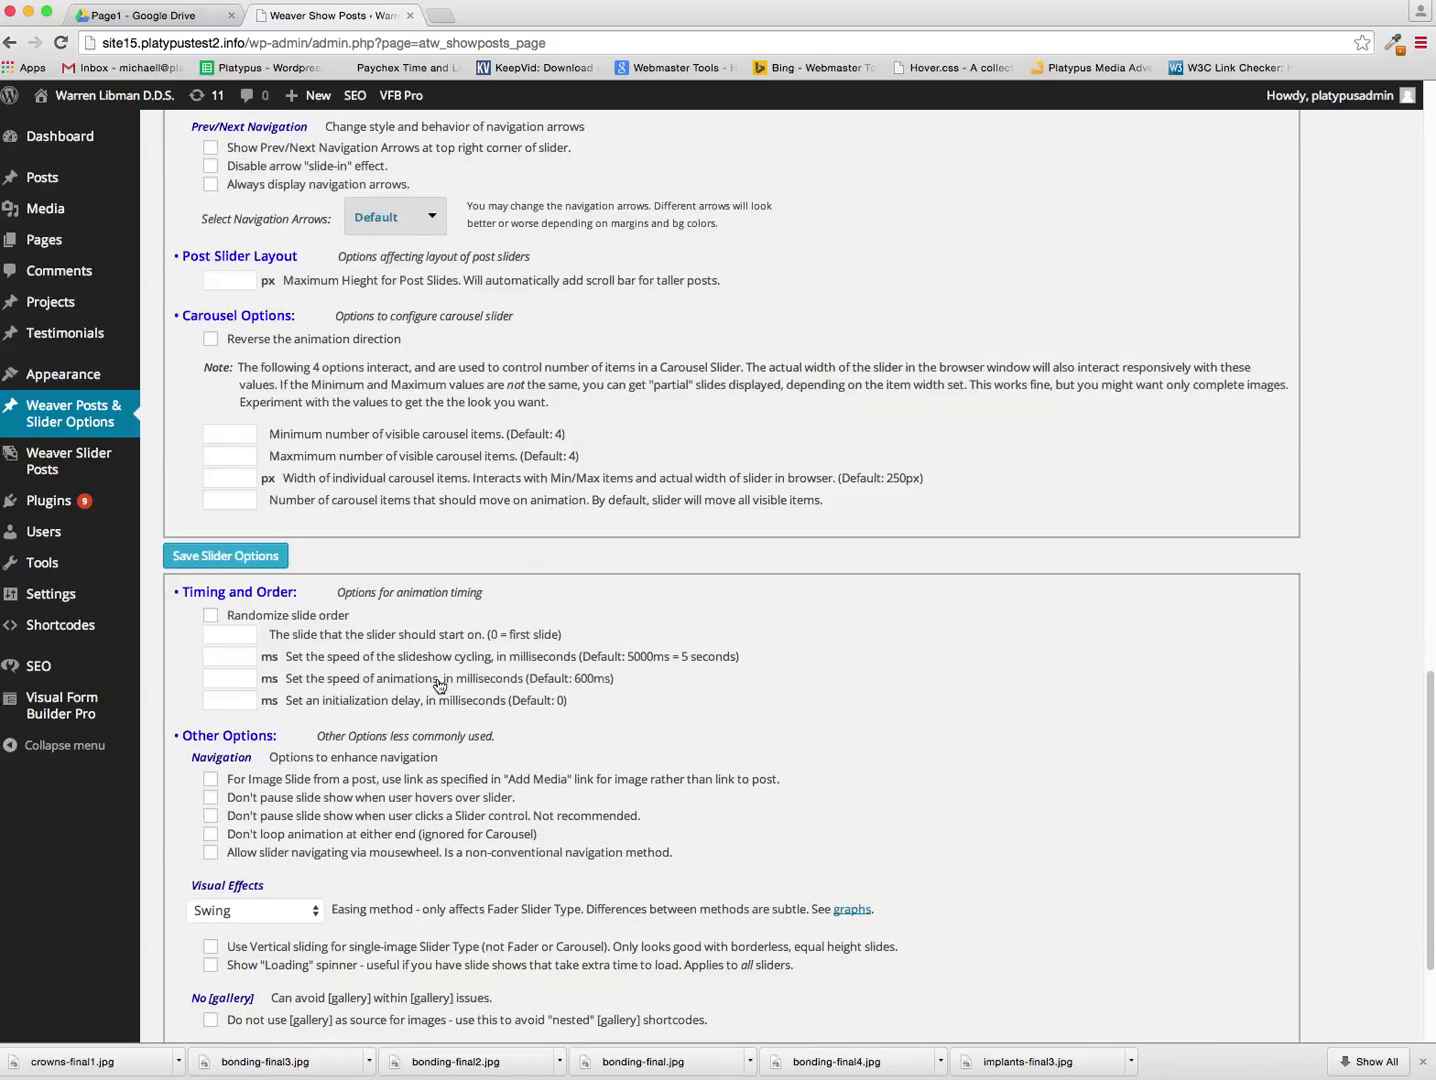
scroll("down", 3)
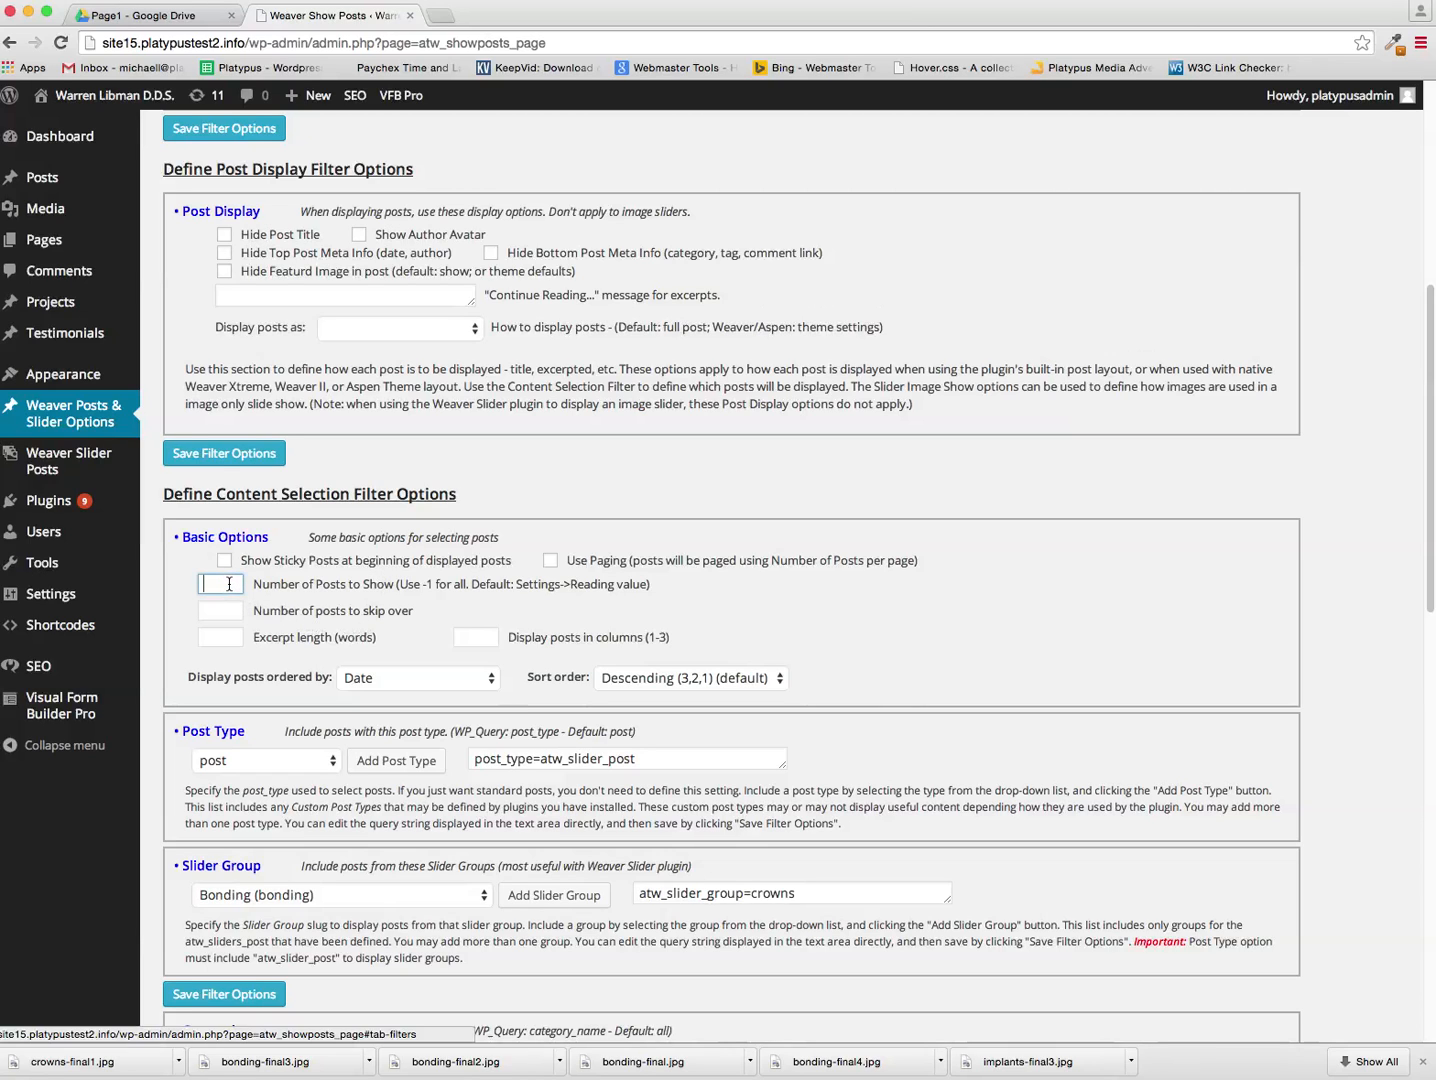
Set the Crowns filter's Number of Posts to Show to -1 and save the filter options
type("-1")
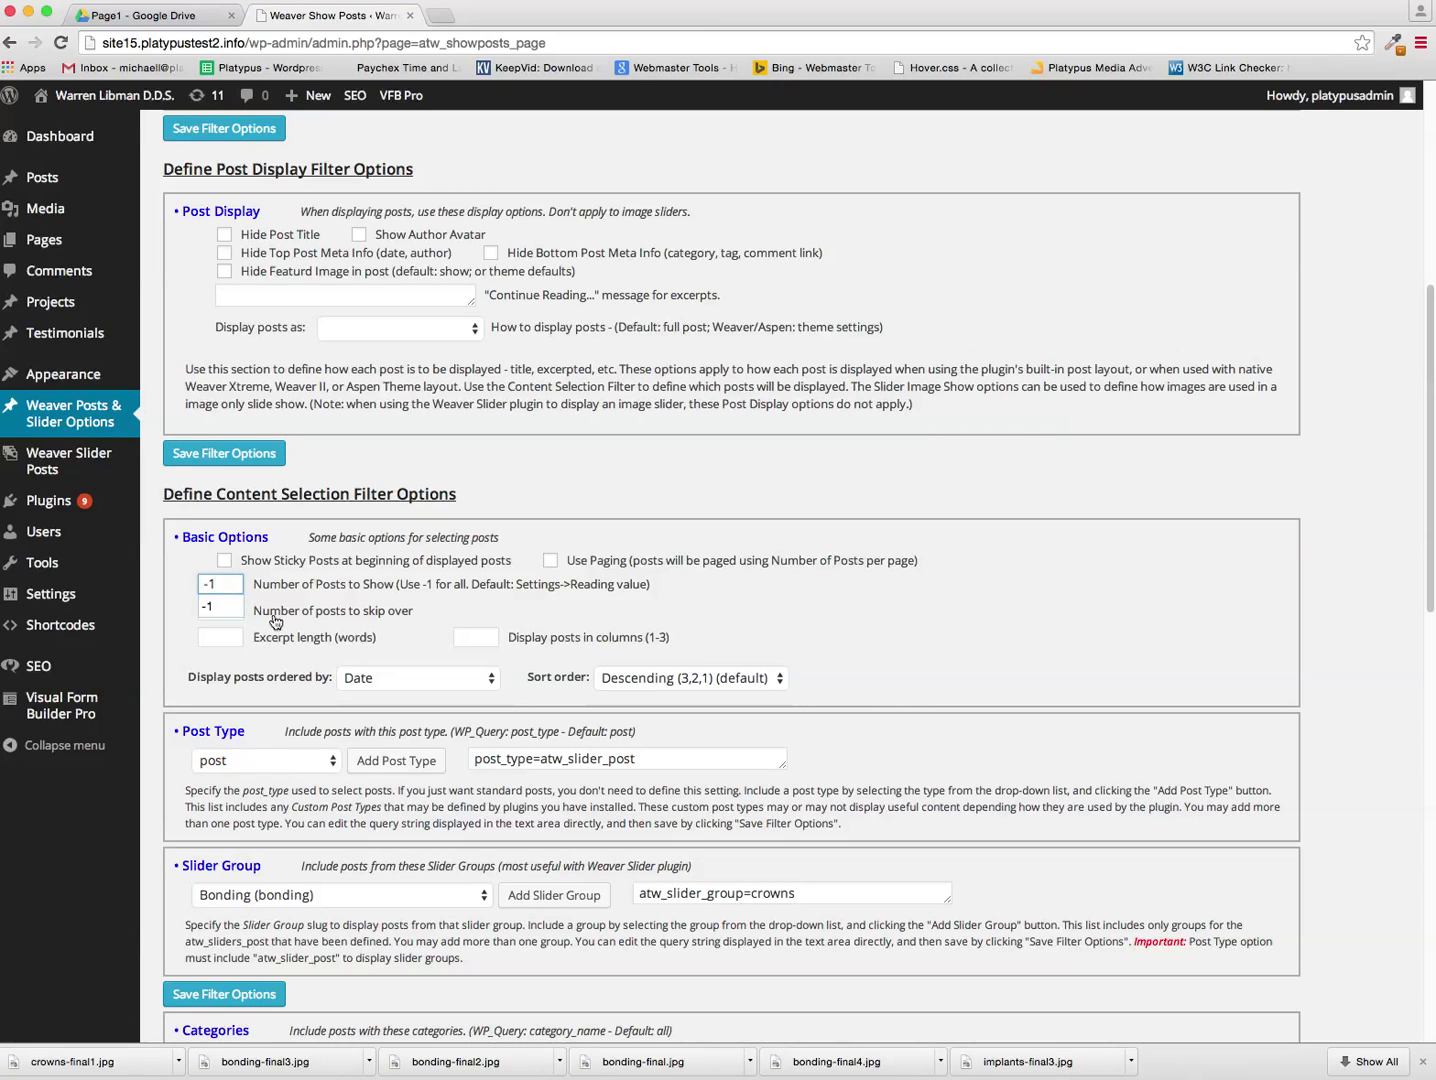
scroll("down", 3)
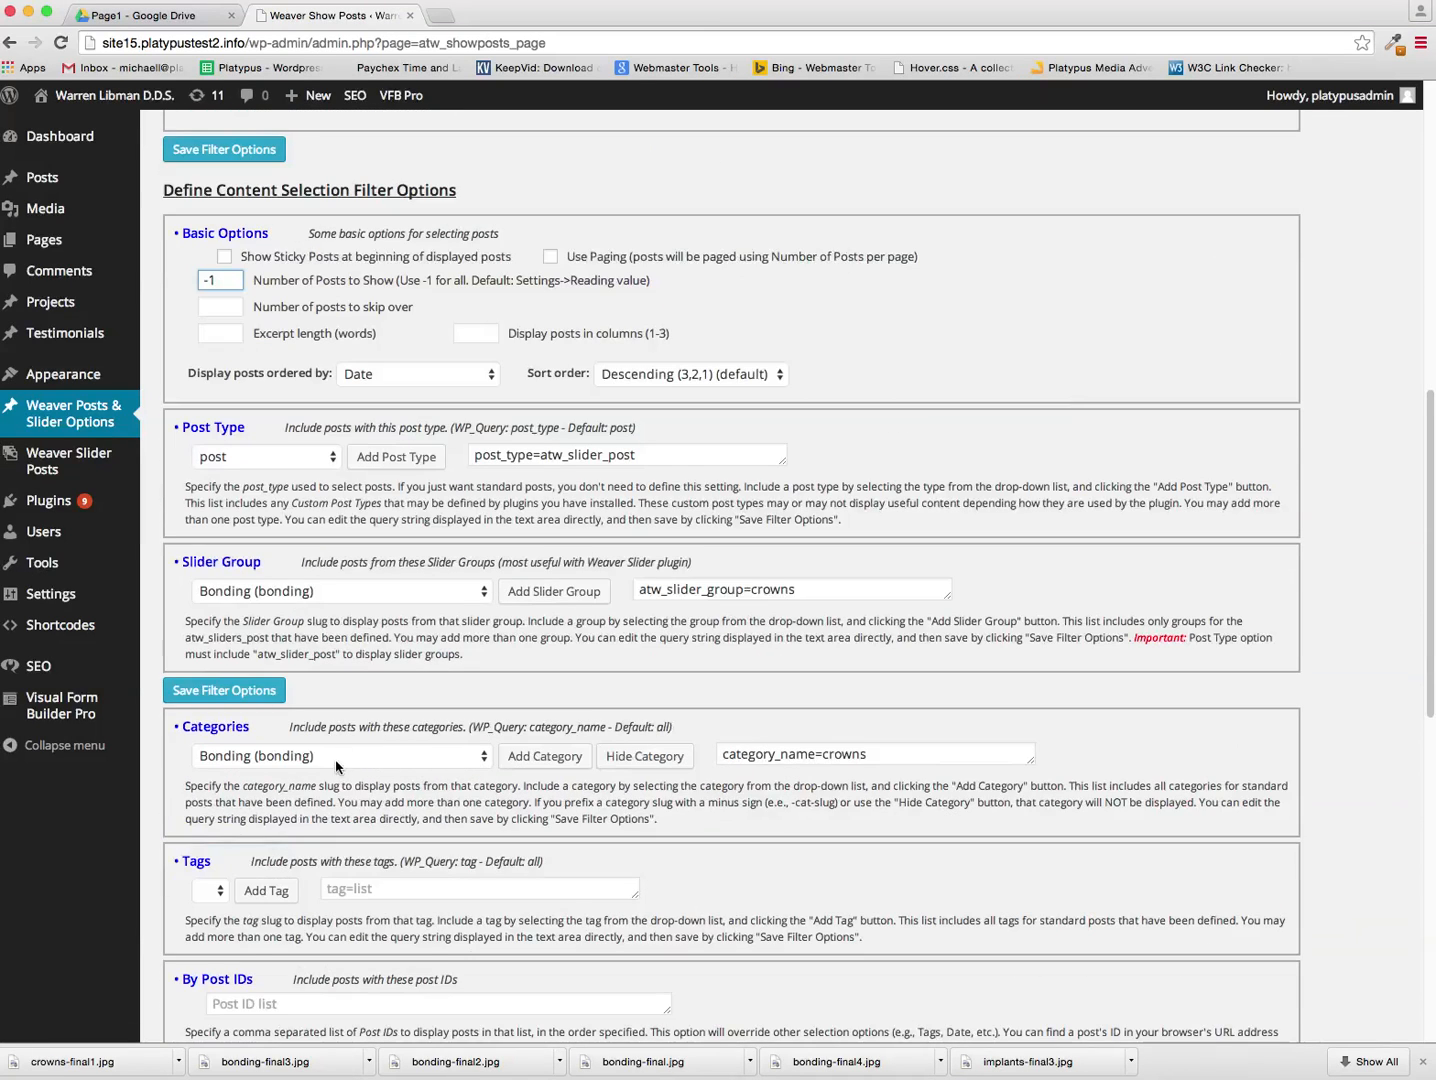
left_click(222, 148)
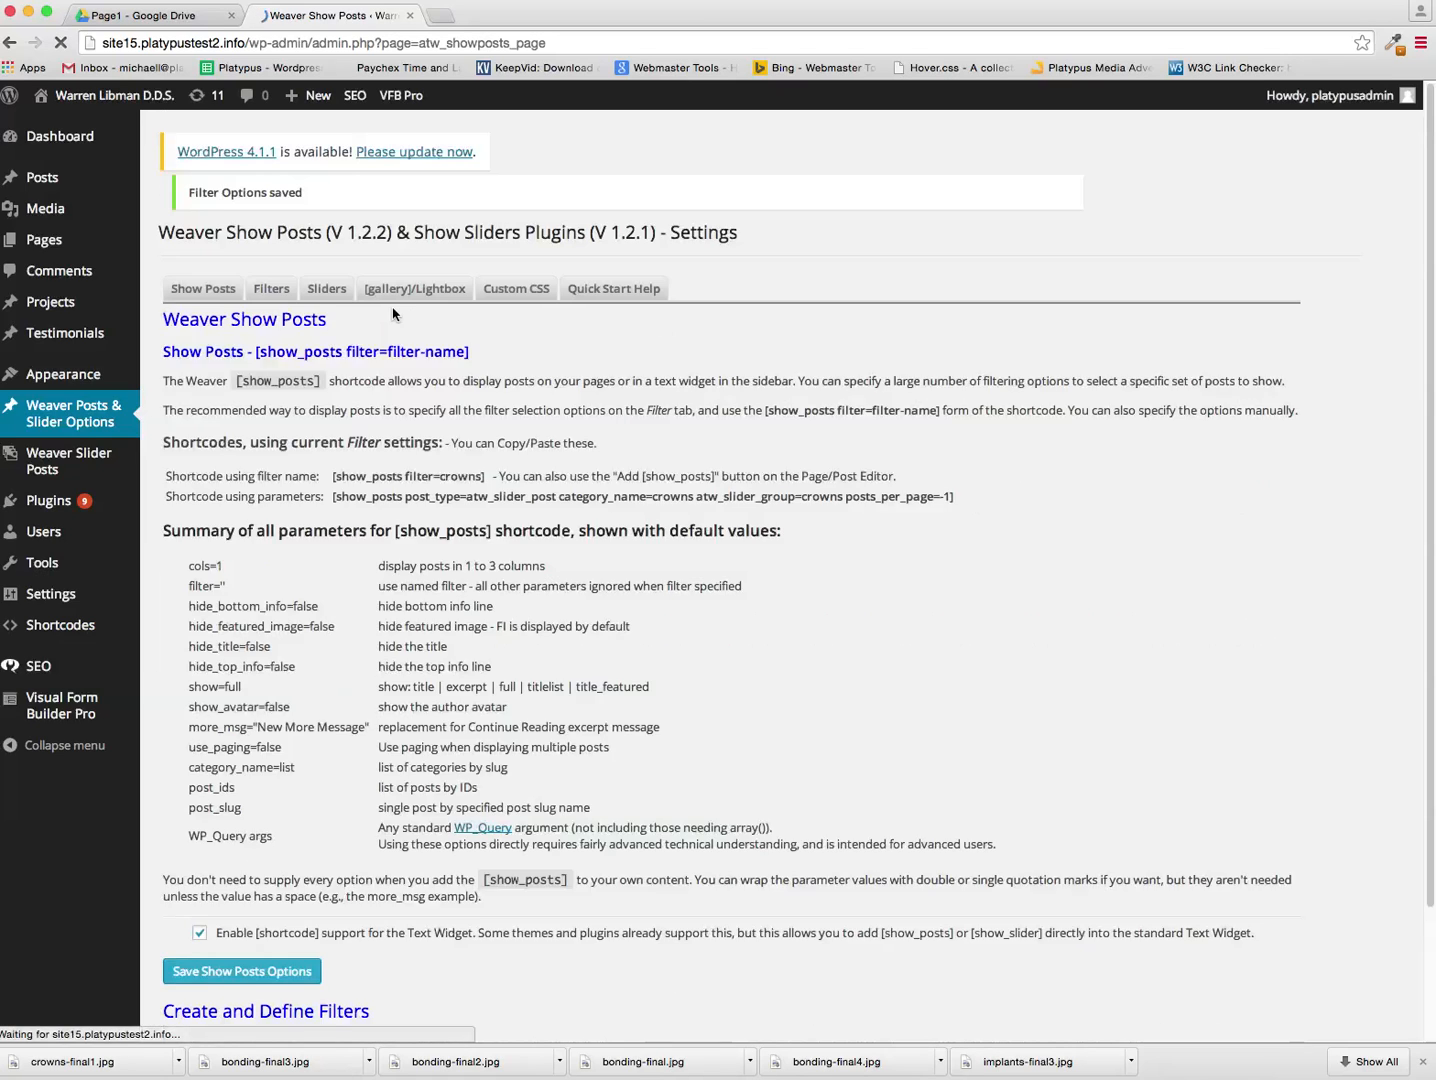
Return to the Sliders settings to save the Crowns slider options
left_click(326, 288)
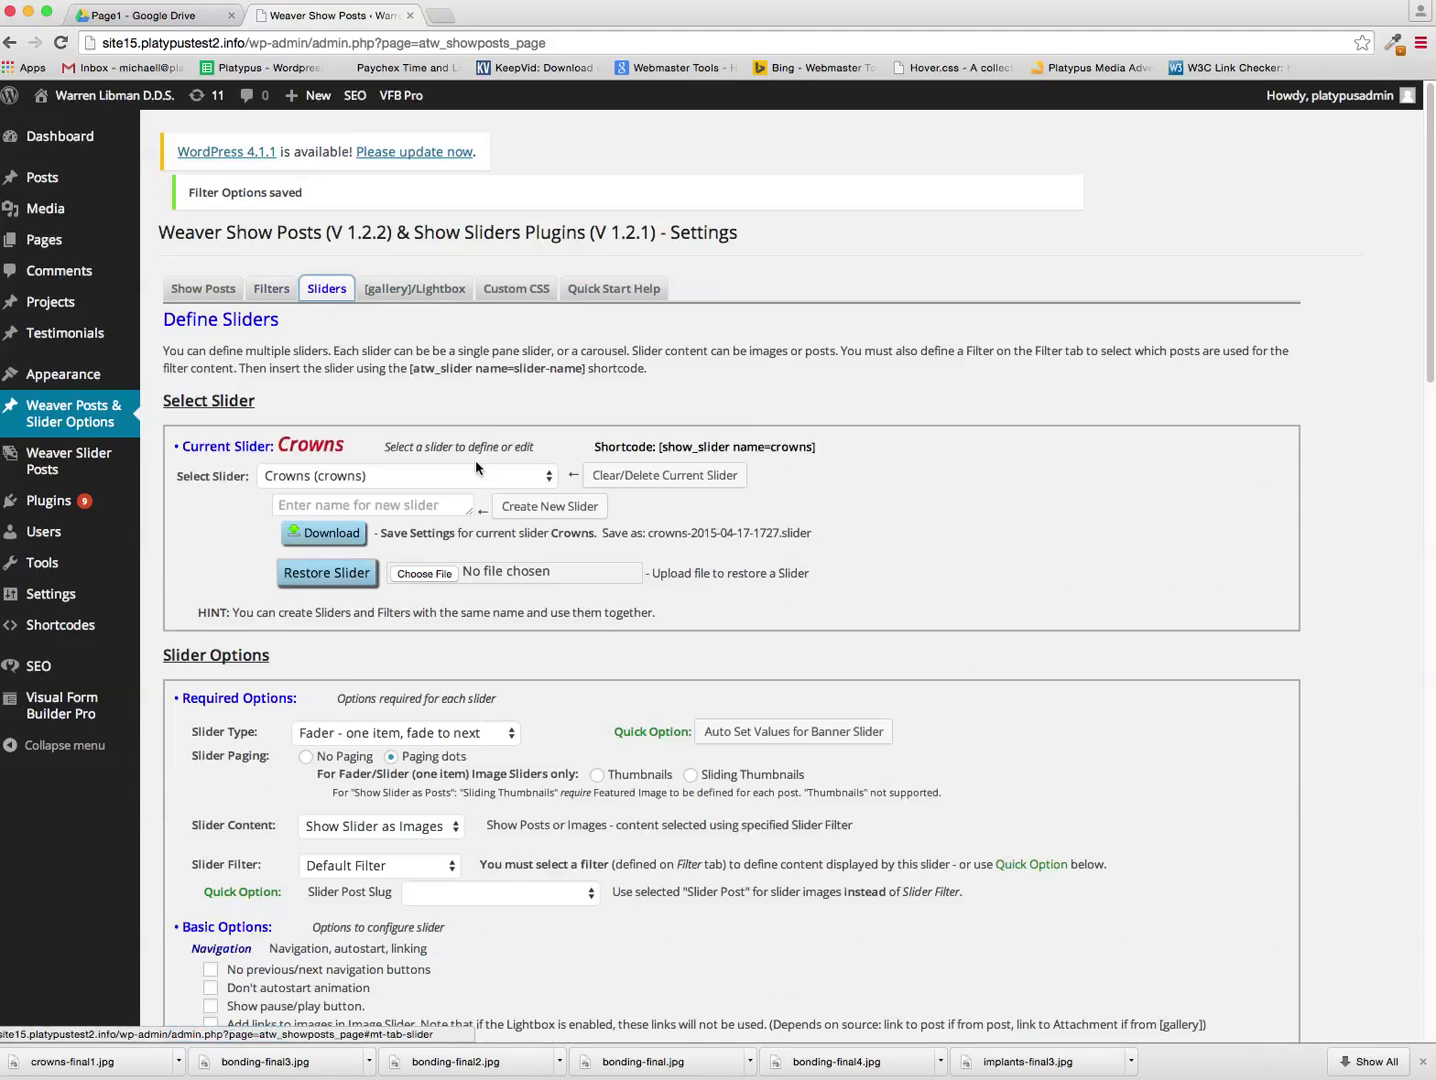
scroll("down", 3)
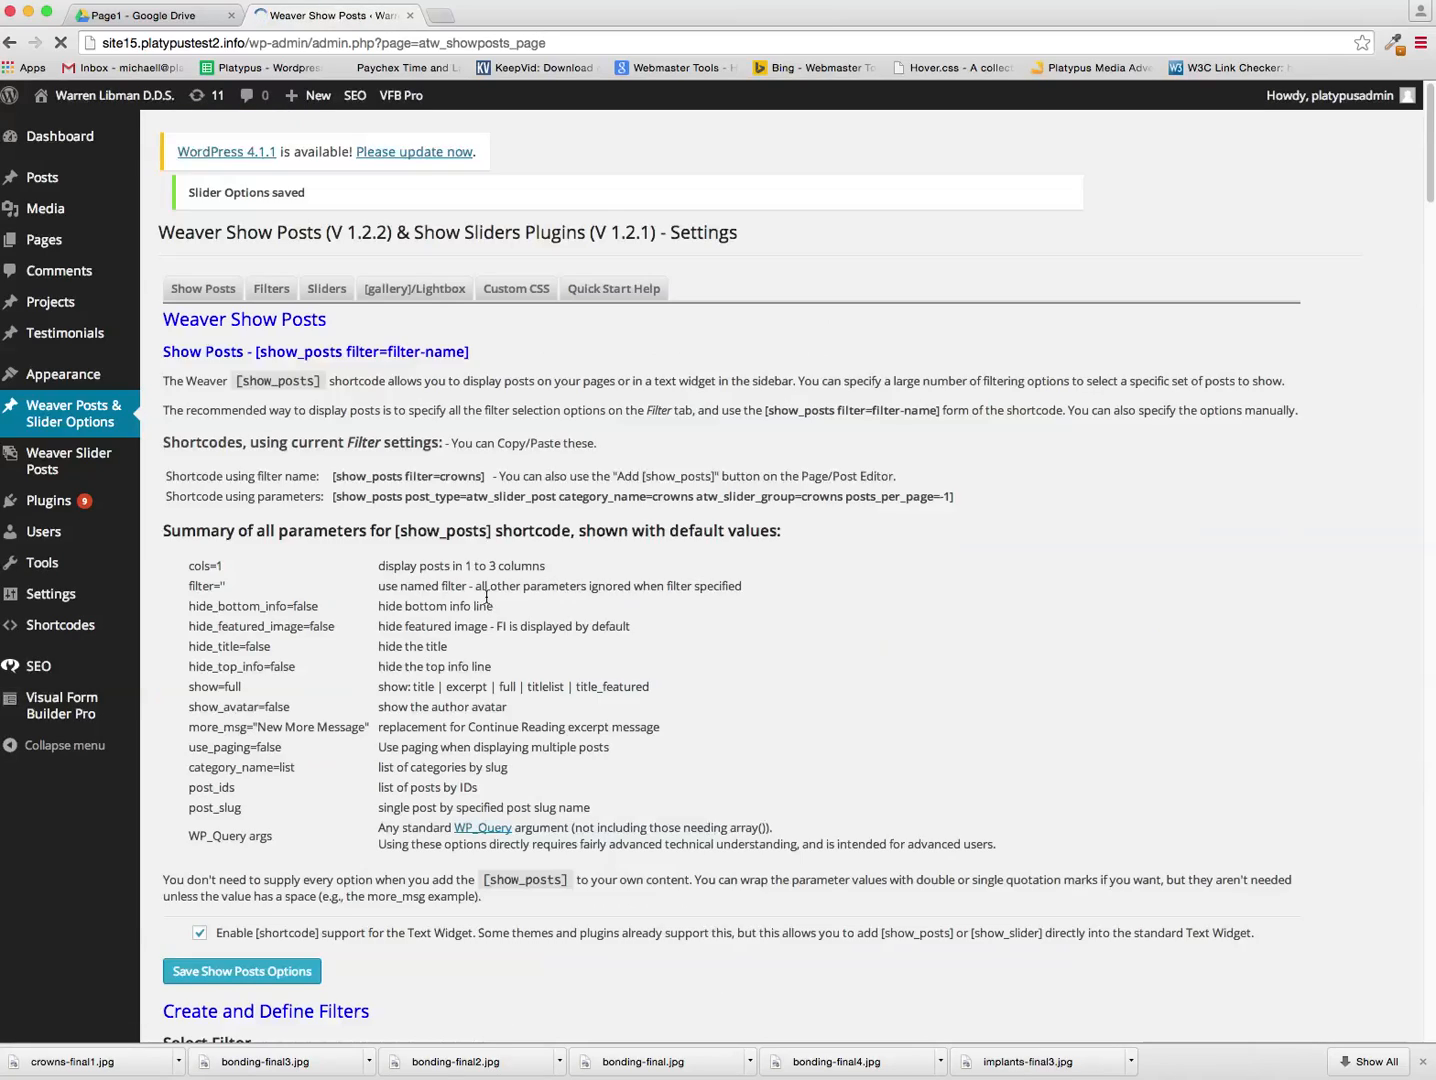
scroll("down", 3)
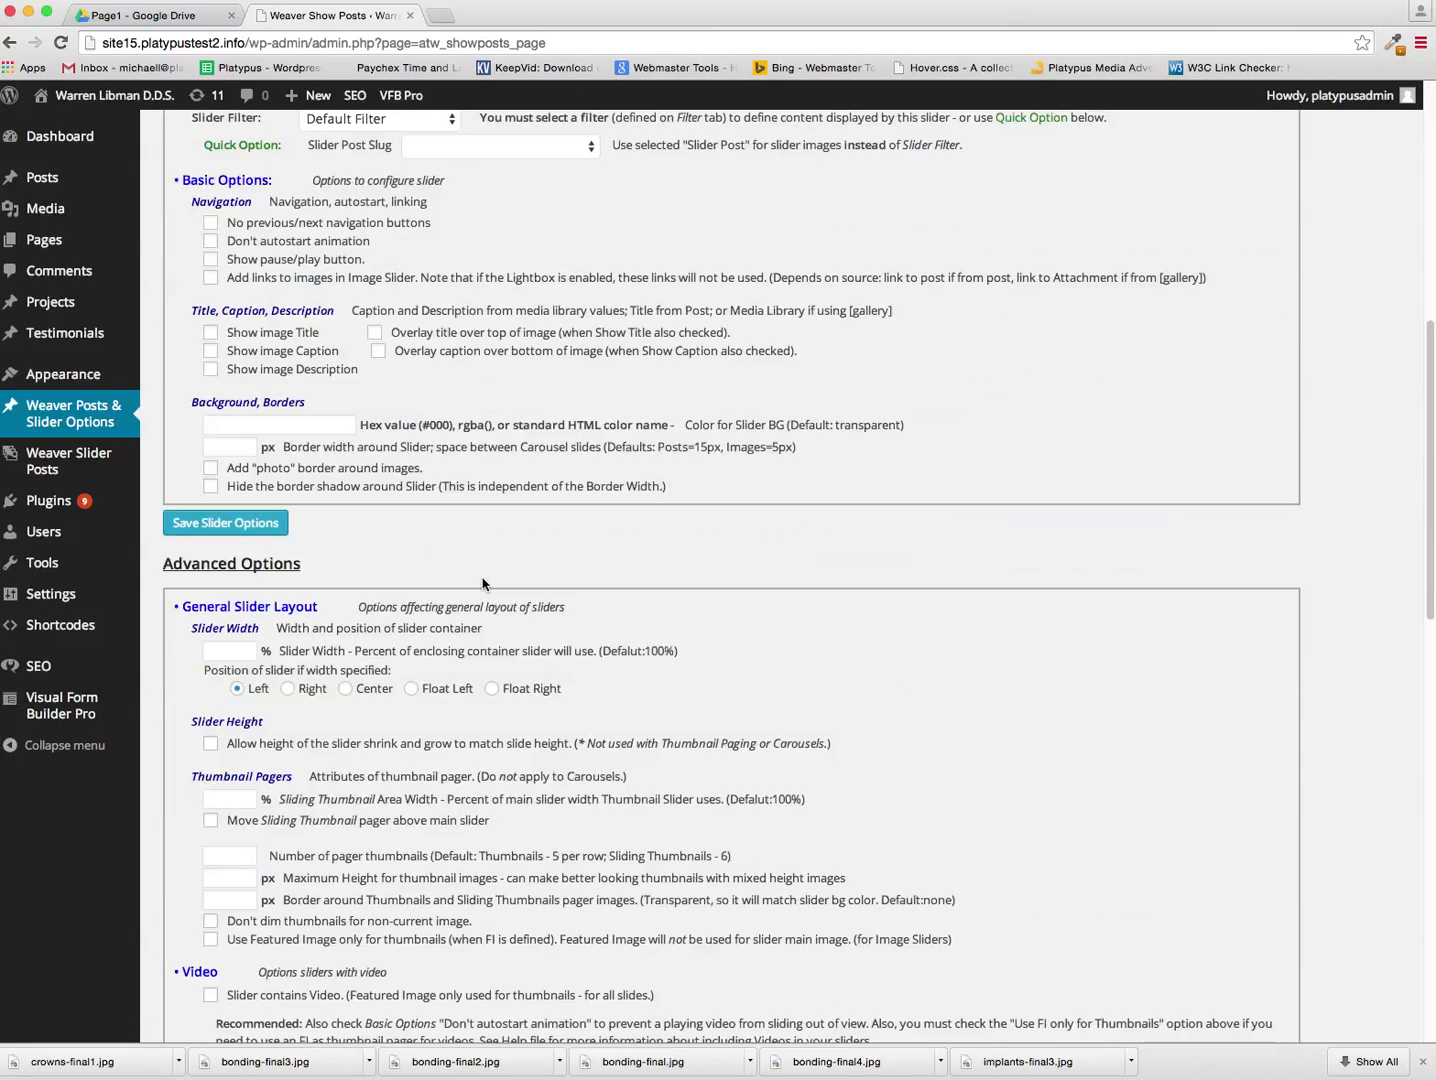
scroll("down", 3)
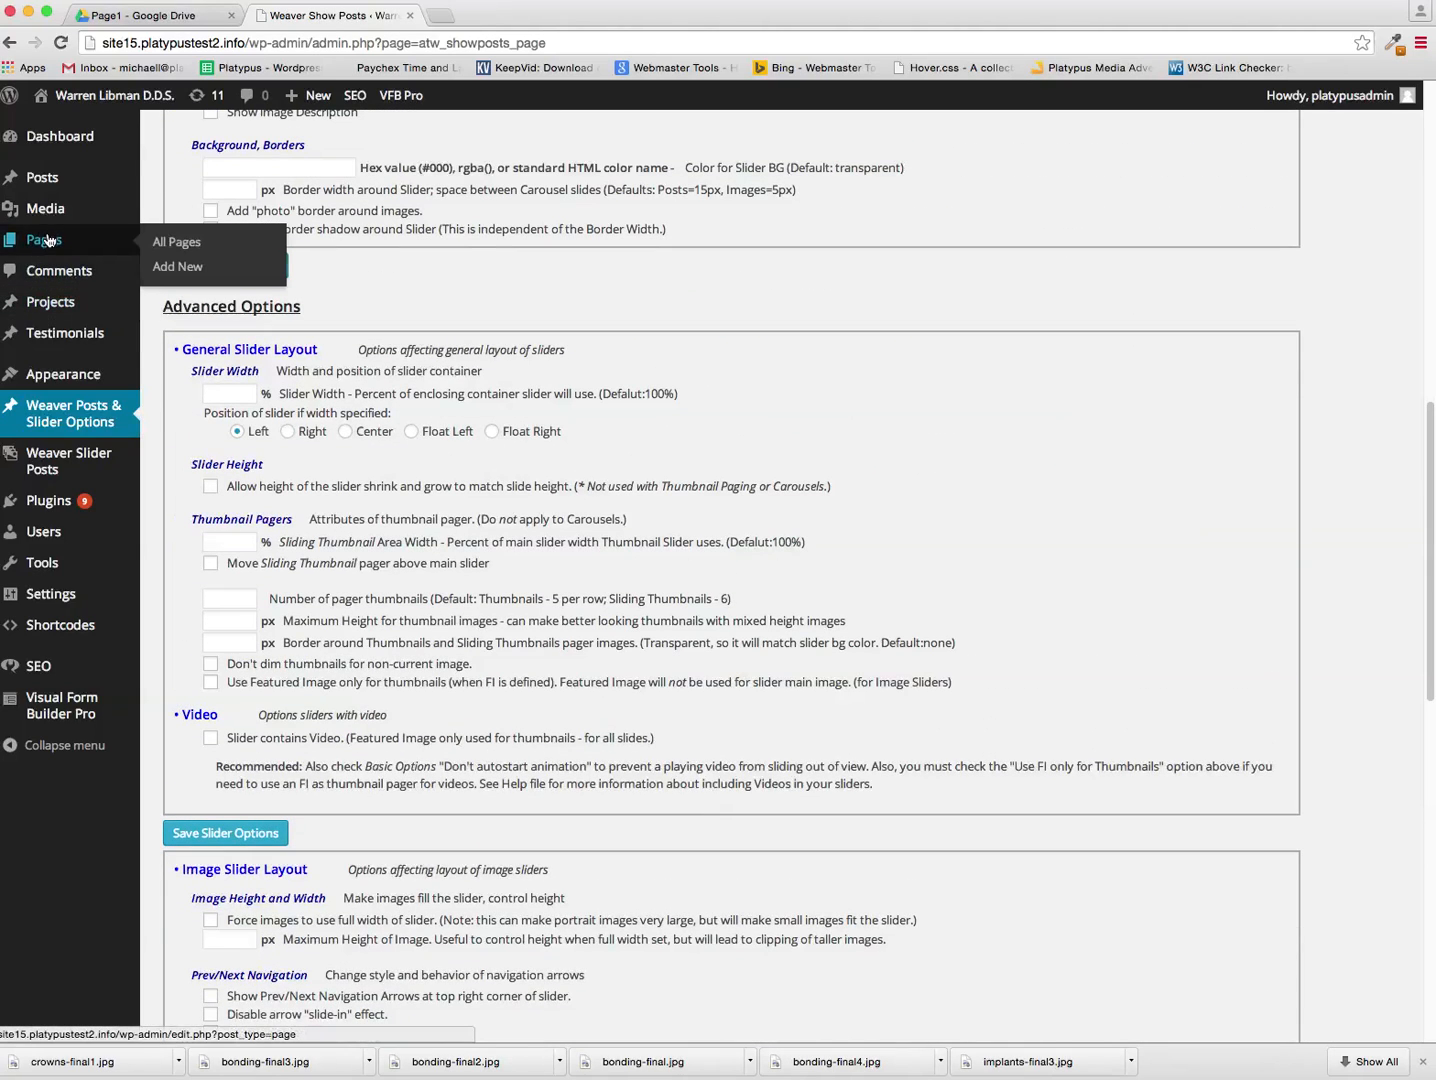
Edit the Crowns page and bring up its Text module settings
left_click(176, 240)
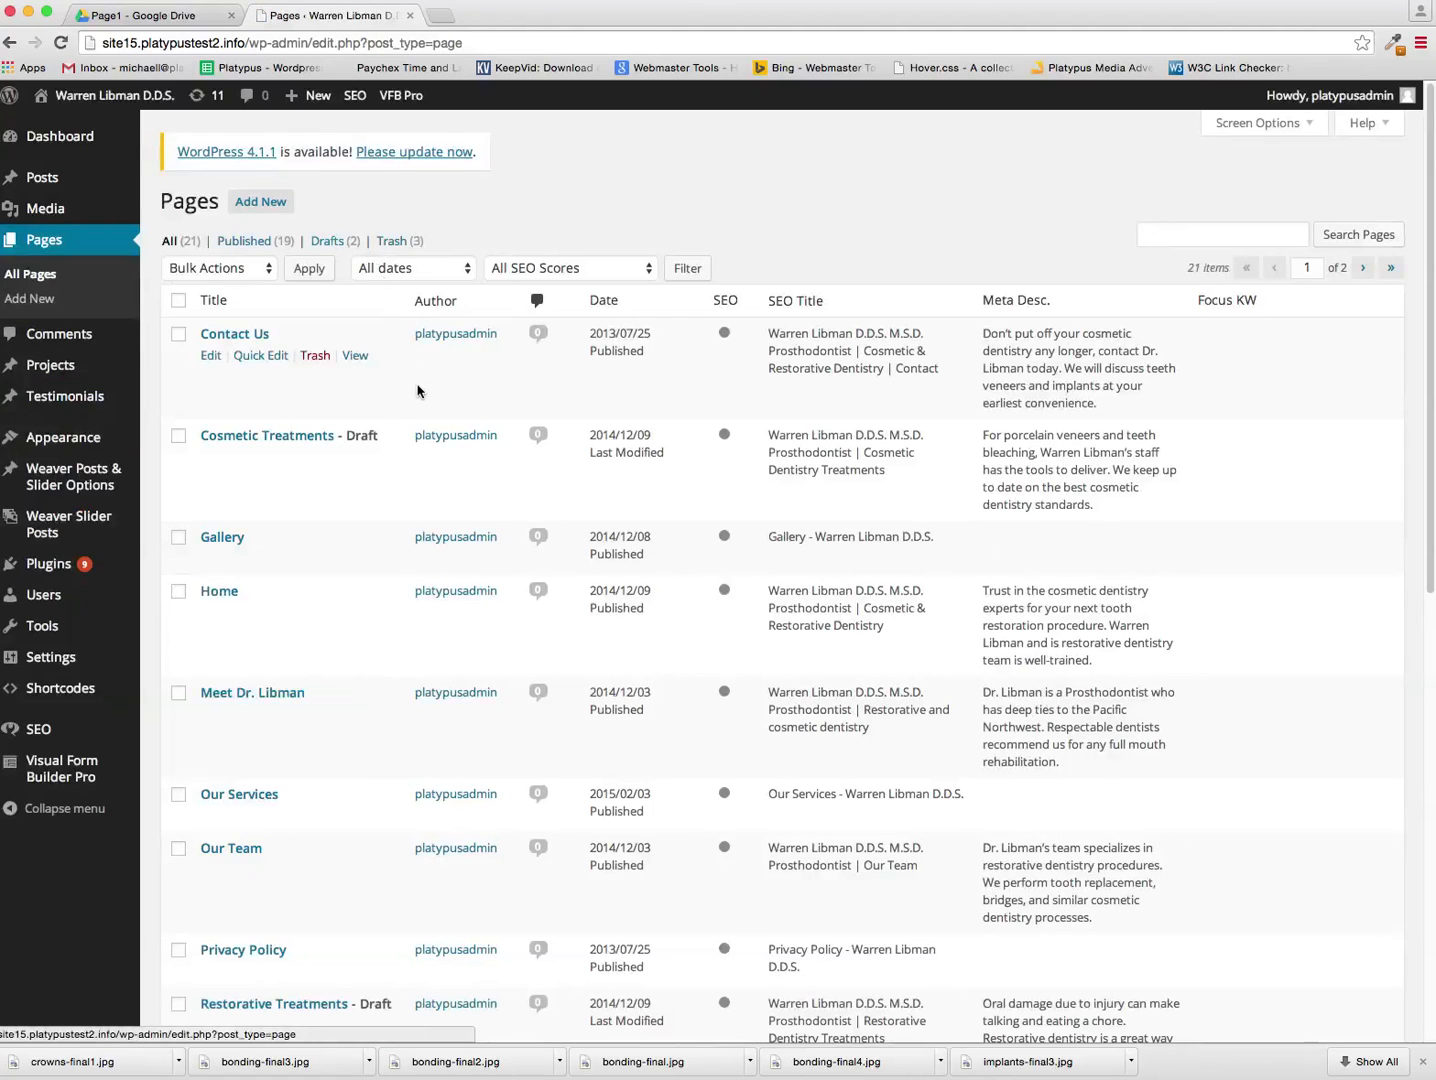
scroll("down", 3)
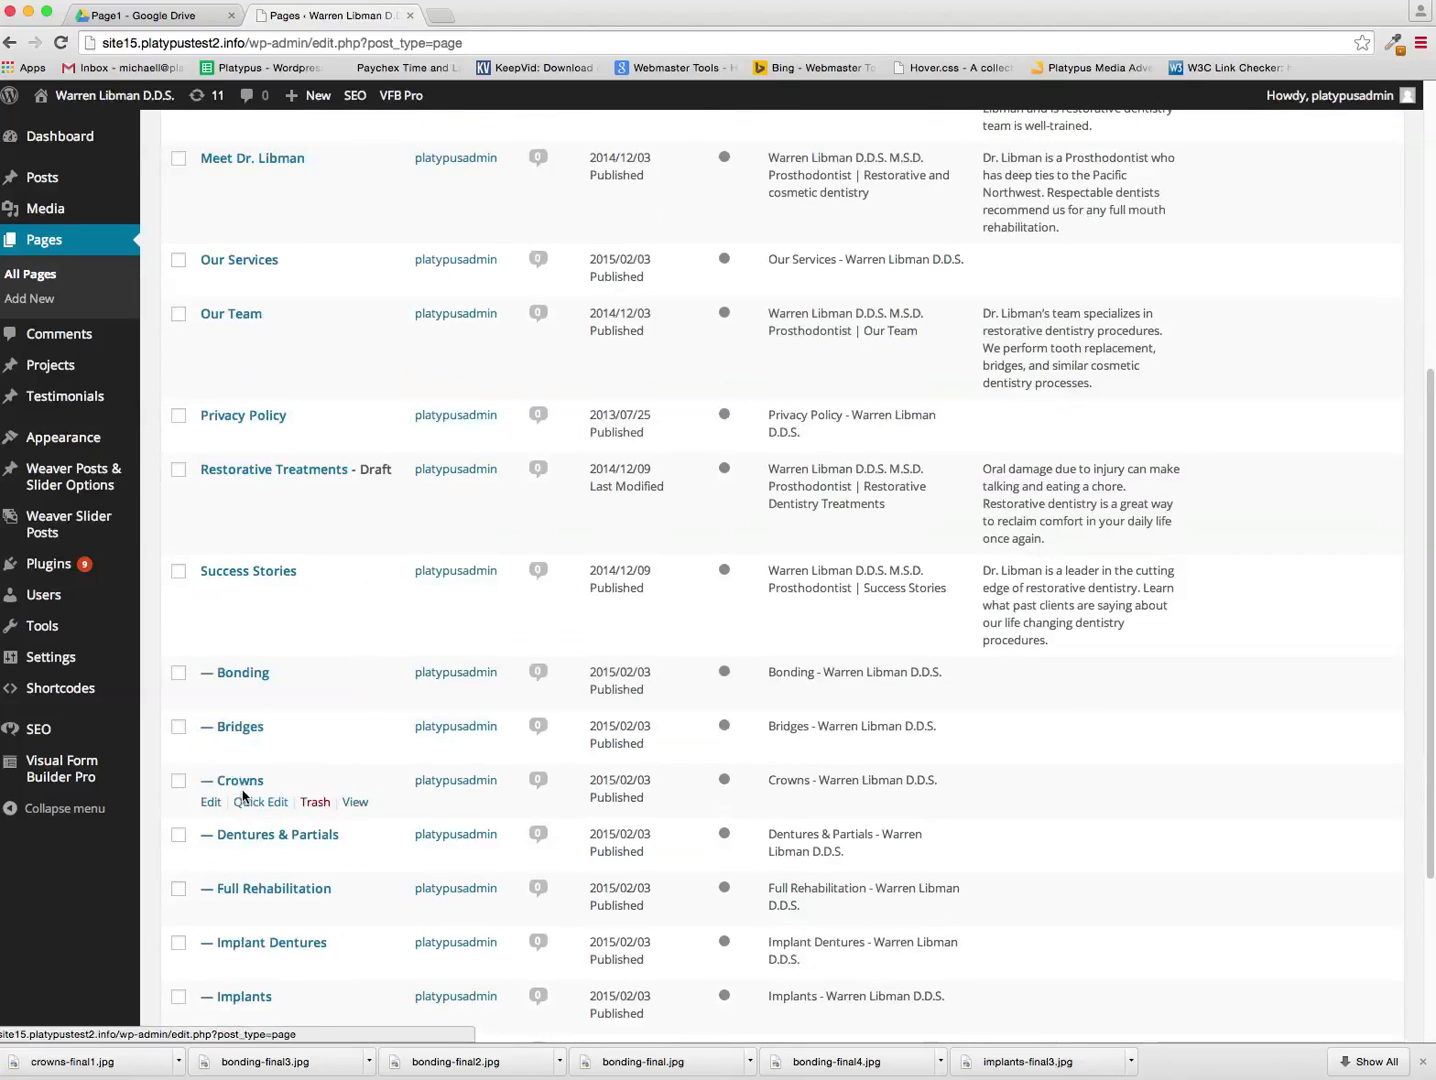
left_click(210, 800)
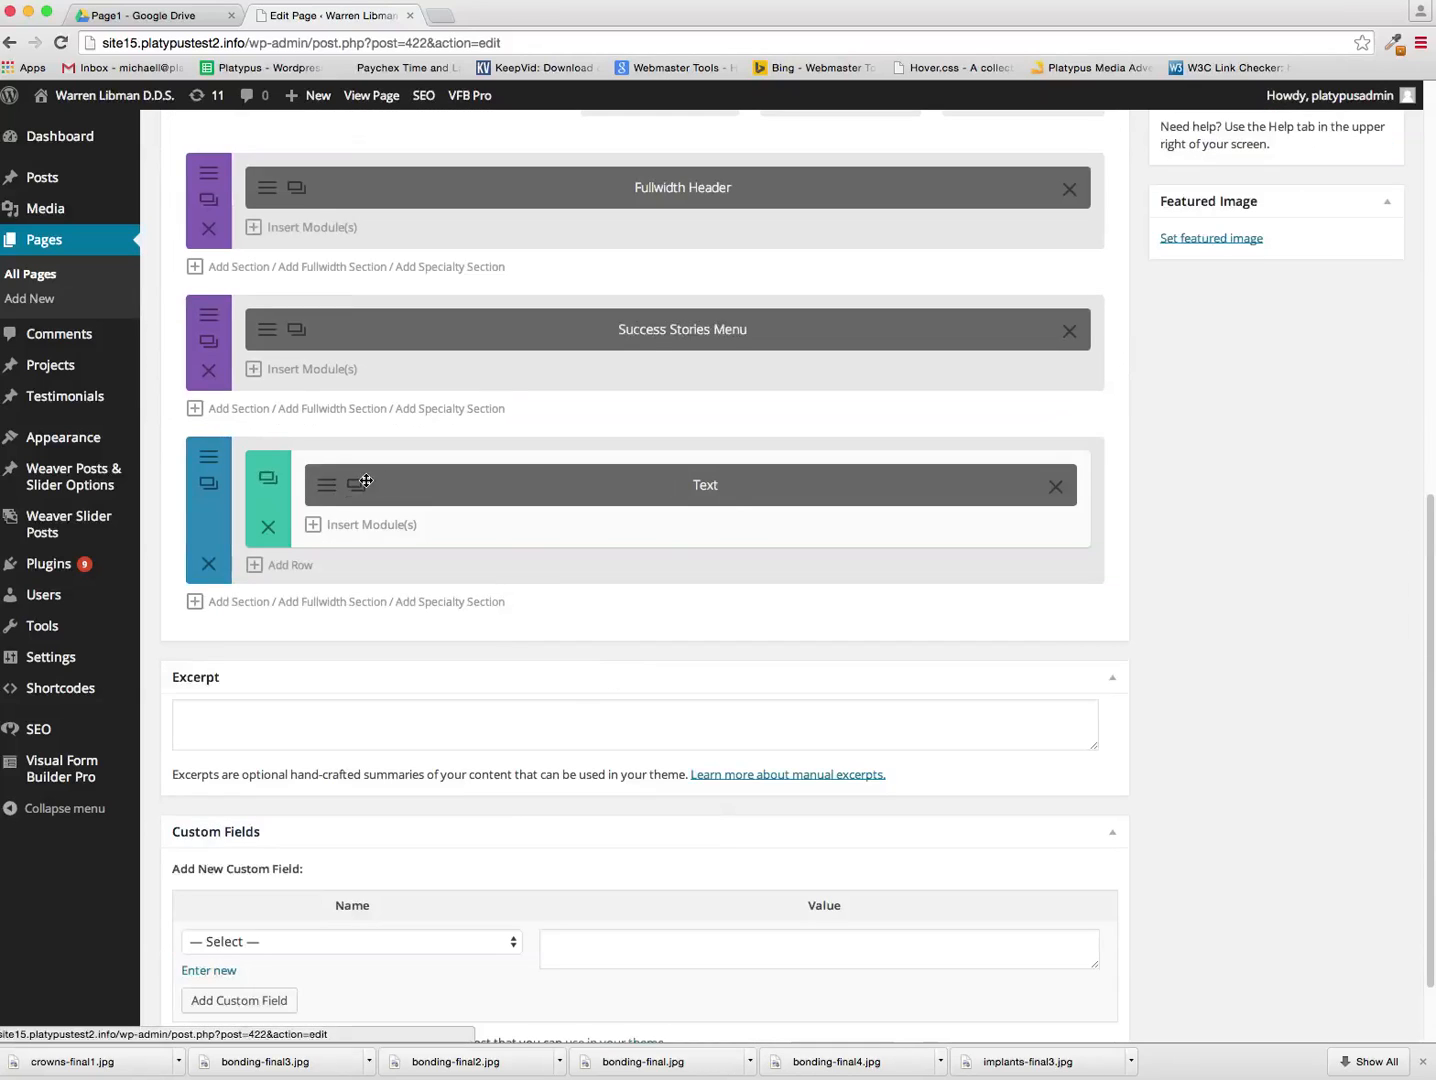
left_click(326, 484)
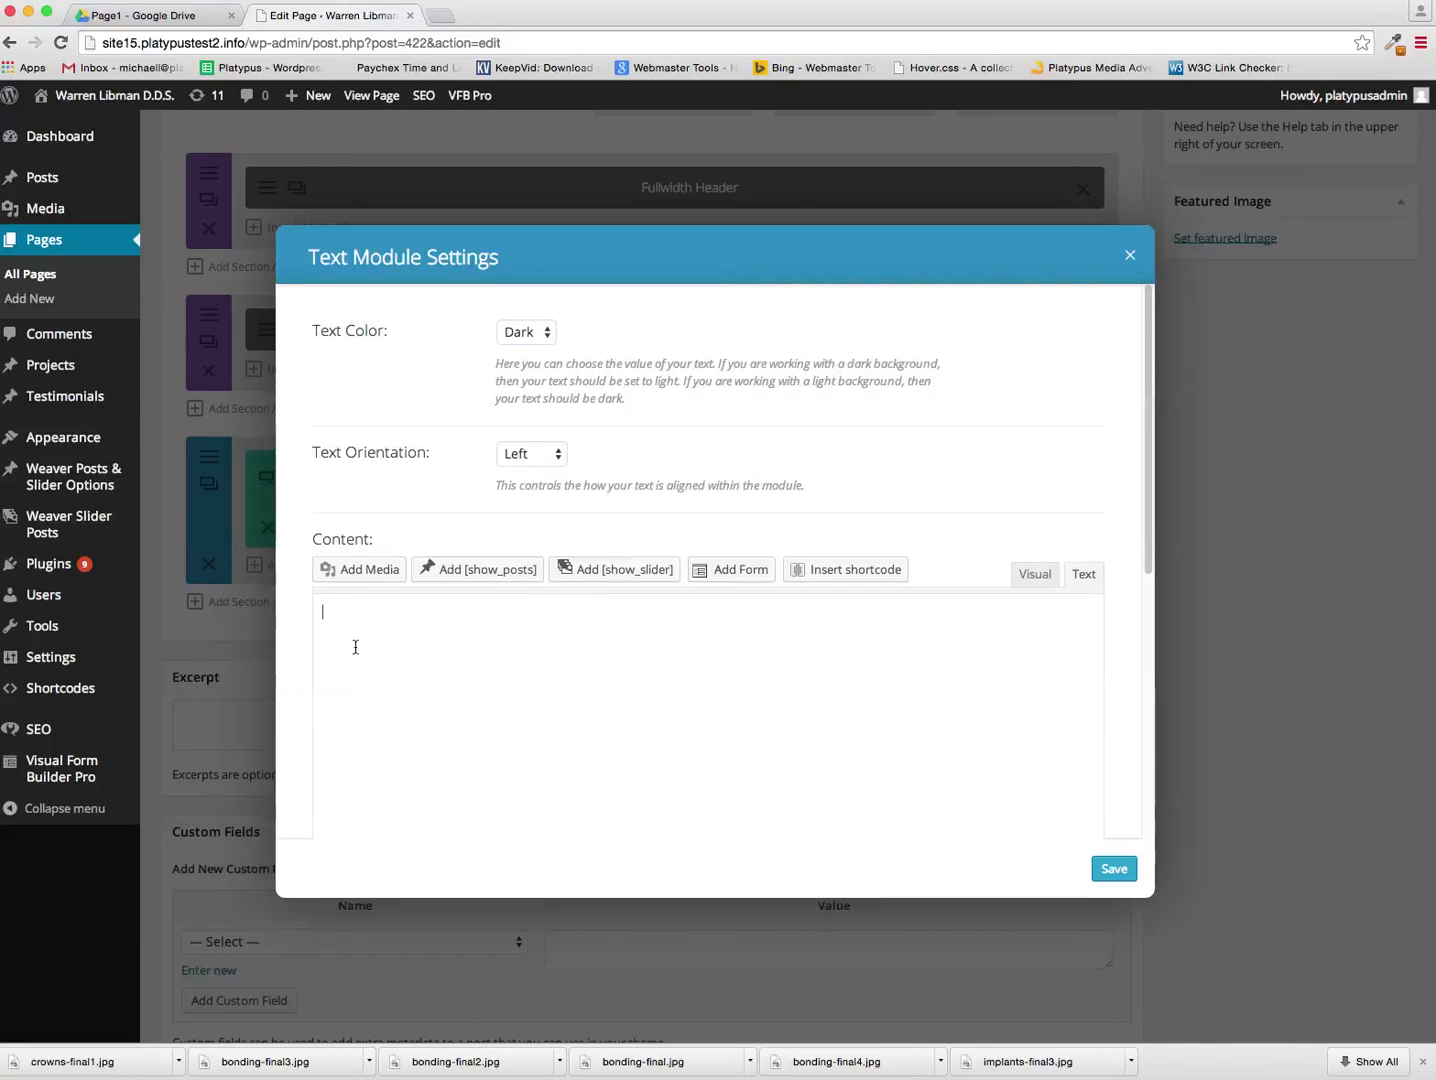
Insert the [show_slider] shortcode for the Crowns (crowns) slider into the text module
left_click(614, 568)
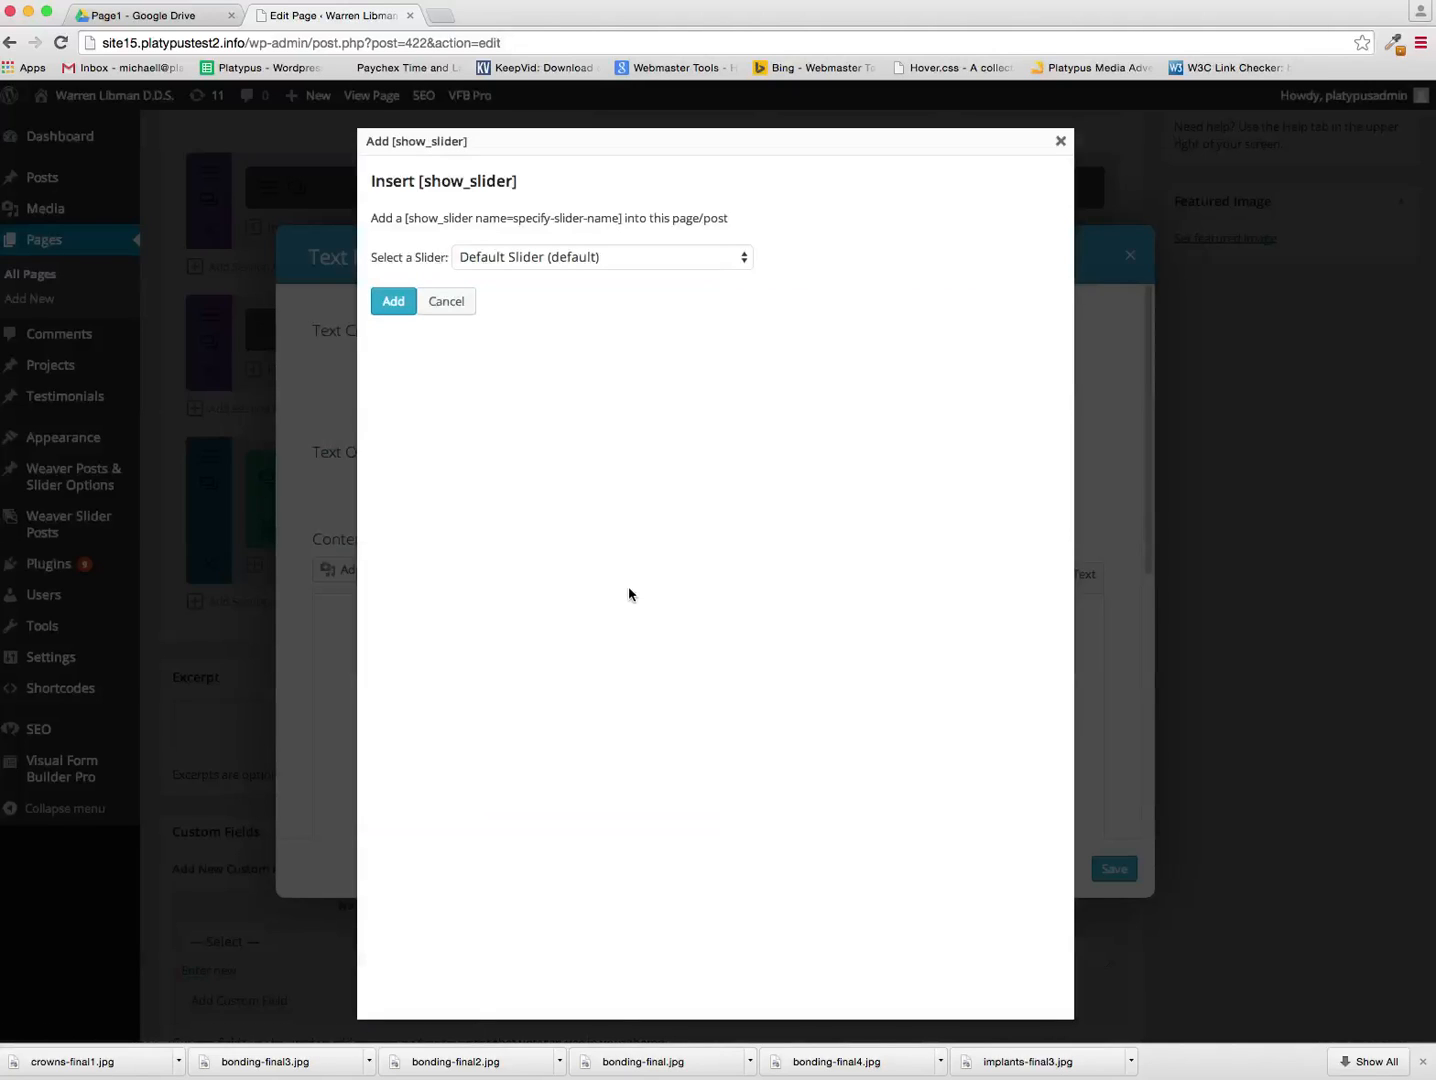
left_click(600, 256)
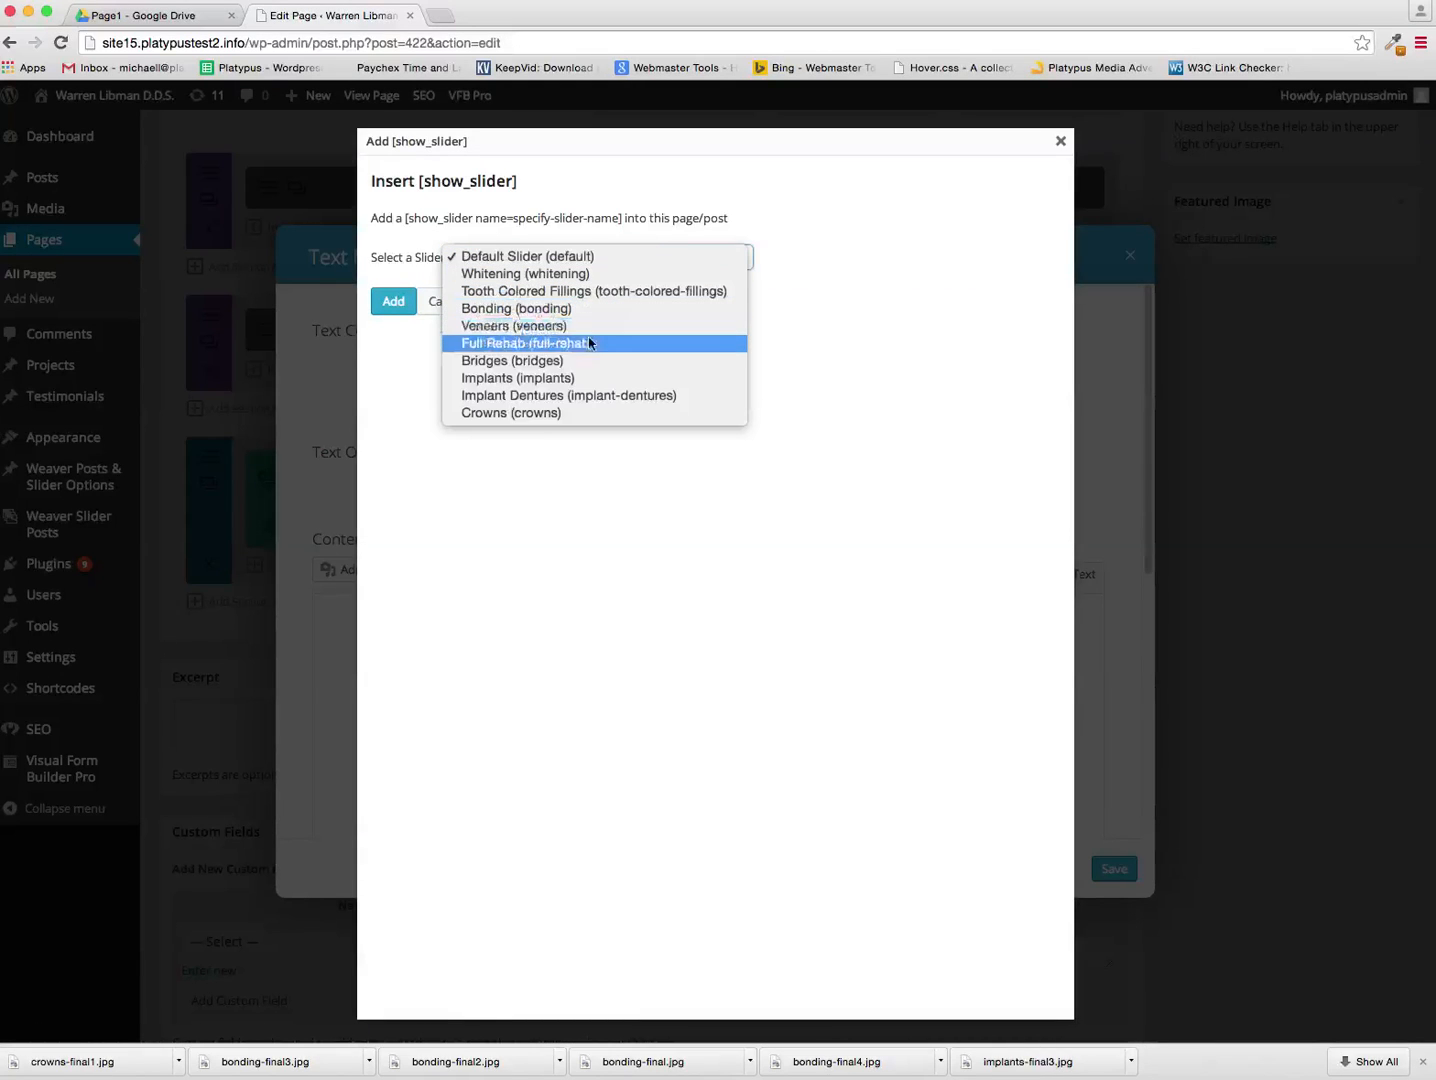
left_click(510, 412)
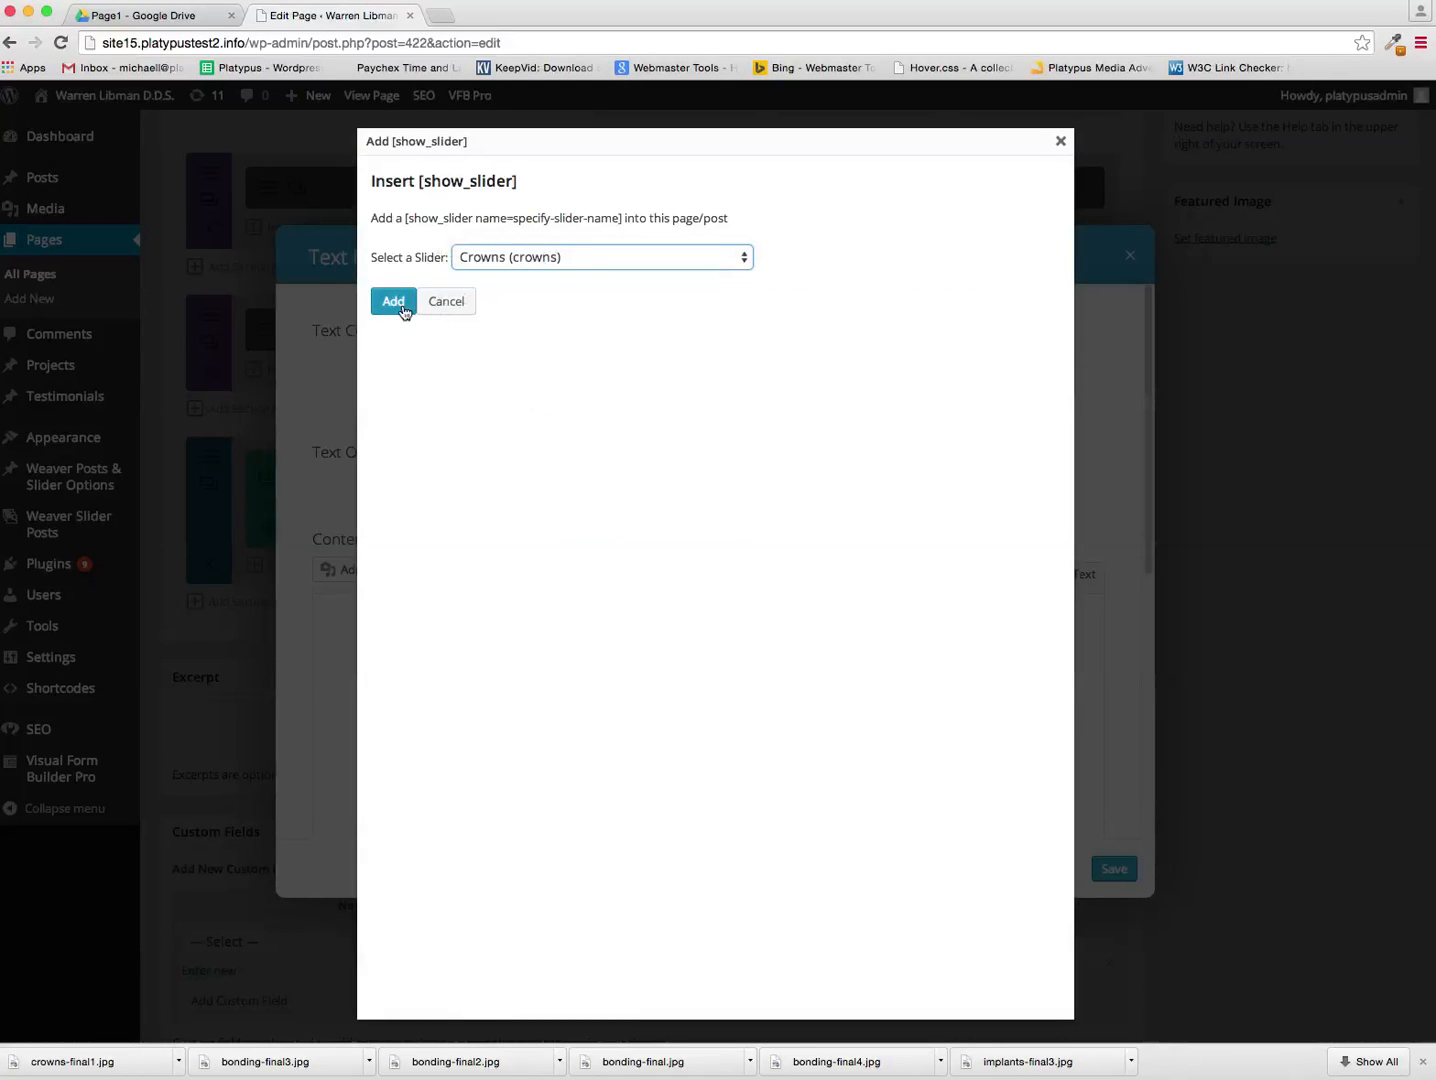
left_click(392, 302)
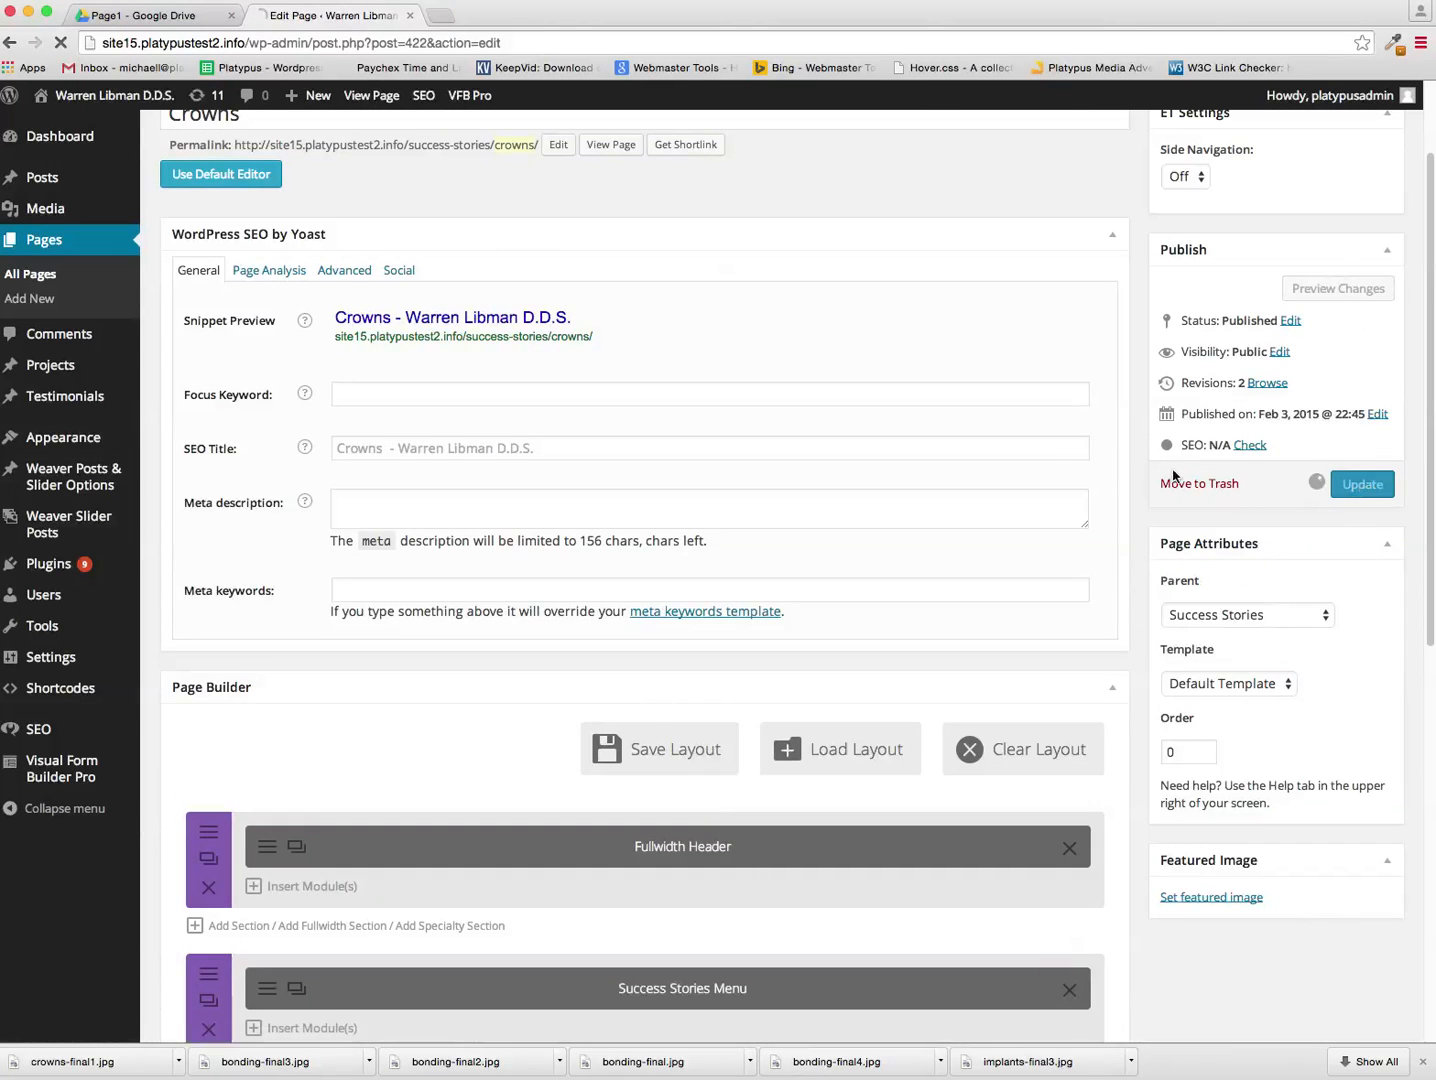
Save the updated Crowns page, reopen Crowns Slide1, and load the live site in a new tab
left_click(1360, 484)
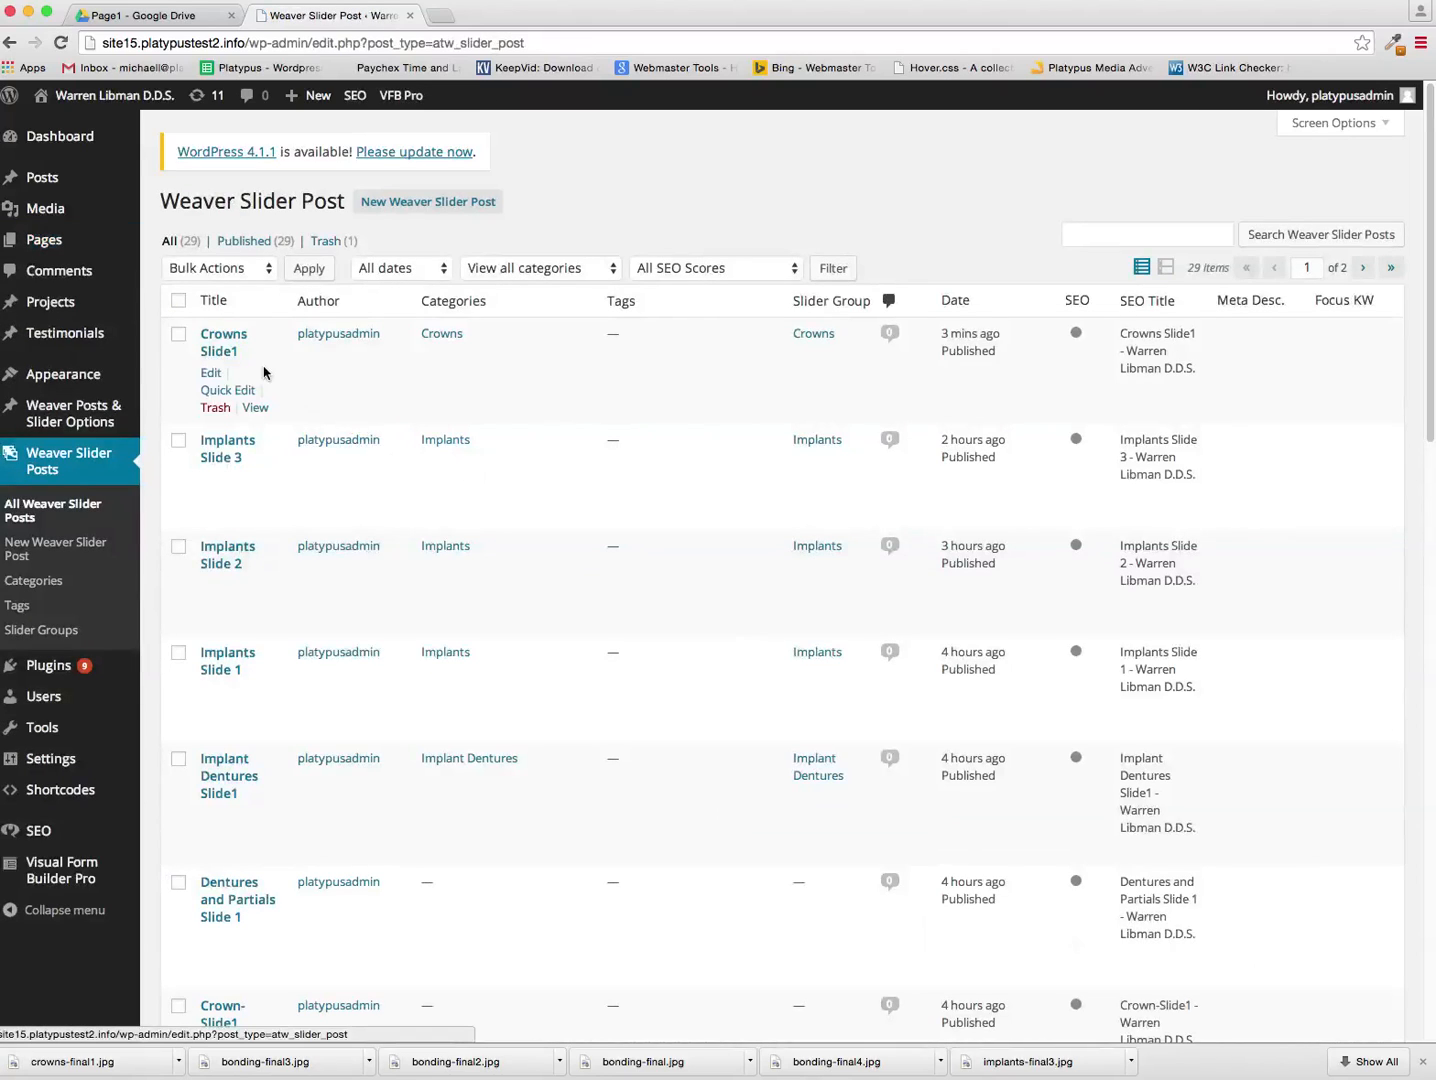
left_click(224, 342)
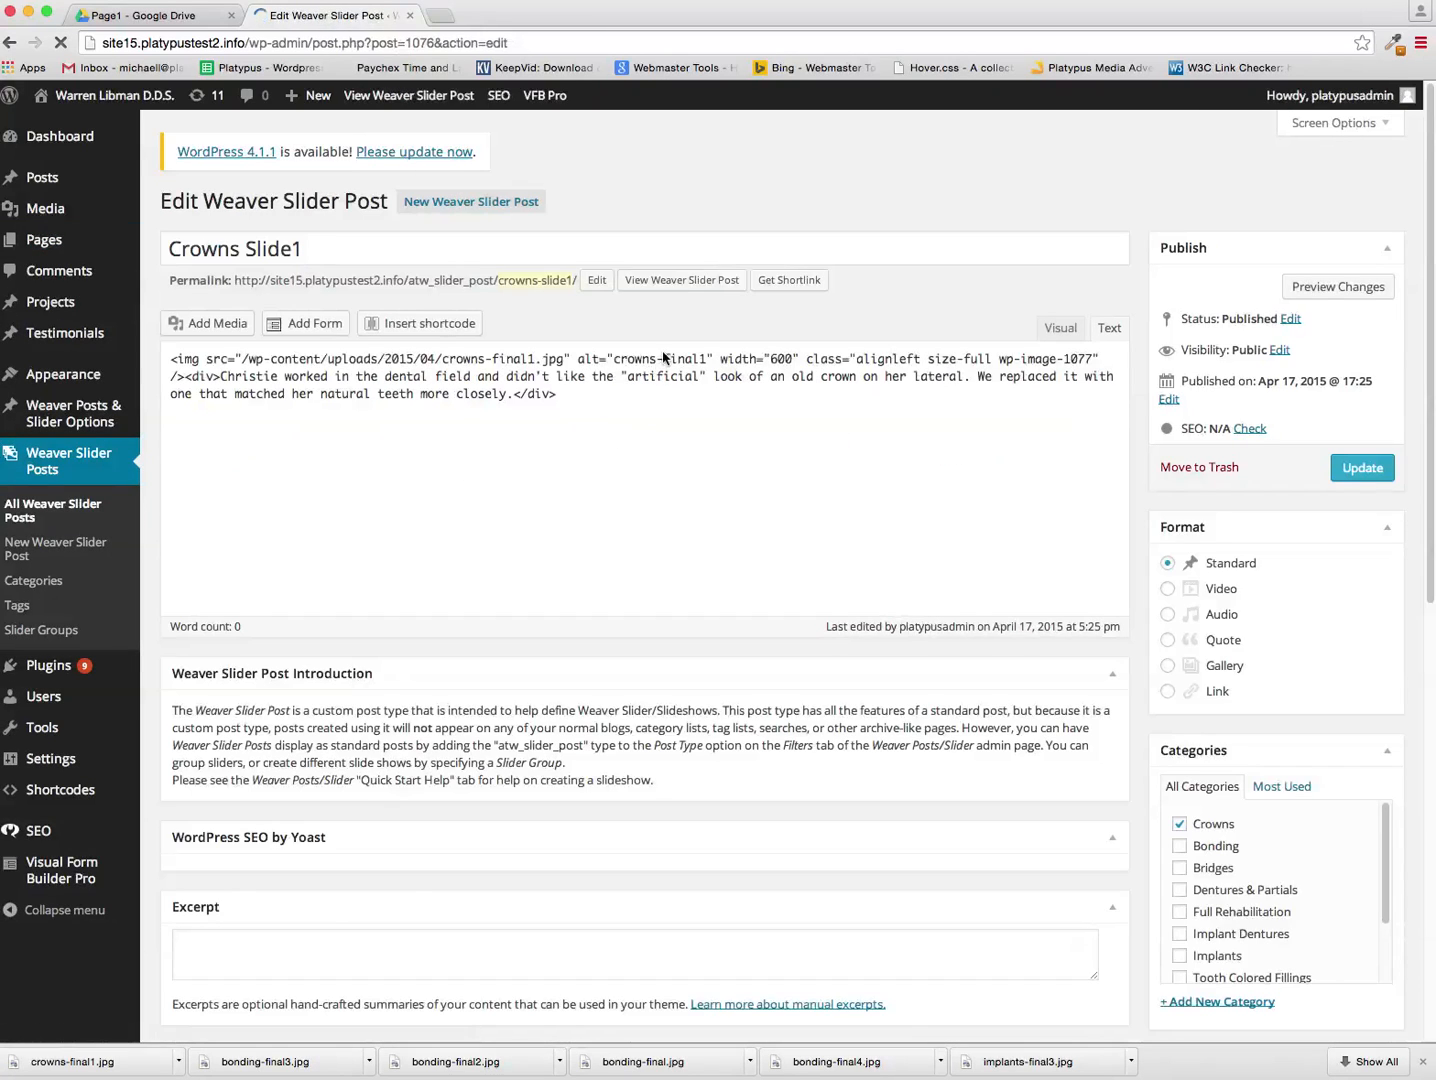
left_click(1060, 328)
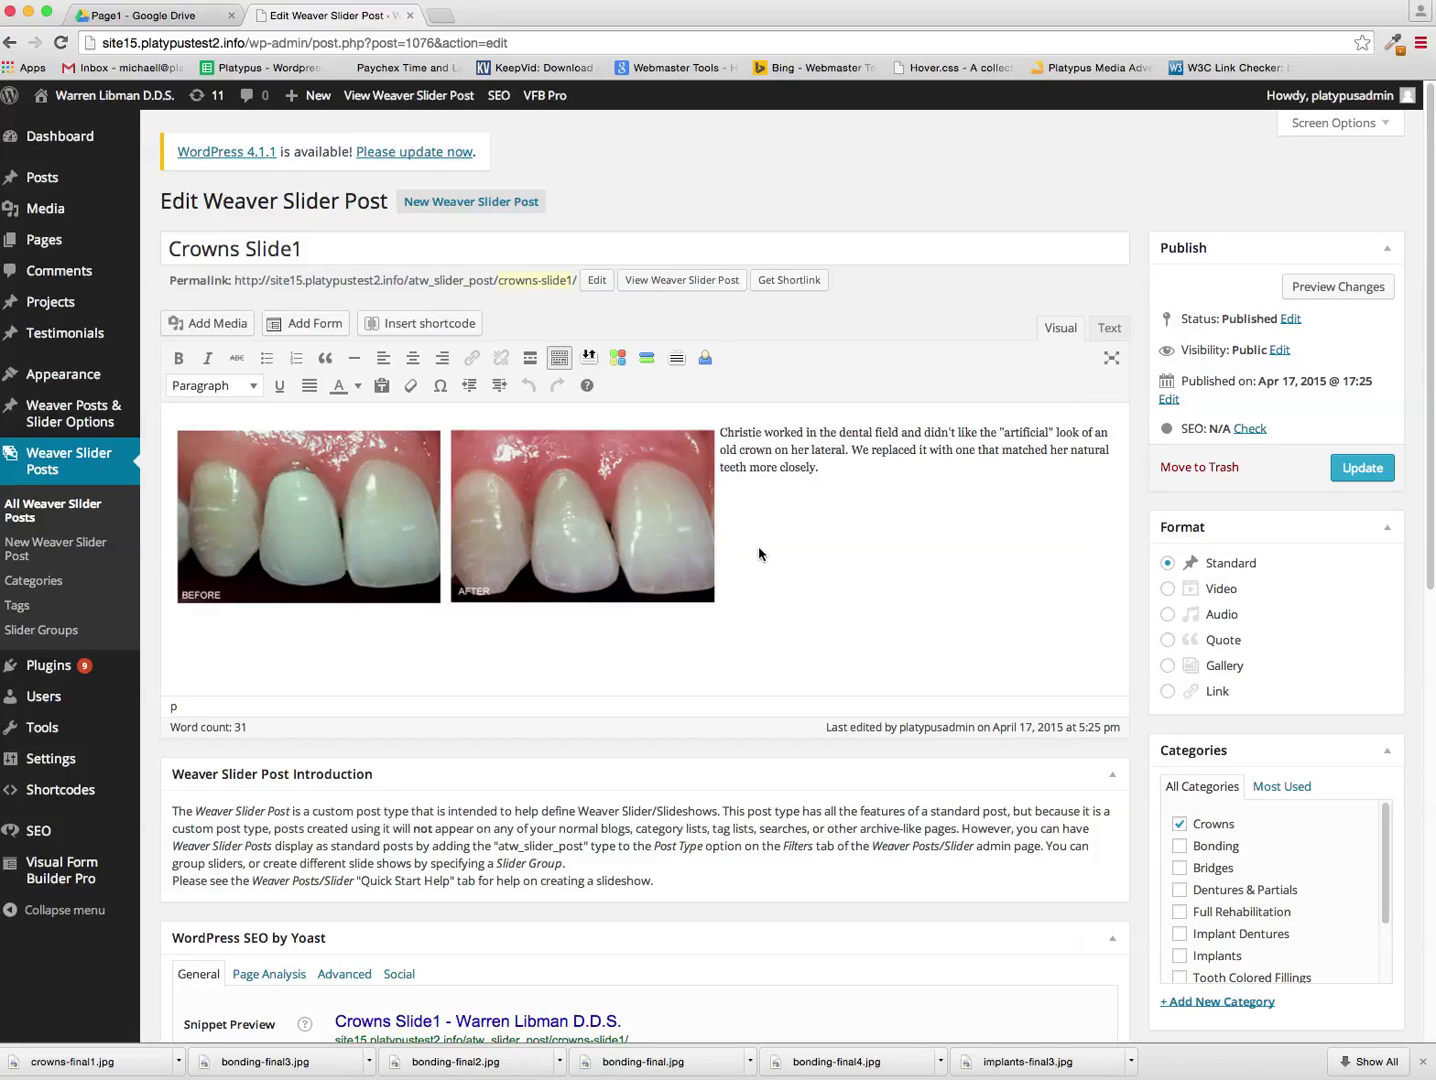
right_click(330, 16)
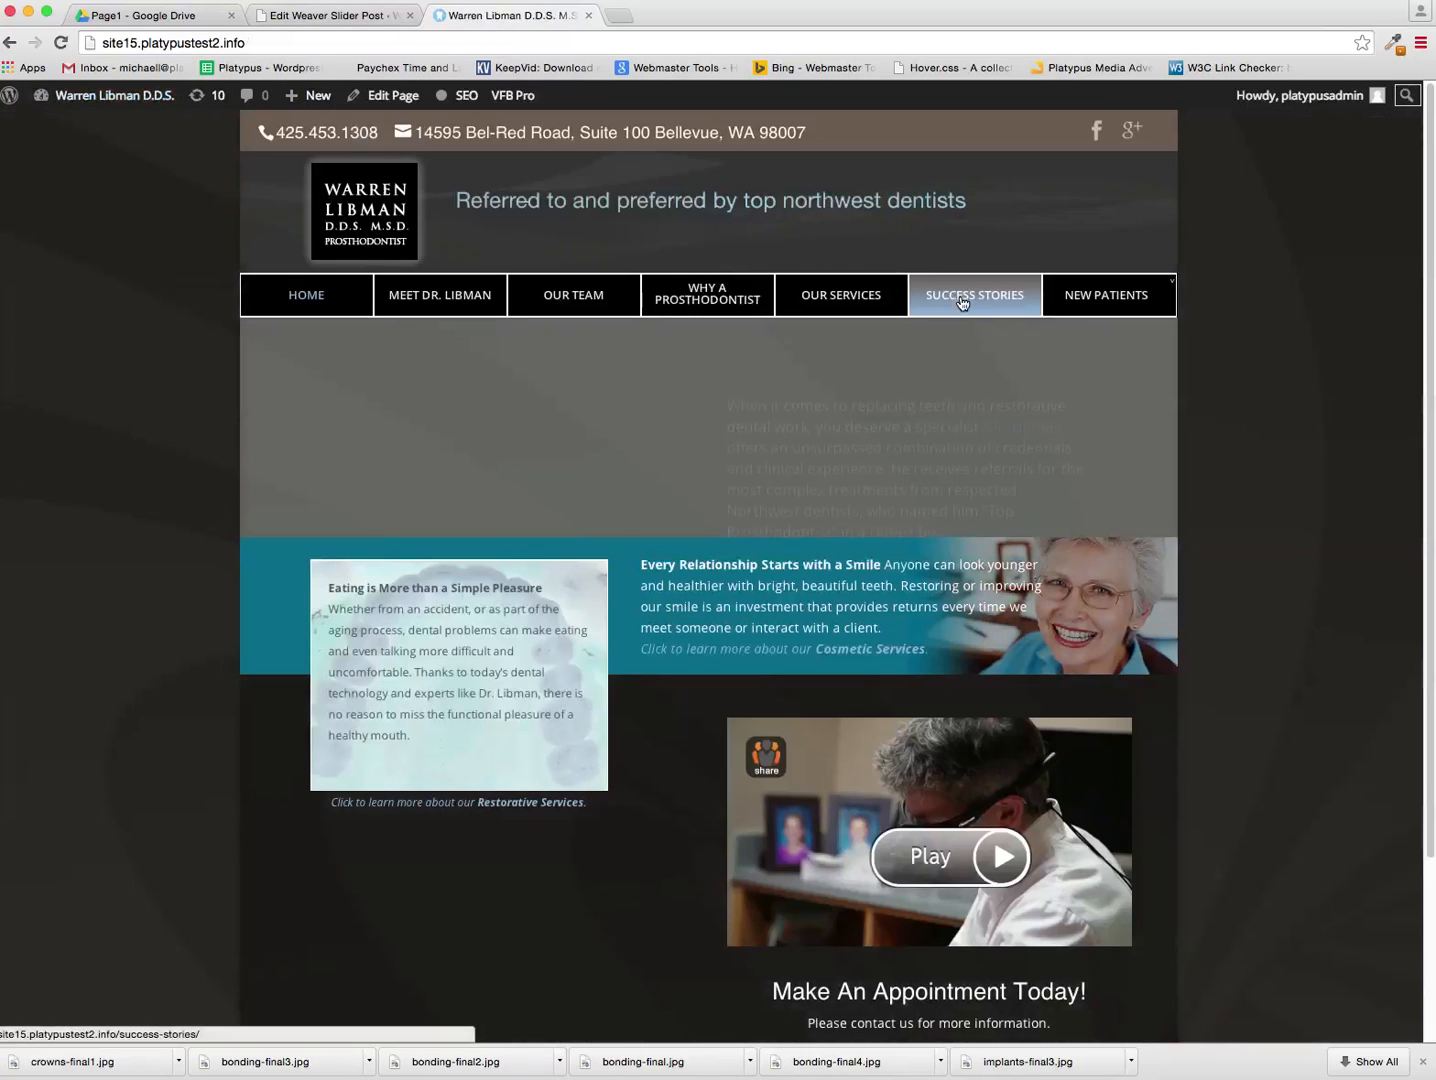
View the Crowns success-stories slider on the live site, then return to the Crowns Slide1 editor
left_click(974, 294)
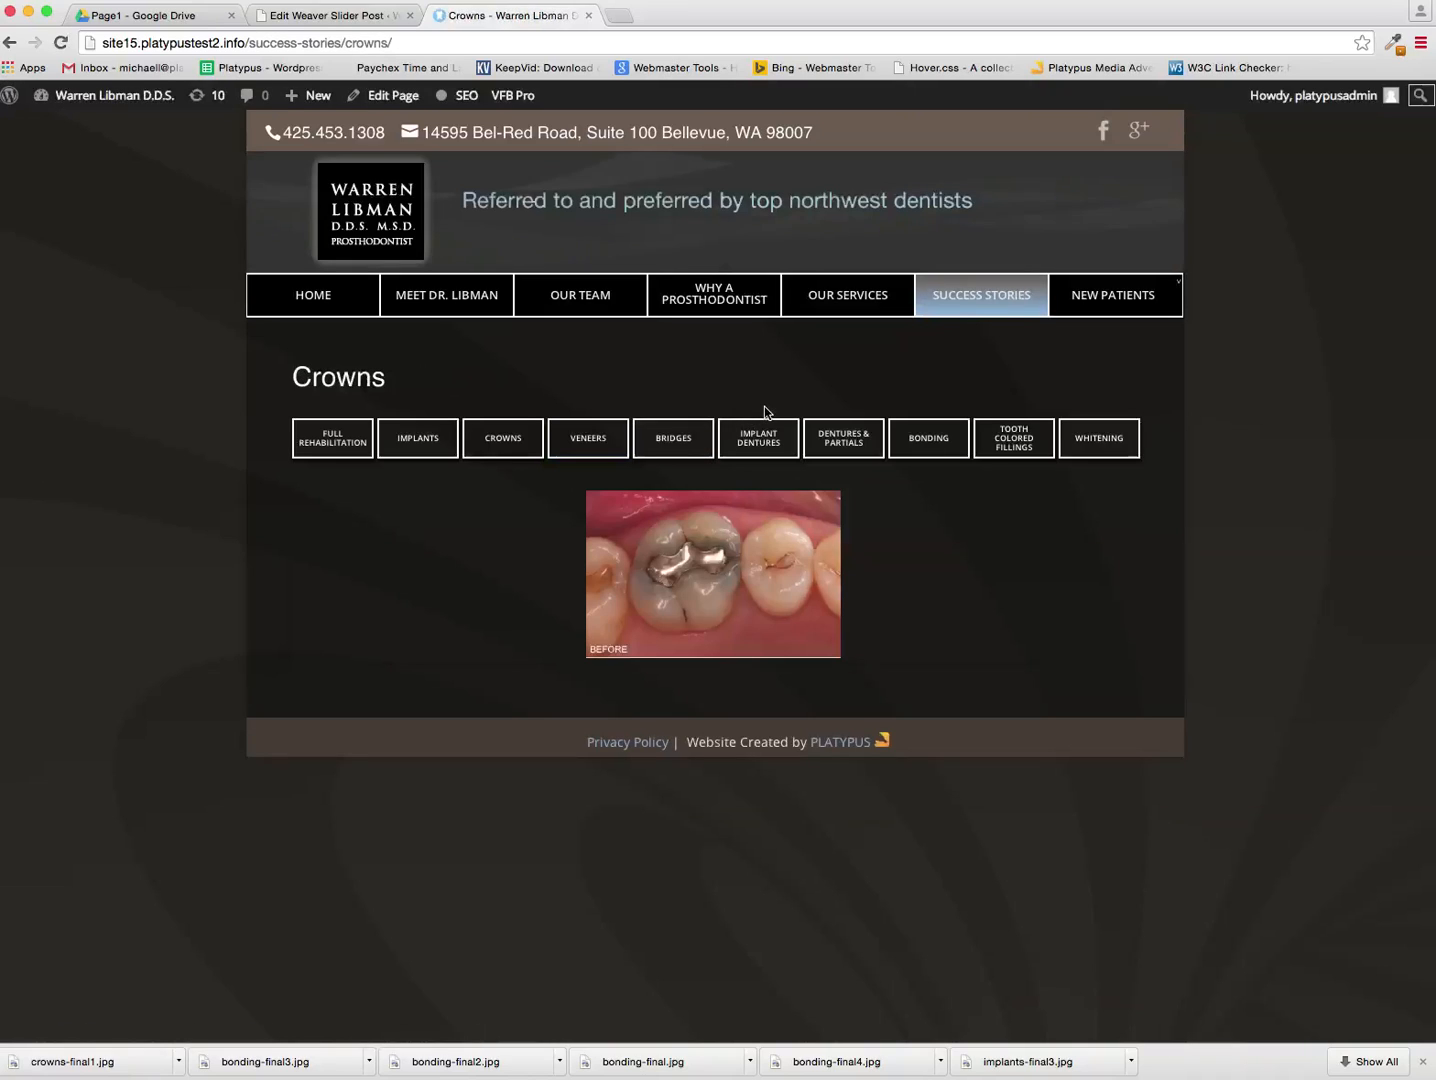
mouse_move(810, 568)
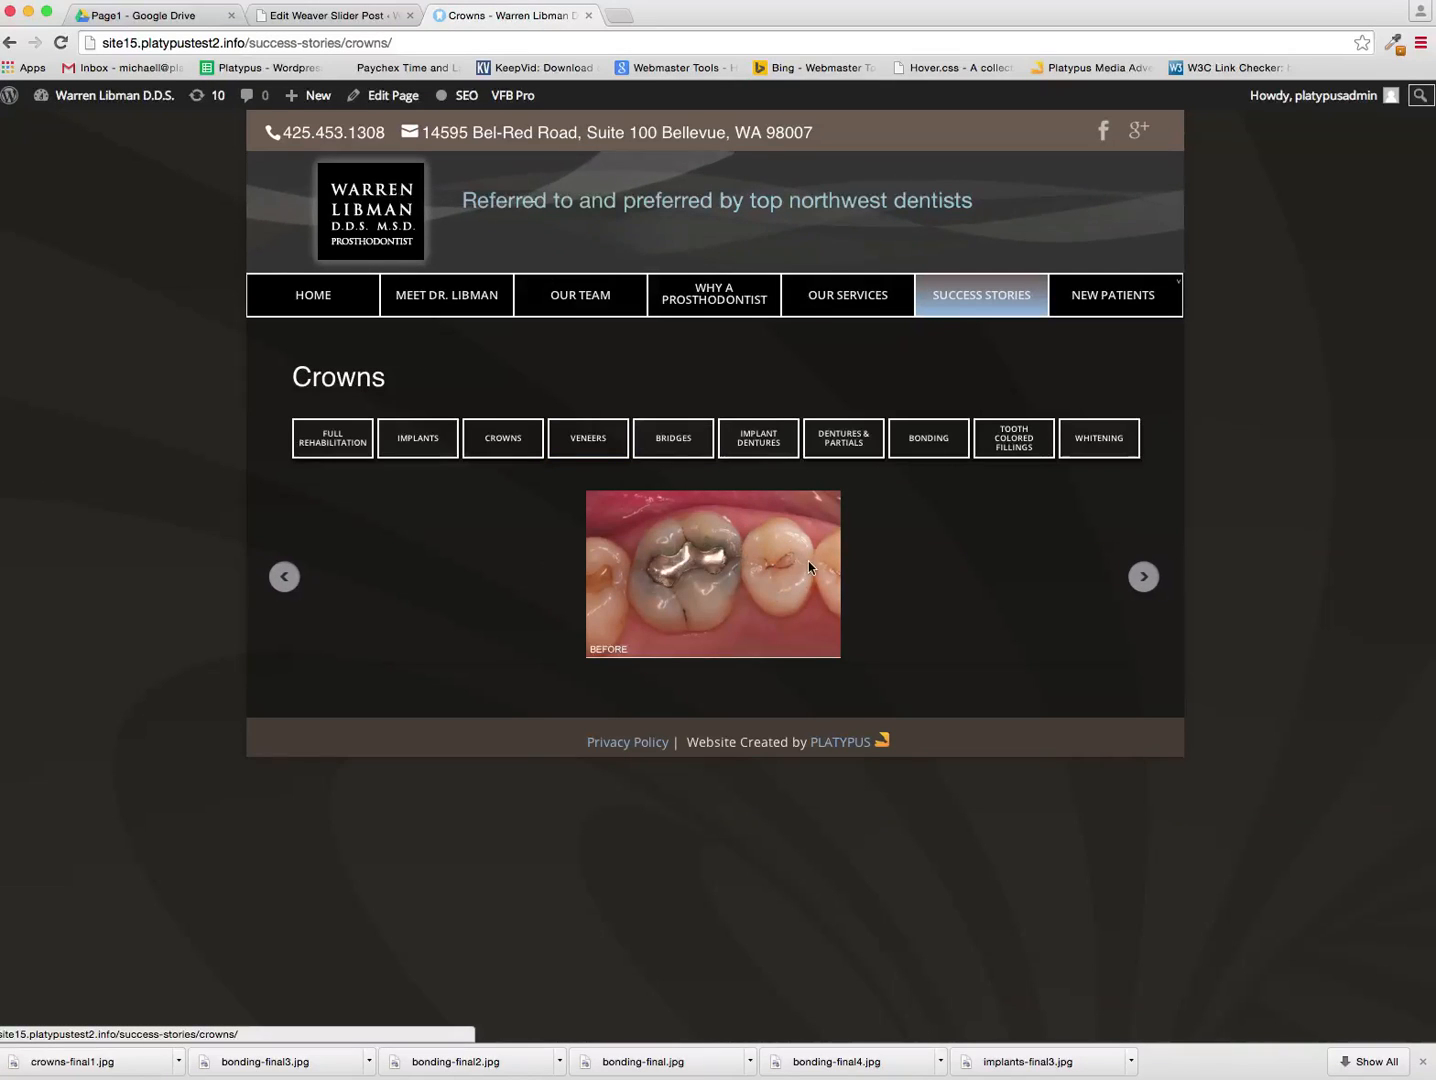
mouse_move(812, 564)
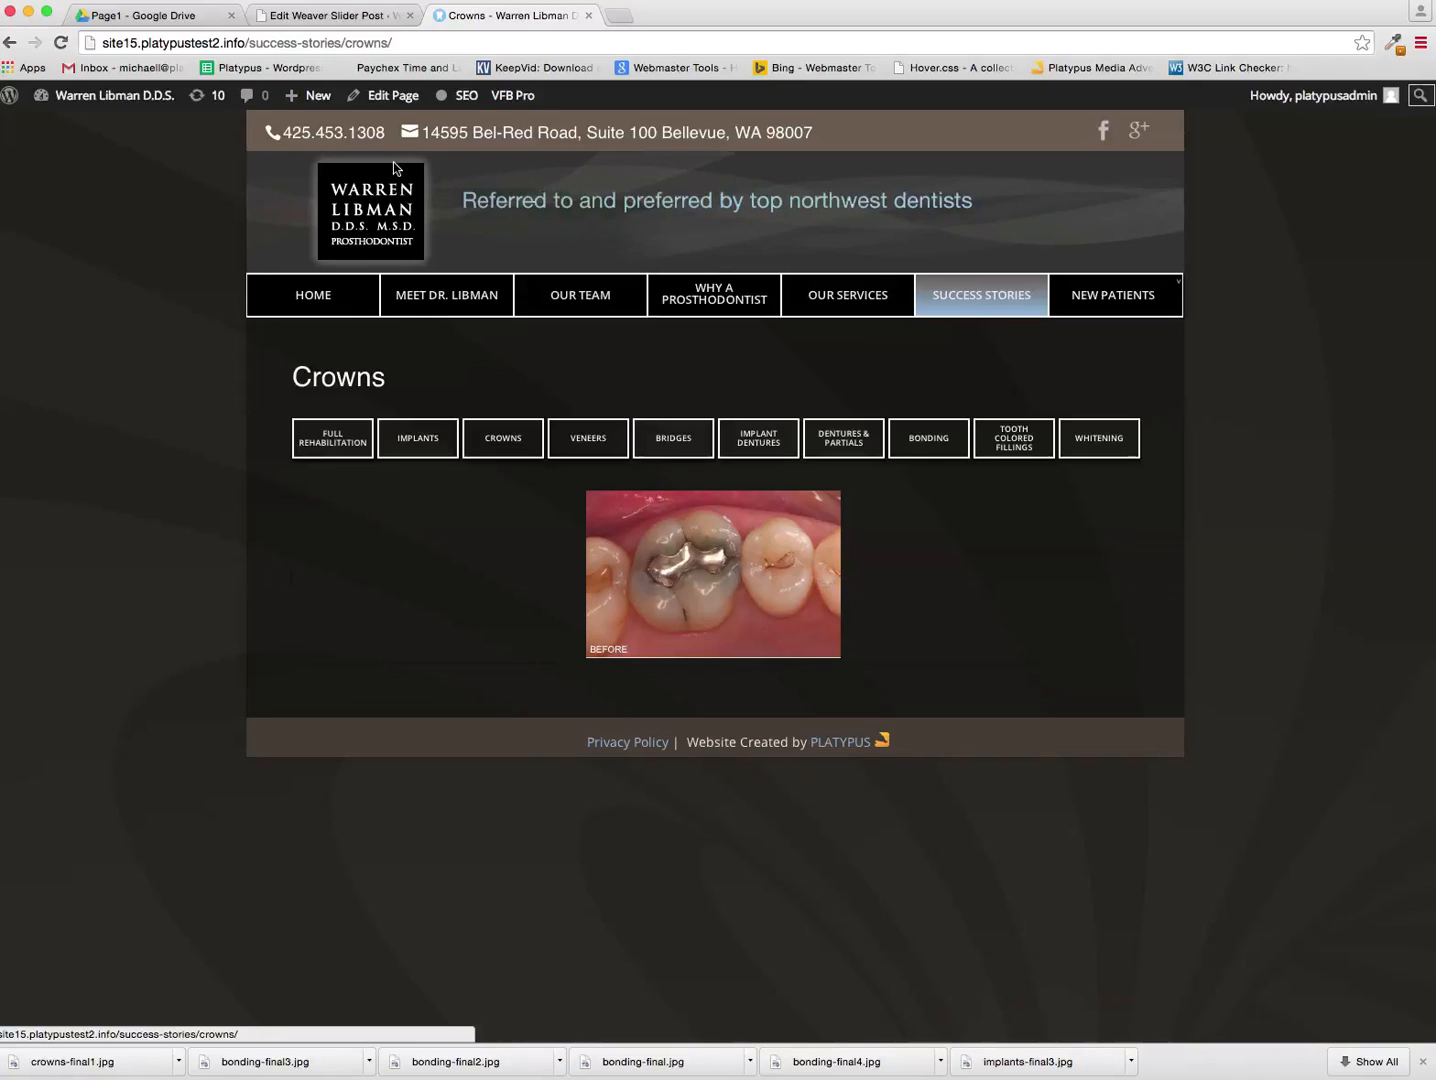
mouse_move(712, 250)
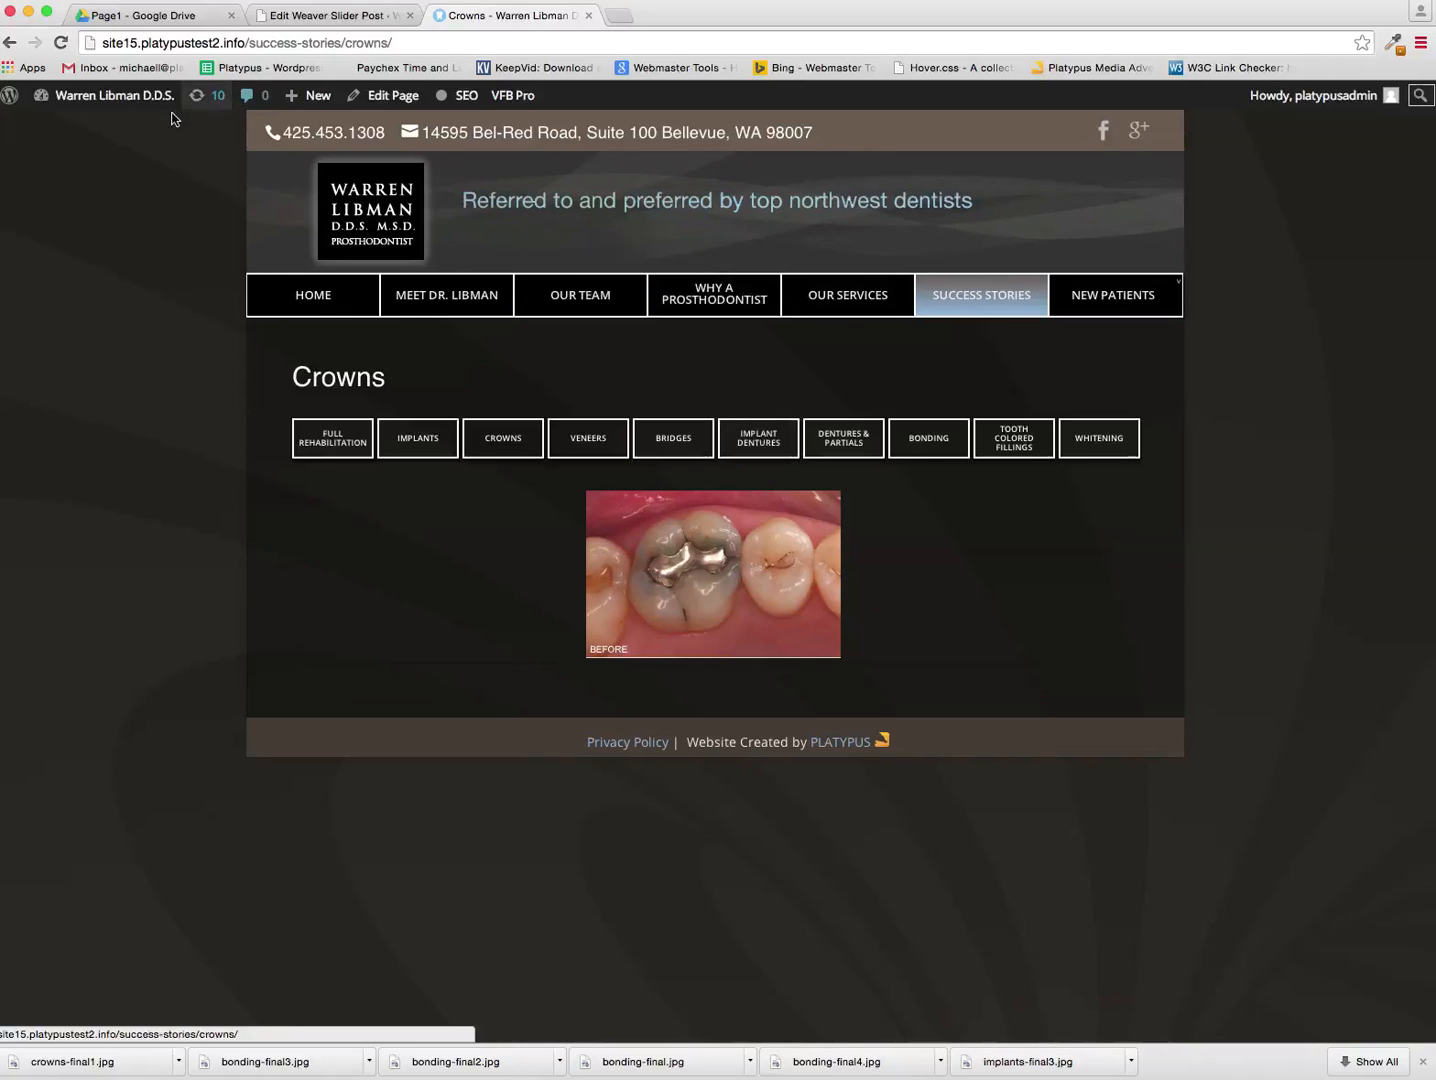
mouse_move(578, 374)
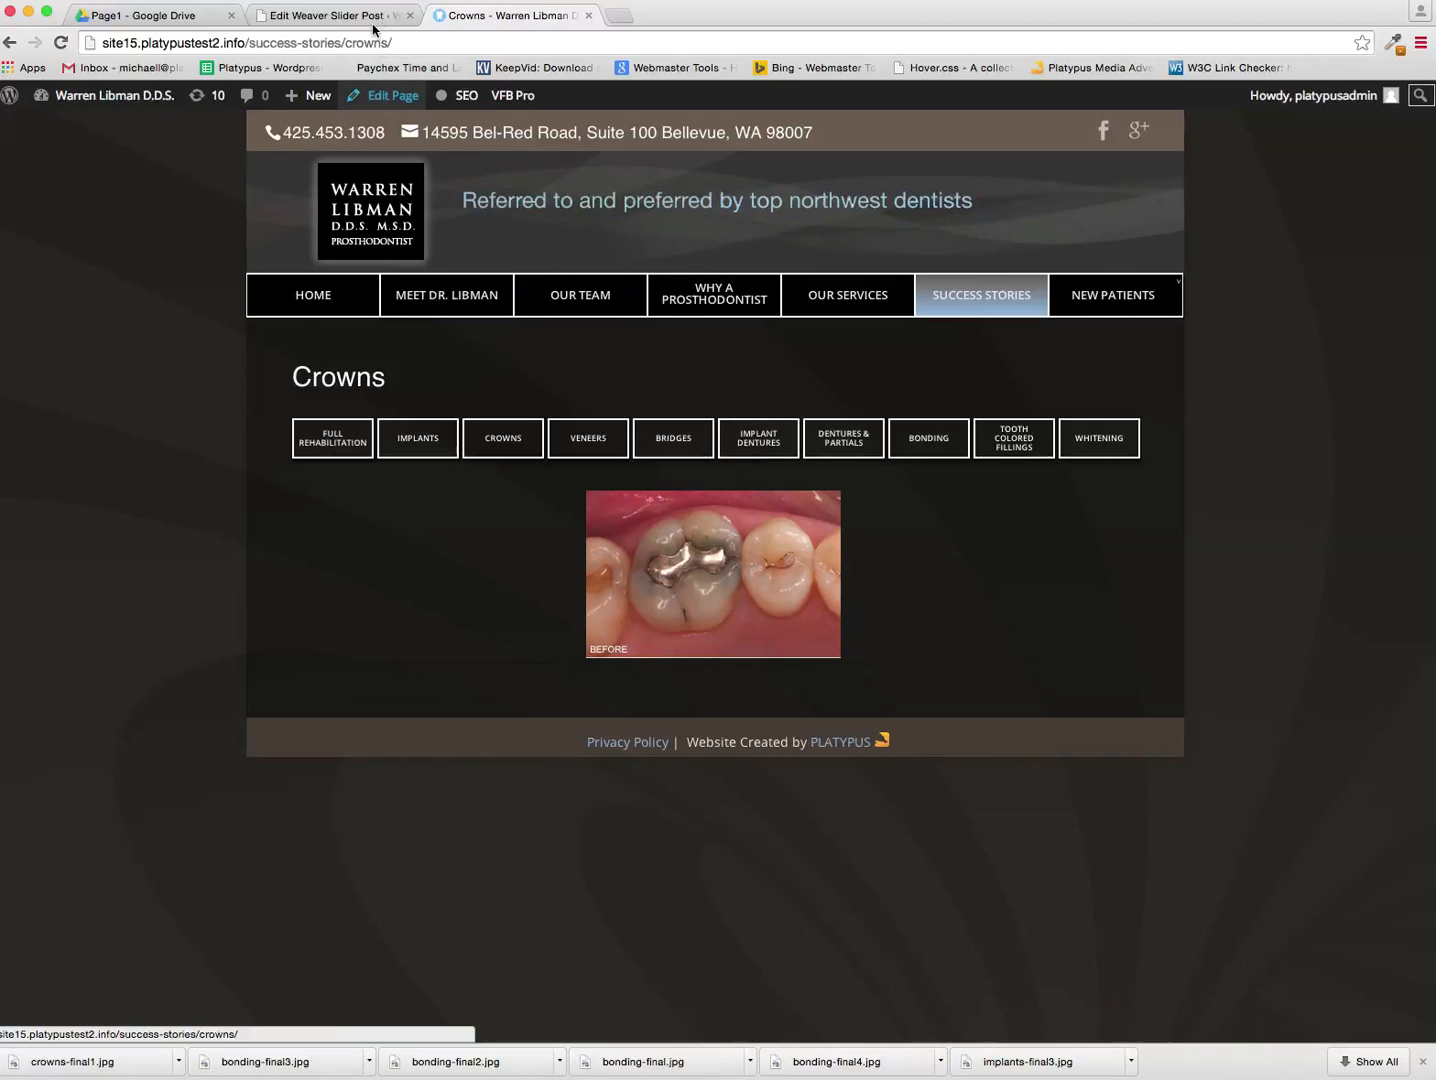
left_click(330, 16)
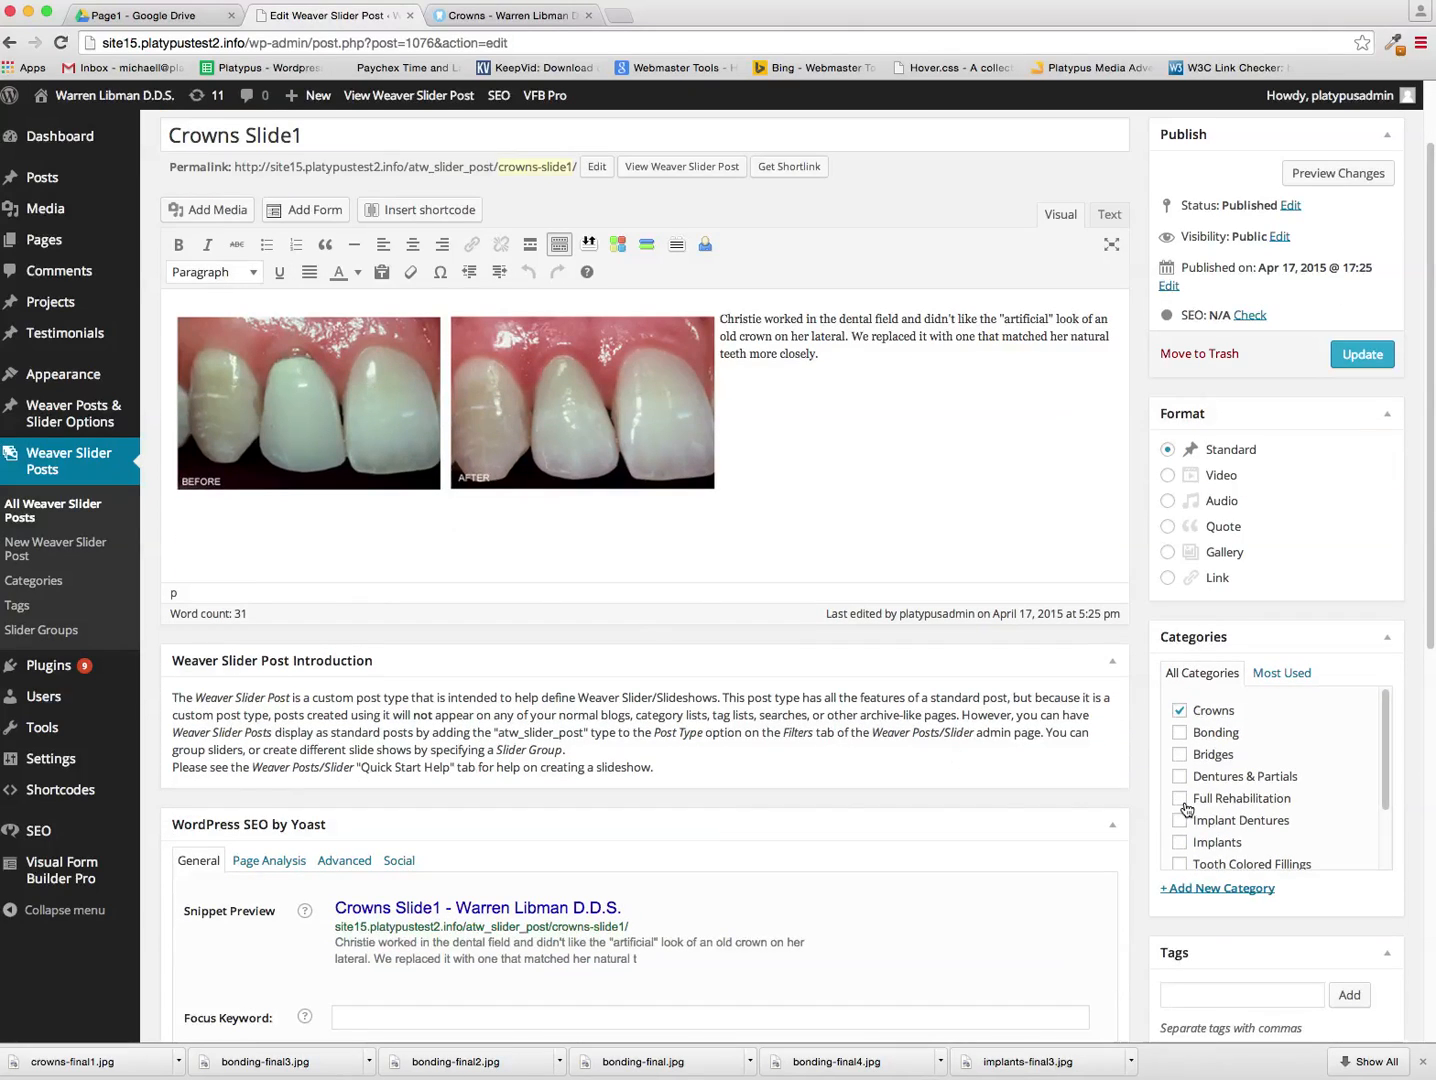
Update the Crowns Slide1 post and recheck the live Crowns page
scroll("down", 3)
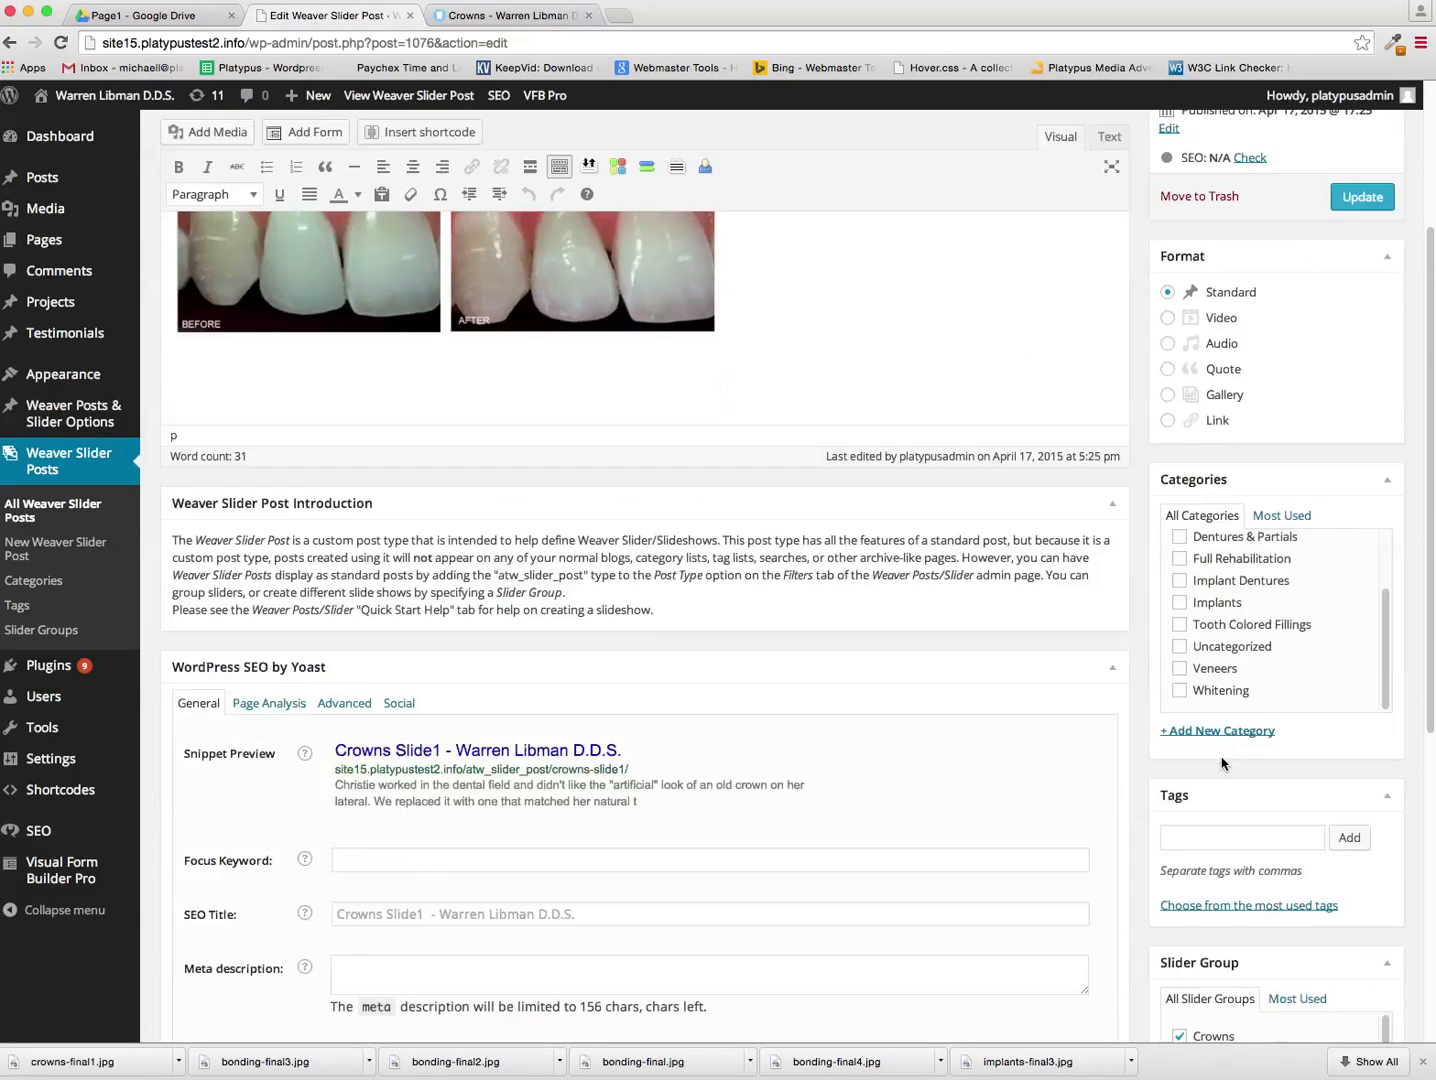
scroll("down", 3)
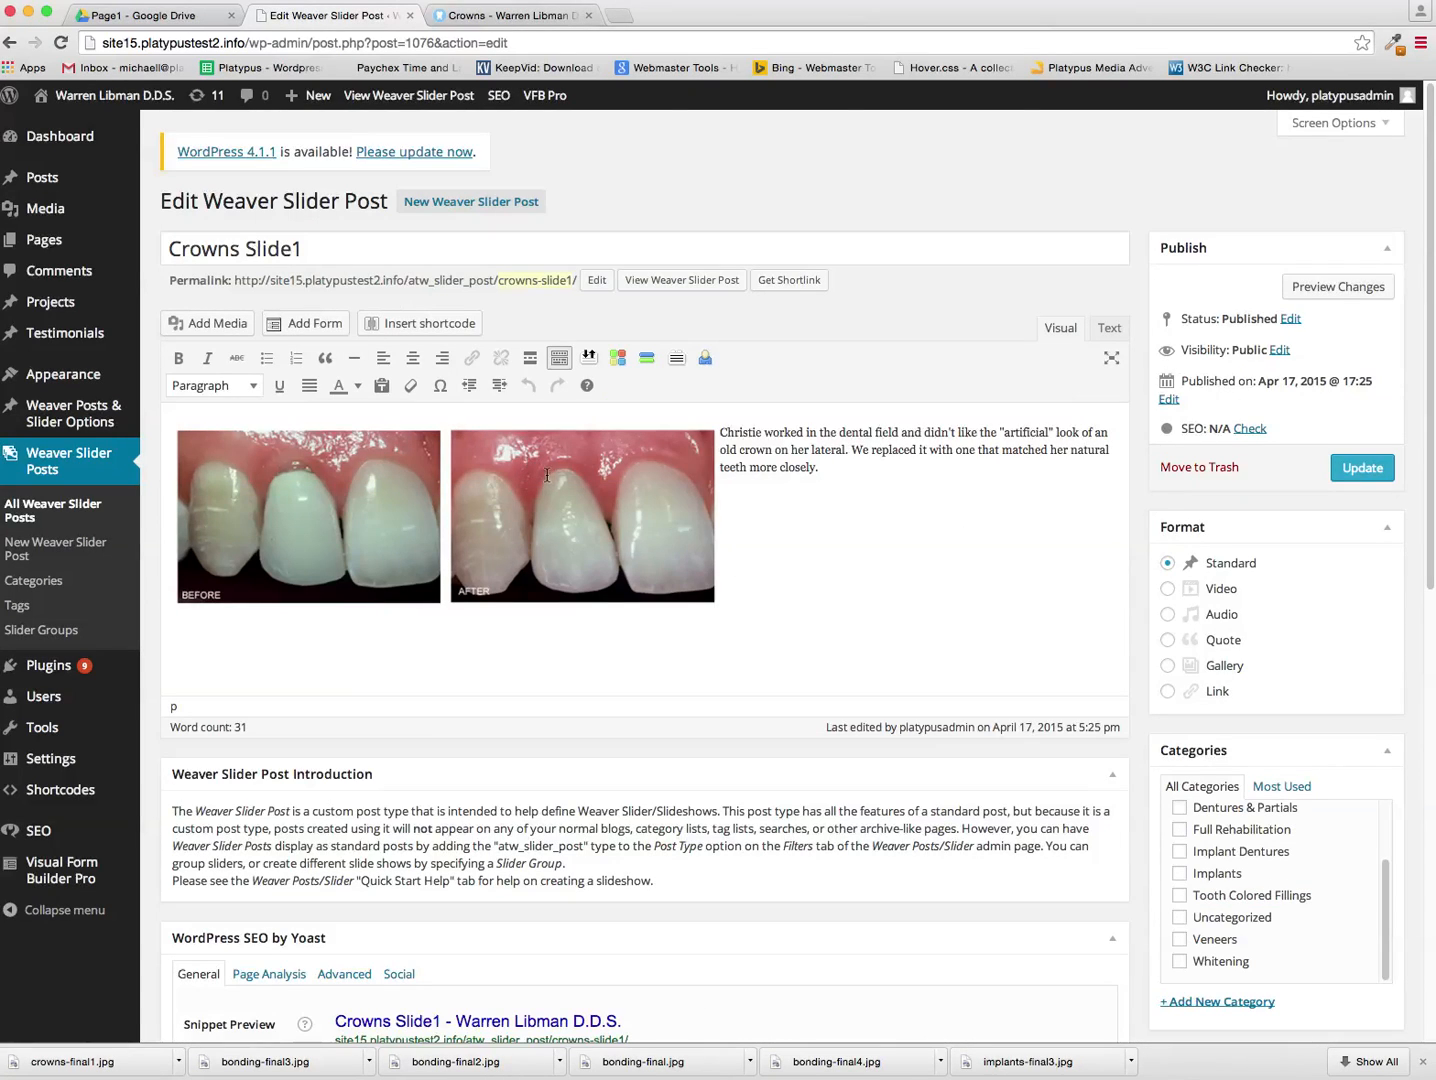
left_click(1360, 468)
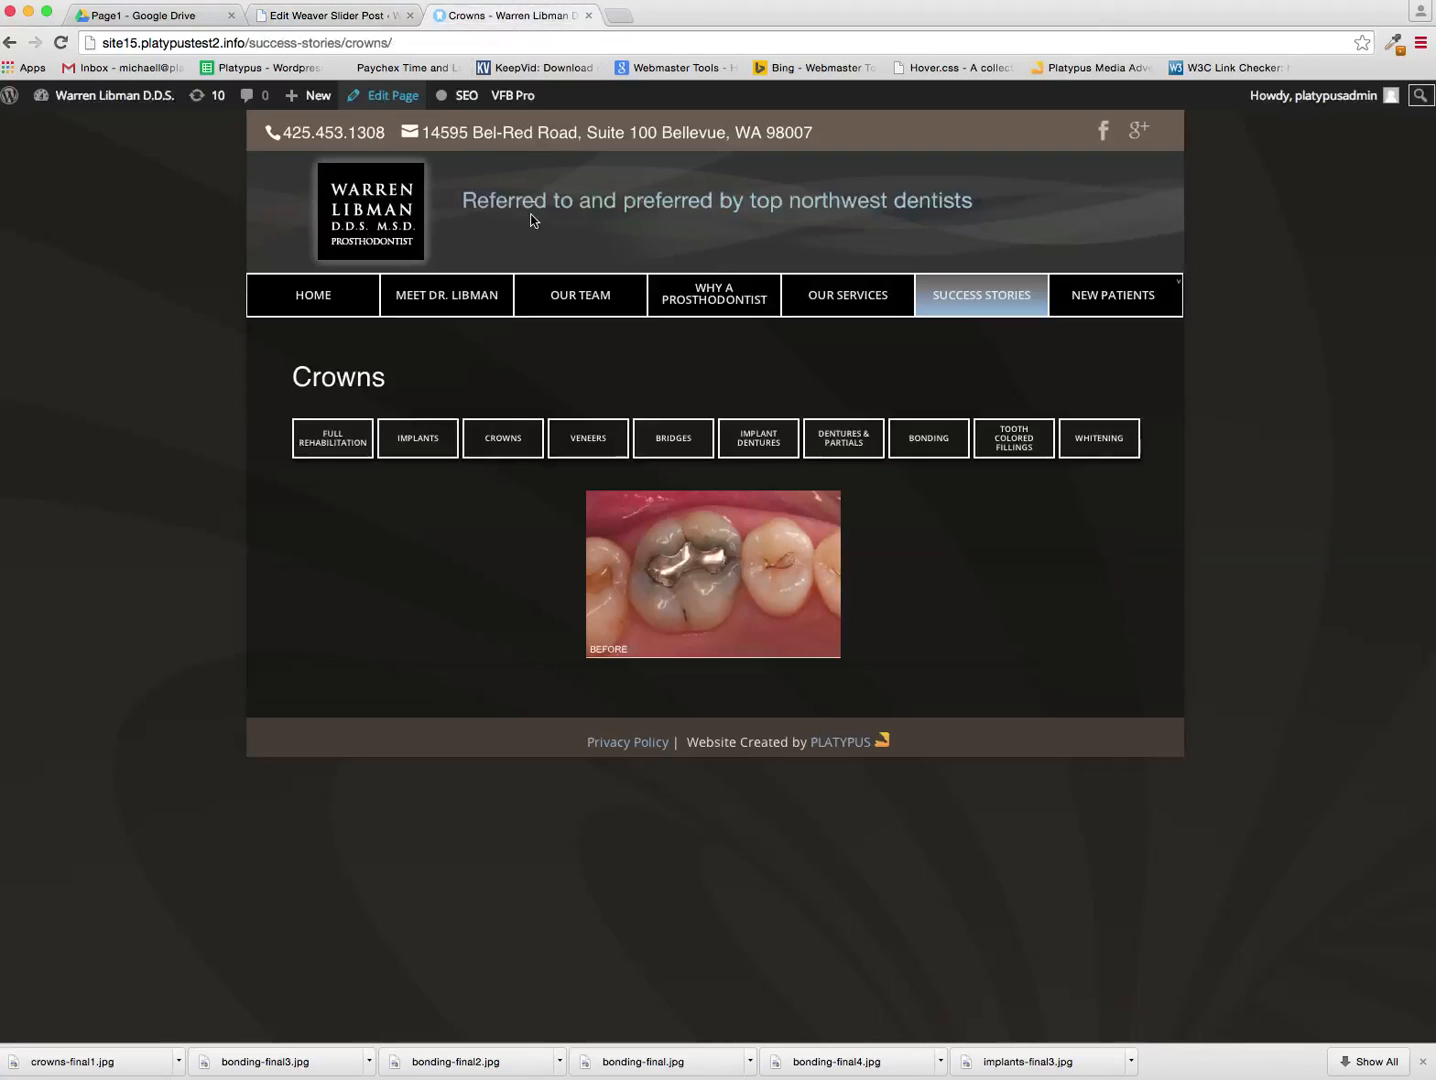
left_click(60, 42)
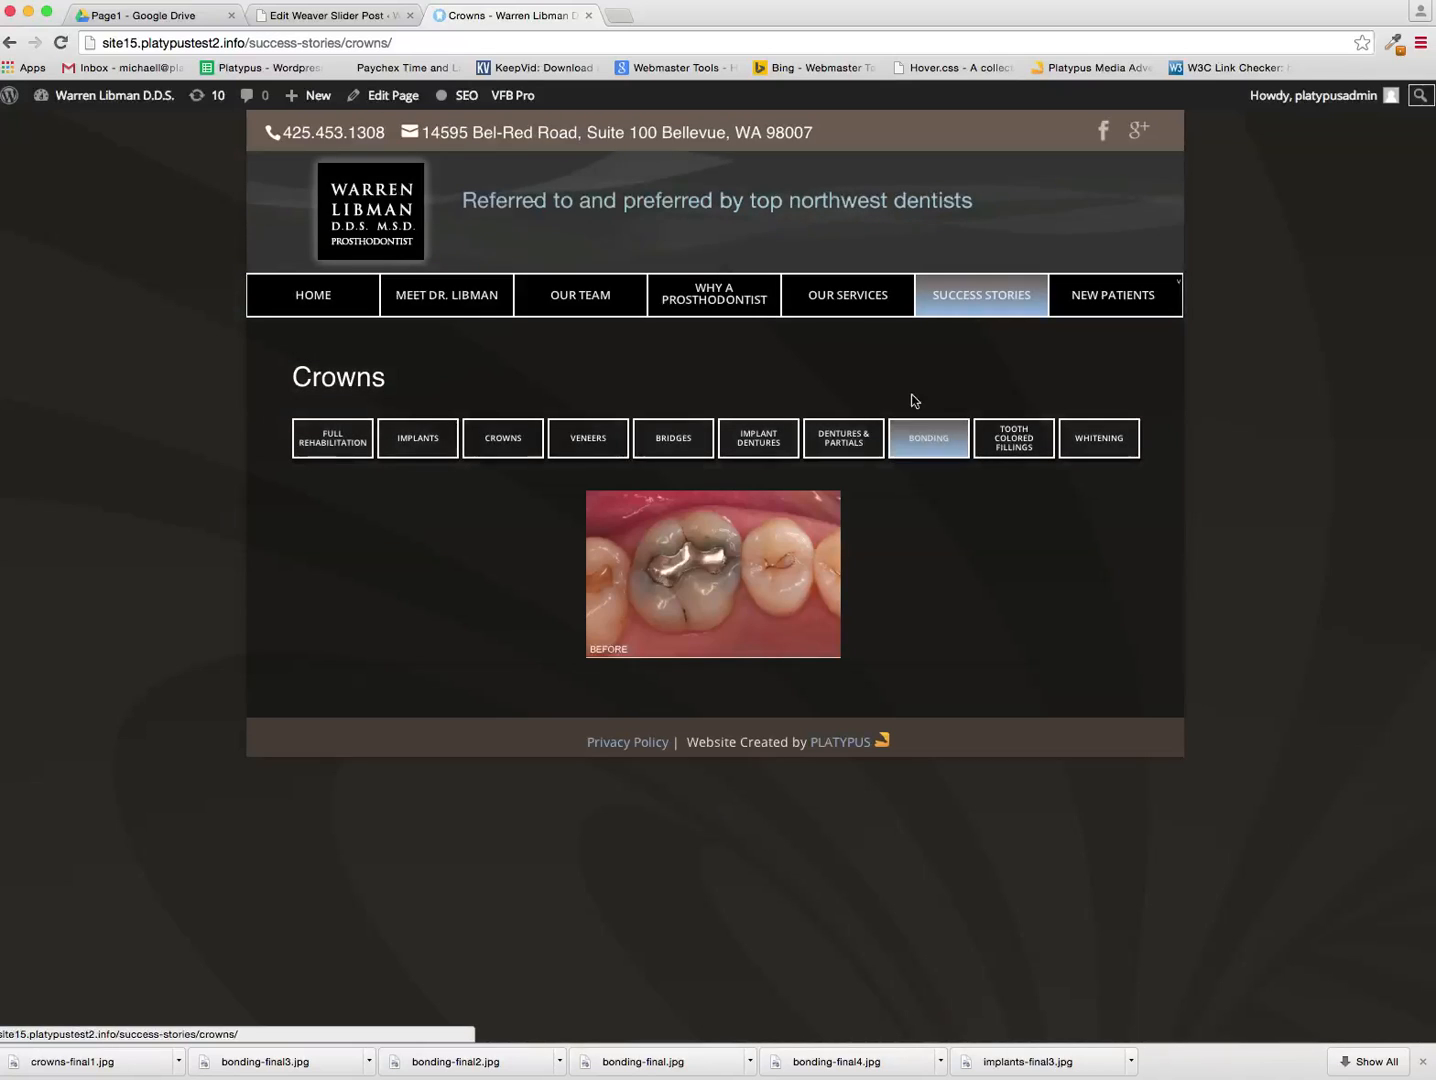
Go back to the editor and into Weaver Posts & Slider Options
left_click(330, 16)
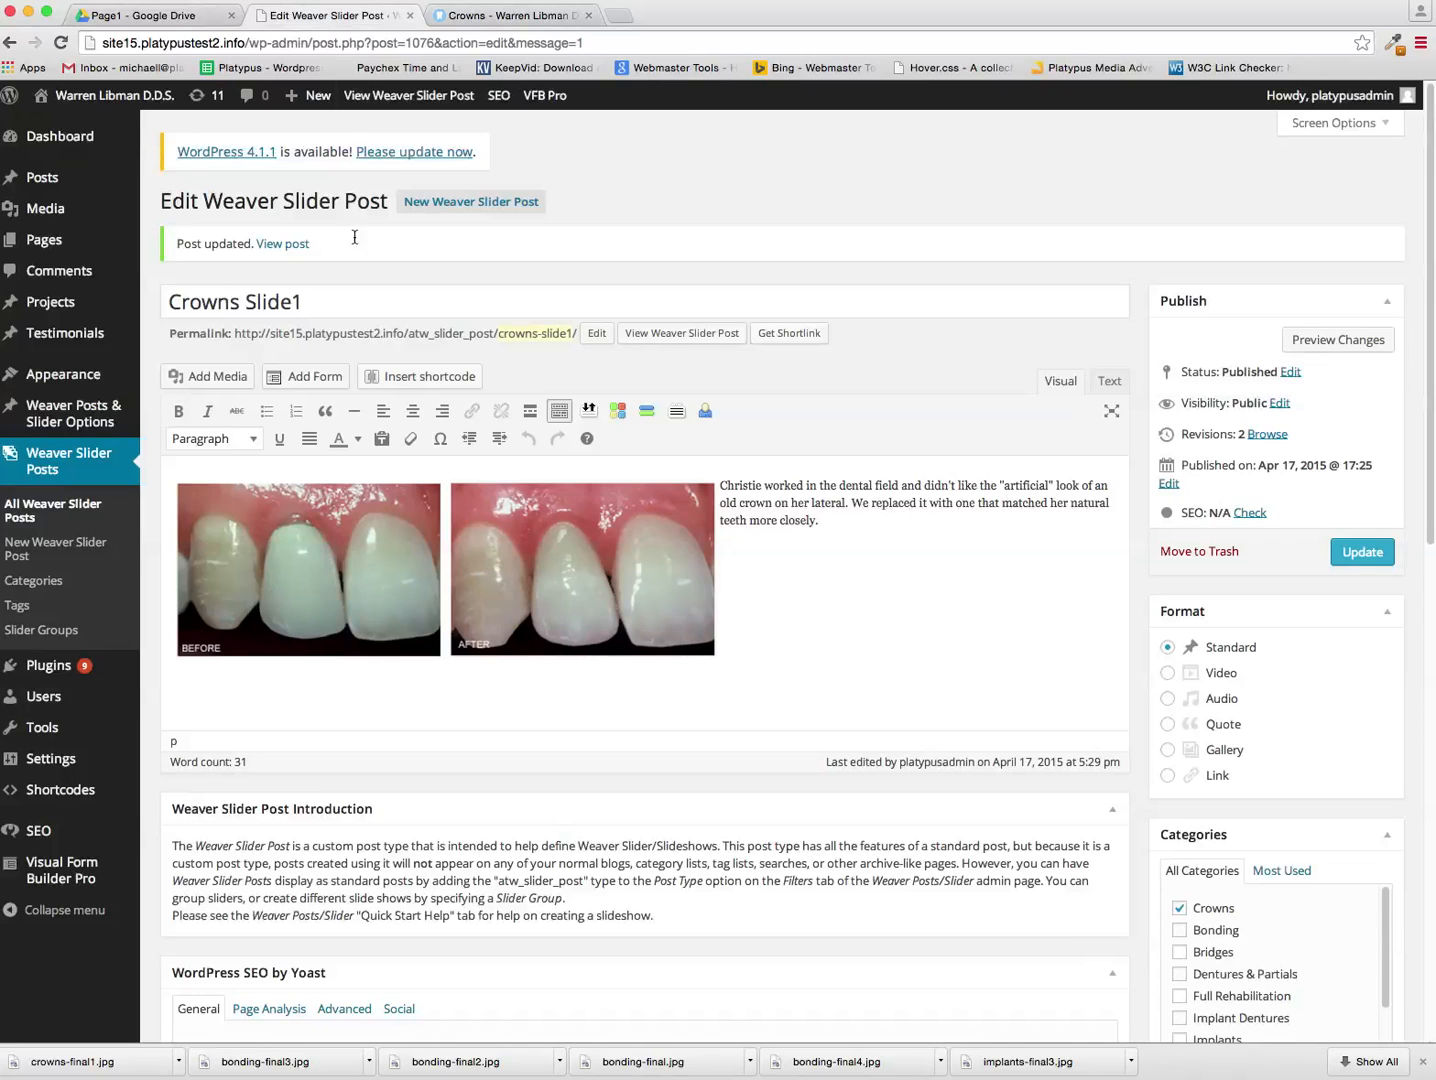
scroll("down", 3)
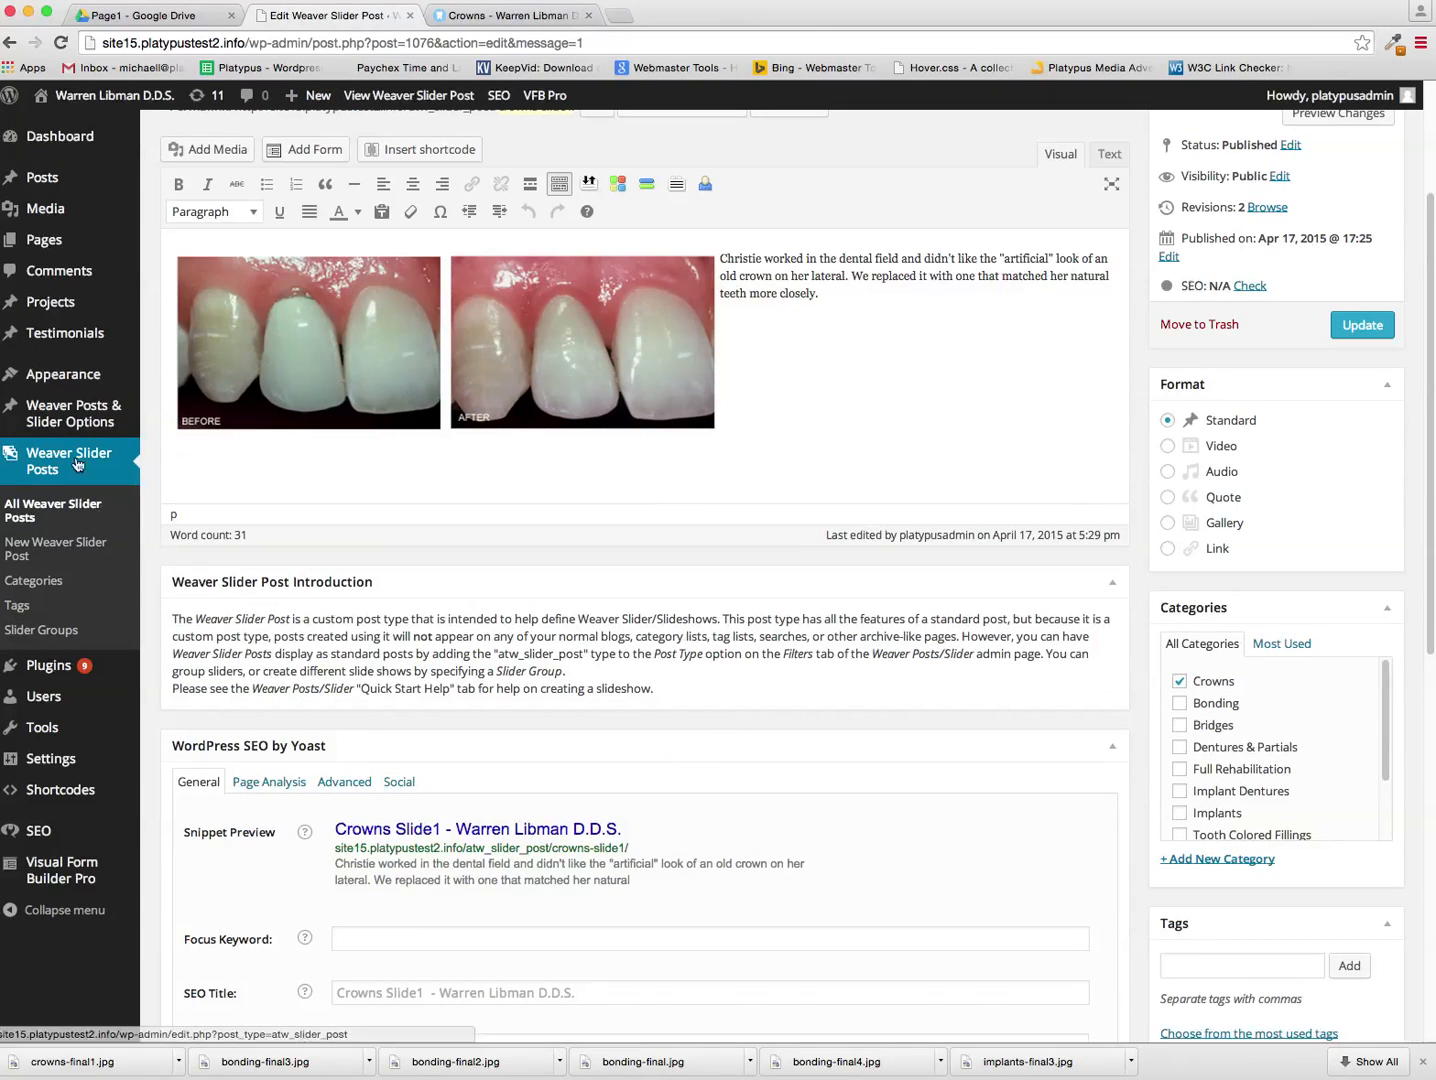
left_click(68, 412)
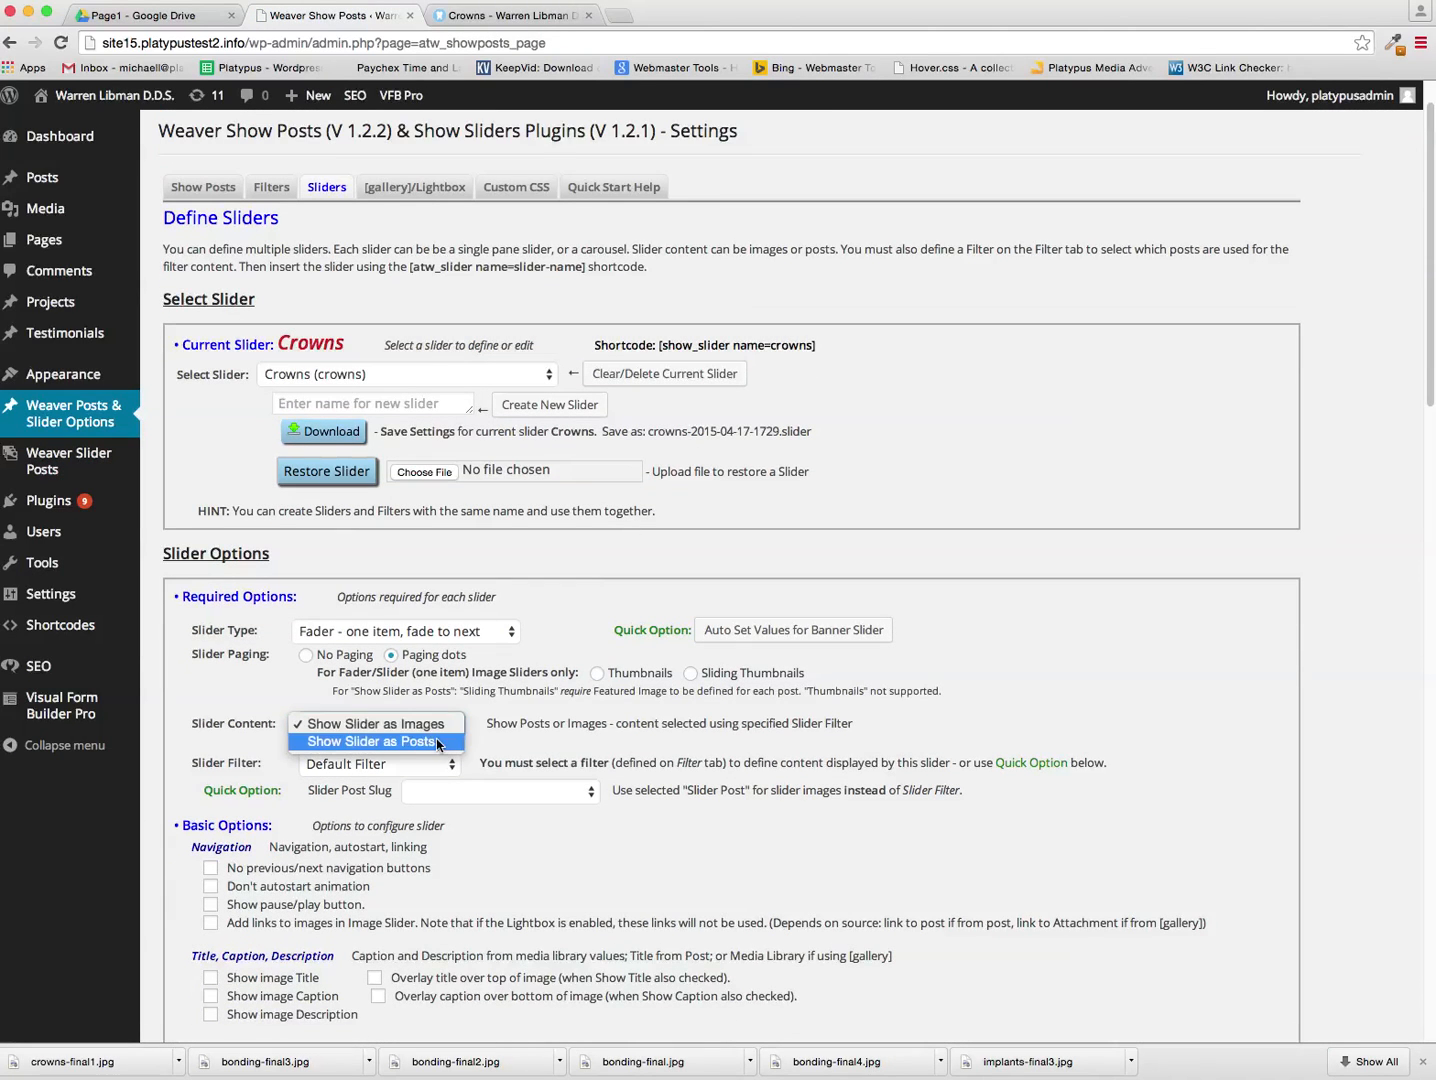
Set Crowns slider content to Show Slider as Posts with 'Don't autostart animation', and save
left_click(376, 740)
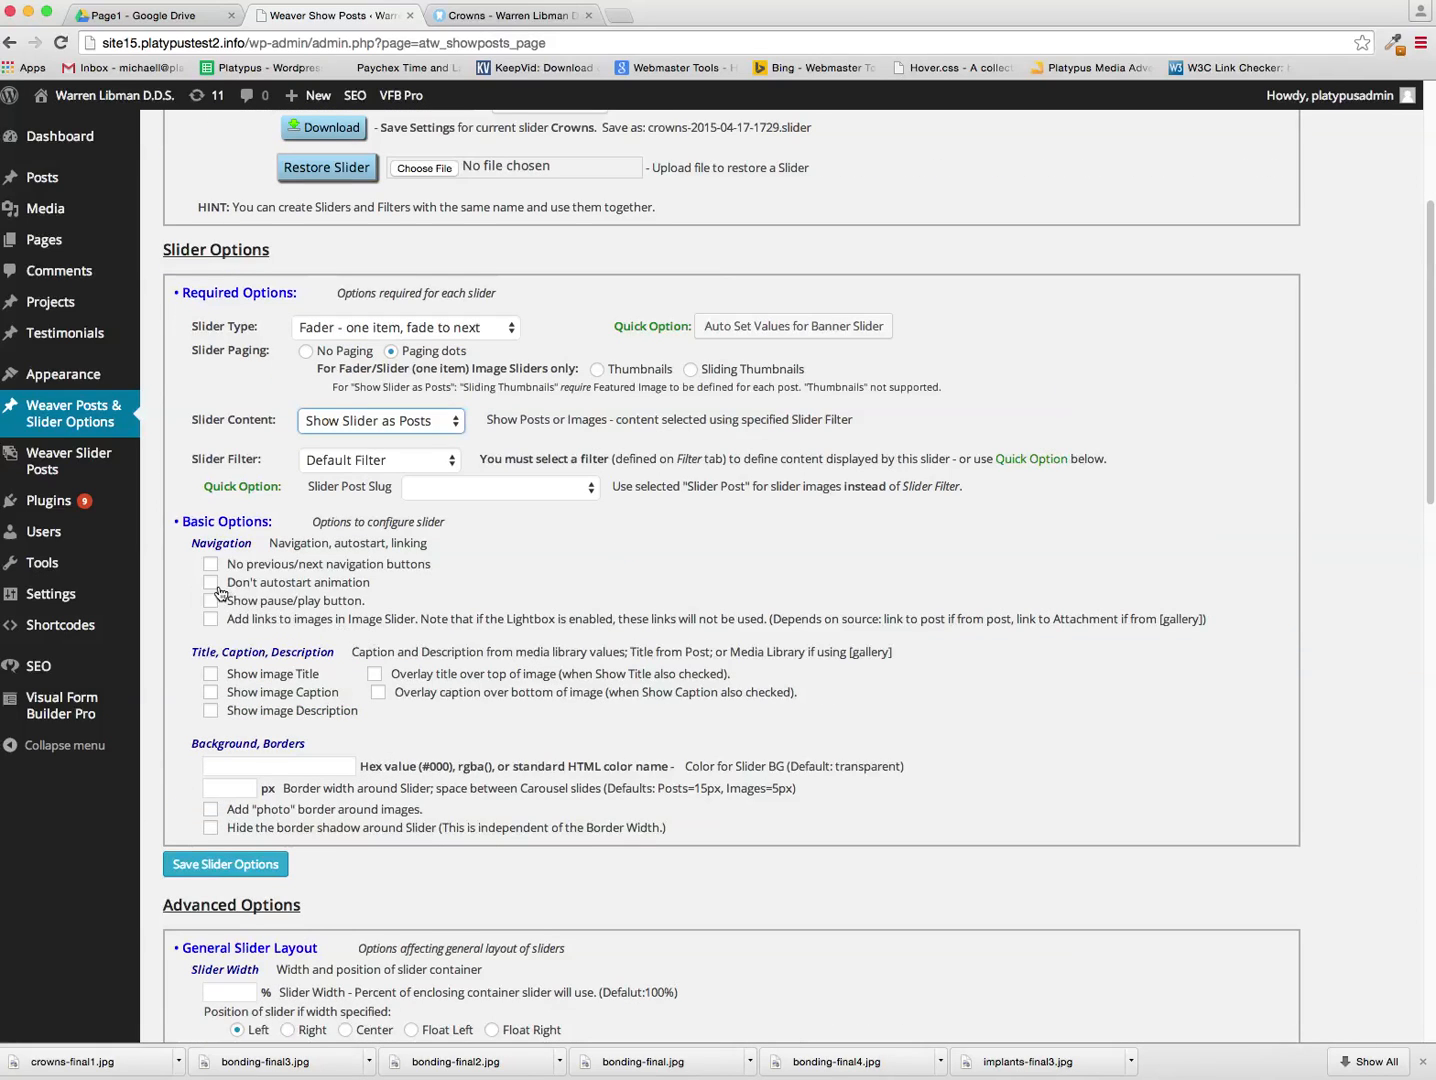
left_click(210, 582)
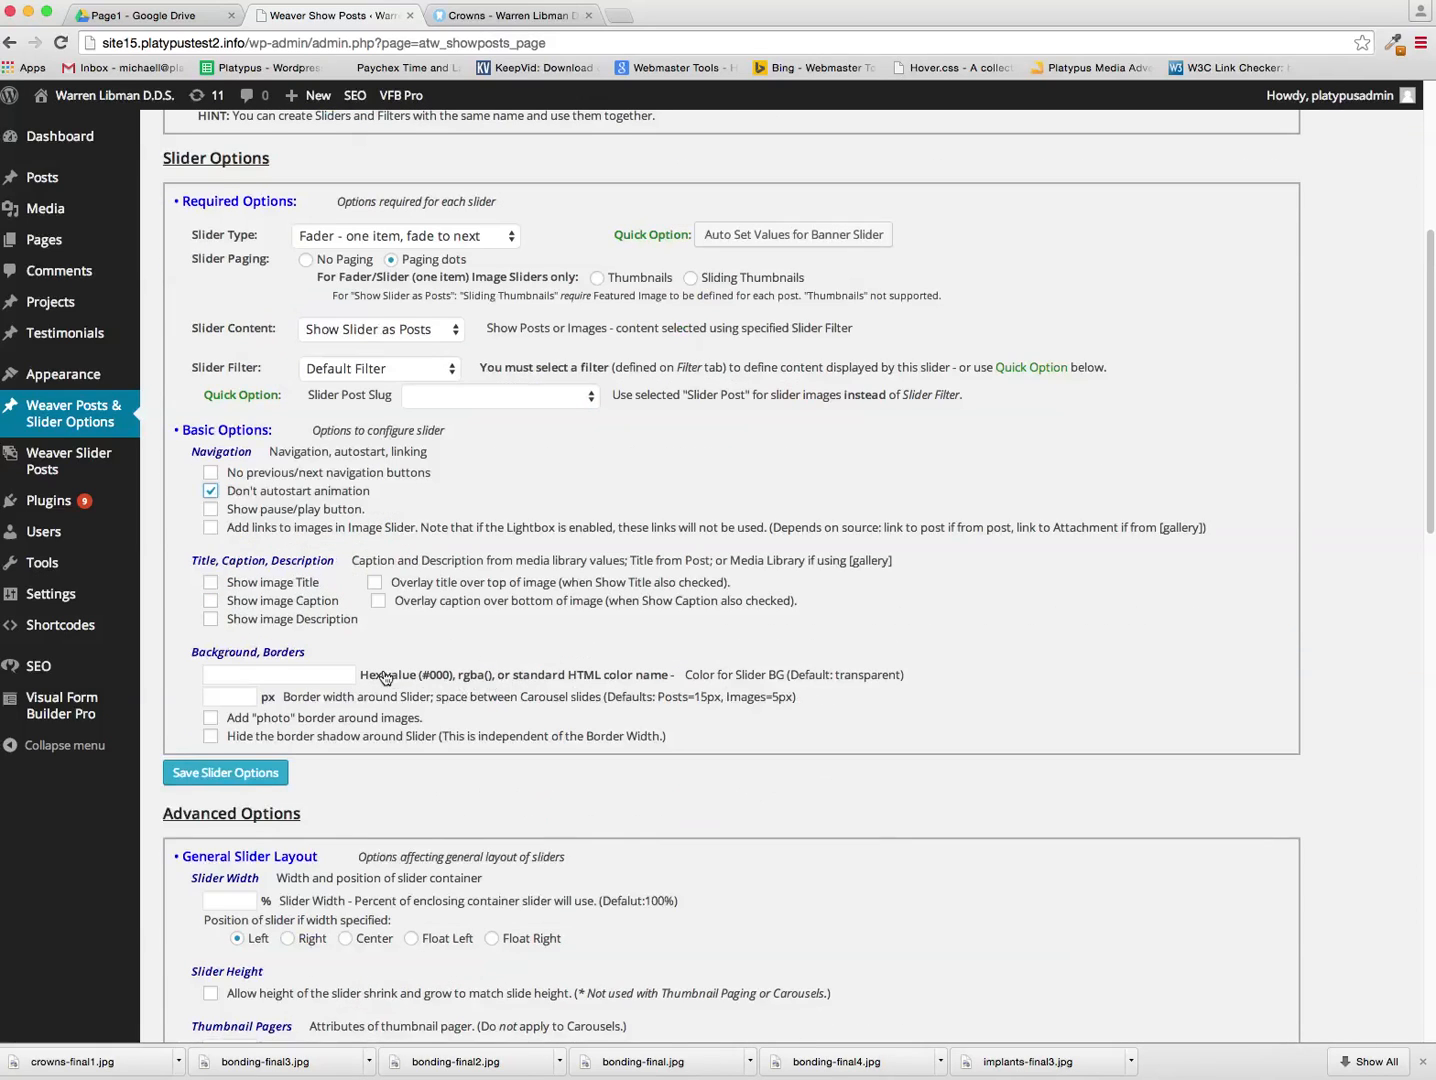
left_click(224, 772)
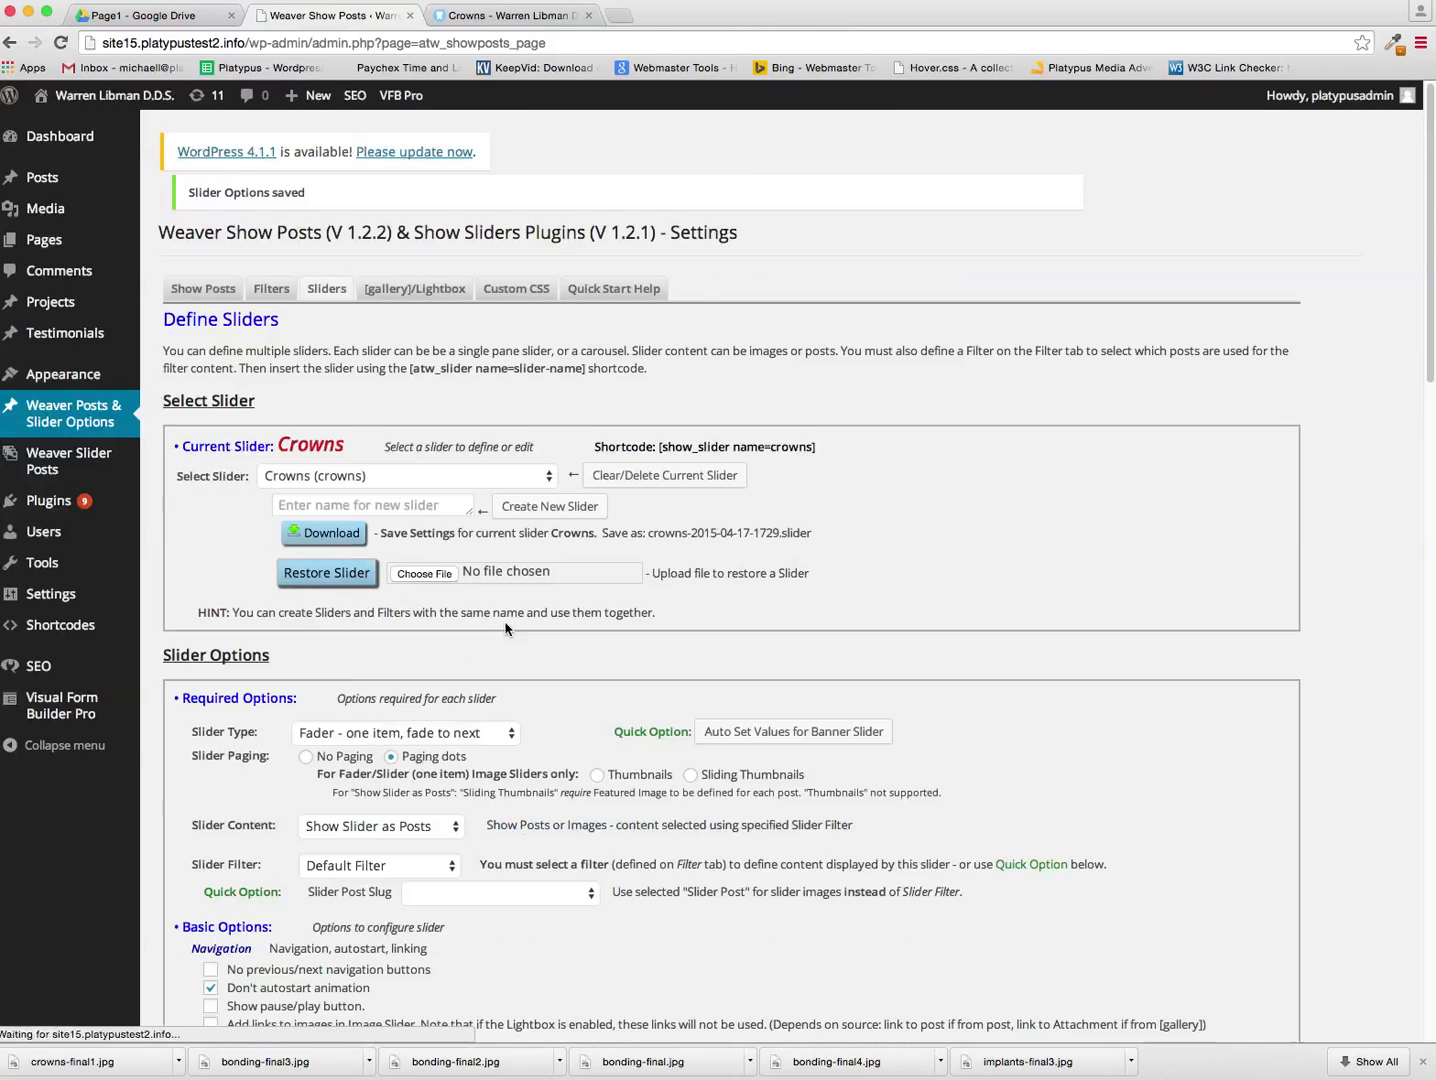
Set Slider Type to Slider (one item slides to the next) and save the slider options
scroll("down", 3)
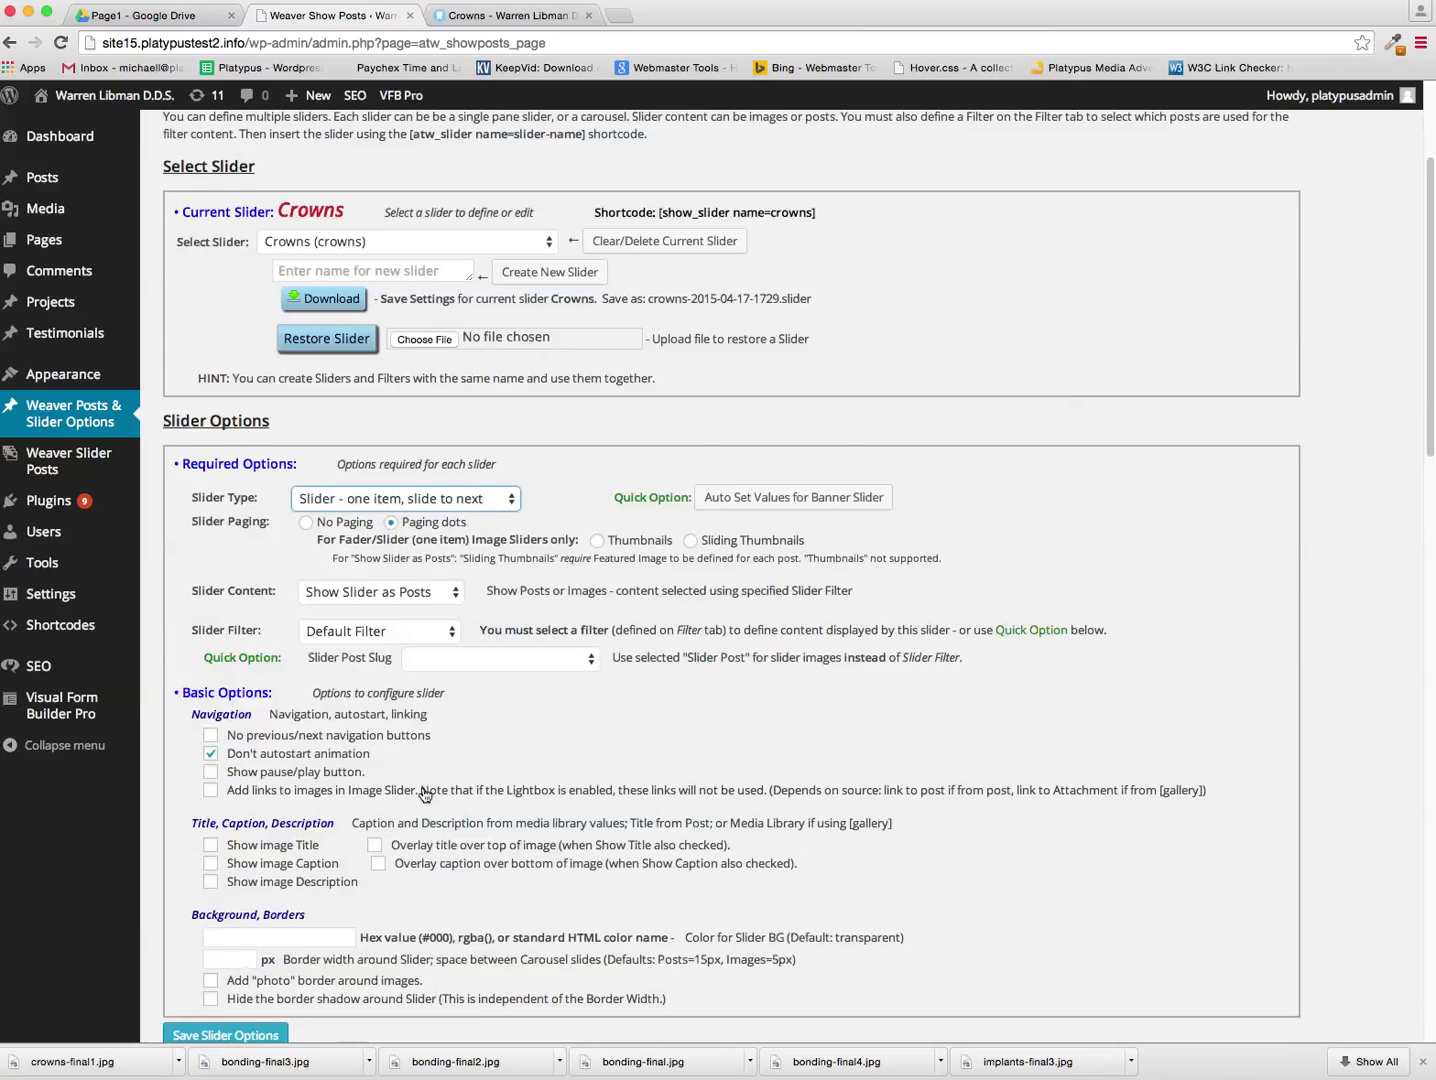
left_click(224, 1036)
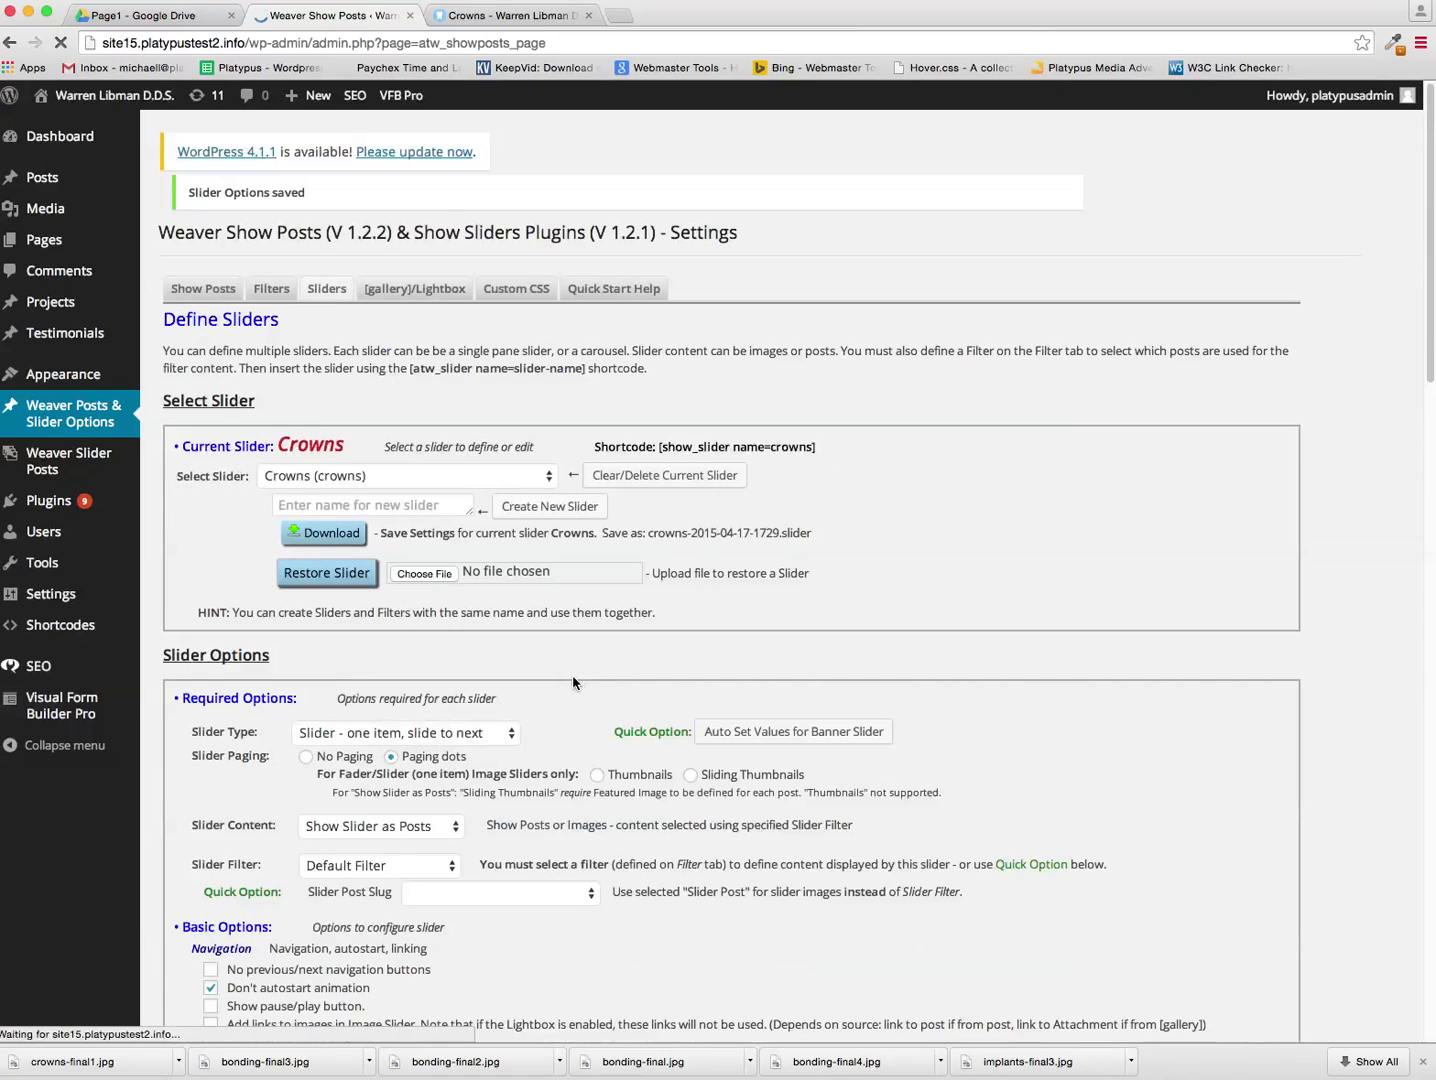
scroll("down", 3)
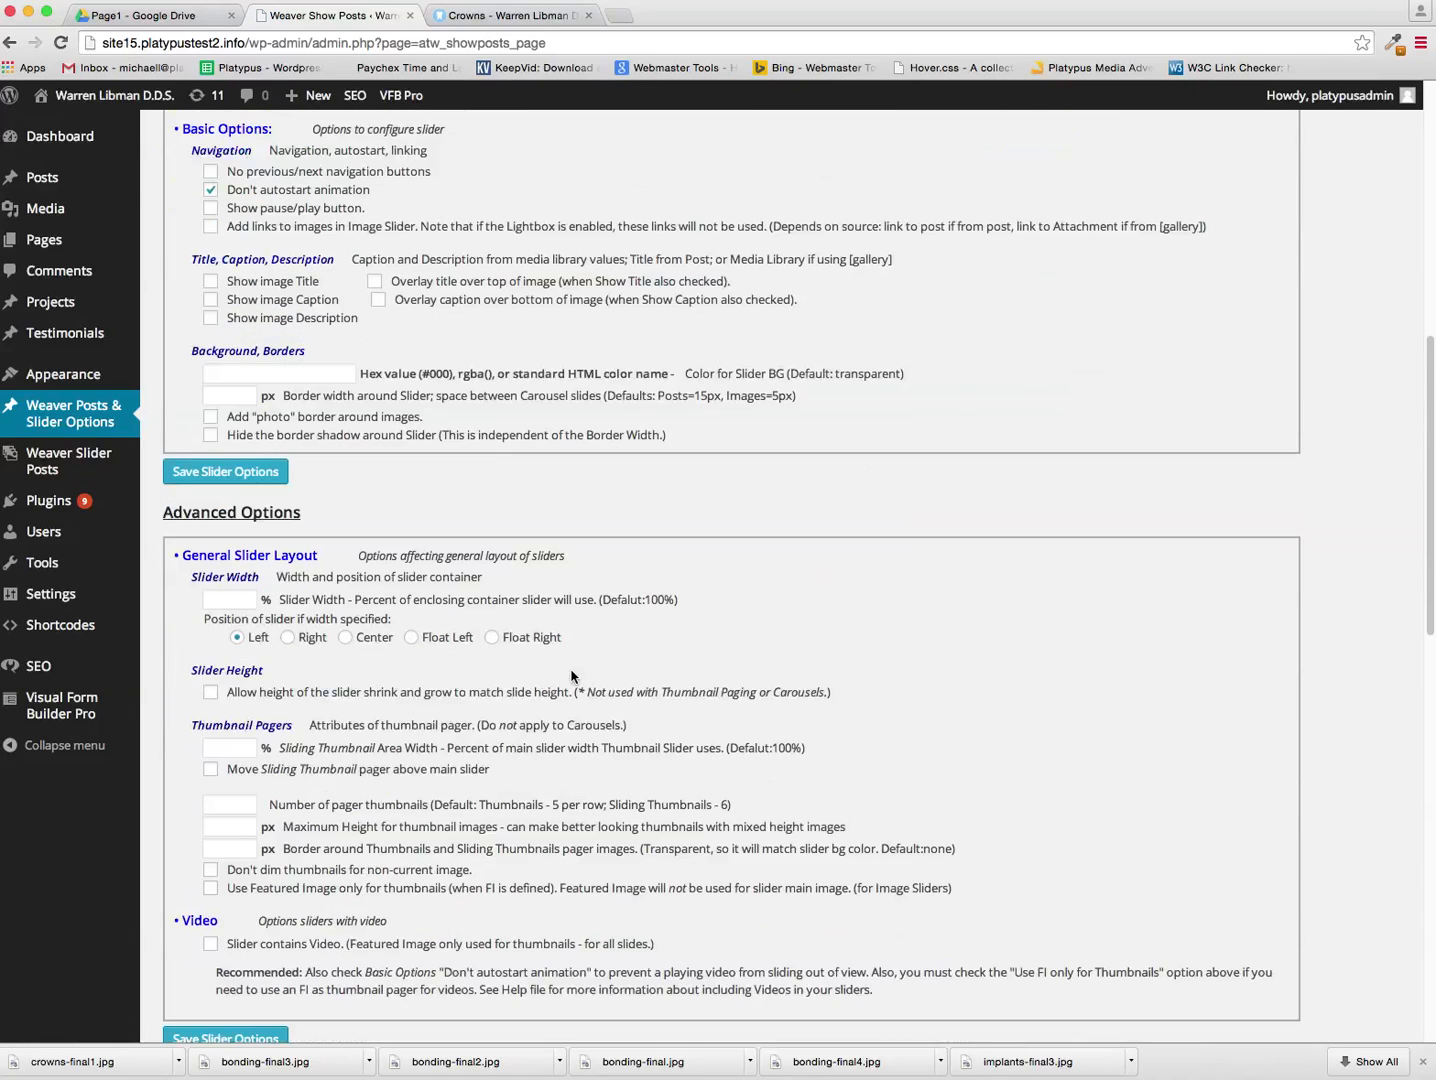
scroll("down", 3)
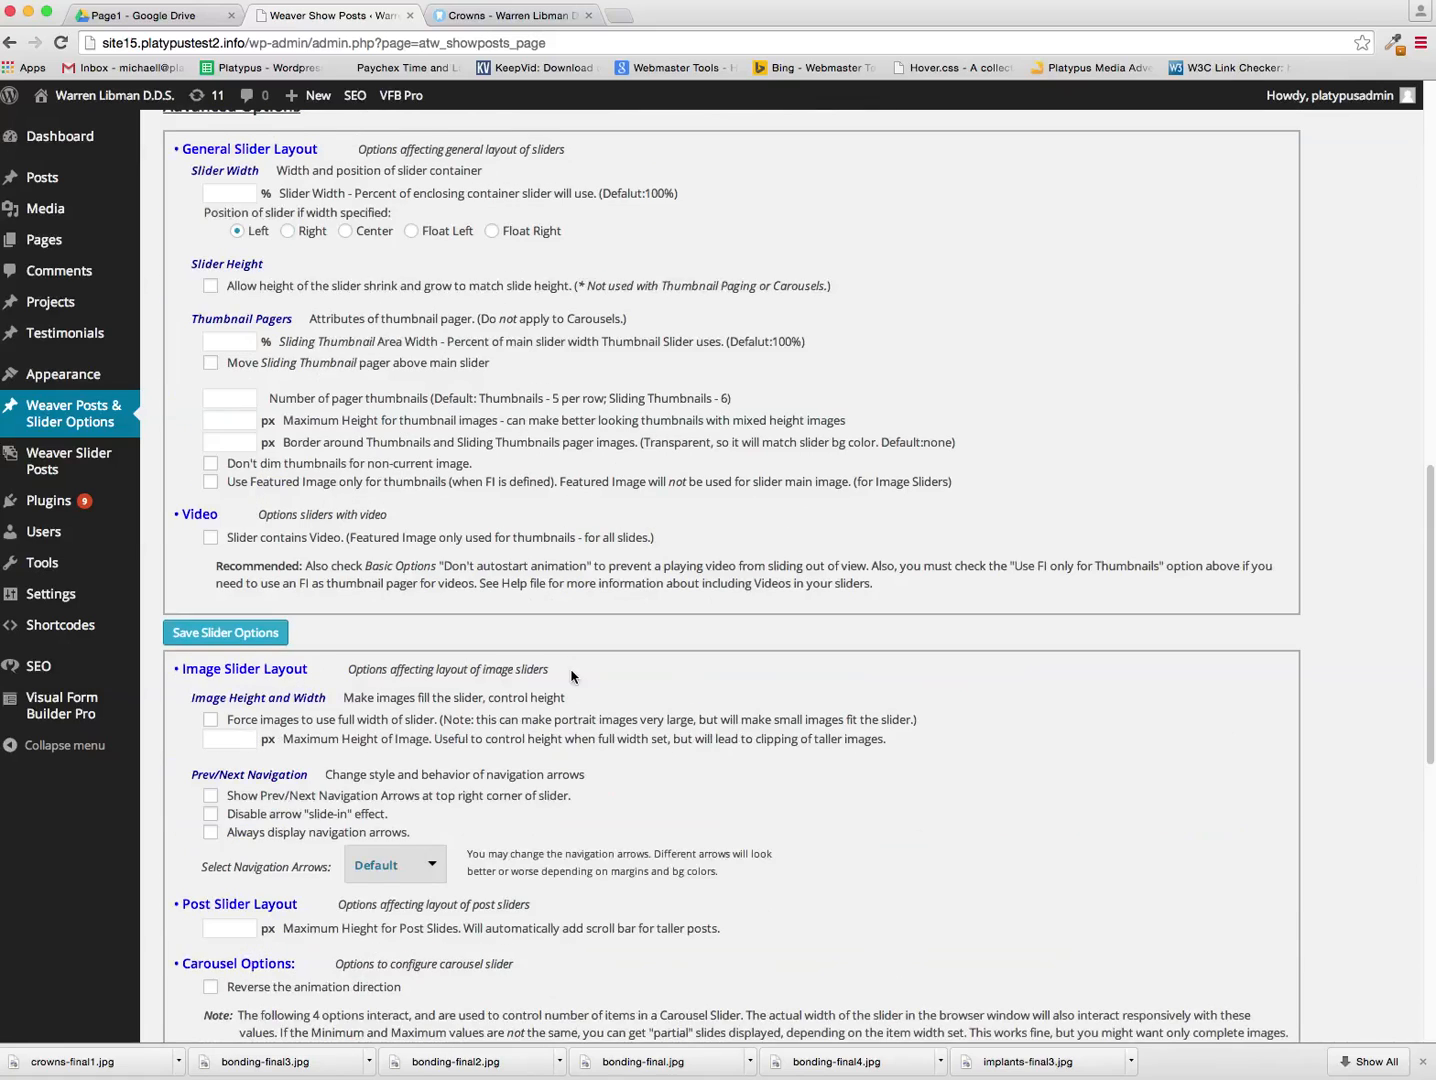
scroll("down", 3)
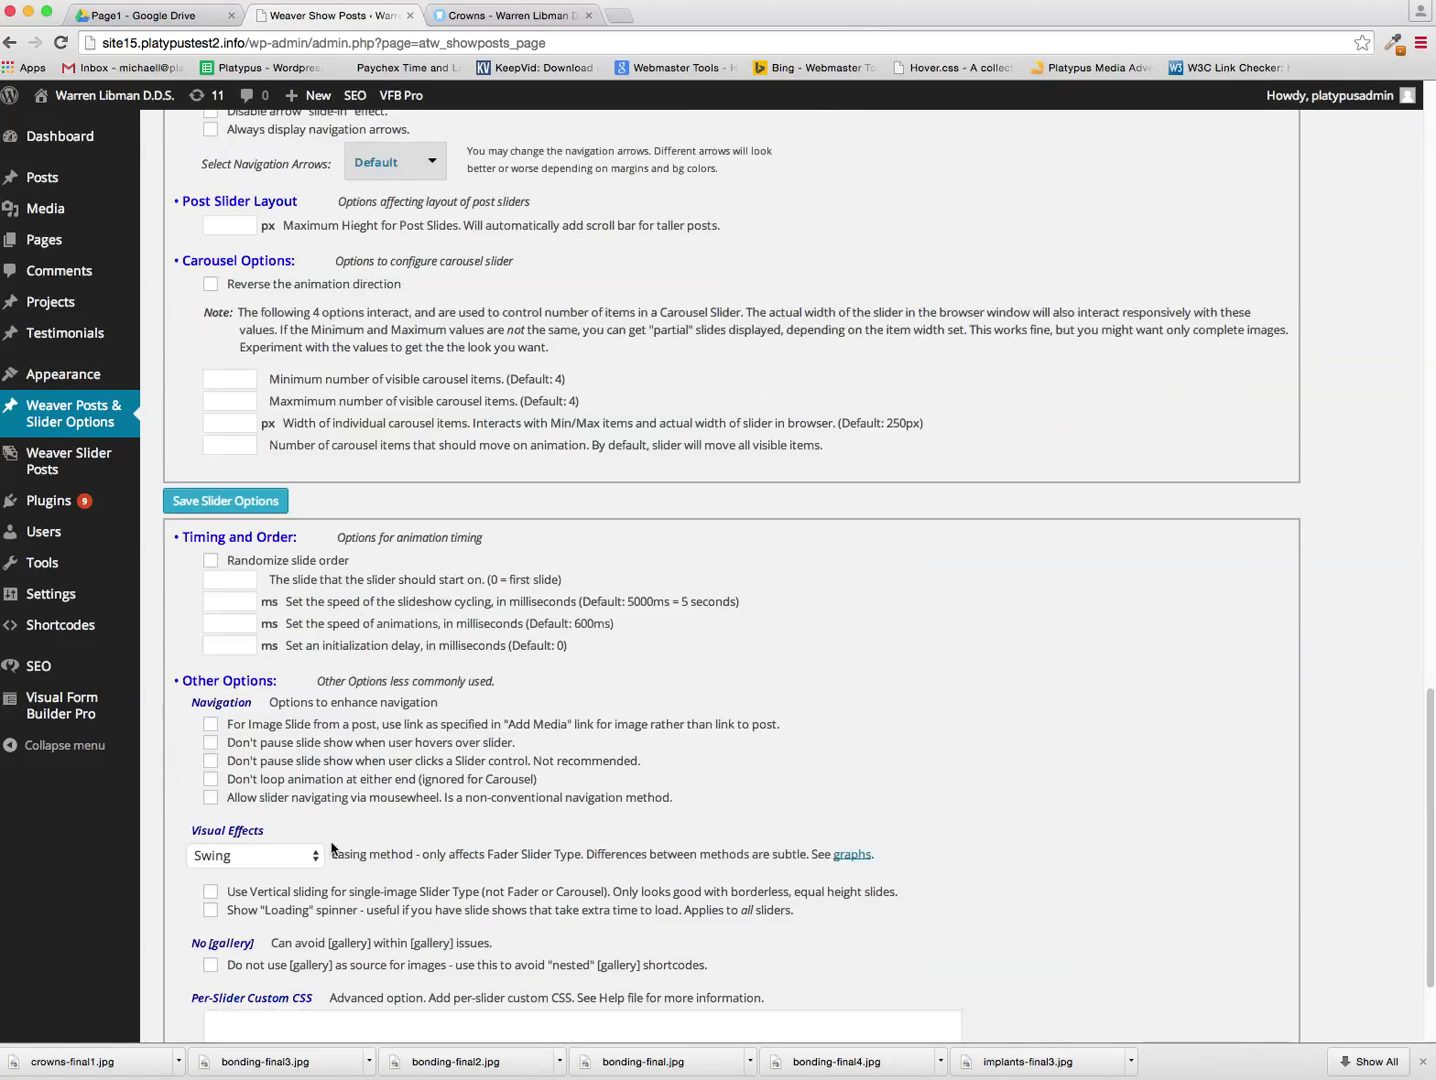
scroll("down", 3)
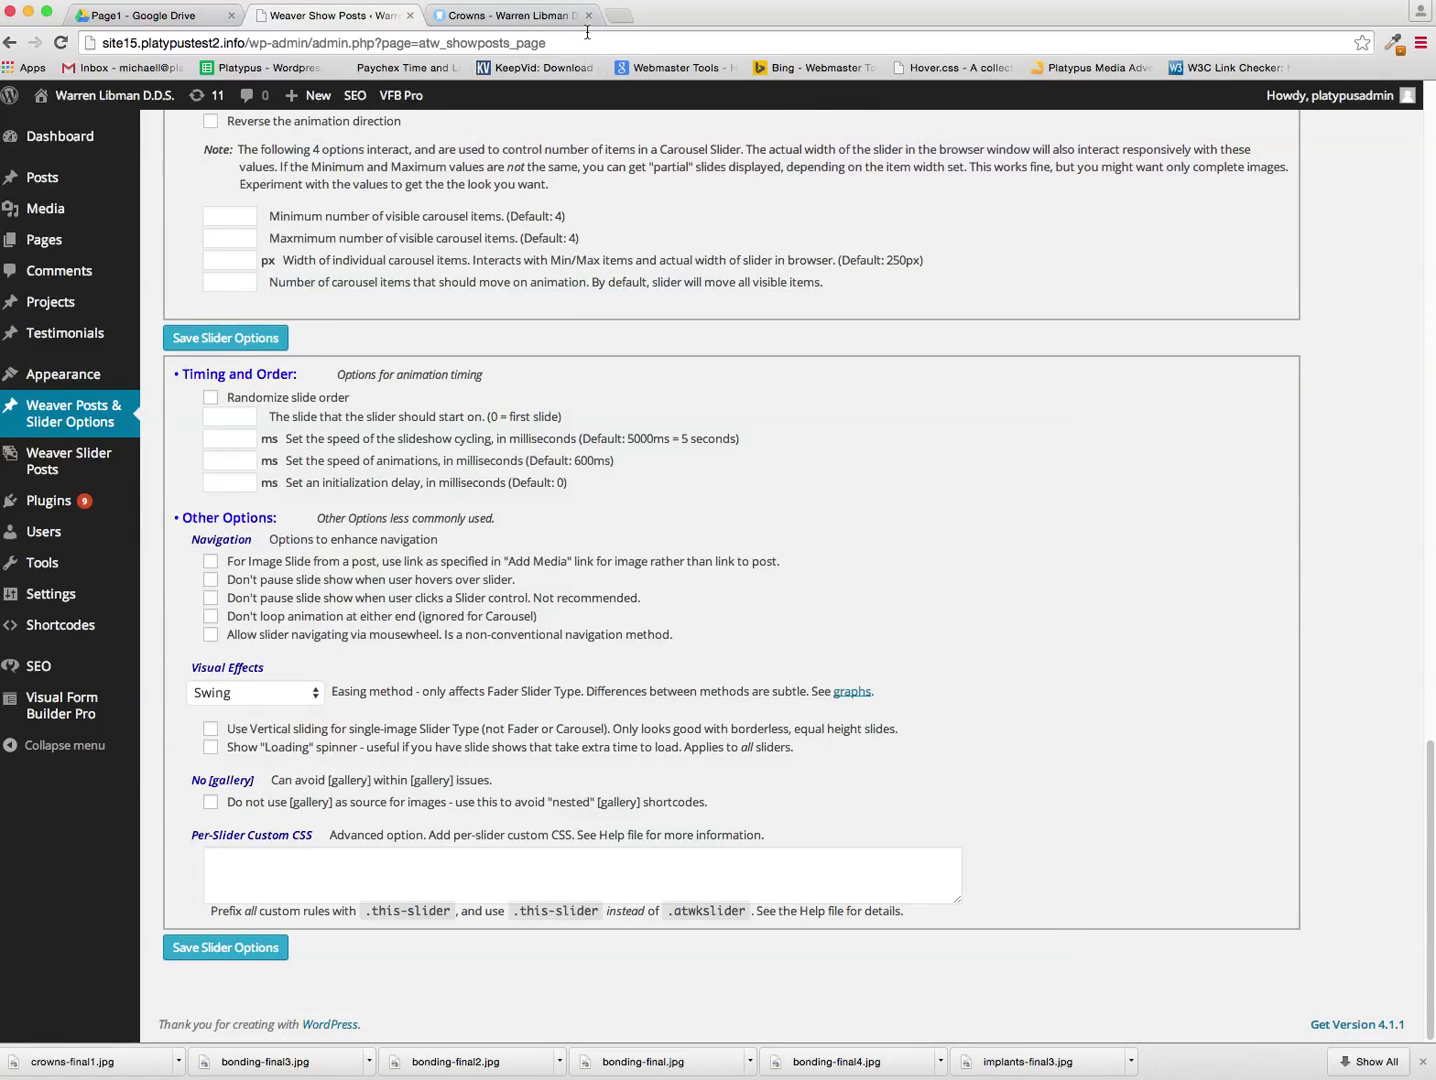